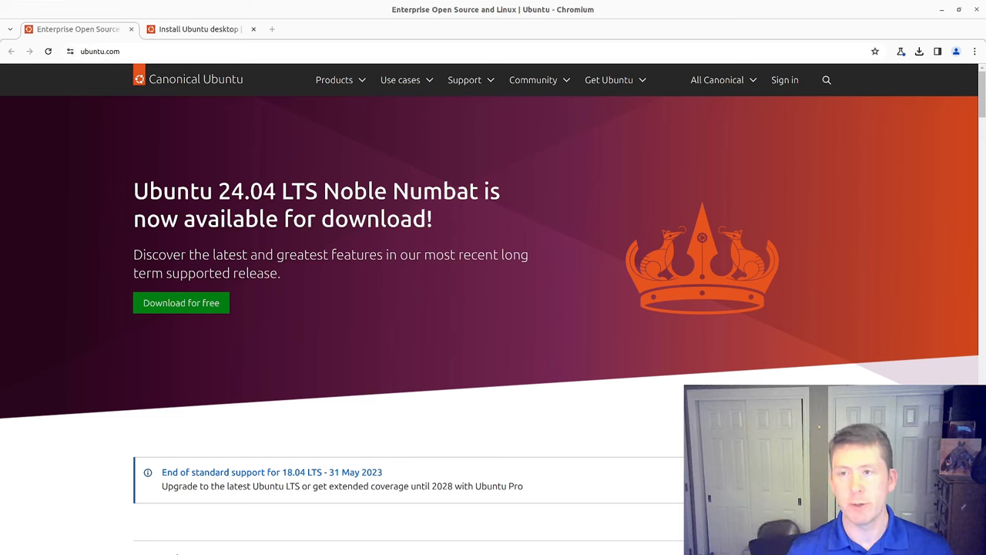
# Switch to the Install Ubuntu desktop tutorial in Chromium.
pyautogui.click(197, 28)
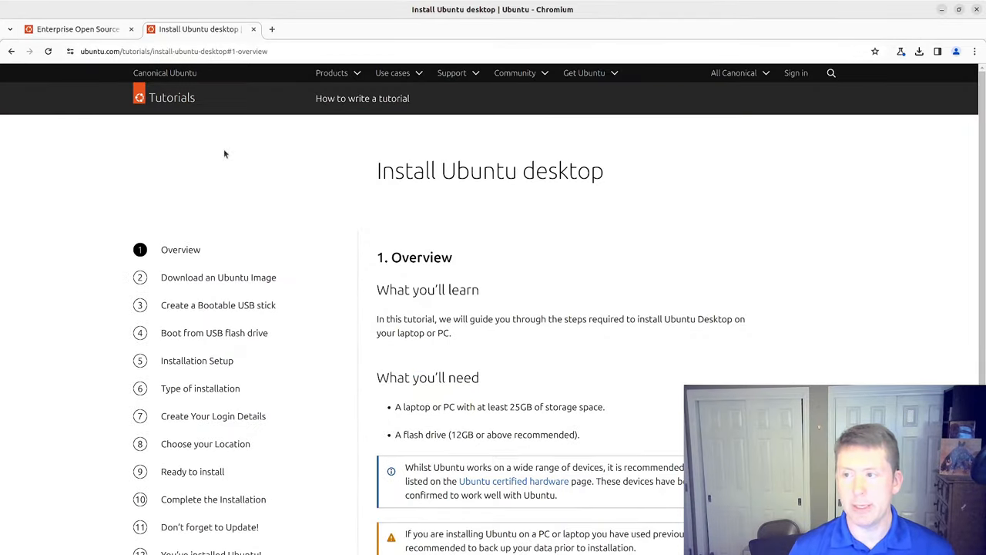
pyautogui.moveTo(453, 218)
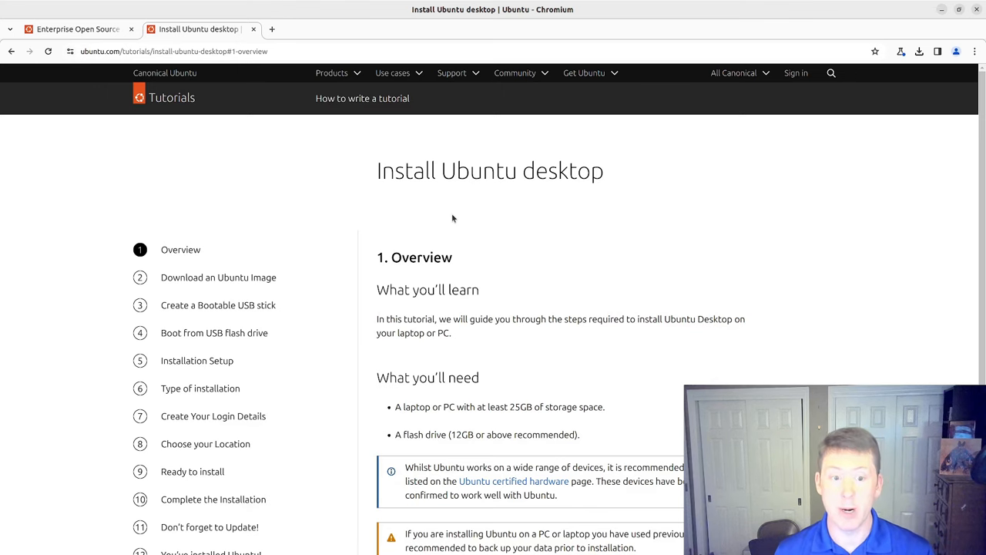
pyautogui.moveTo(268, 277)
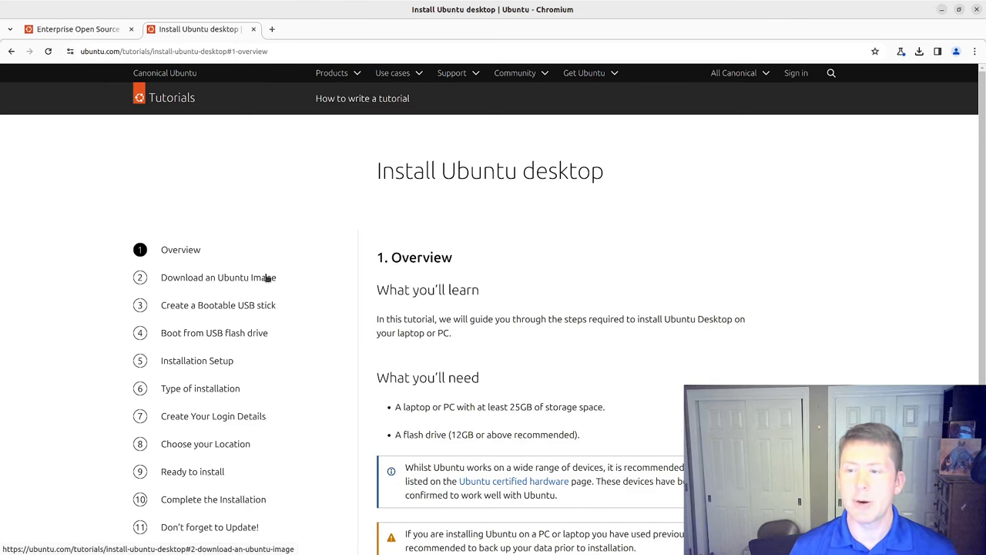
pyautogui.moveTo(237, 308)
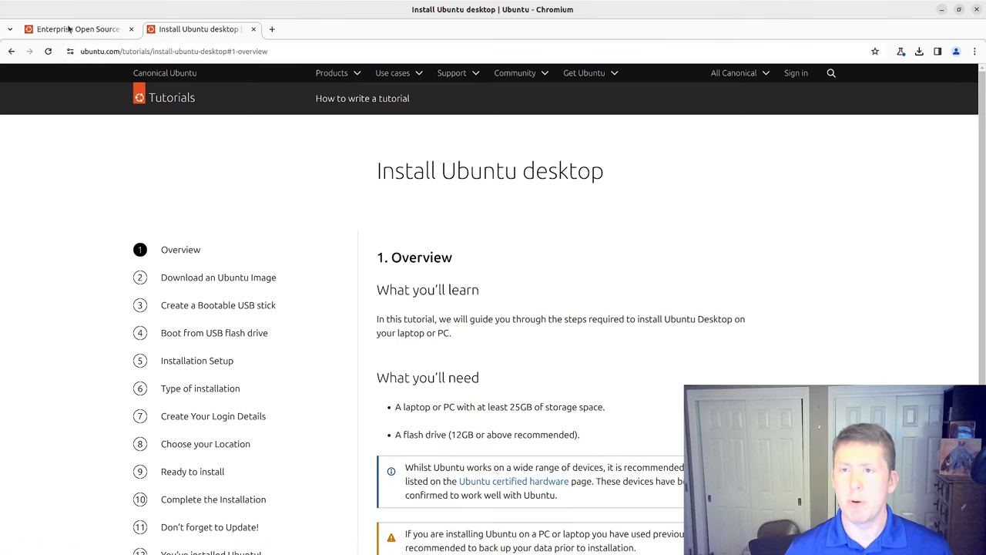
# From the Ubuntu homepage, reach the Ubuntu flavours page via Get Ubuntu and scroll down its list.
pyautogui.click(78, 28)
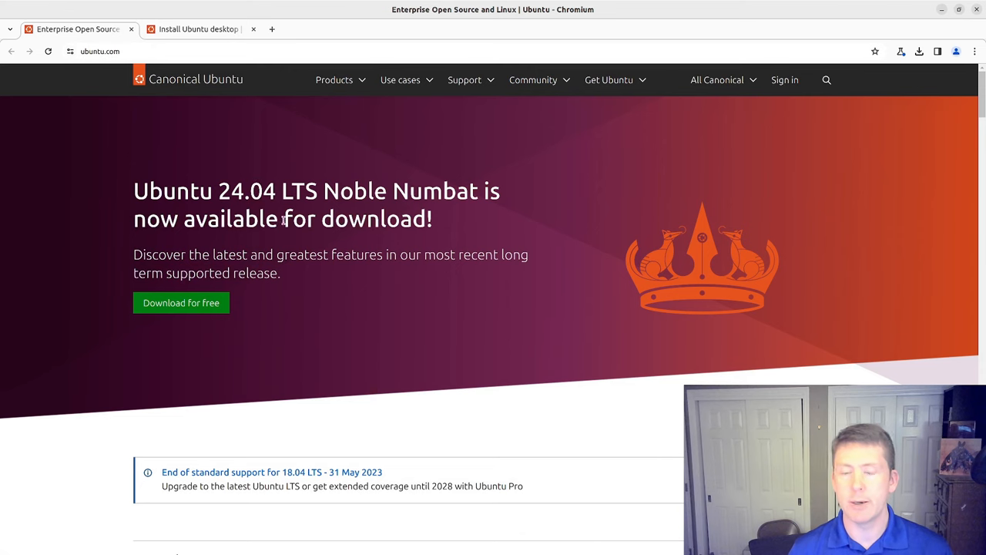
pyautogui.moveTo(182, 302)
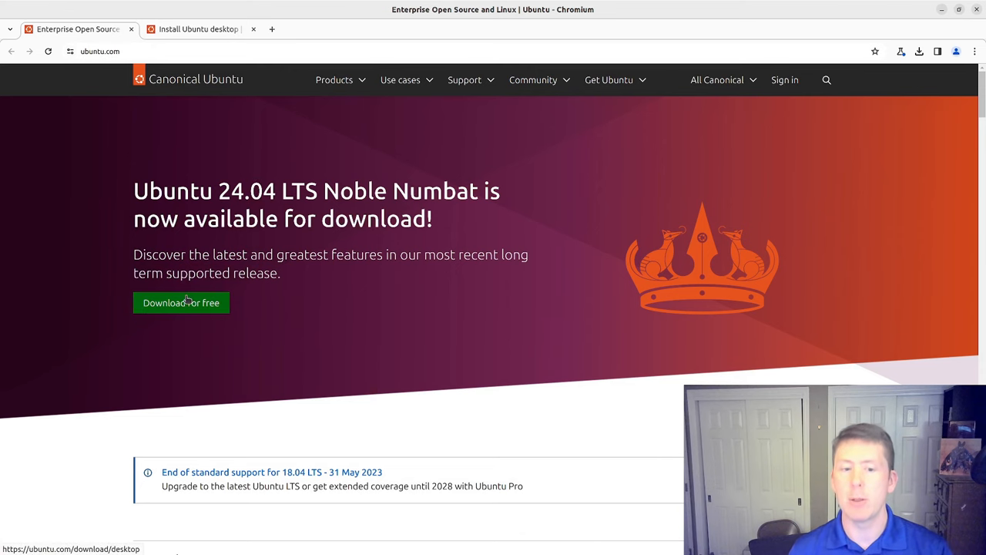
pyautogui.moveTo(609, 80)
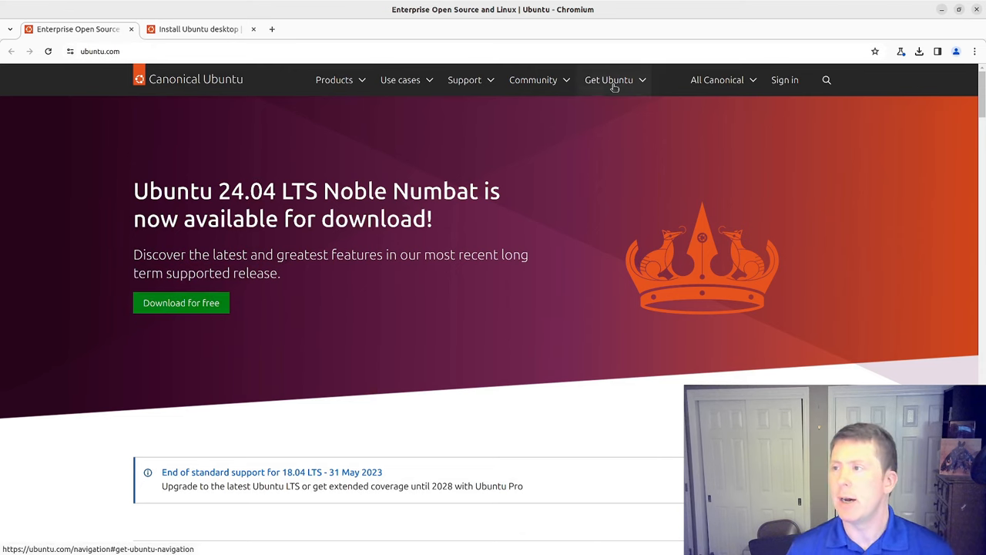
pyautogui.click(608, 81)
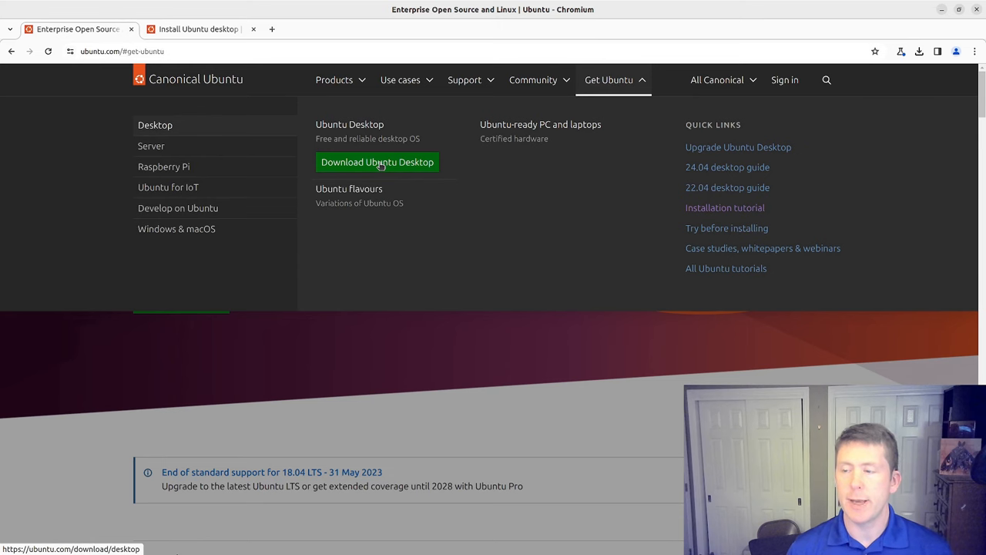
pyautogui.moveTo(359, 203)
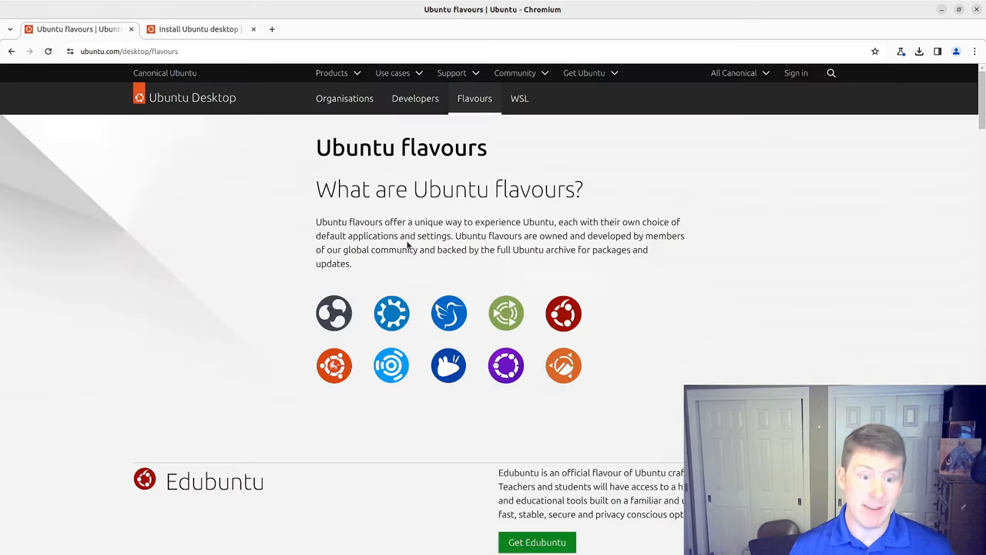
pyautogui.moveTo(419, 271)
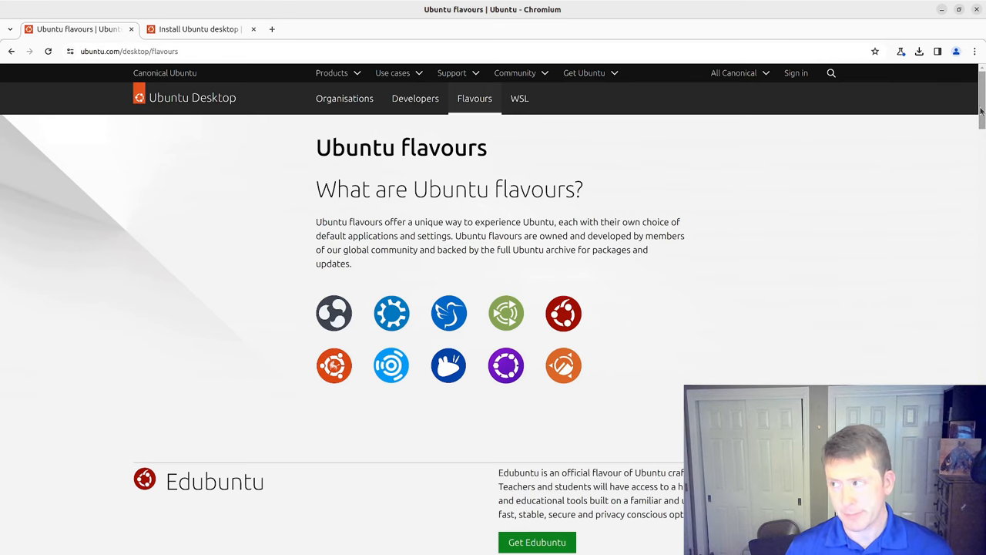
pyautogui.scroll(-3)
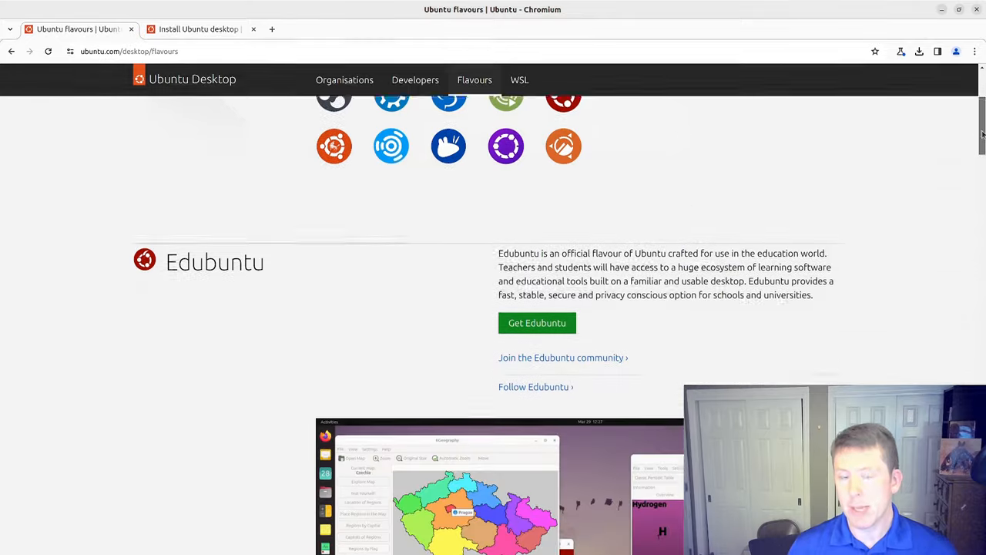
pyautogui.scroll(-3)
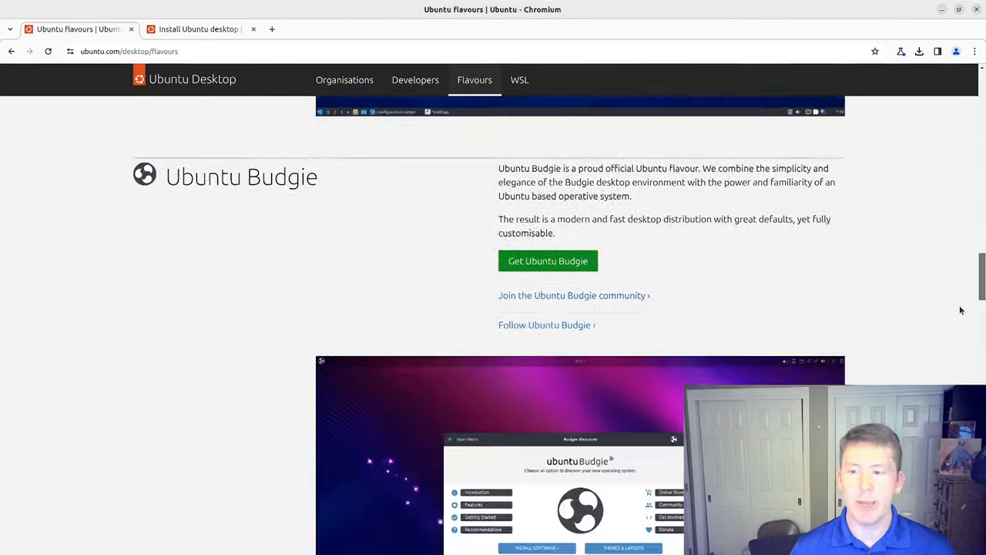
pyautogui.scroll(-3)
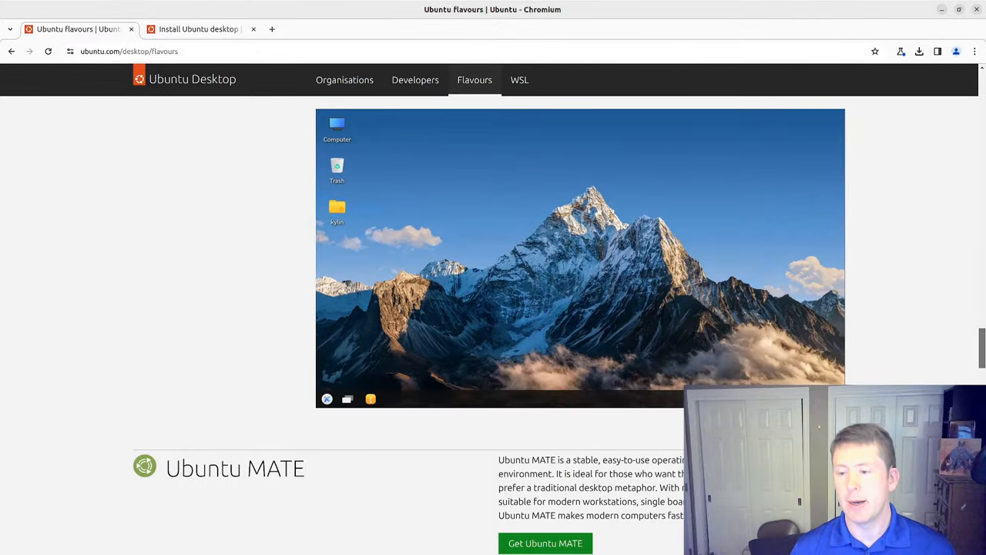
pyautogui.scroll(-3)
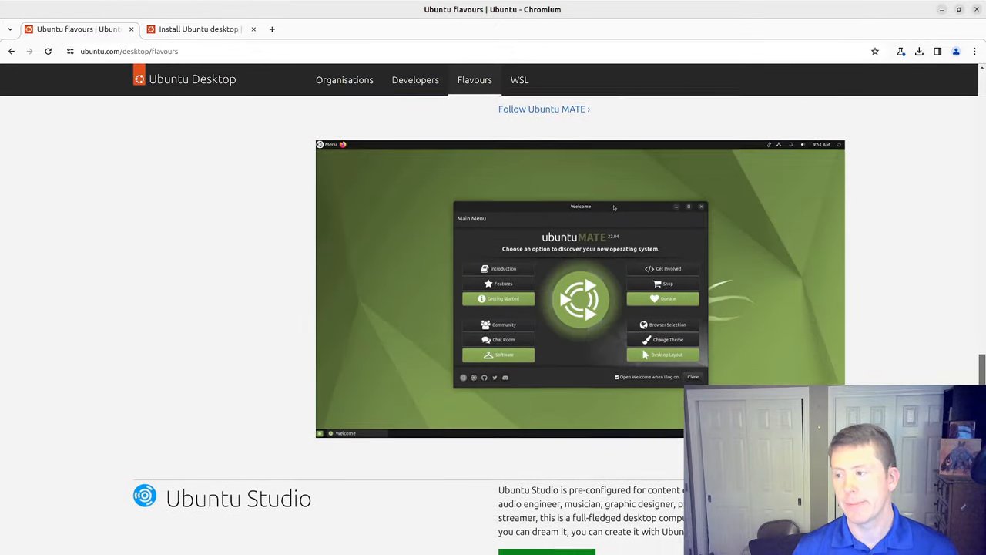
pyautogui.scroll(-3)
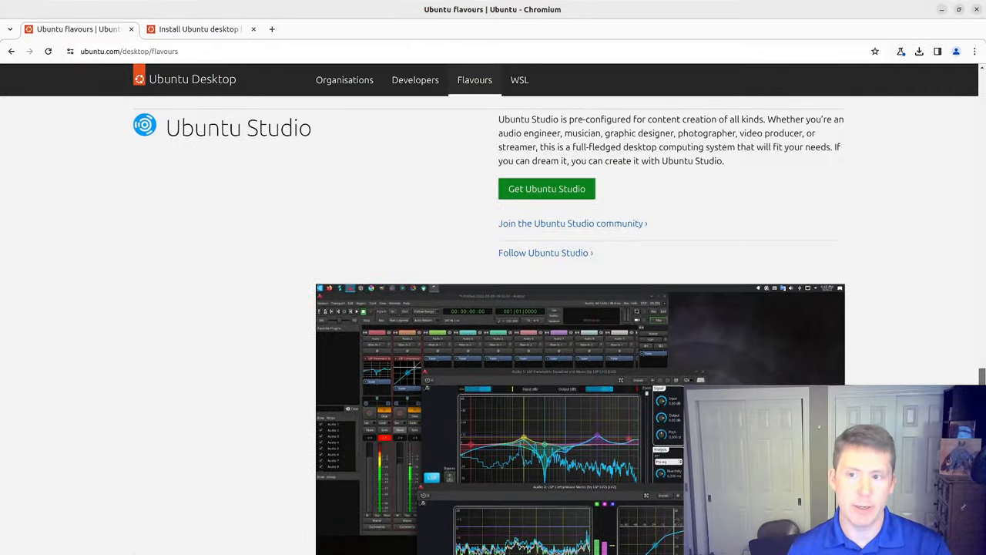
pyautogui.scroll(-3)
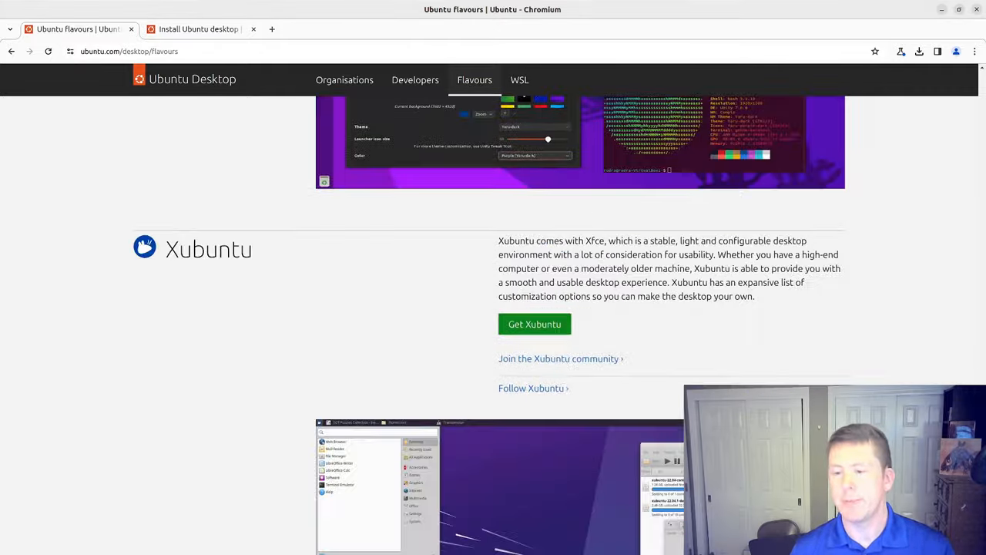
pyautogui.scroll(-3)
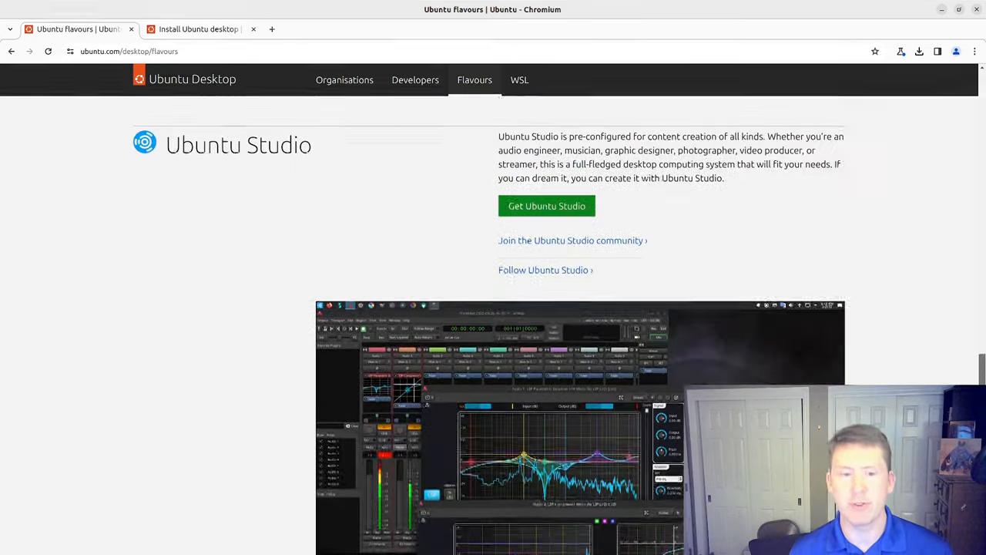
# Scroll back and forth through the flavours list to review the remaining entries.
pyautogui.scroll(3)
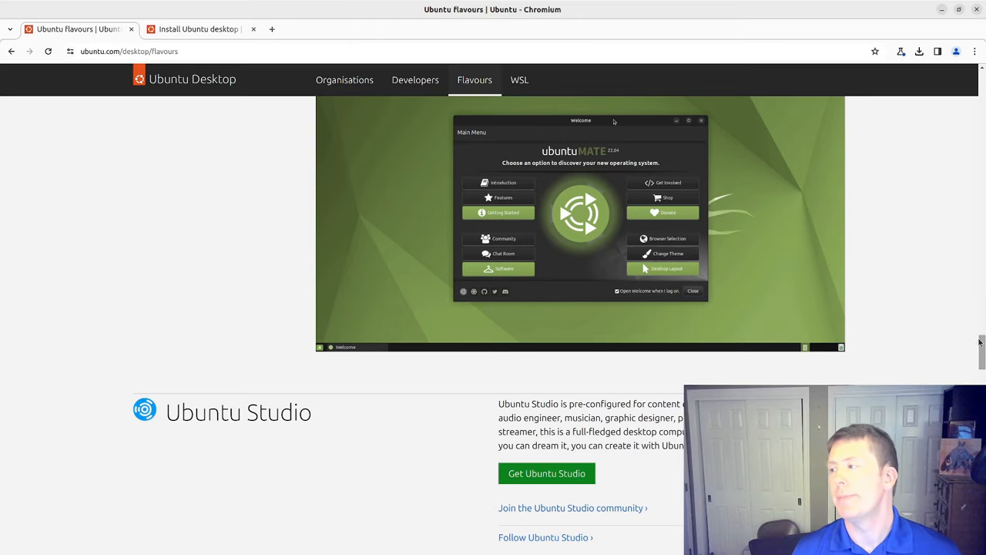
pyautogui.scroll(-3)
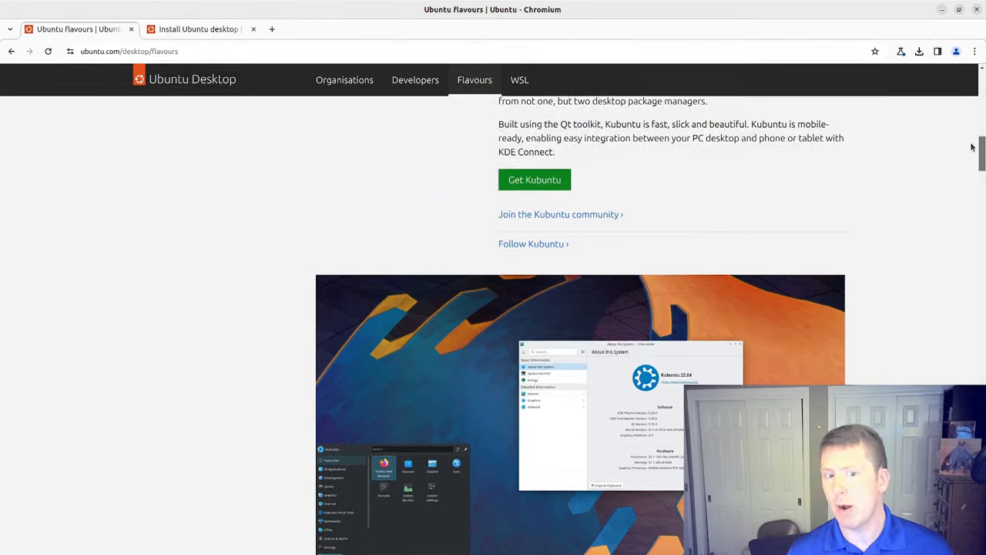
pyautogui.scroll(-3)
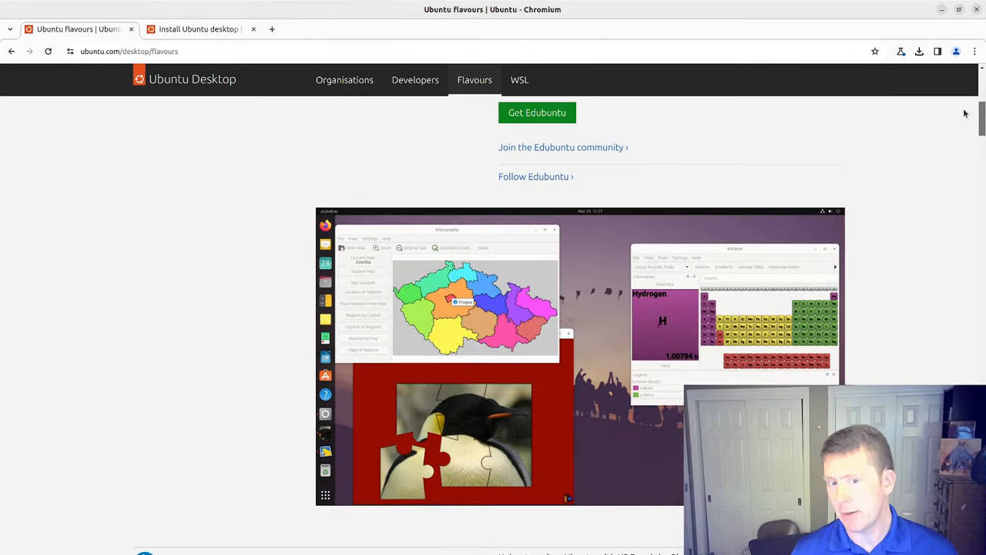
pyautogui.scroll(3)
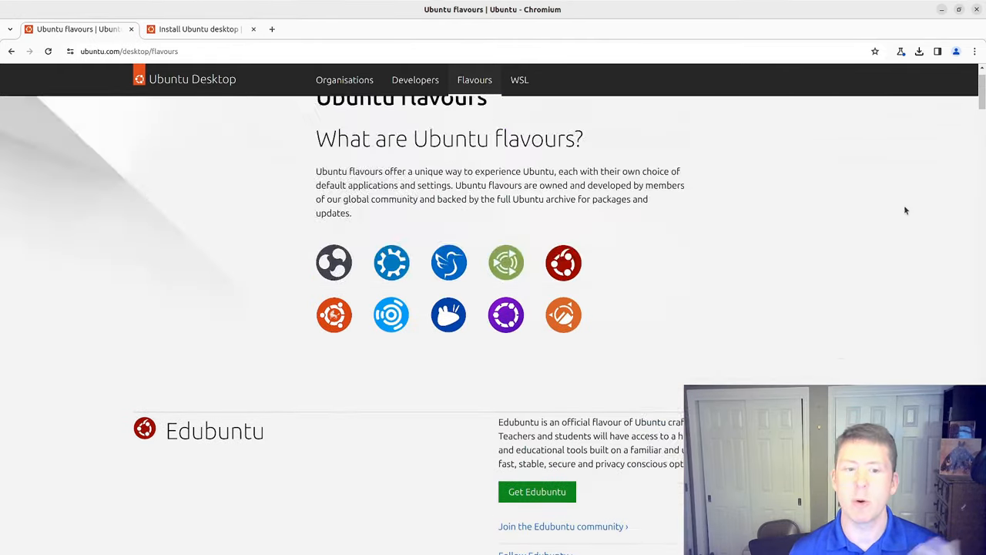
pyautogui.moveTo(875, 271)
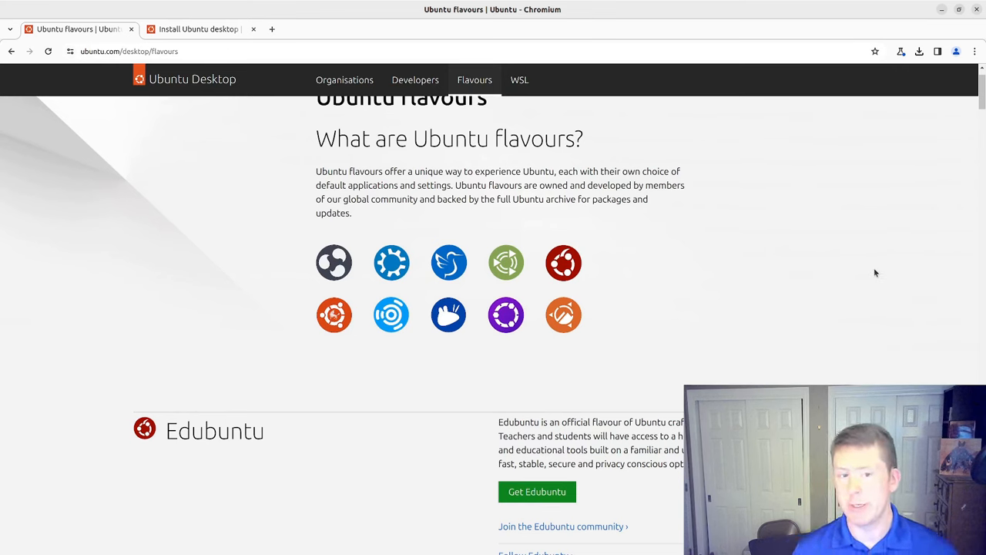
pyautogui.moveTo(758, 348)
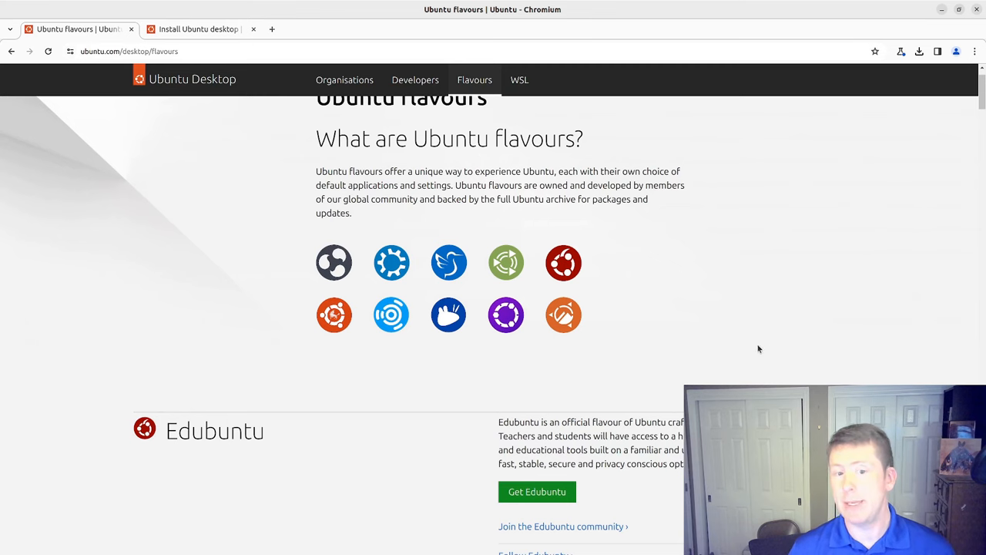
pyautogui.moveTo(711, 357)
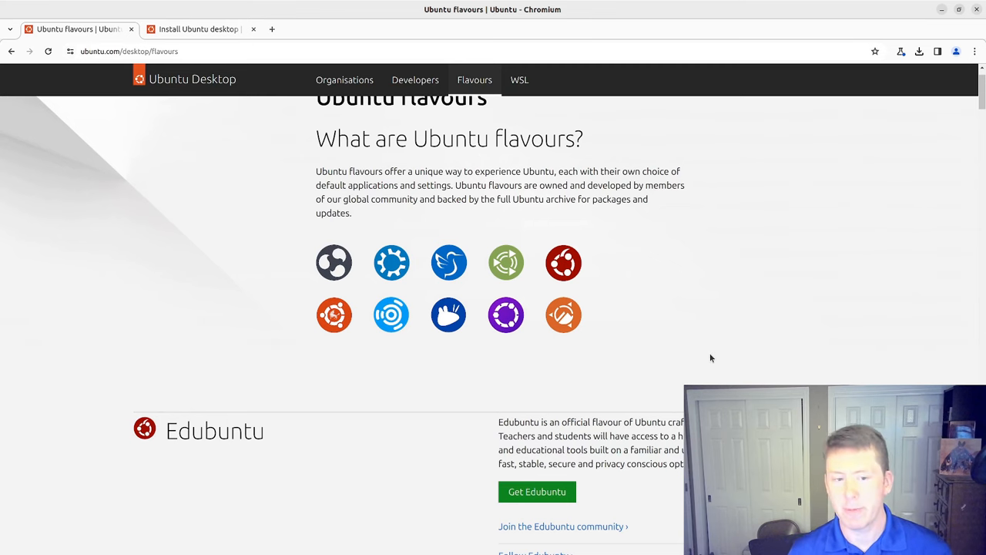
pyautogui.scroll(3)
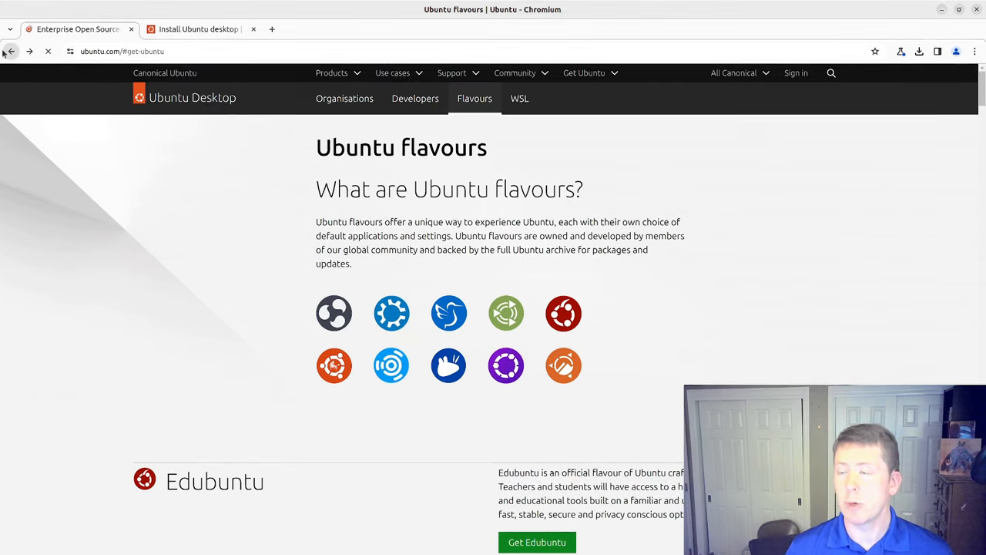
pyautogui.click(609, 80)
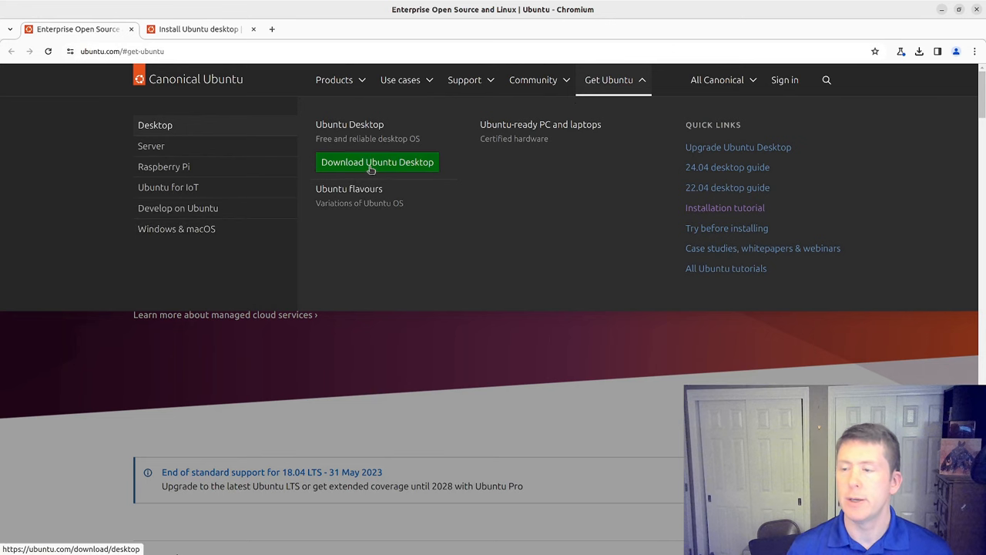
pyautogui.click(376, 162)
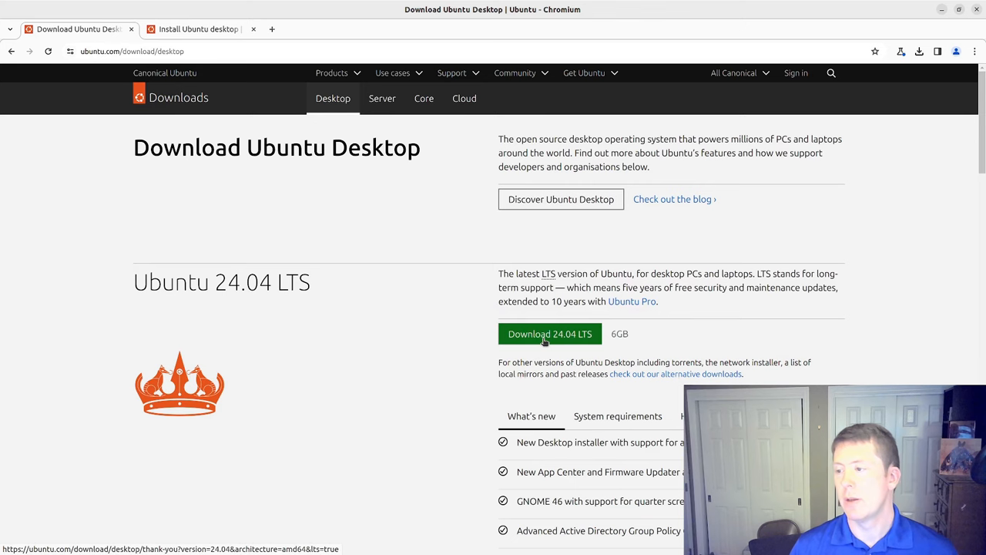
pyautogui.click(549, 333)
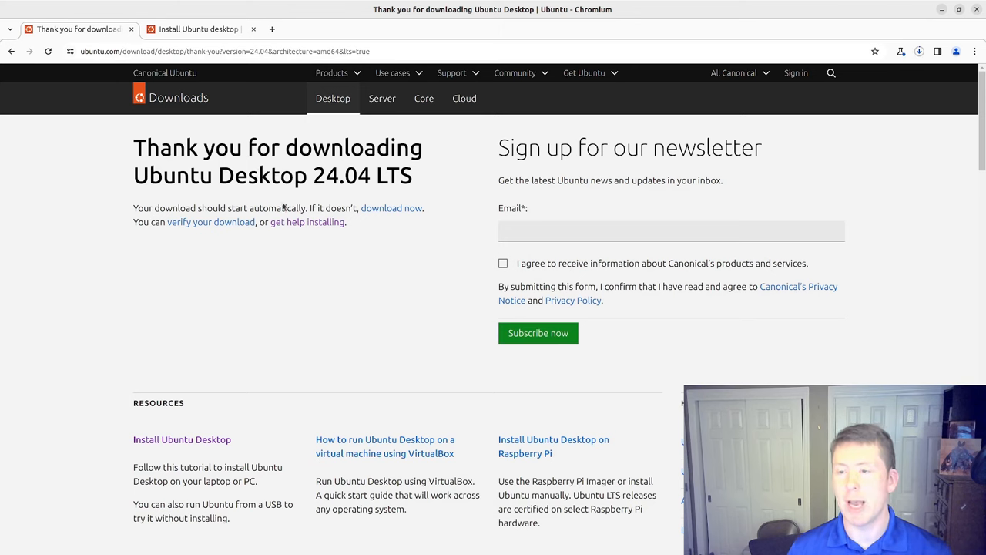
pyautogui.moveTo(817, 96)
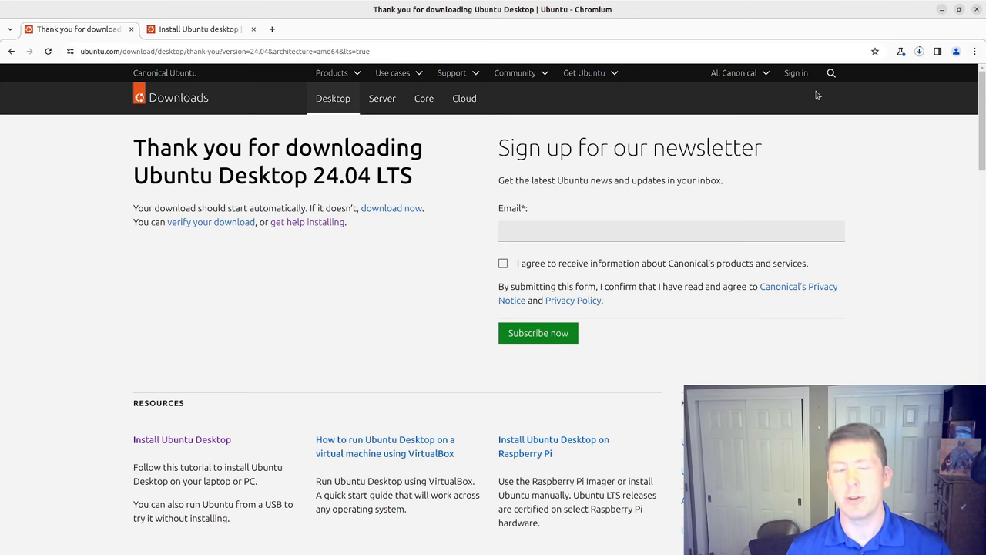
pyautogui.moveTo(351, 240)
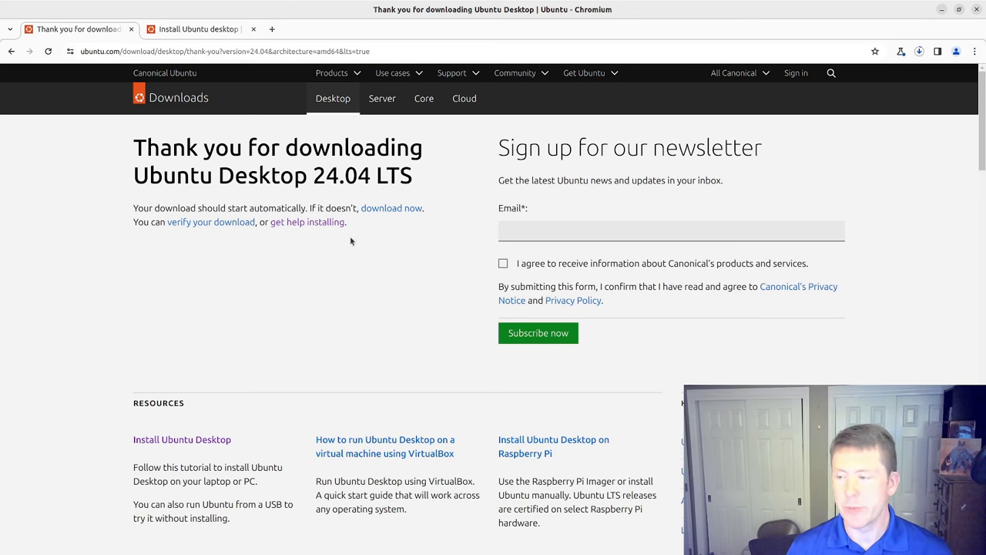
pyautogui.scroll(-3)
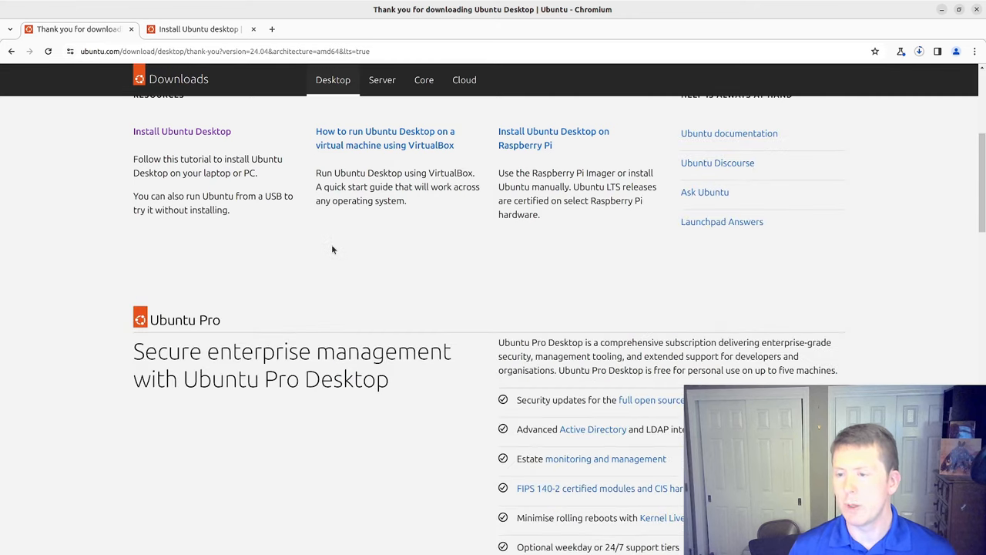
pyautogui.scroll(-3)
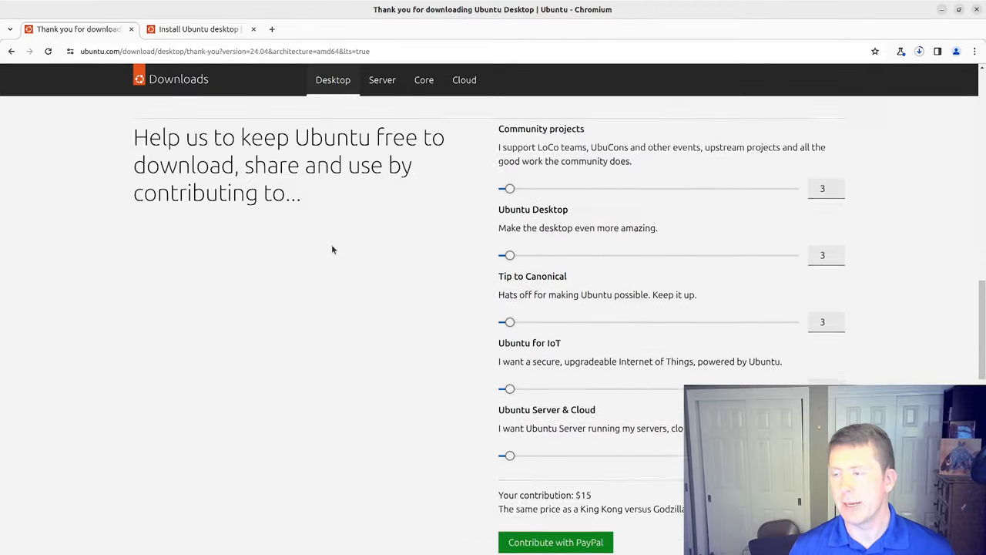
pyautogui.scroll(-3)
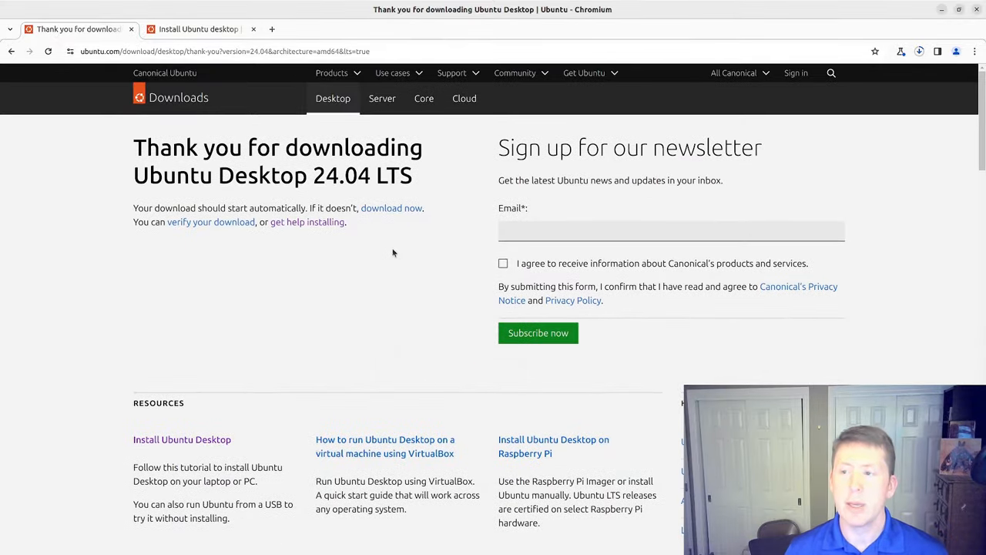
pyautogui.moveTo(327, 293)
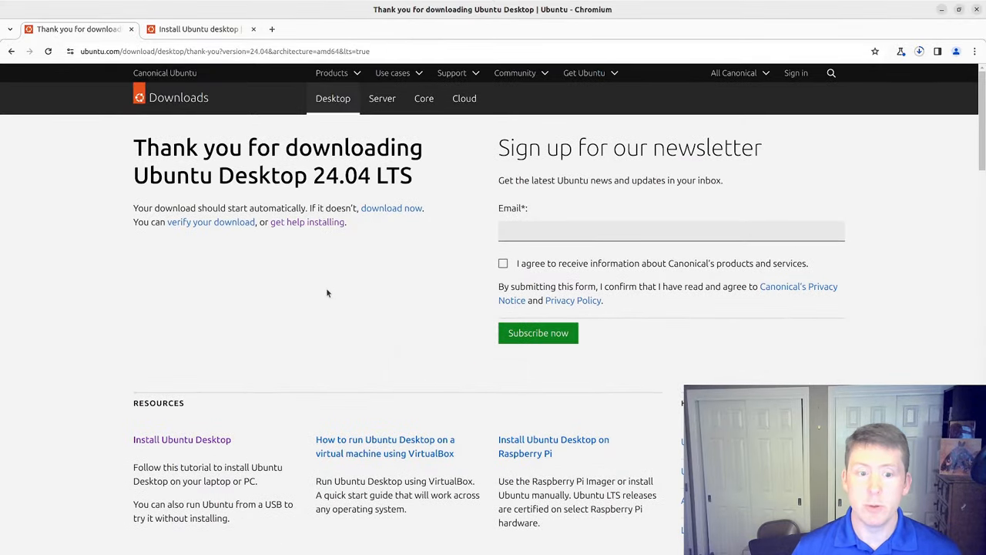
pyautogui.moveTo(246, 323)
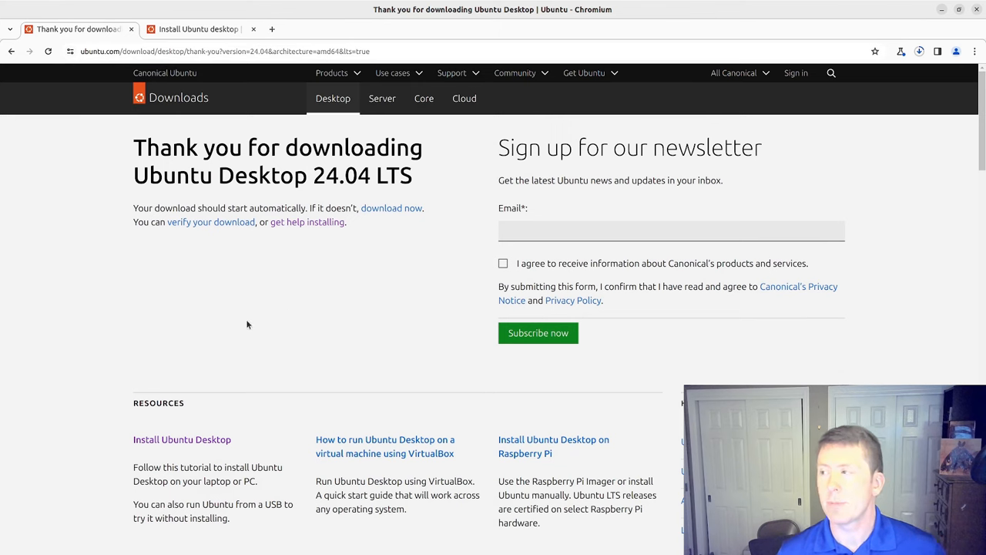
pyautogui.moveTo(908, 63)
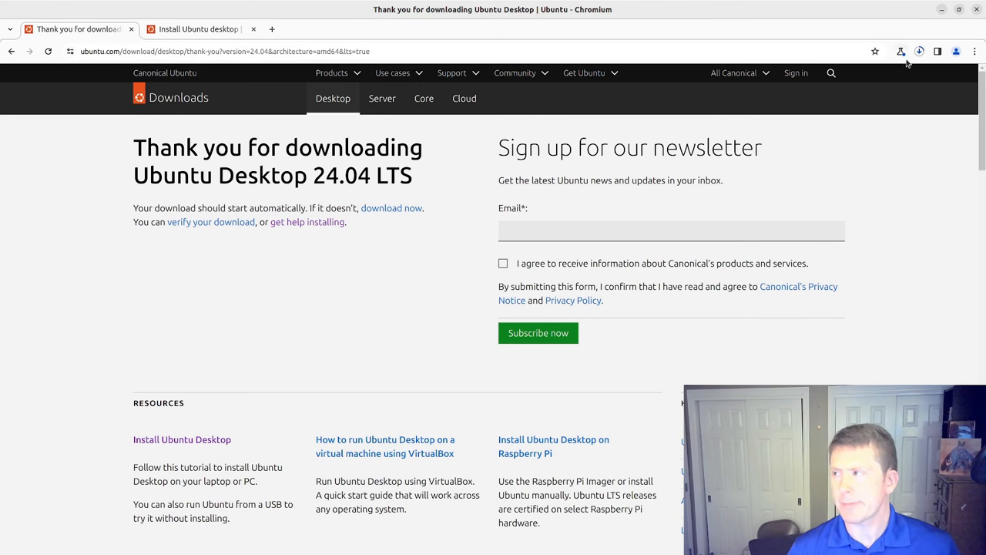
# Cancel the in-progress duplicate ubuntu-24.04-desktop-amd64 (1).iso download and dismiss the downloads panel.
pyautogui.click(918, 51)
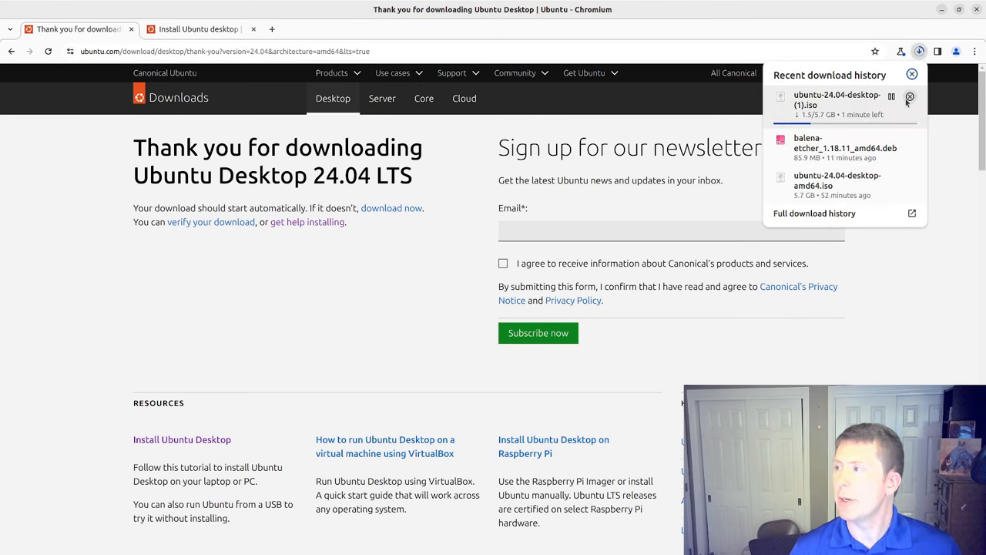
pyautogui.click(909, 96)
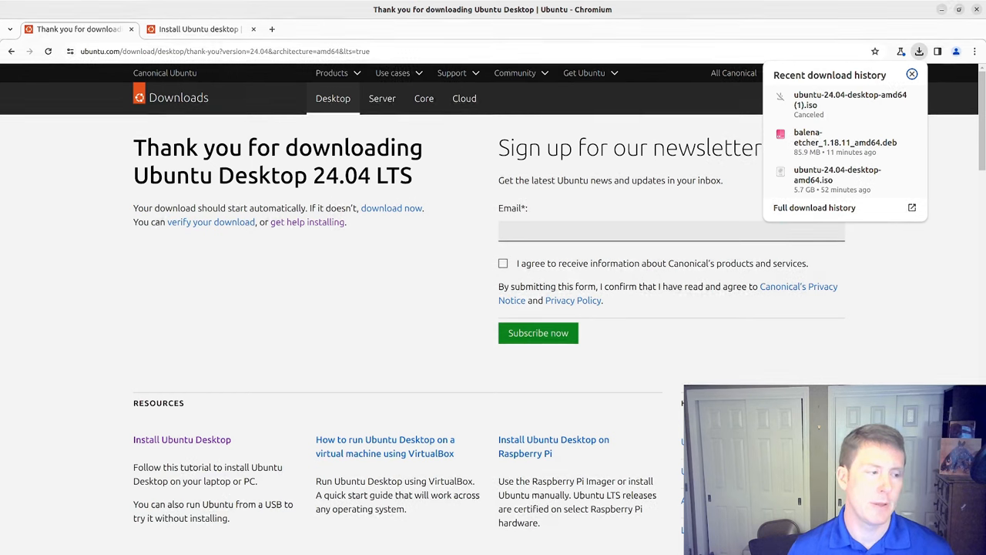
pyautogui.click(912, 74)
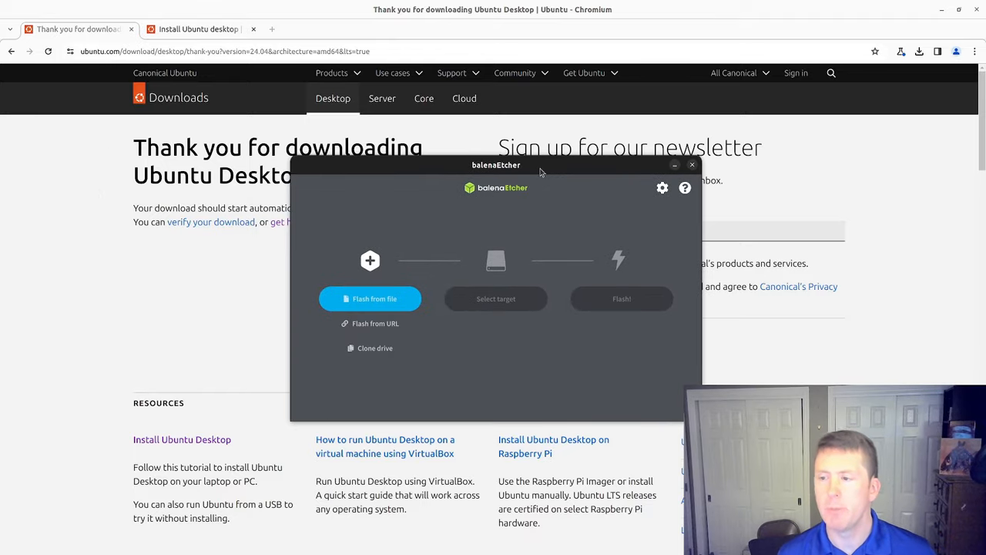
# Select the Ubuntu 24.04 desktop ISO as image and the 62.9 GB USB drive as target.
pyautogui.click(369, 299)
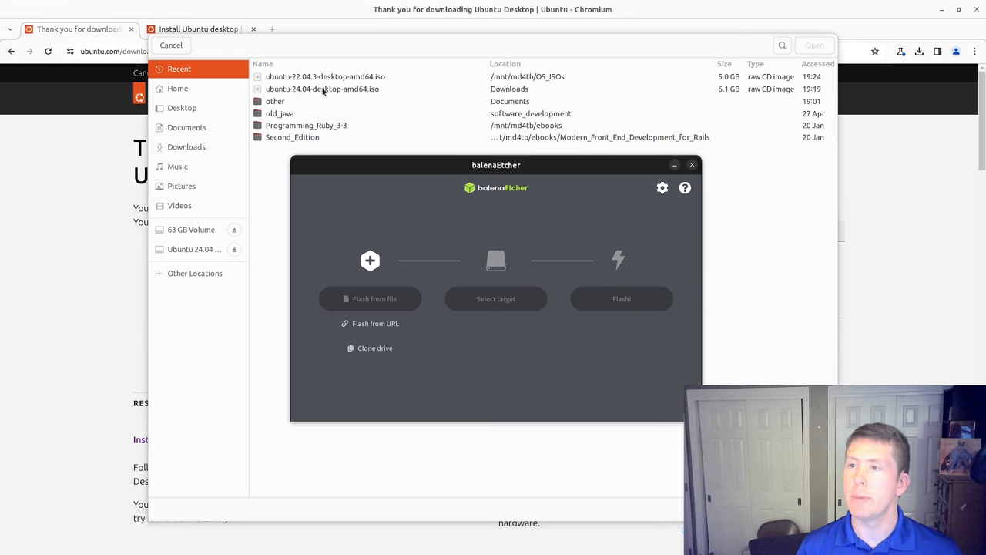
pyautogui.click(171, 45)
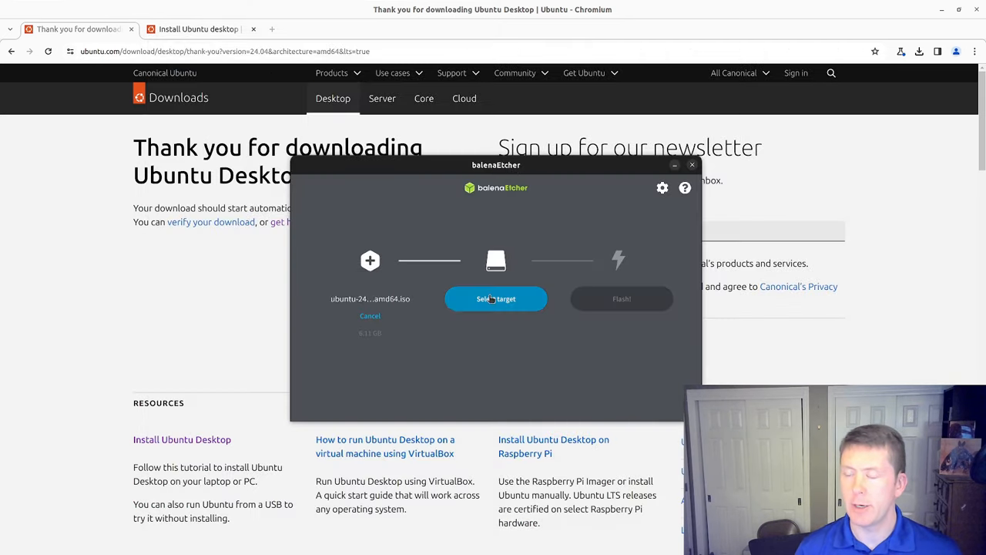
pyautogui.click(496, 299)
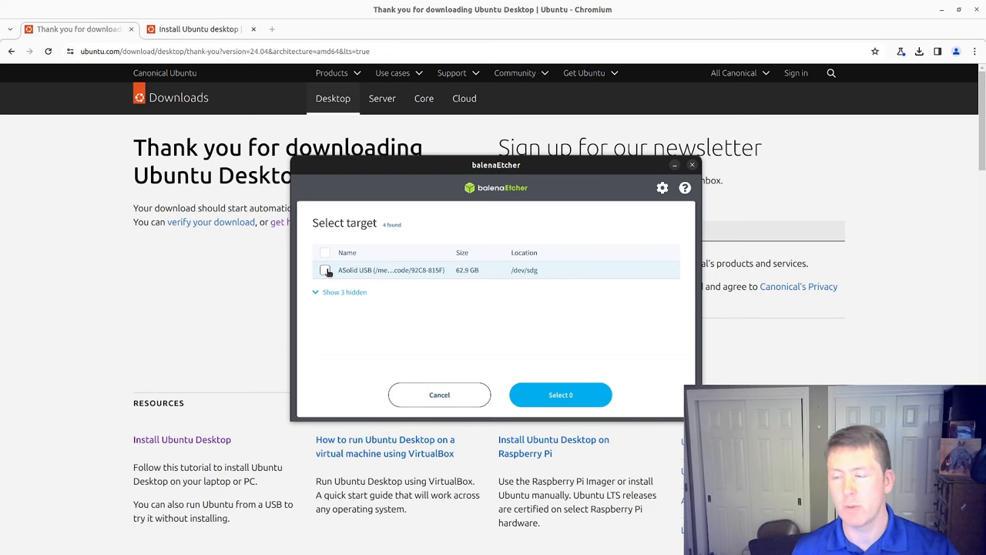
pyautogui.moveTo(326, 271)
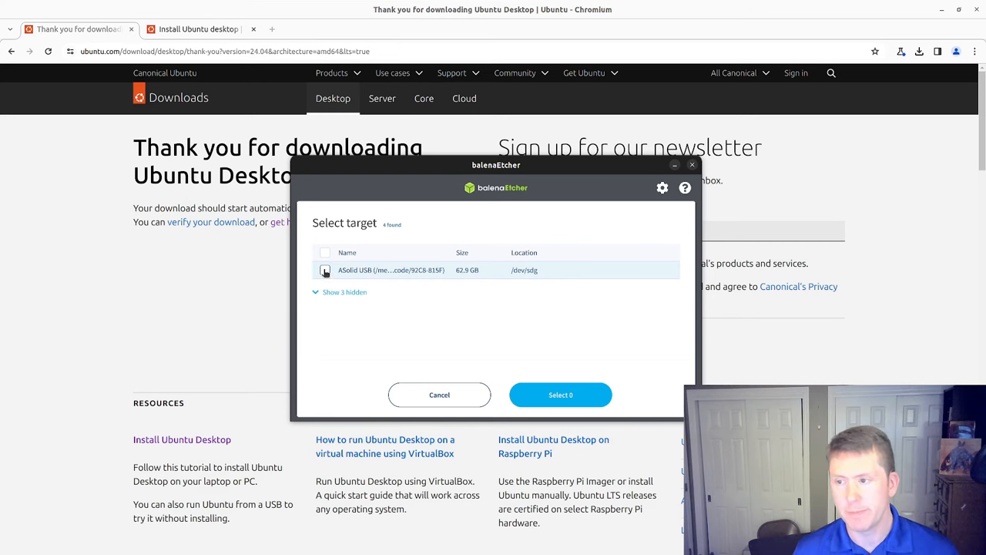
pyautogui.click(324, 270)
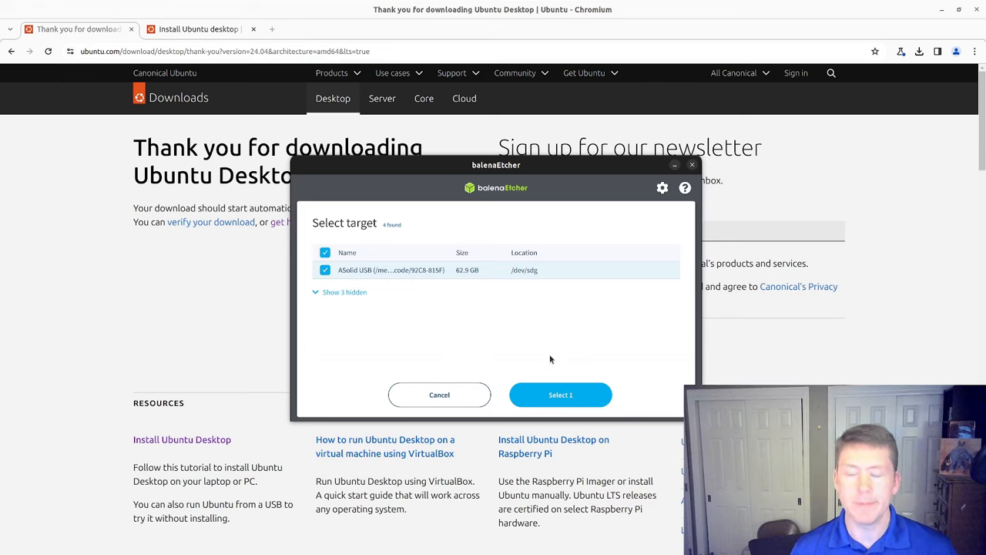
pyautogui.moveTo(545, 327)
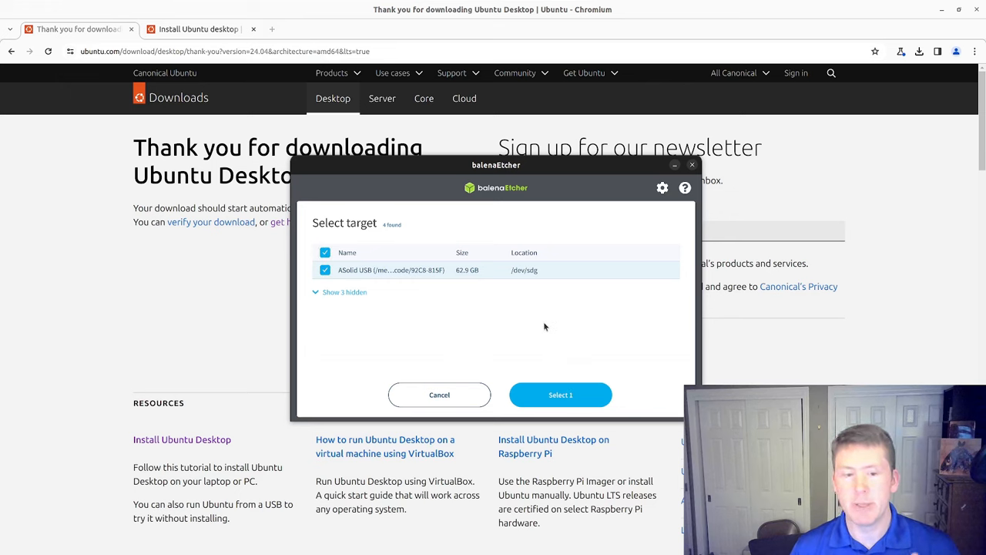
pyautogui.moveTo(582, 362)
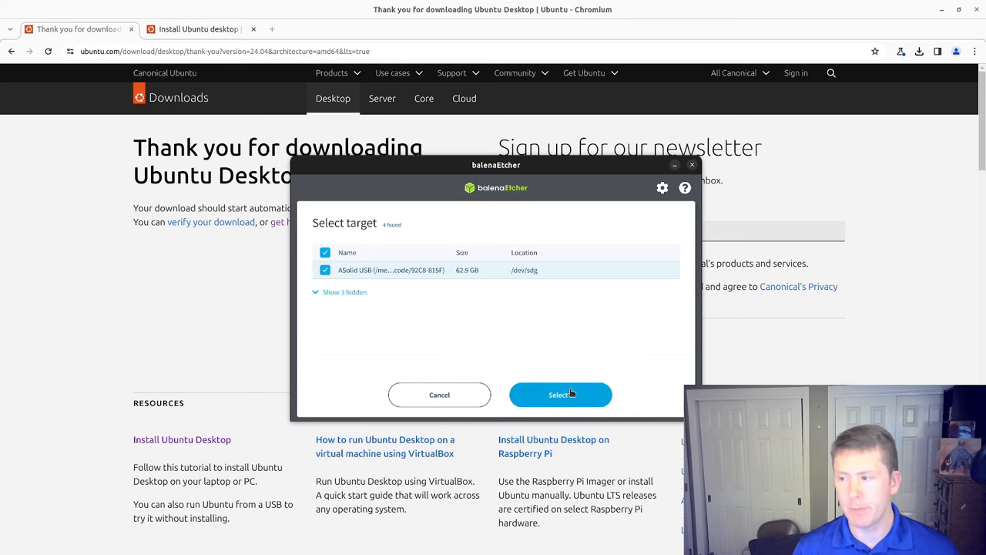
pyautogui.click(561, 394)
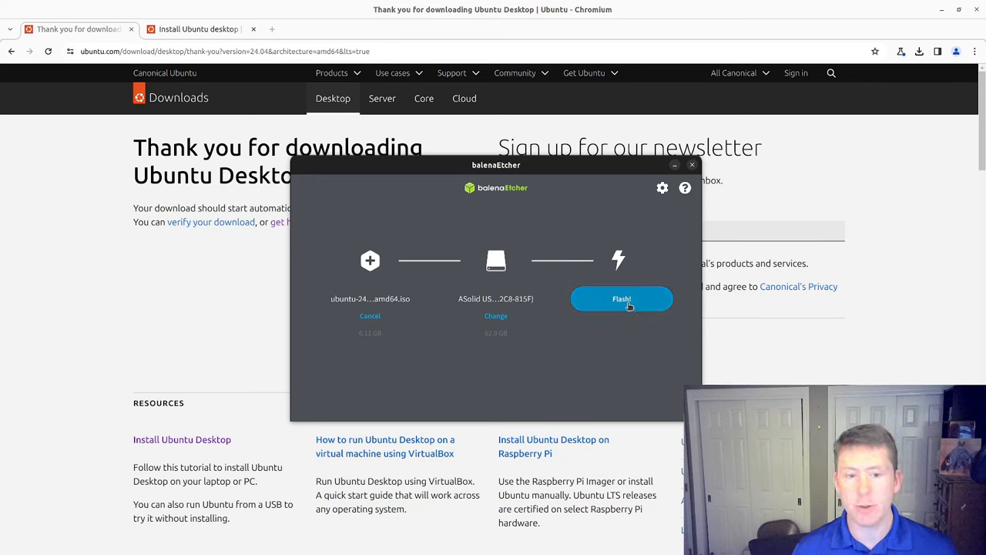
# Start flashing the ISO to the USB drive, authorizing with administrator rights.
pyautogui.click(621, 299)
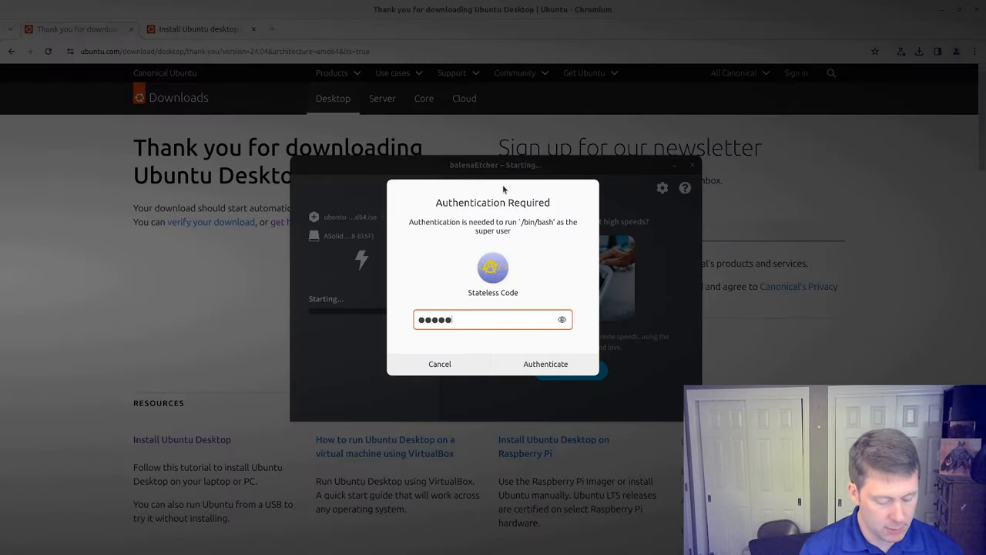
pyautogui.click(546, 363)
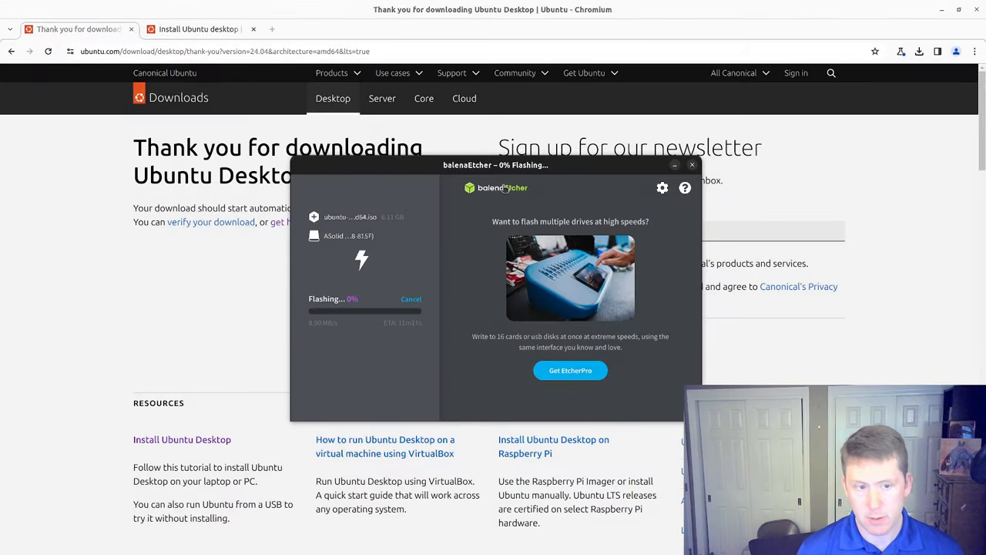
pyautogui.moveTo(350, 323)
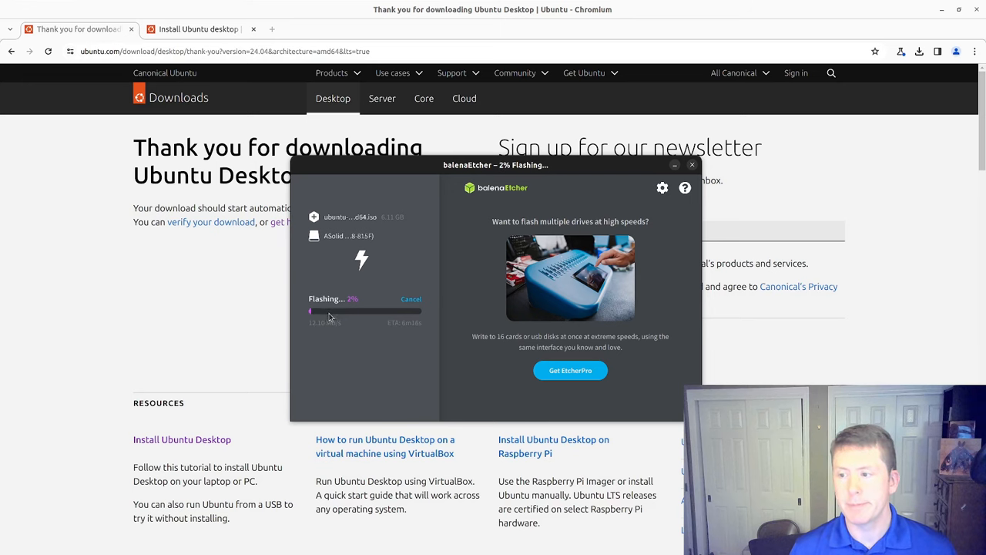
pyautogui.moveTo(414, 336)
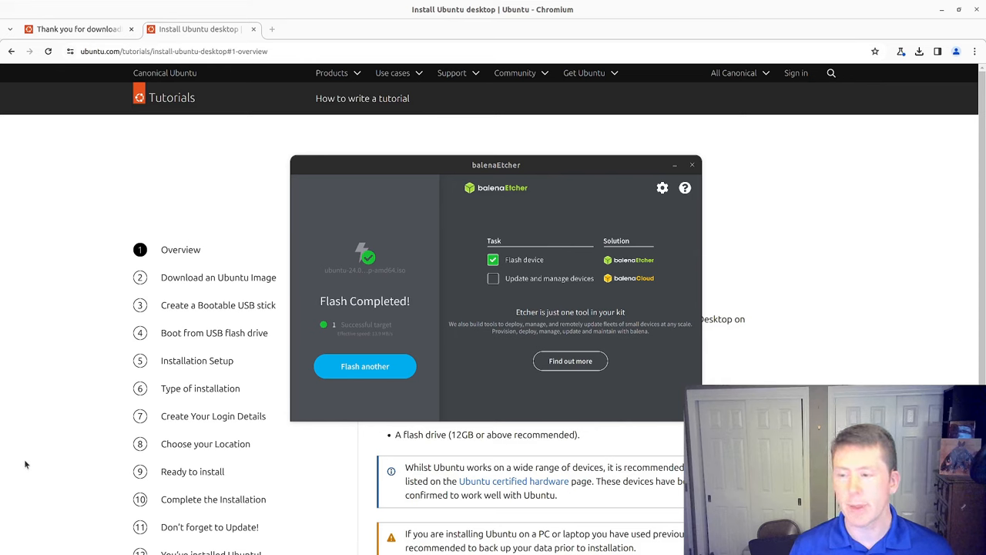
pyautogui.moveTo(376, 317)
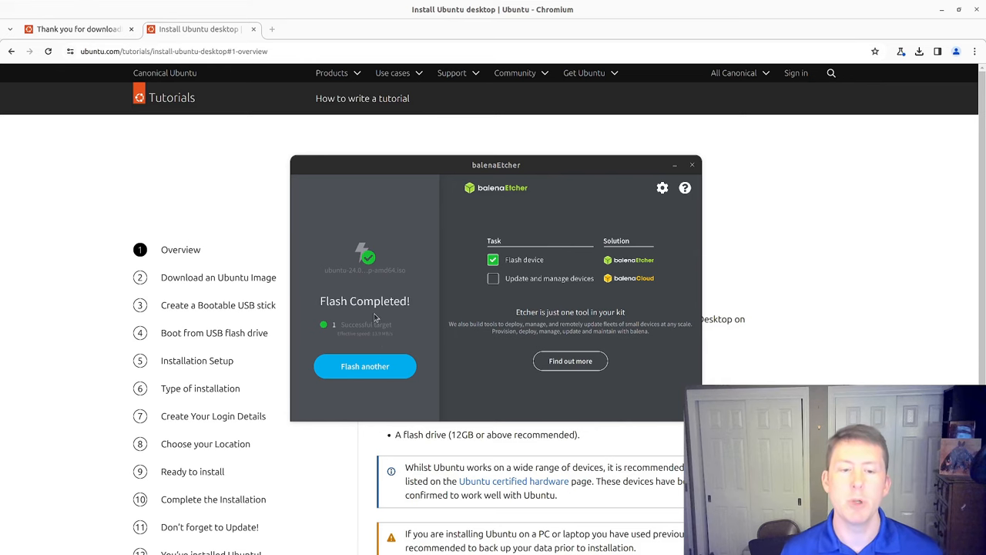
pyautogui.moveTo(234, 353)
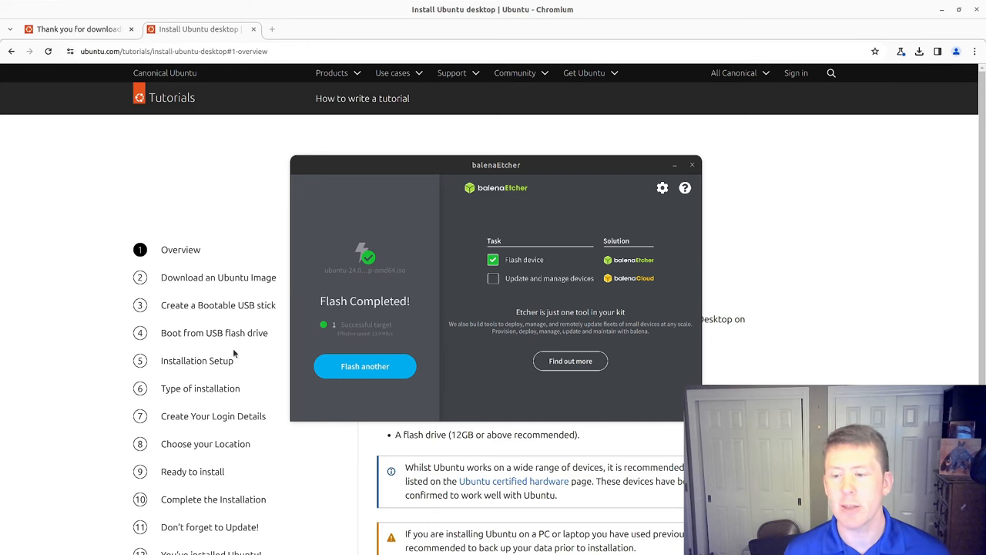
# Jump to the Boot from USB flash drive tutorial step and look through its section.
pyautogui.click(214, 333)
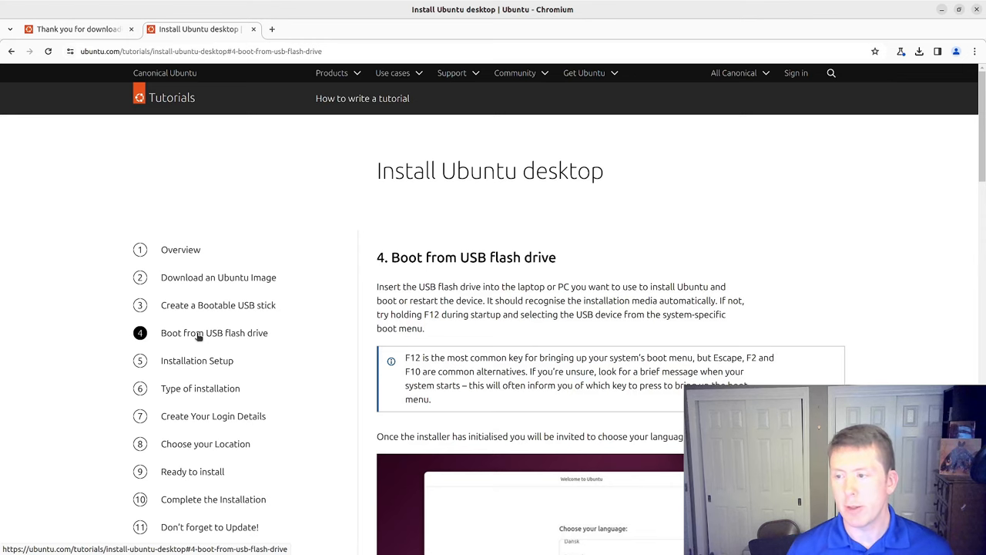
pyautogui.moveTo(434, 317)
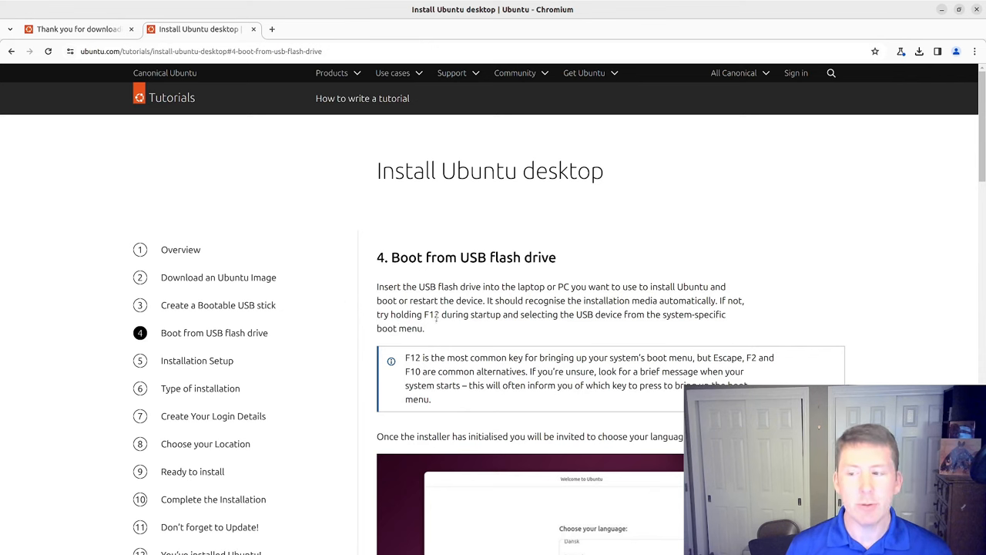
pyautogui.moveTo(422, 326)
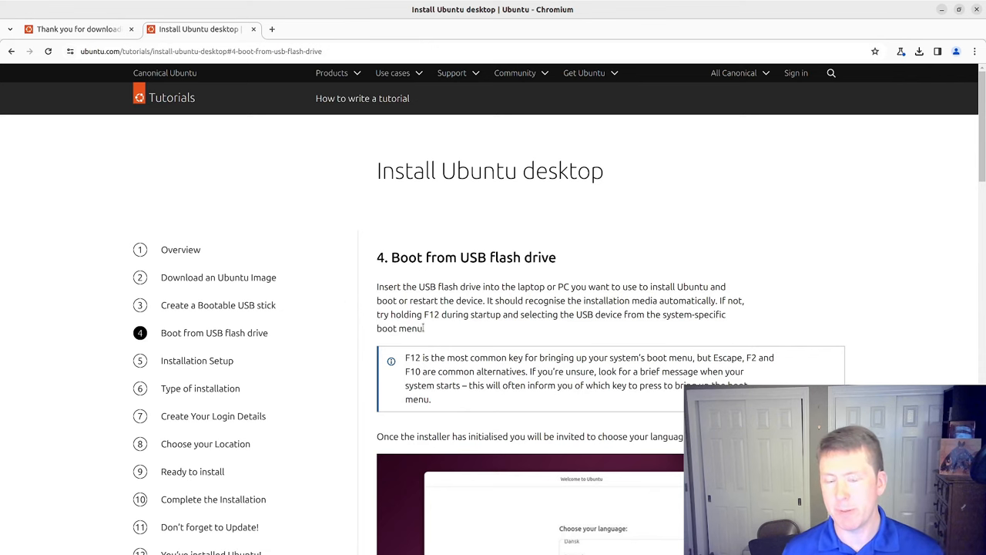
pyautogui.scroll(-3)
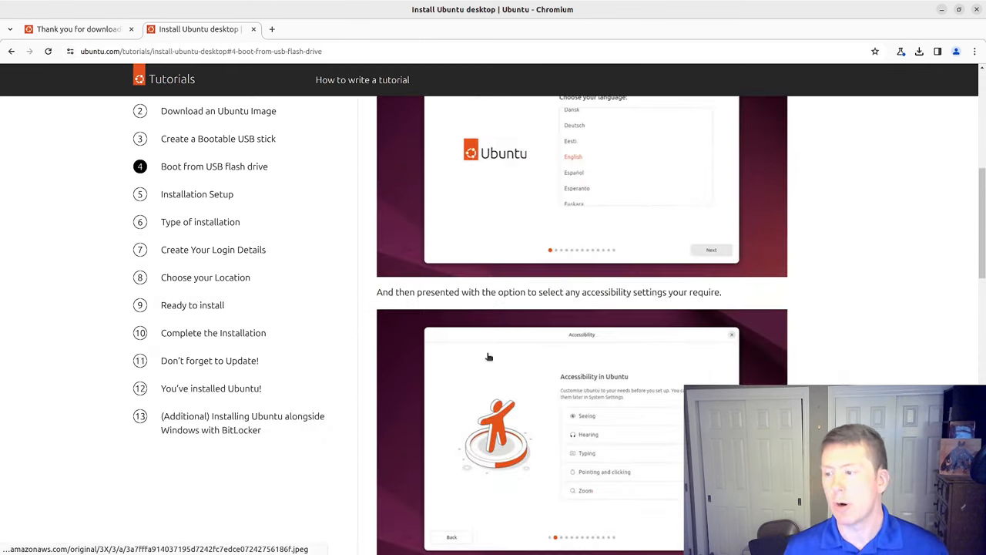
pyautogui.scroll(3)
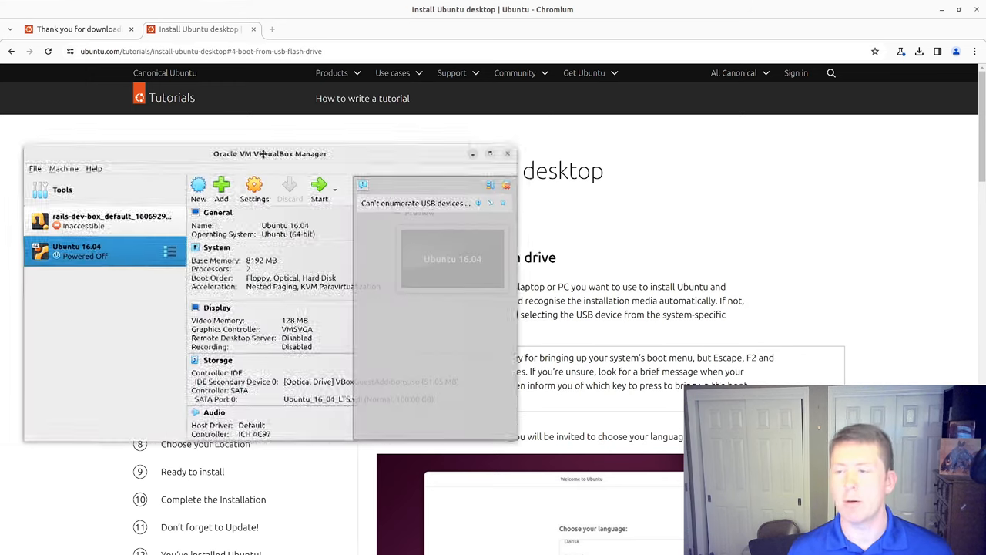
# Drag the VirtualBox Manager window by its title bar to the centre of the screen.
pyautogui.moveTo(269, 154); pyautogui.dragTo(498, 145)
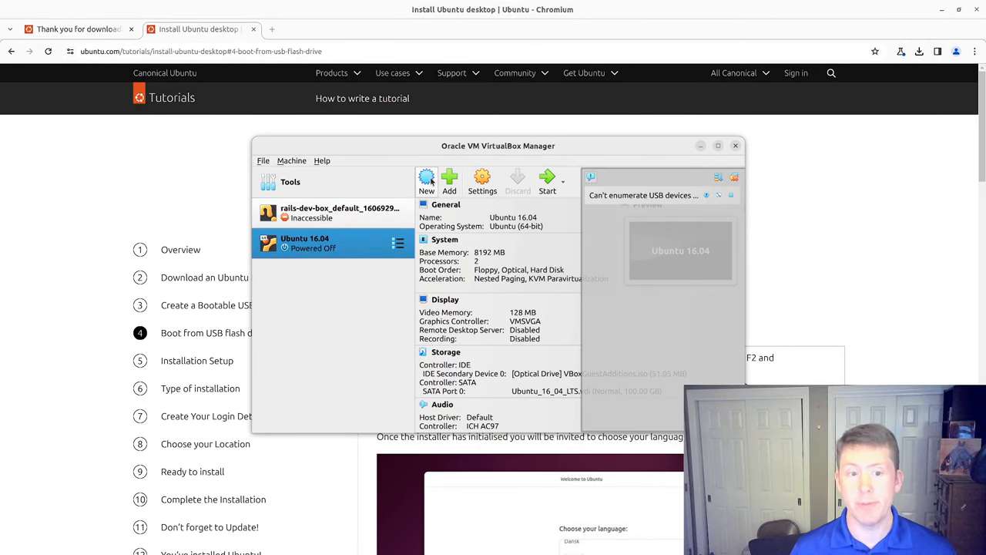
pyautogui.moveTo(427, 181)
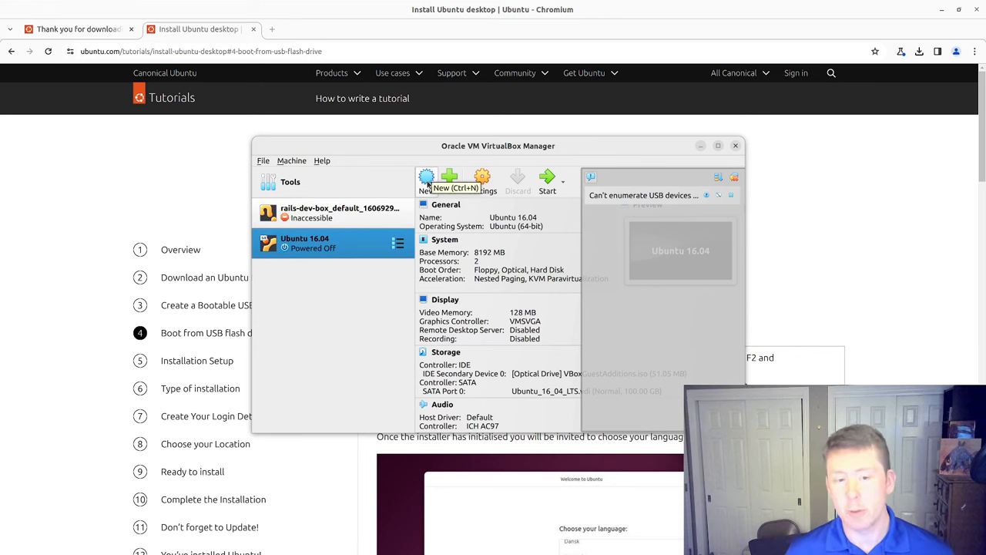
pyautogui.moveTo(427, 182)
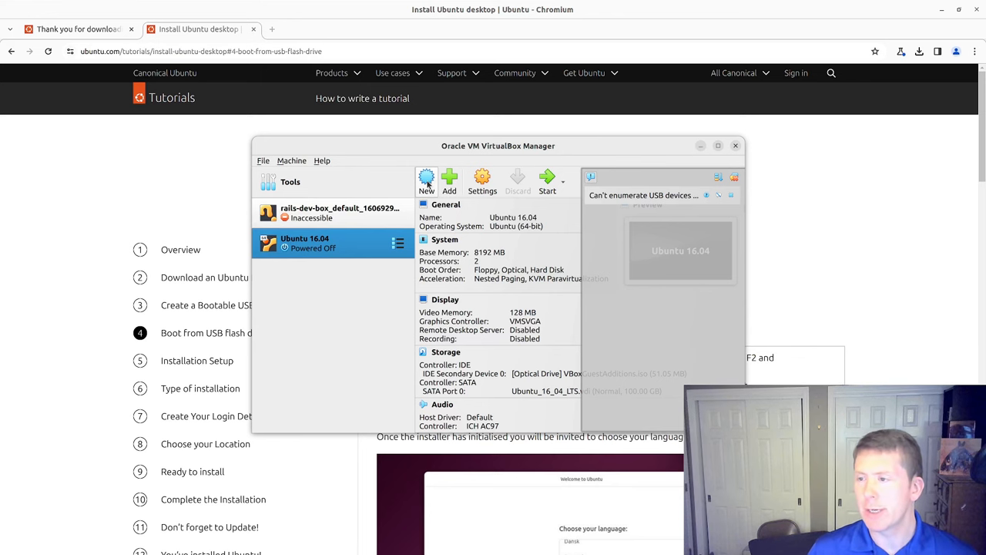
# Start a new virtual machine and name it Ubuntu-24-04-clean, auto-filling Linux / Ubuntu (64-bit).
pyautogui.click(425, 182)
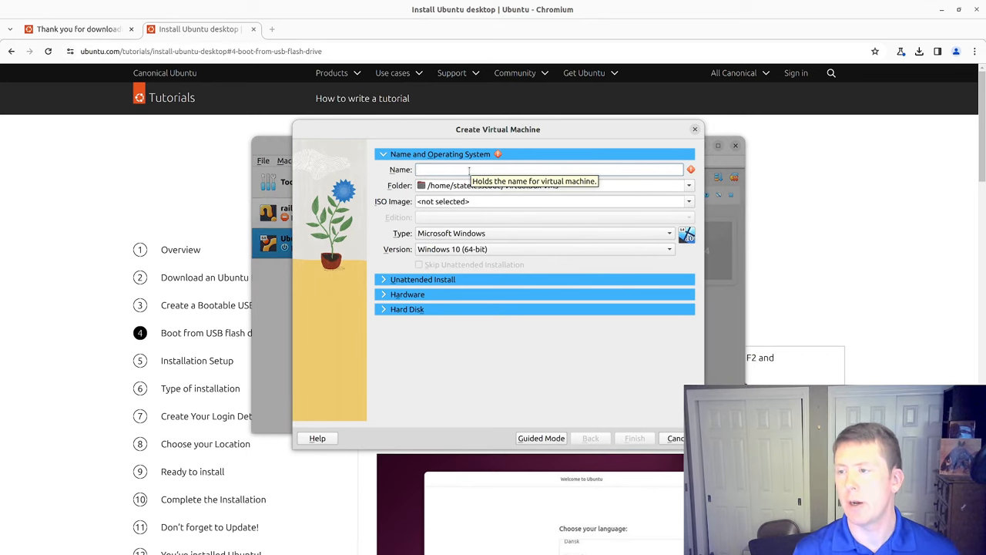
pyautogui.write('Ubunt')
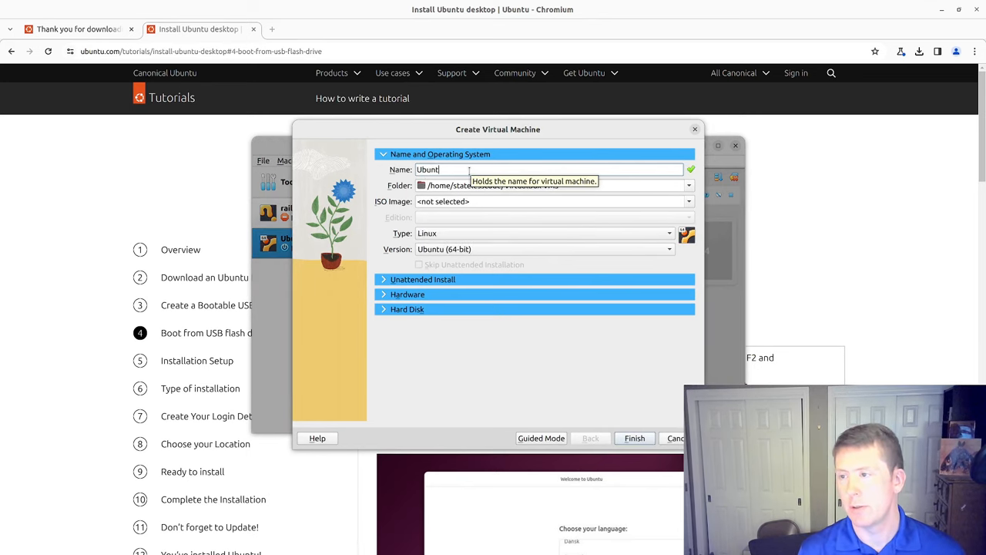
pyautogui.write('-204')
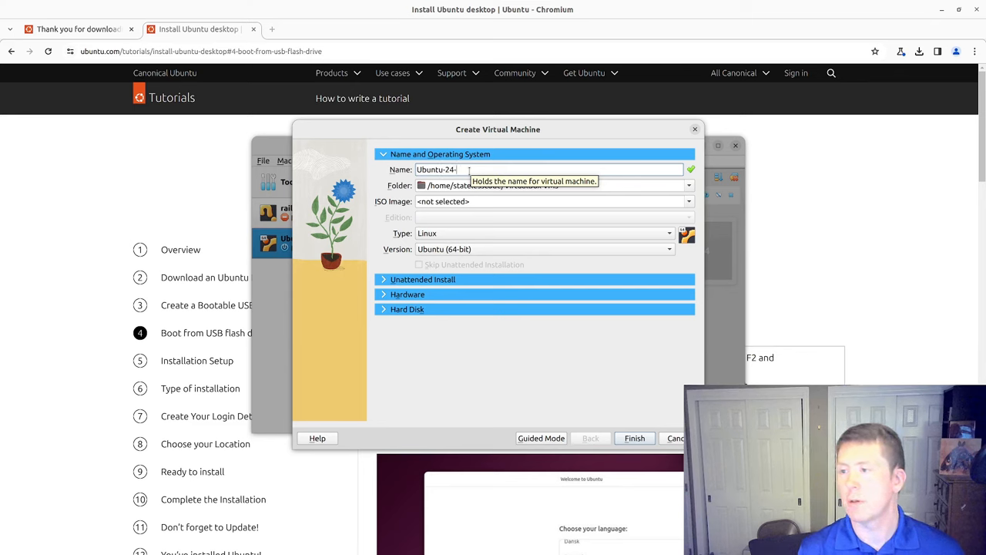
pyautogui.write('04-')
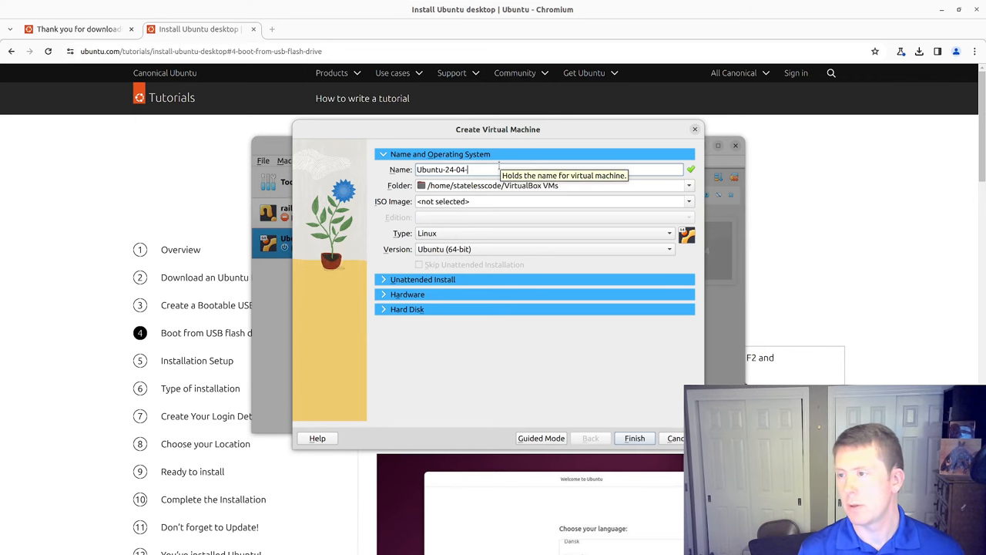
pyautogui.write('clean')
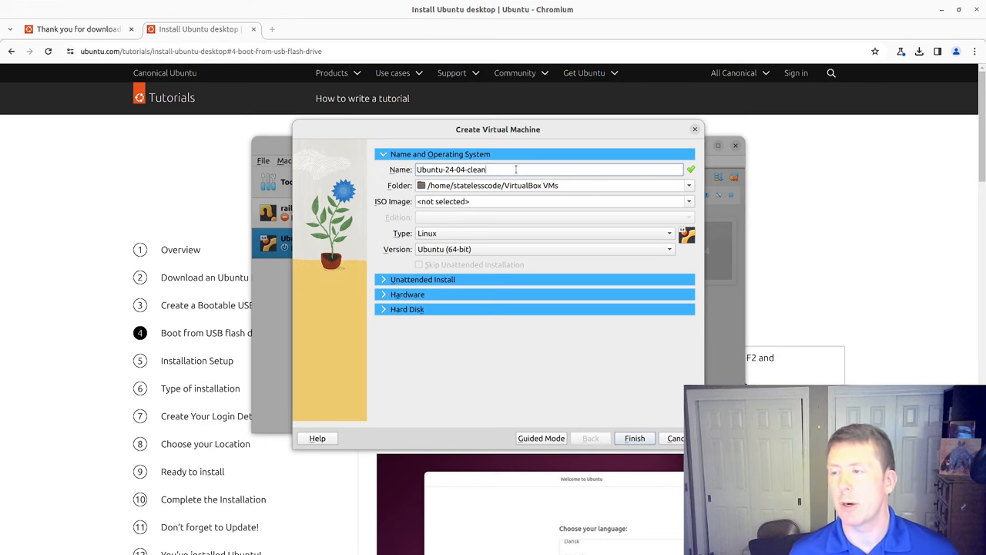
pyautogui.moveTo(368, 239)
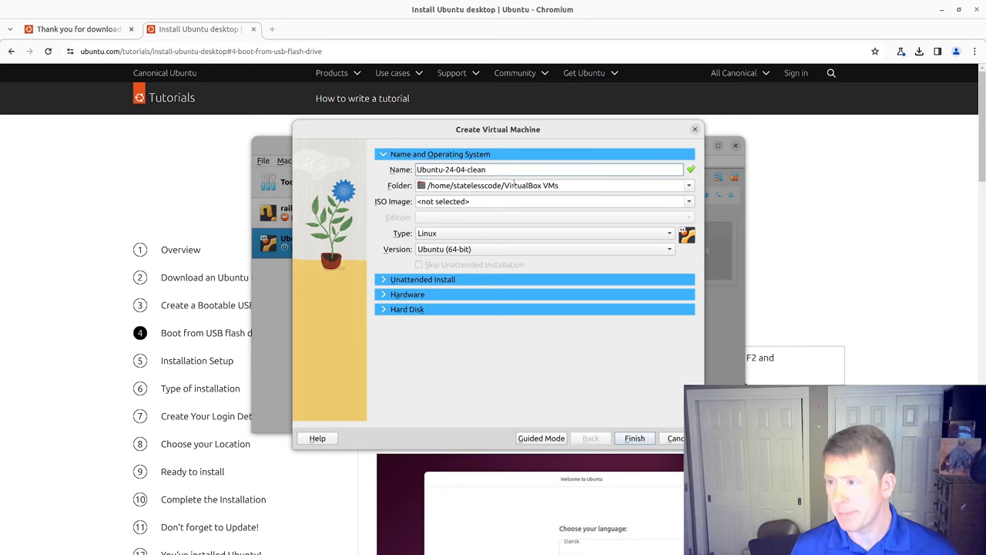
# Attach ubuntu-24.04-desktop-amd64.iso as the install image and skip unattended installation.
pyautogui.click(687, 200)
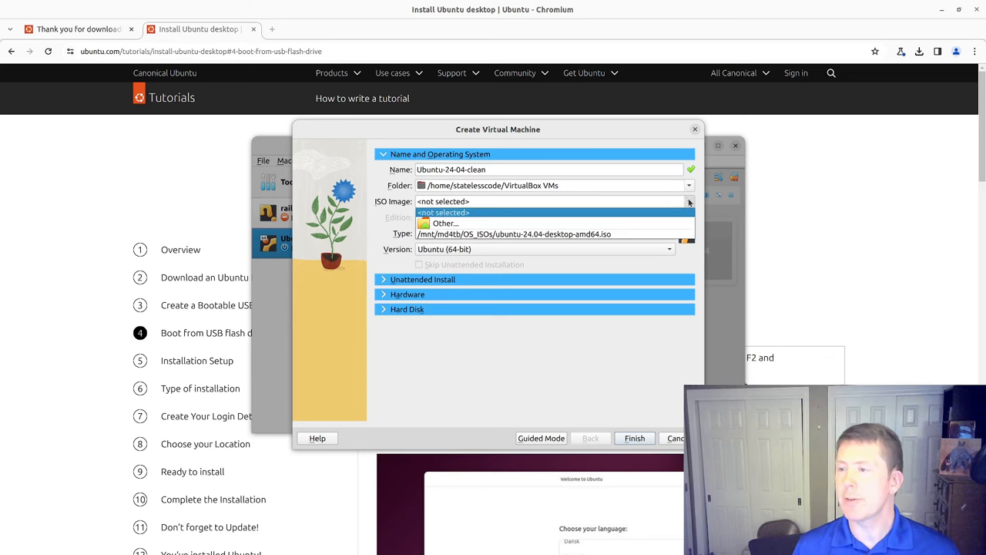
pyautogui.moveTo(445, 223)
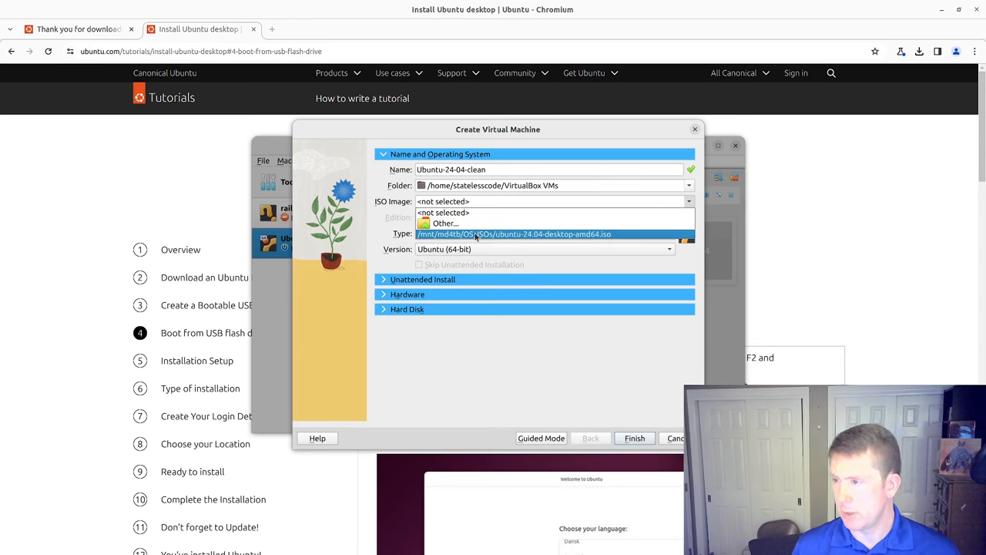
pyautogui.click(513, 235)
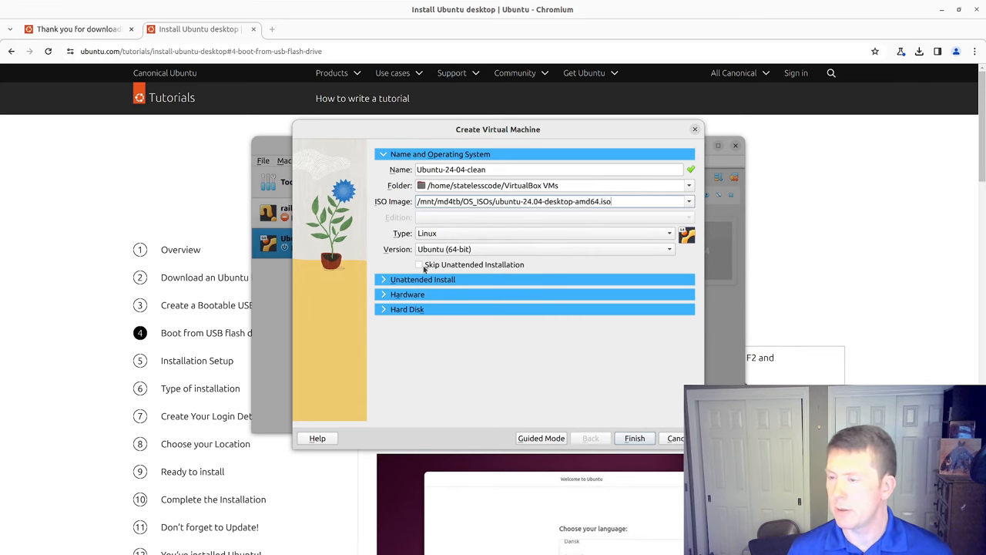
pyautogui.click(419, 265)
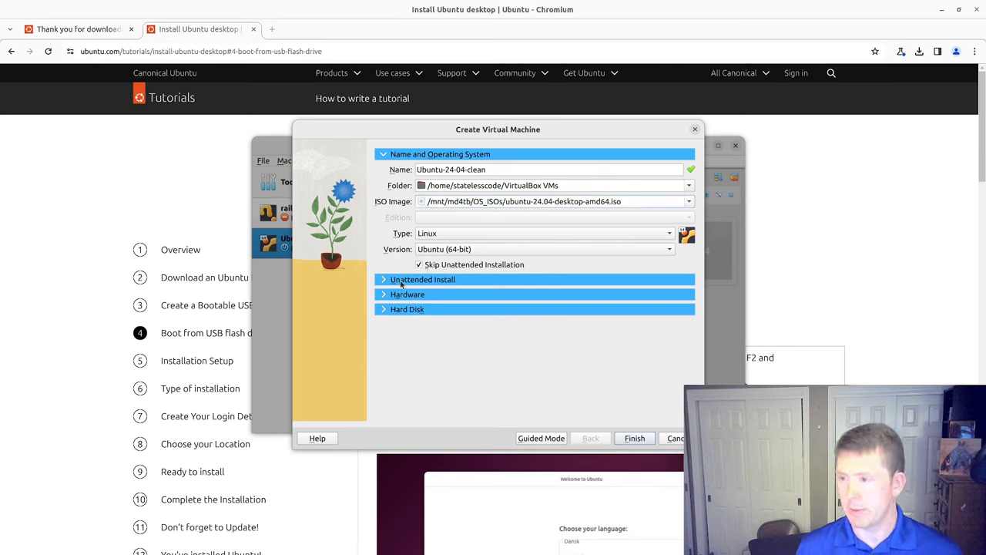
pyautogui.moveTo(379, 293)
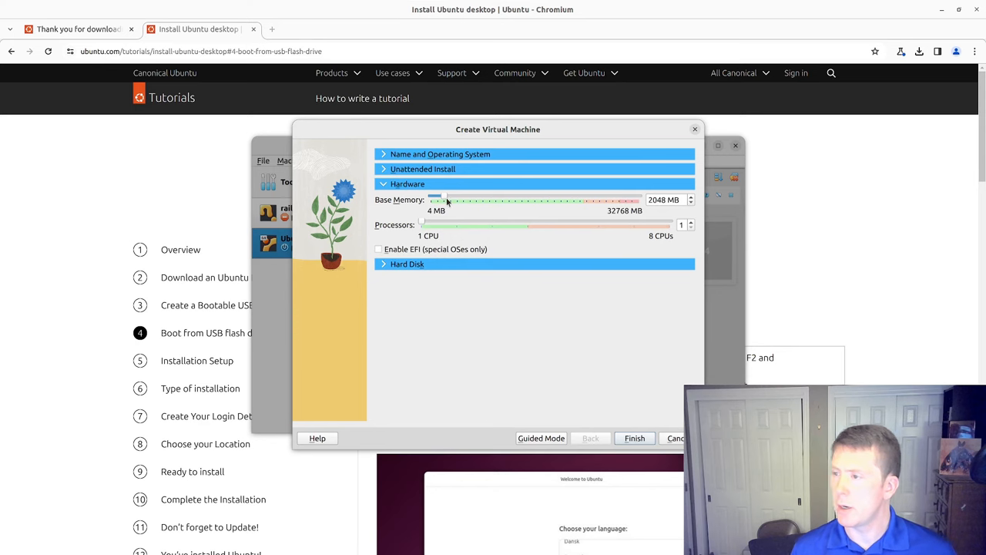
# Set base memory to 8763 MB and 2 processors, then expand the hard disk settings.
pyautogui.moveTo(445, 200); pyautogui.dragTo(490, 200)
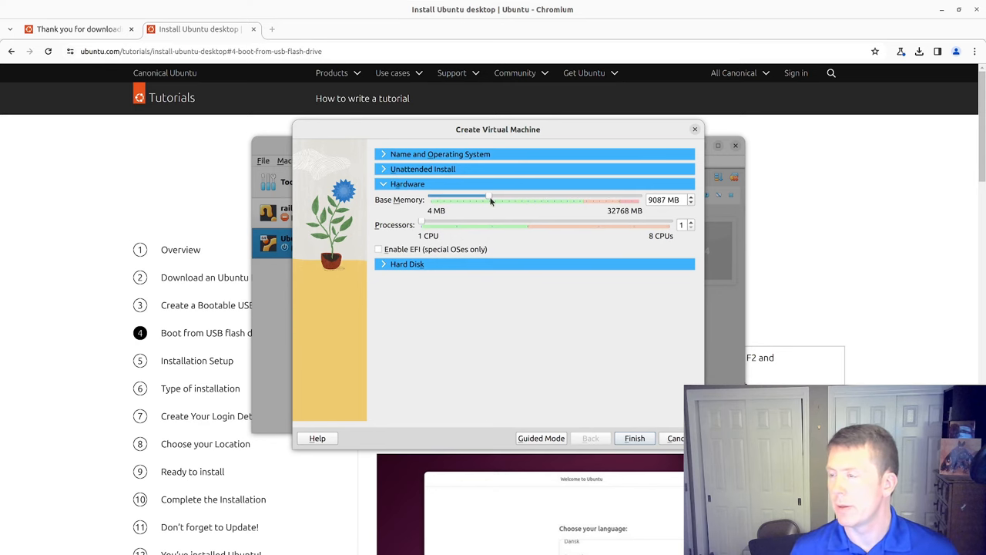
pyautogui.moveTo(487, 200); pyautogui.dragTo(483, 201)
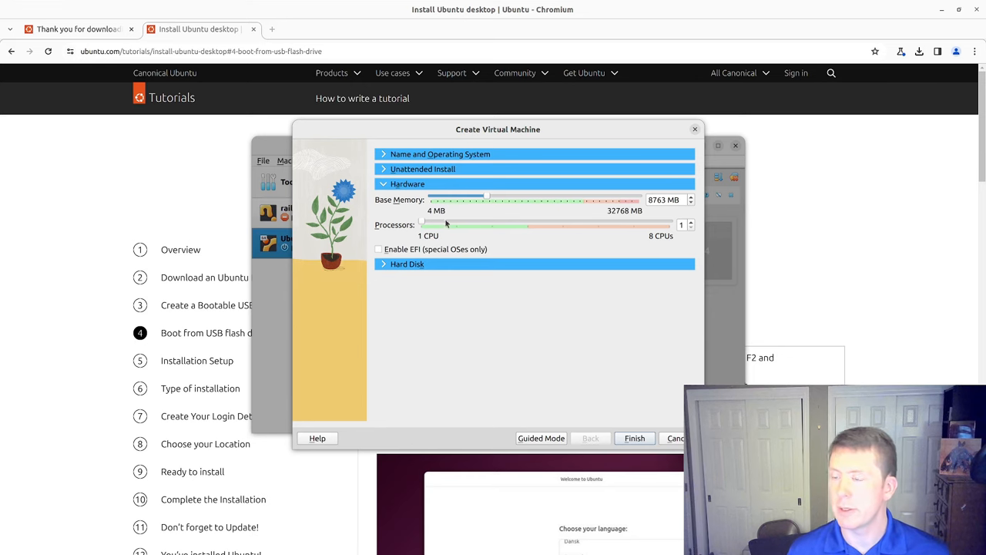
pyautogui.click(690, 222)
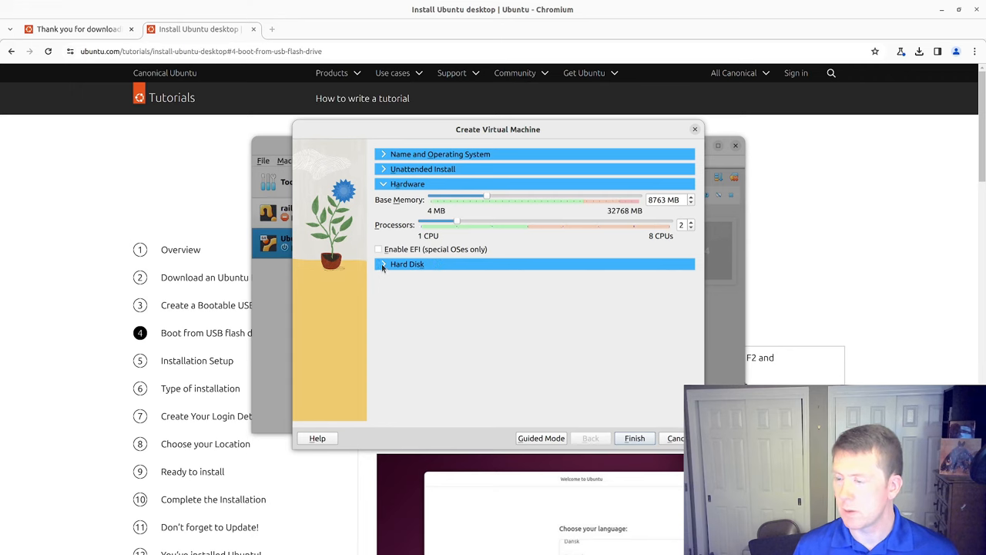
pyautogui.click(382, 263)
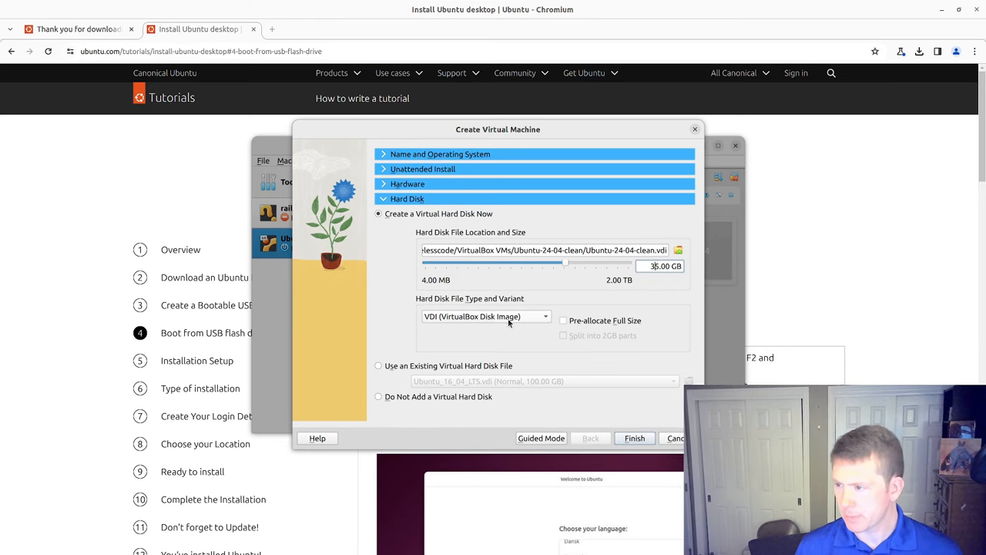
pyautogui.moveTo(517, 336)
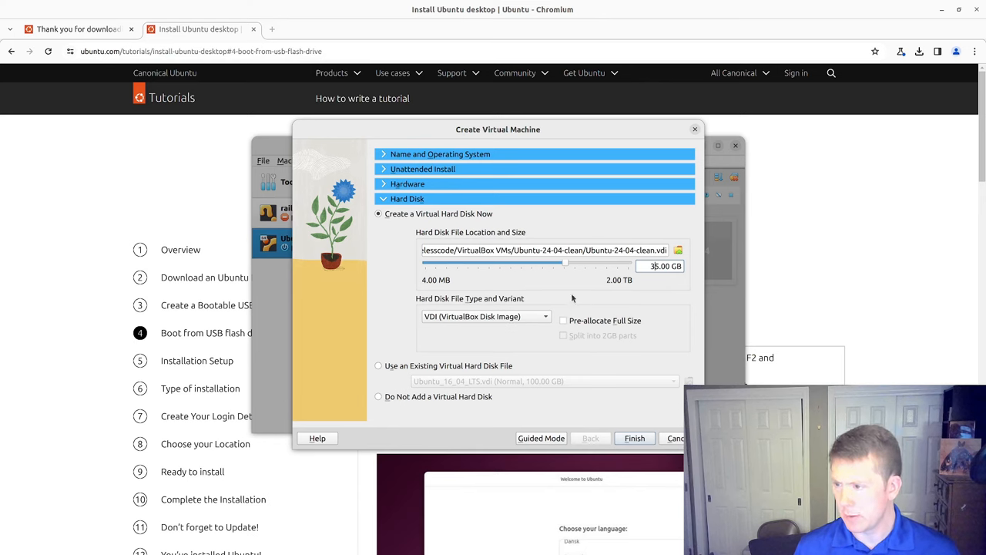
pyautogui.moveTo(582, 348)
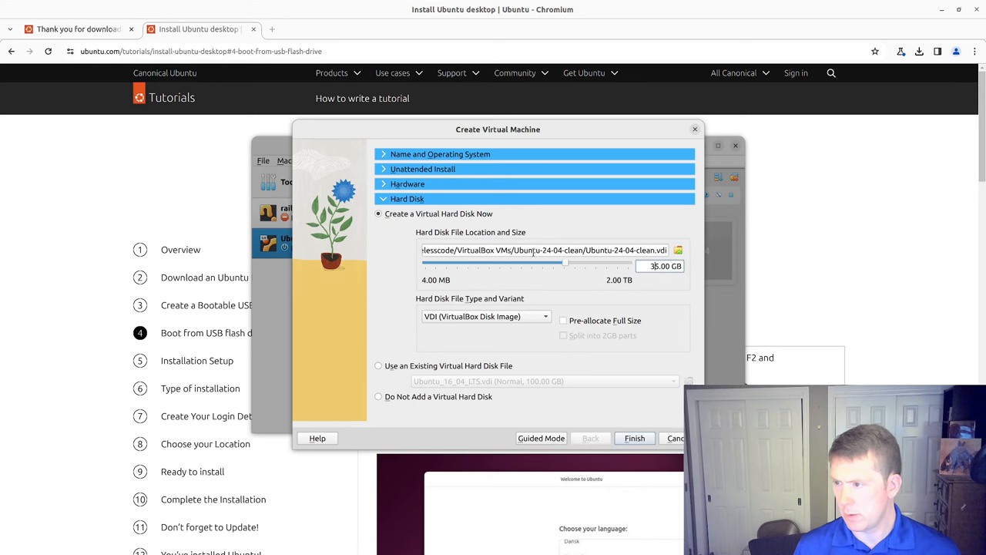
pyautogui.moveTo(678, 249)
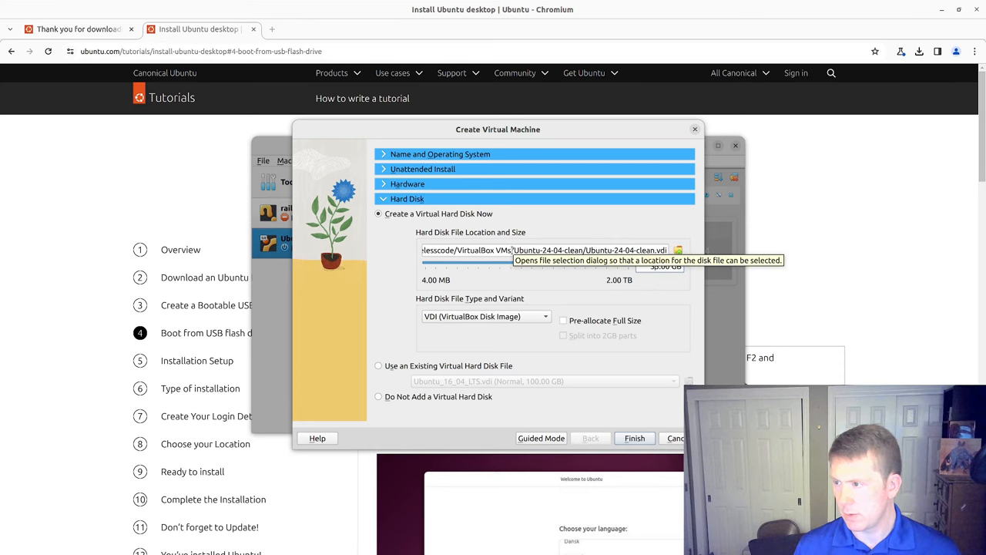
# Save the virtual disk file in the VirtualBoxHDs folder on the md4tb drive.
pyautogui.click(678, 250)
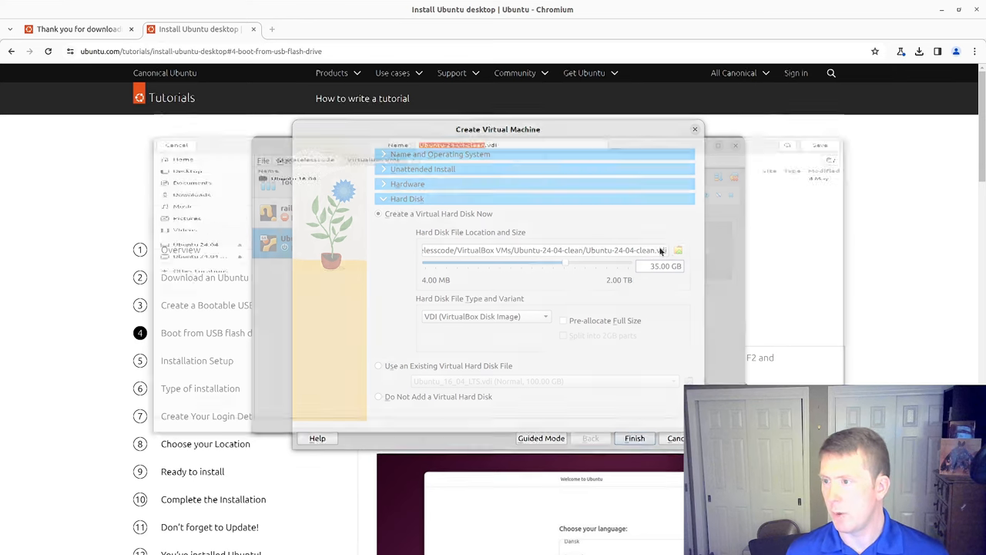
pyautogui.click(678, 250)
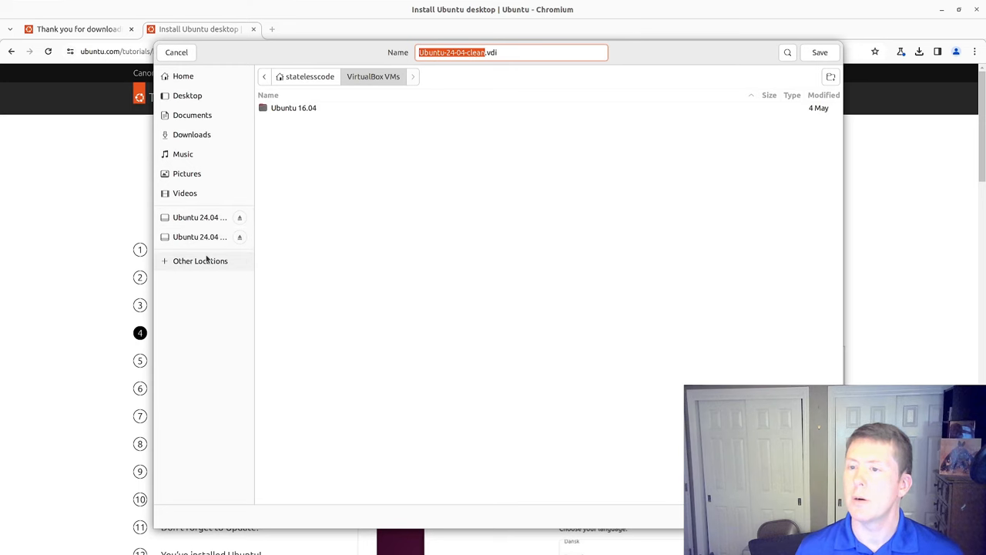
pyautogui.click(200, 261)
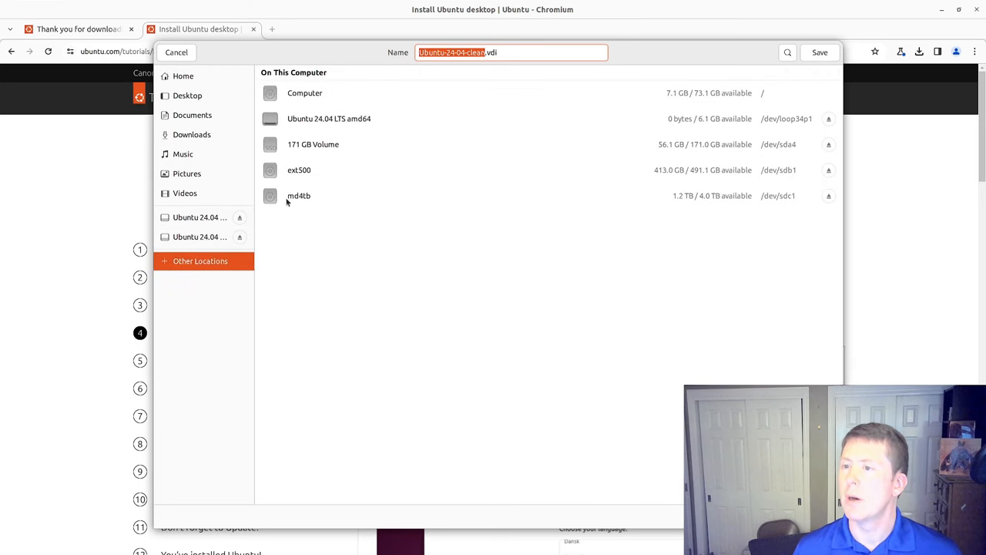
pyautogui.doubleClick(299, 194)
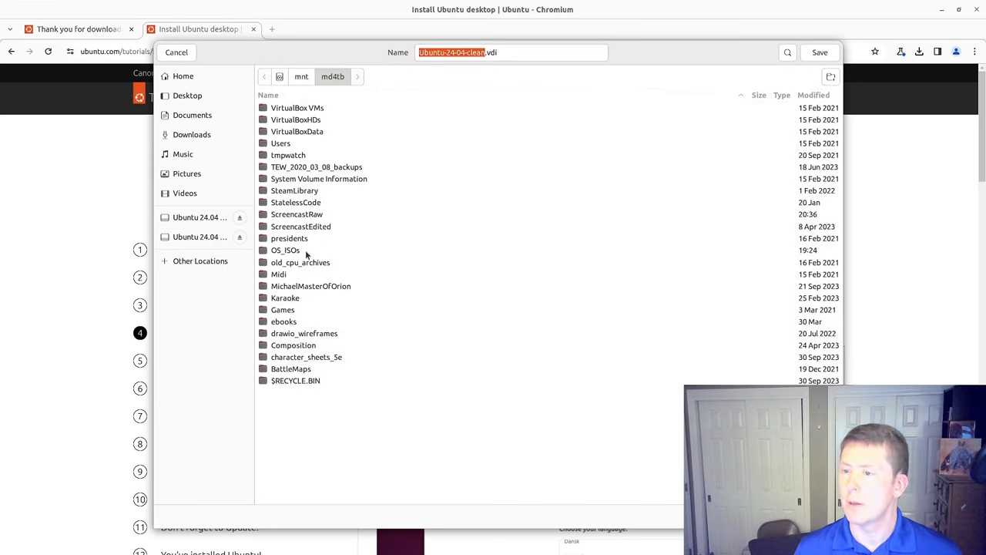
pyautogui.moveTo(283, 300)
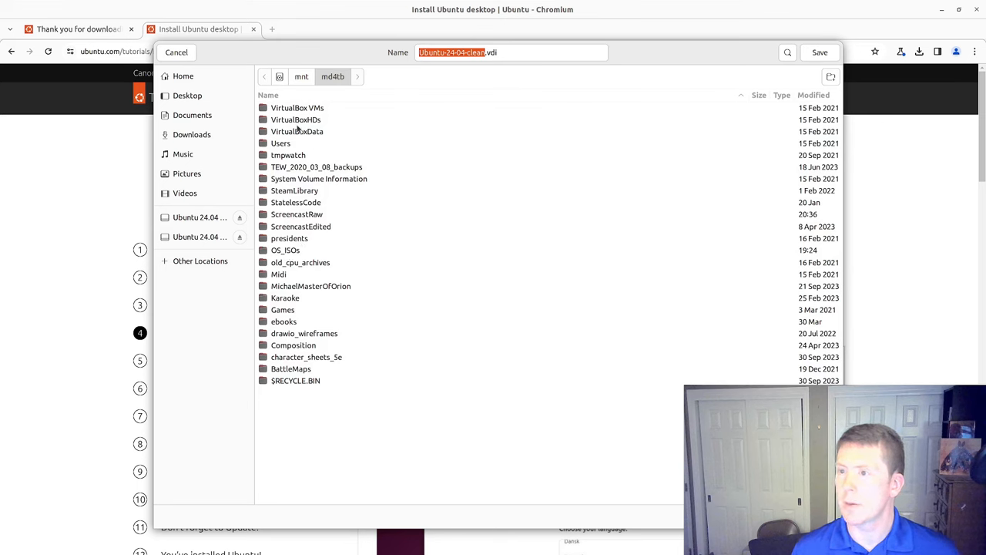
pyautogui.click(295, 108)
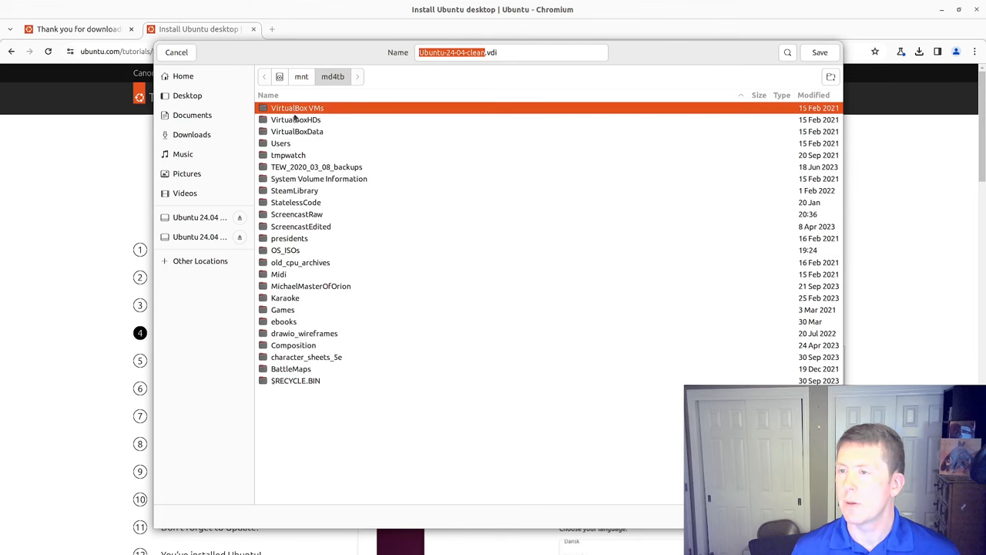
pyautogui.doubleClick(296, 120)
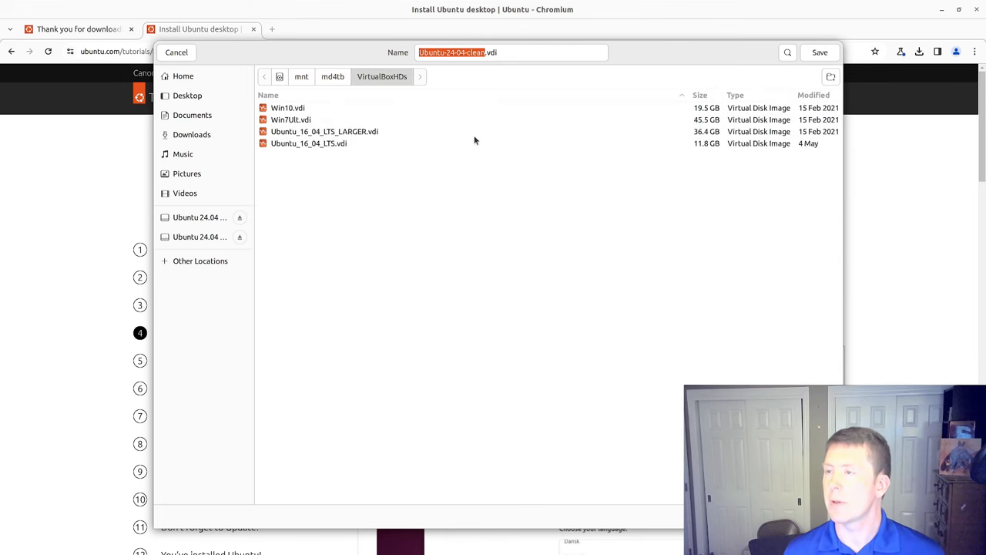
pyautogui.moveTo(820, 52)
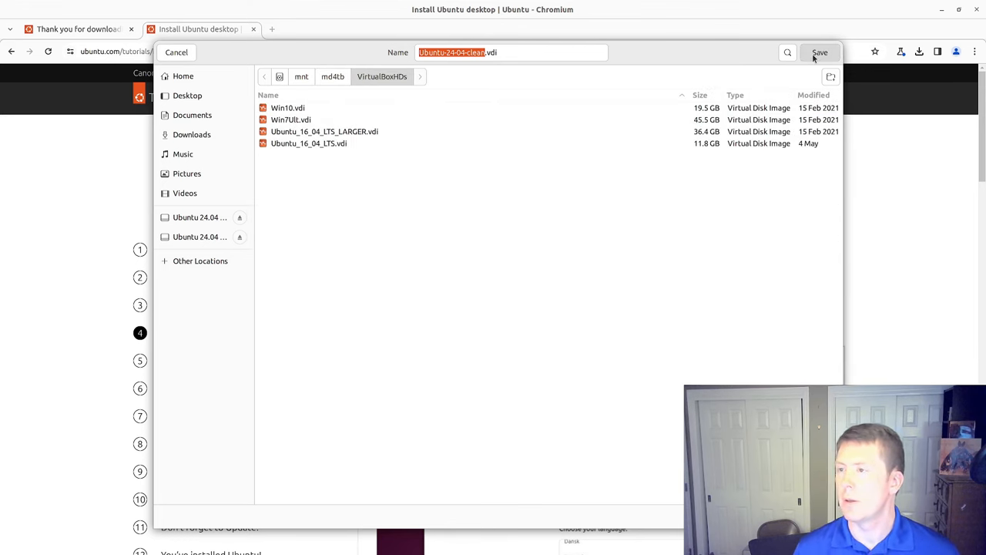
pyautogui.click(819, 52)
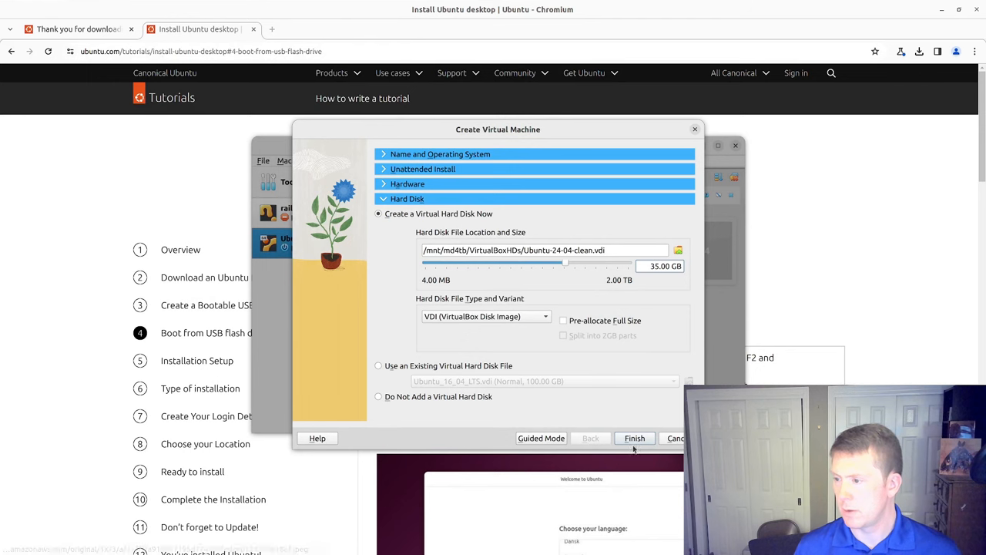
pyautogui.moveTo(635, 438)
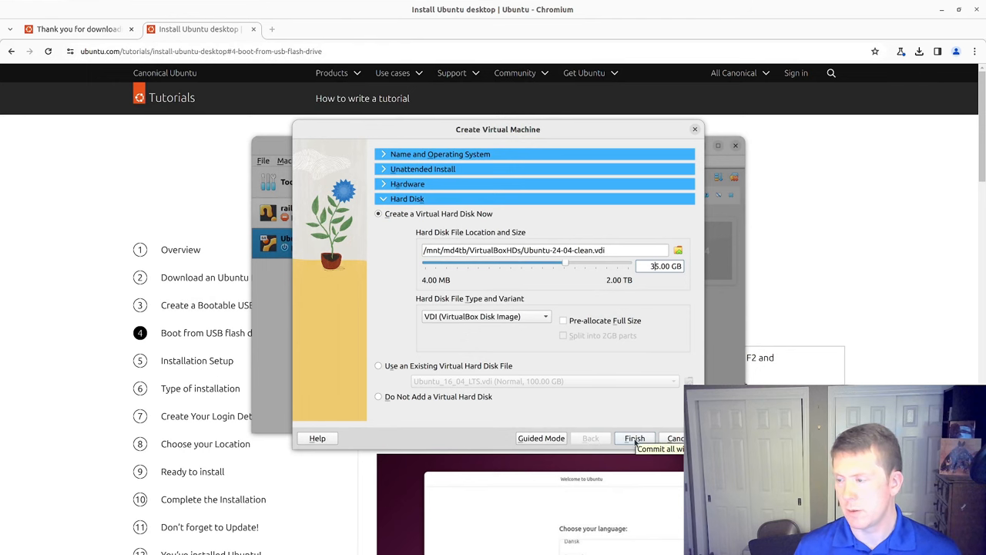
# Finish the wizard to create the Ubuntu-24-04-clean virtual machine.
pyautogui.click(635, 438)
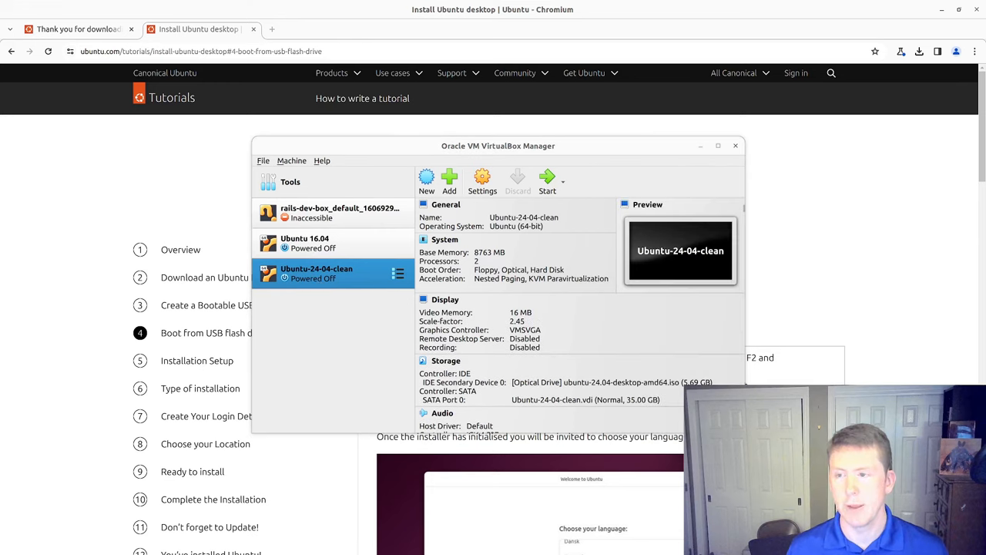
pyautogui.moveTo(379, 287)
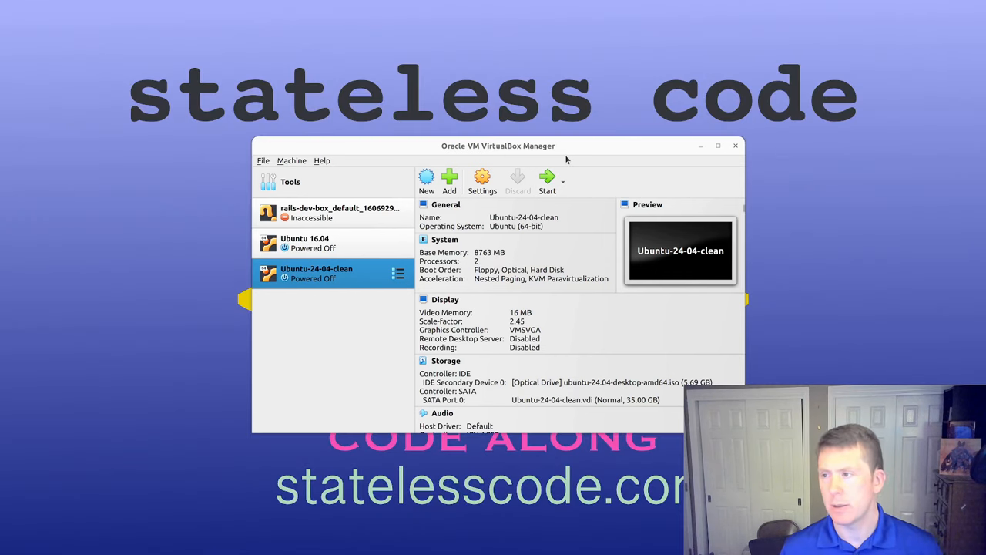
pyautogui.moveTo(593, 168)
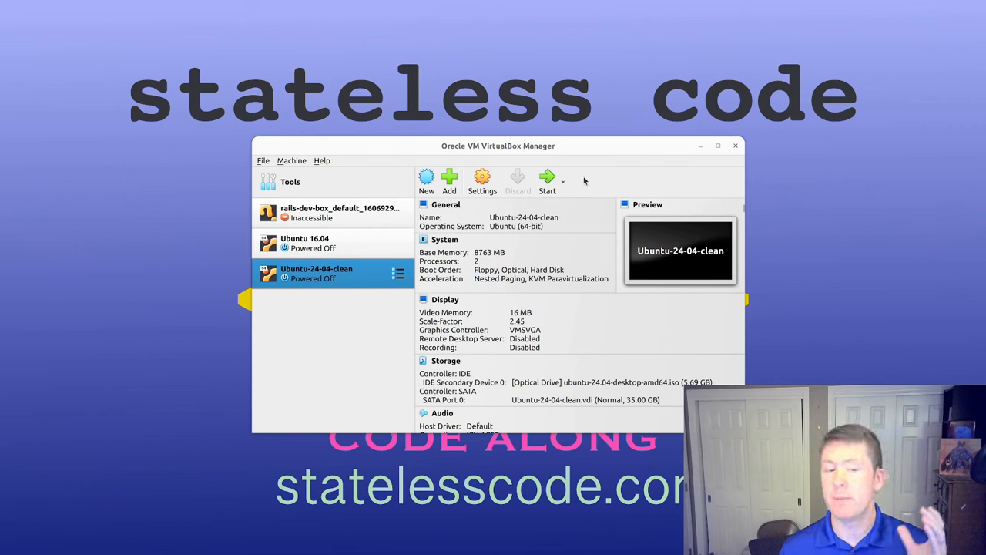
pyautogui.moveTo(582, 182)
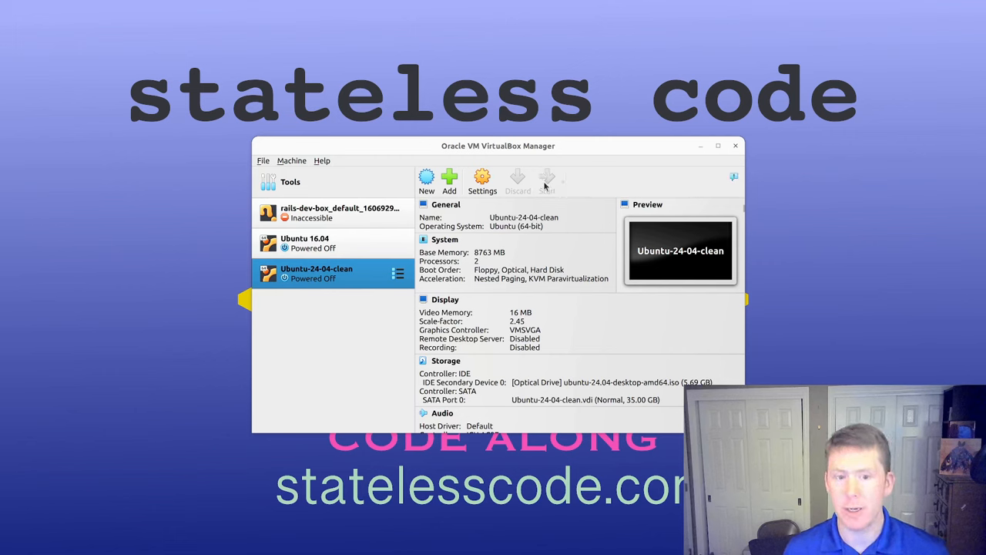
# Start the ubuntu-24-04-clean VM and boot Try or Install Ubuntu from its GRUB menu.
pyautogui.click(547, 182)
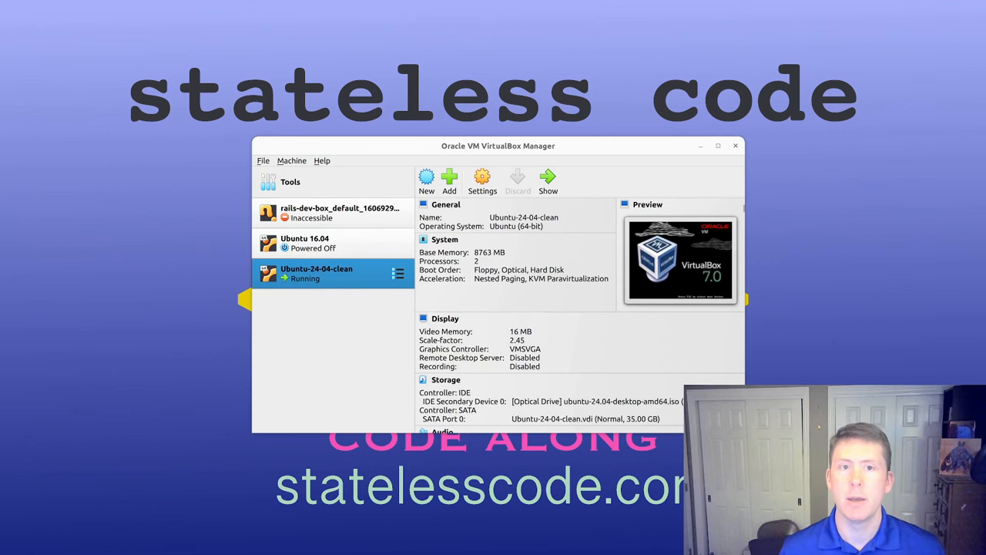
pyautogui.click(549, 182)
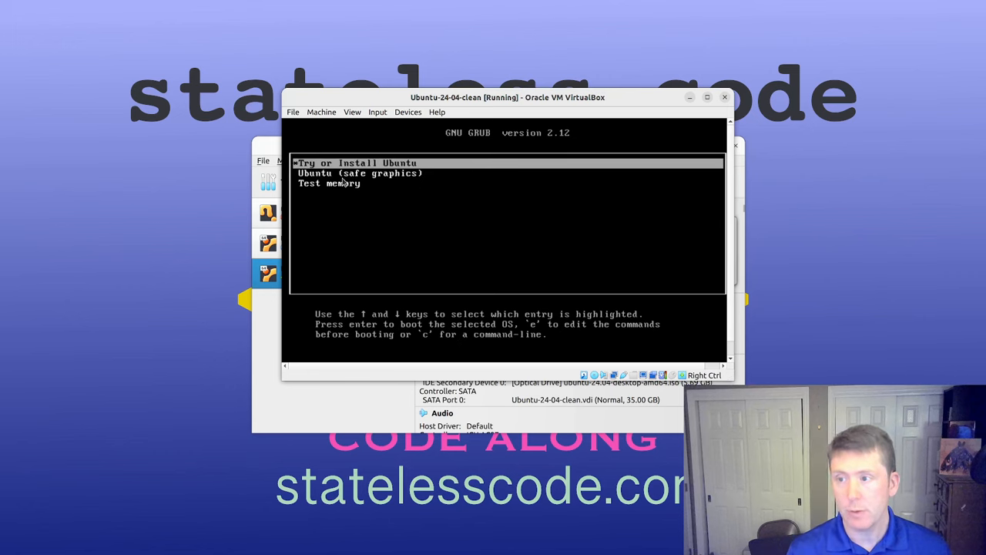
pyautogui.press('Down')
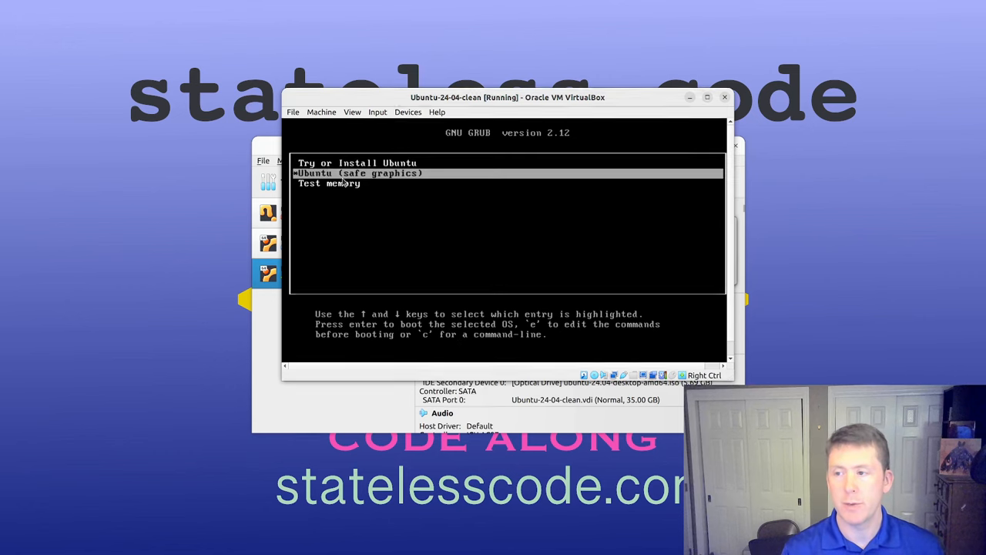
pyautogui.press('up')
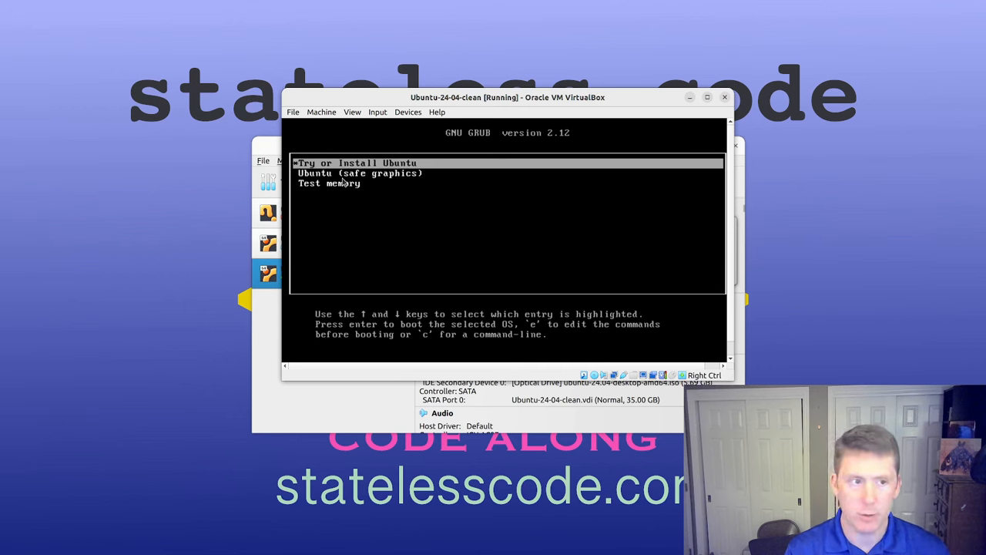
pyautogui.press('Return')
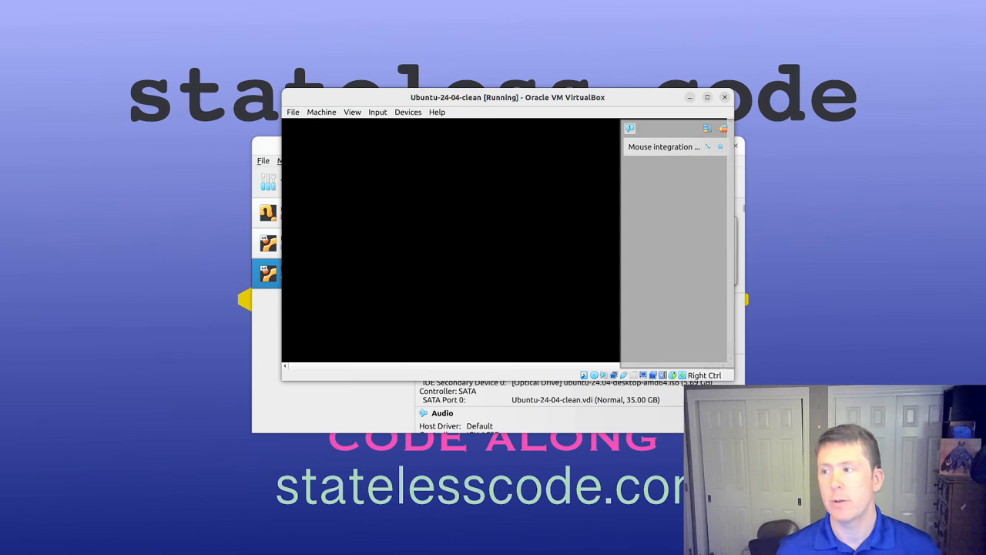
pyautogui.click(735, 145)
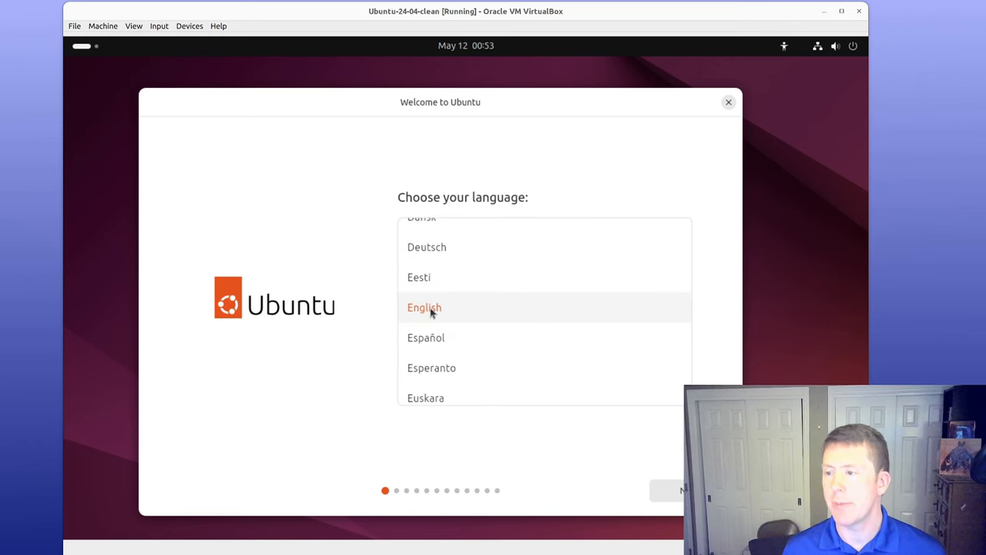
pyautogui.moveTo(443, 330)
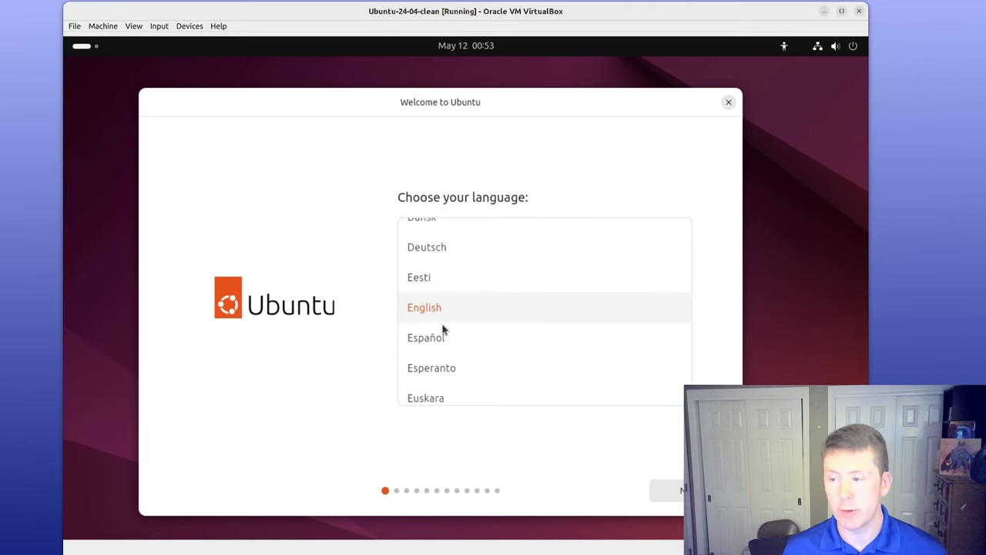
pyautogui.moveTo(650, 518)
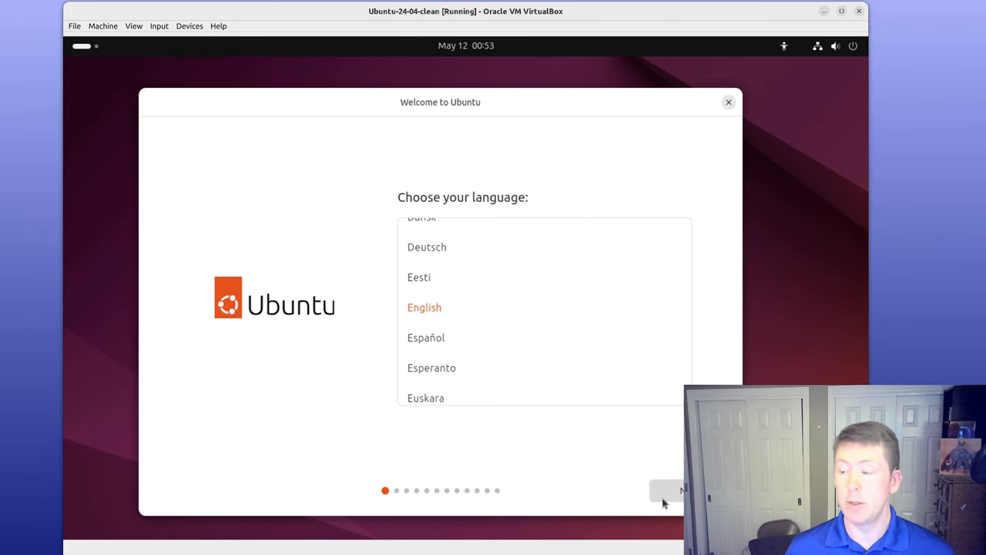
pyautogui.moveTo(666, 501)
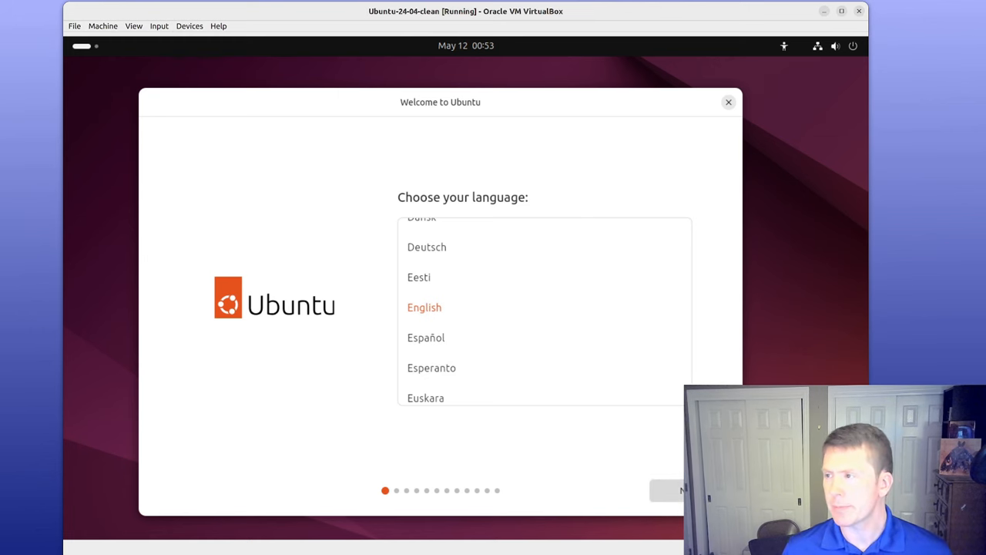
pyautogui.click(681, 490)
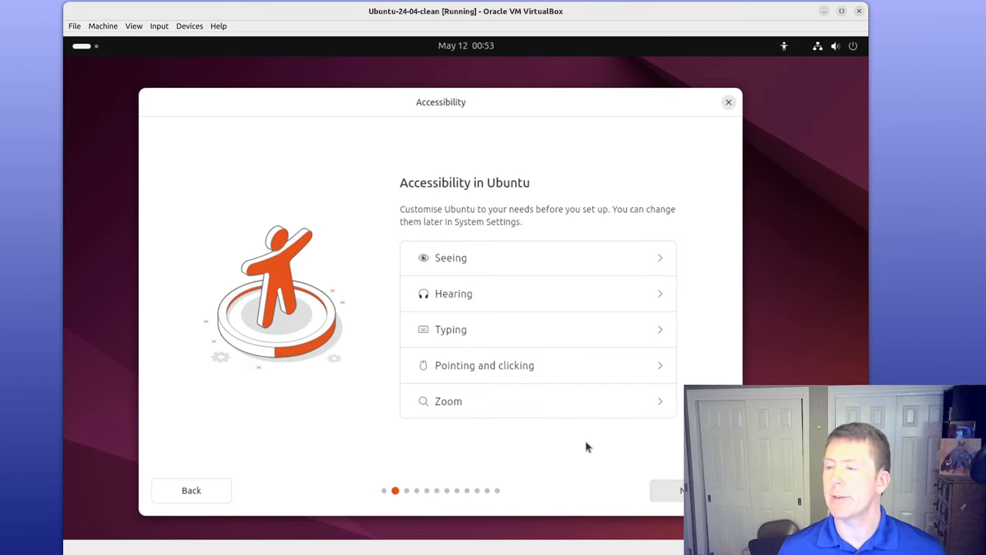
pyautogui.moveTo(206, 490)
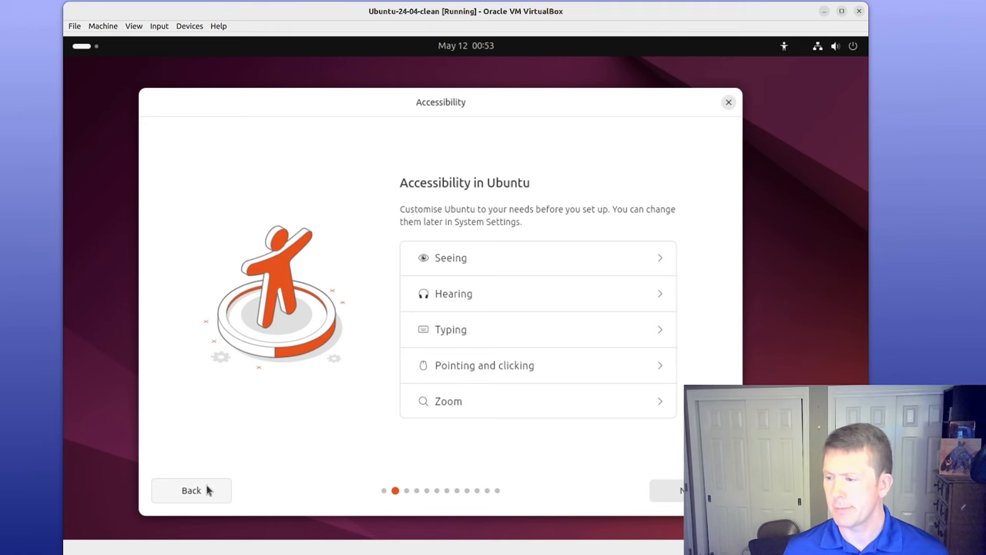
pyautogui.click(191, 490)
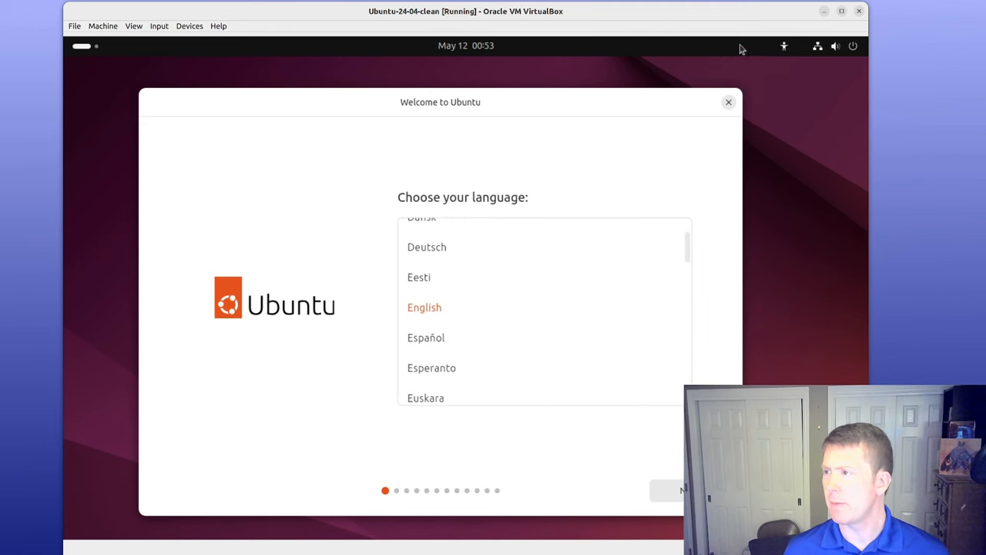
# Close the Welcome to Ubuntu installer window to reveal the live desktop.
pyautogui.click(727, 102)
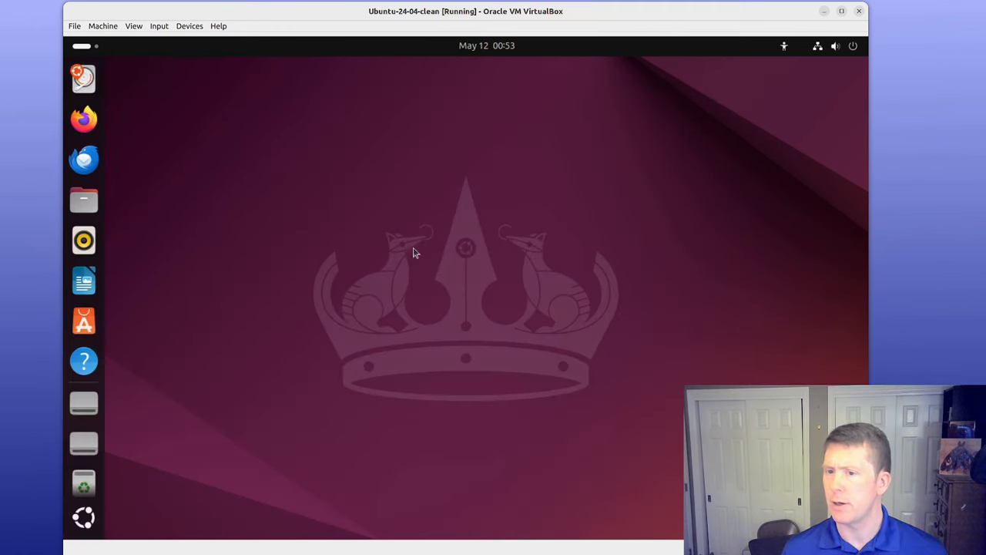
pyautogui.moveTo(354, 231)
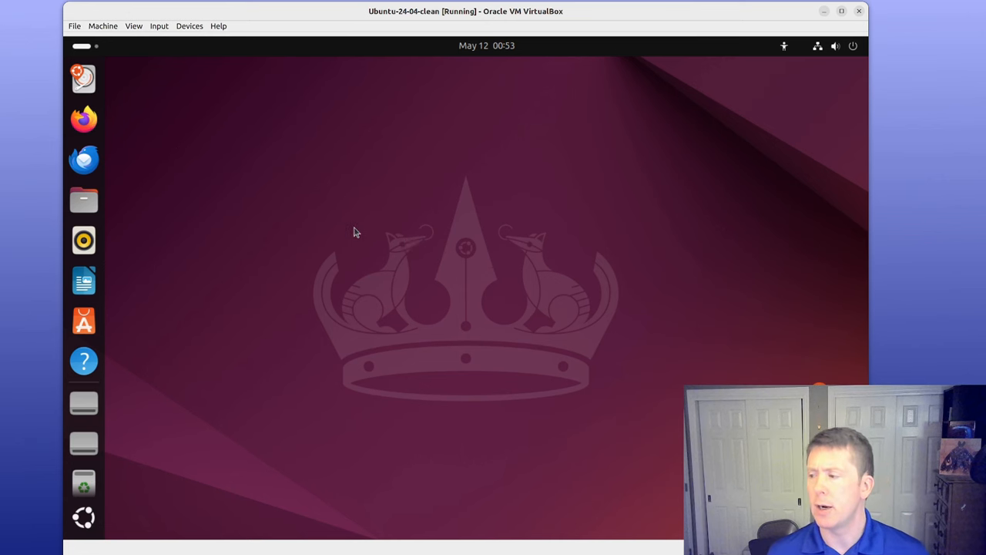
pyautogui.moveTo(342, 210)
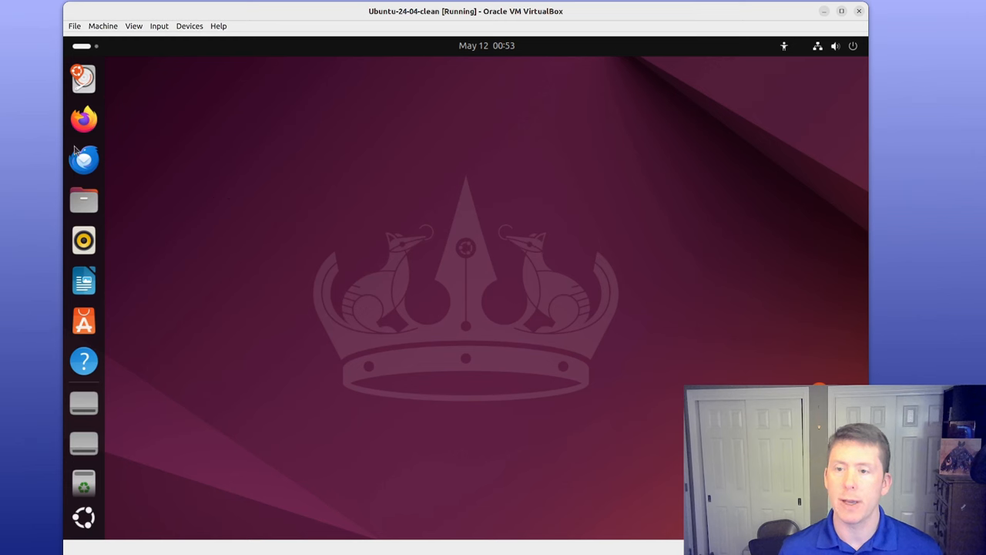
pyautogui.moveTo(83, 440)
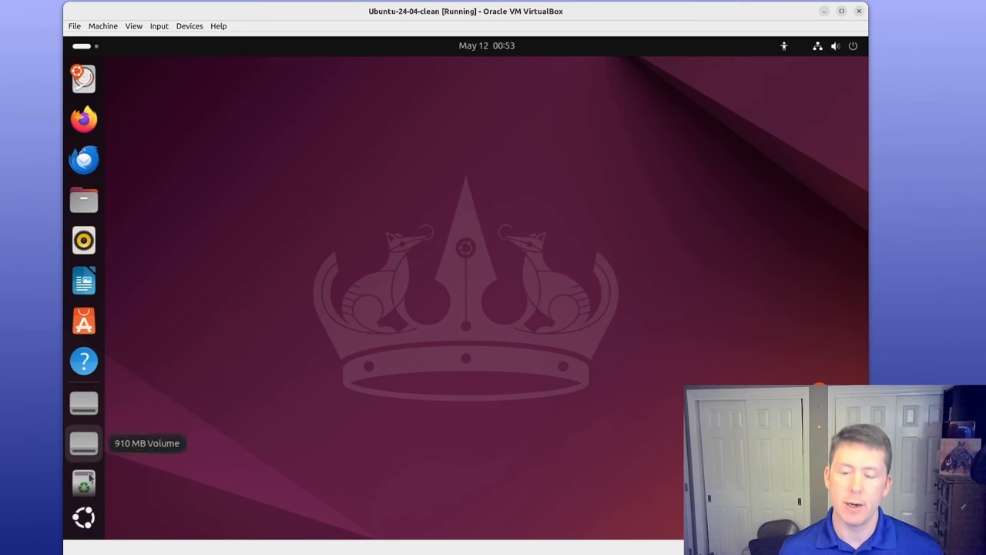
pyautogui.moveTo(83, 275)
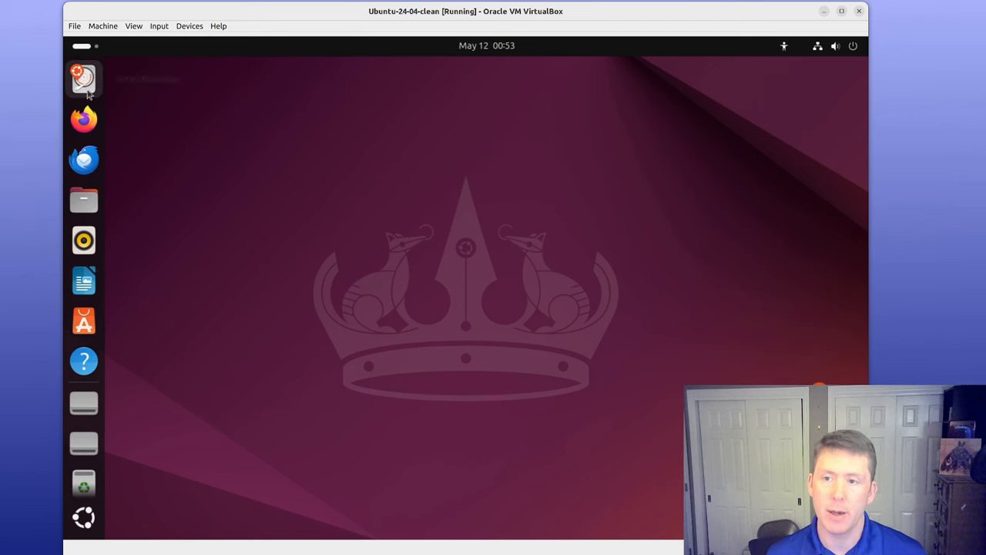
pyautogui.moveTo(83, 200)
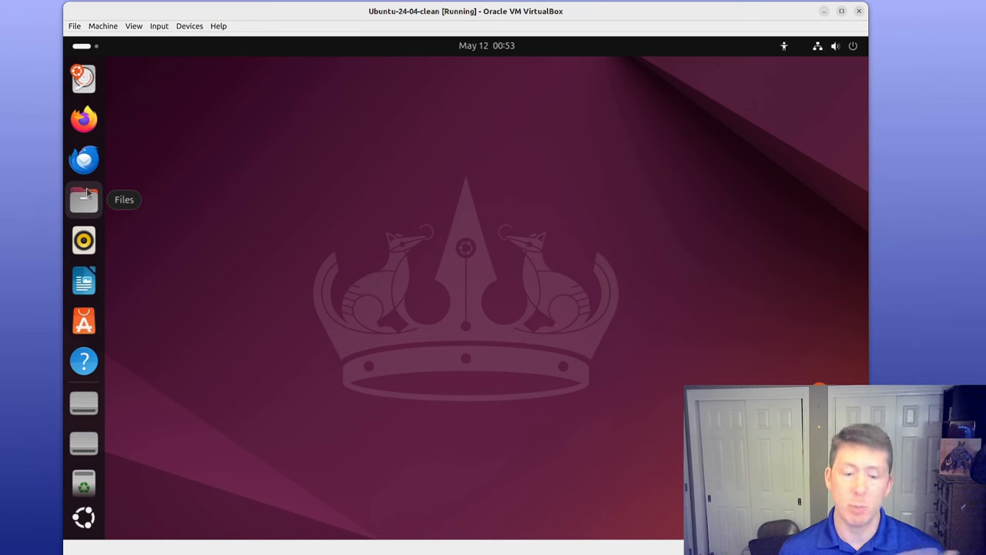
pyautogui.moveTo(107, 107)
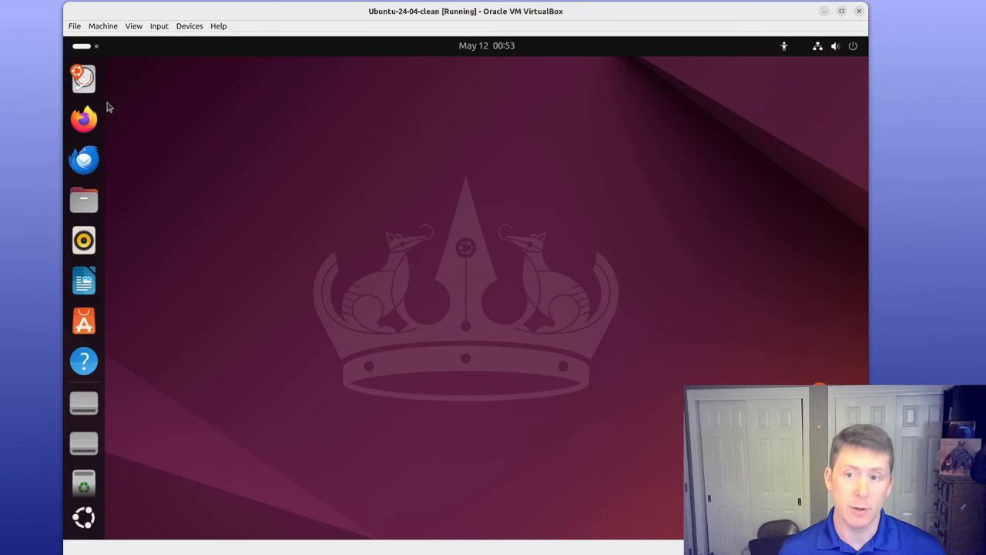
pyautogui.moveTo(321, 279)
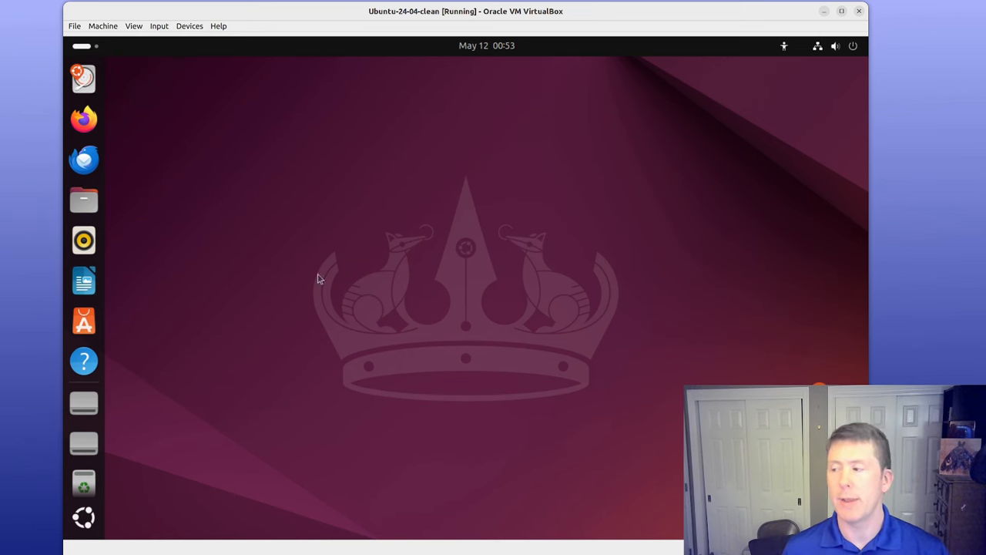
pyautogui.moveTo(197, 123)
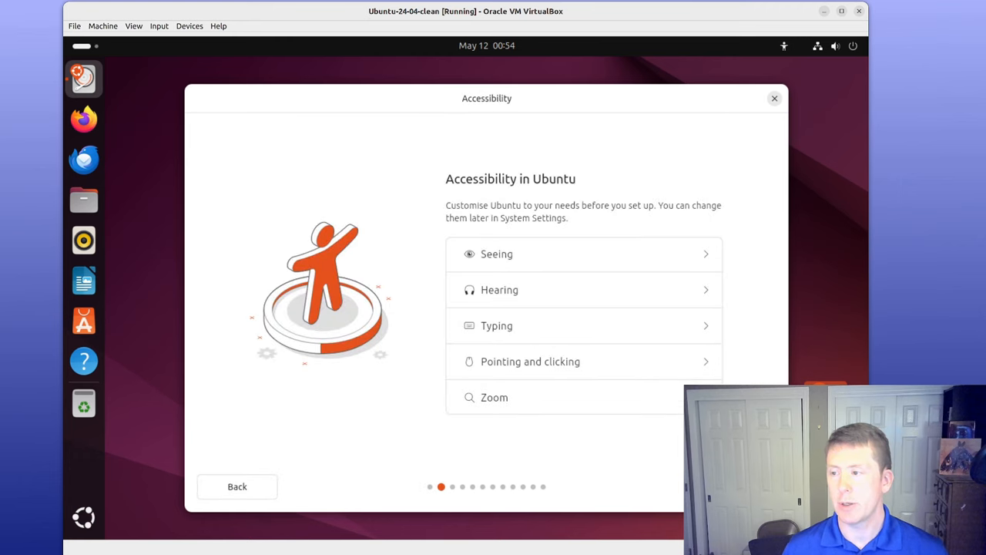
pyautogui.moveTo(506, 225)
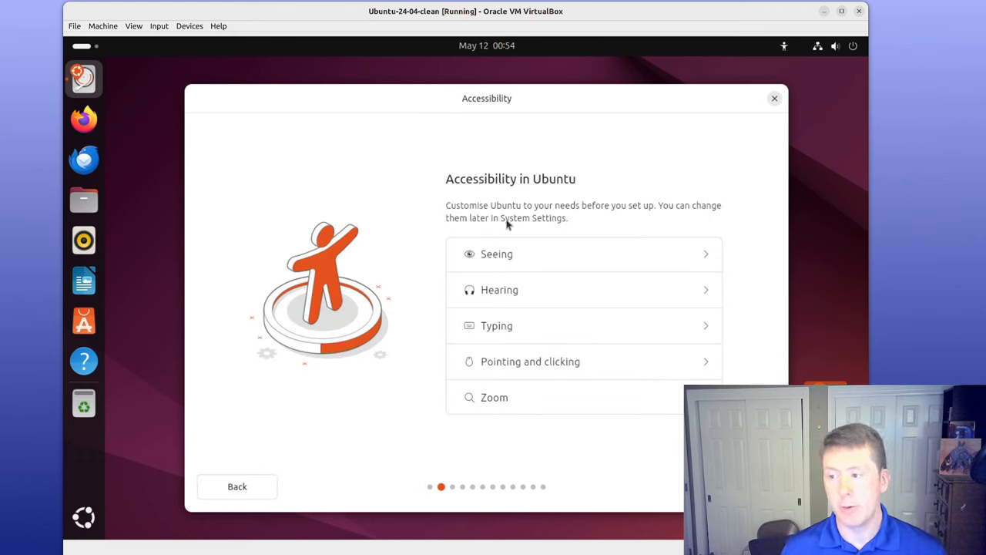
pyautogui.moveTo(537, 388)
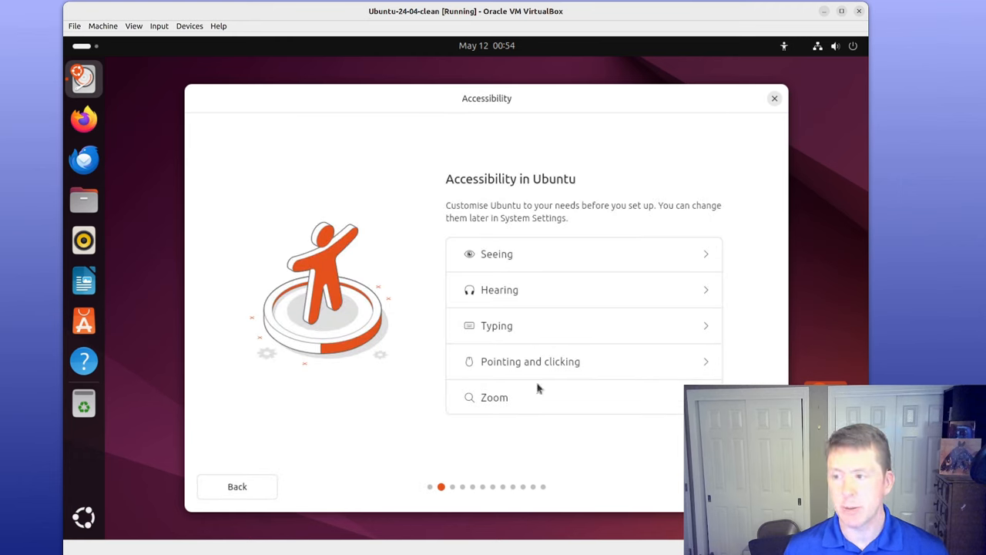
pyautogui.moveTo(517, 265)
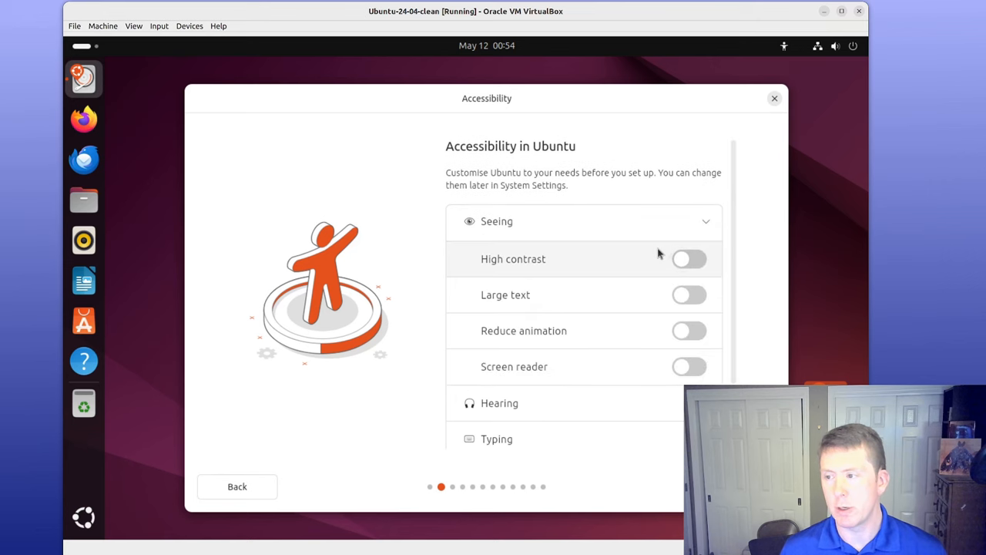
pyautogui.moveTo(738, 256)
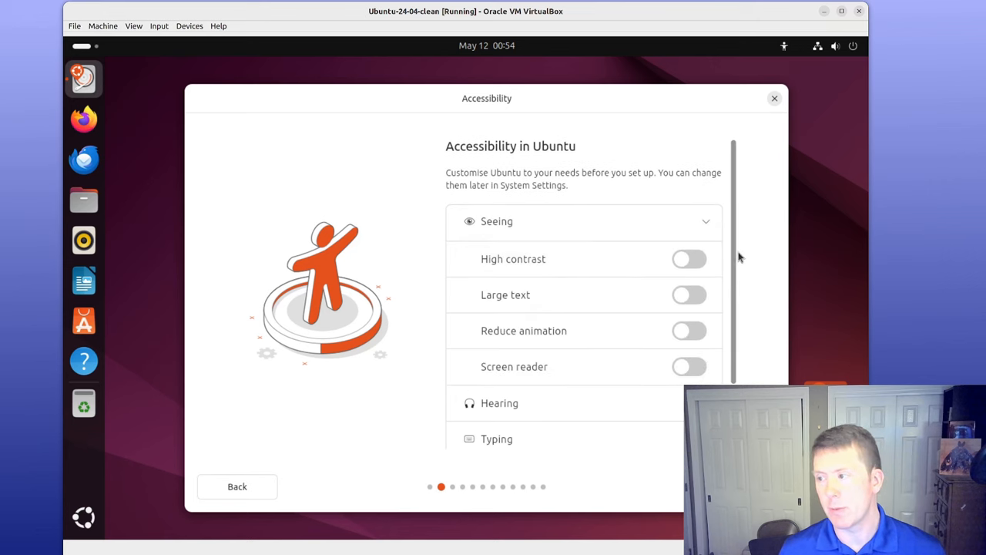
pyautogui.scroll(-3)
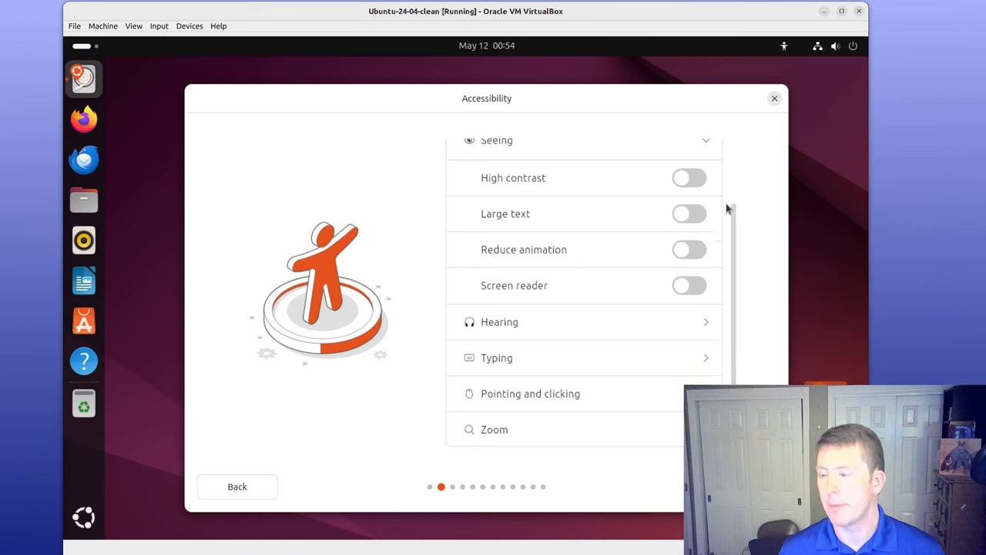
pyautogui.scroll(3)
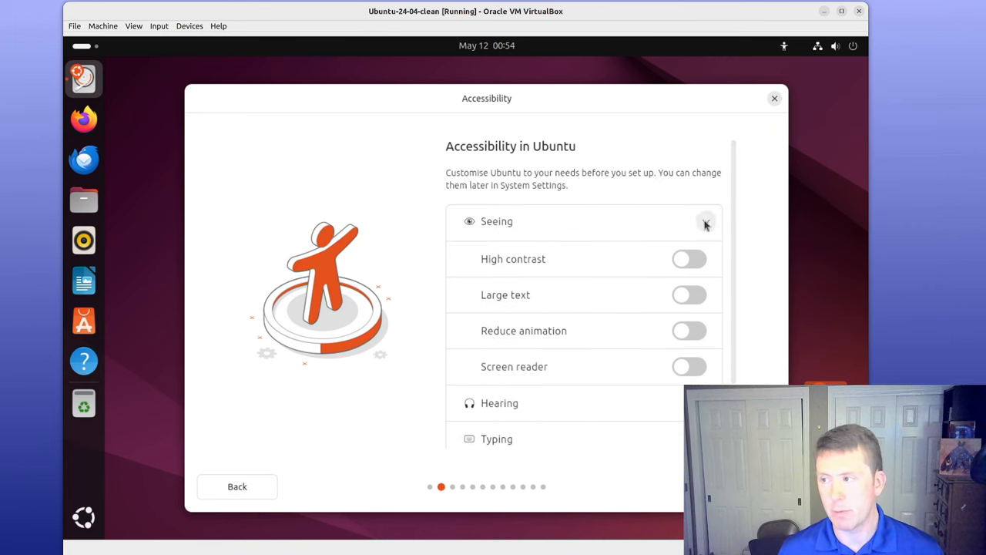
pyautogui.click(705, 222)
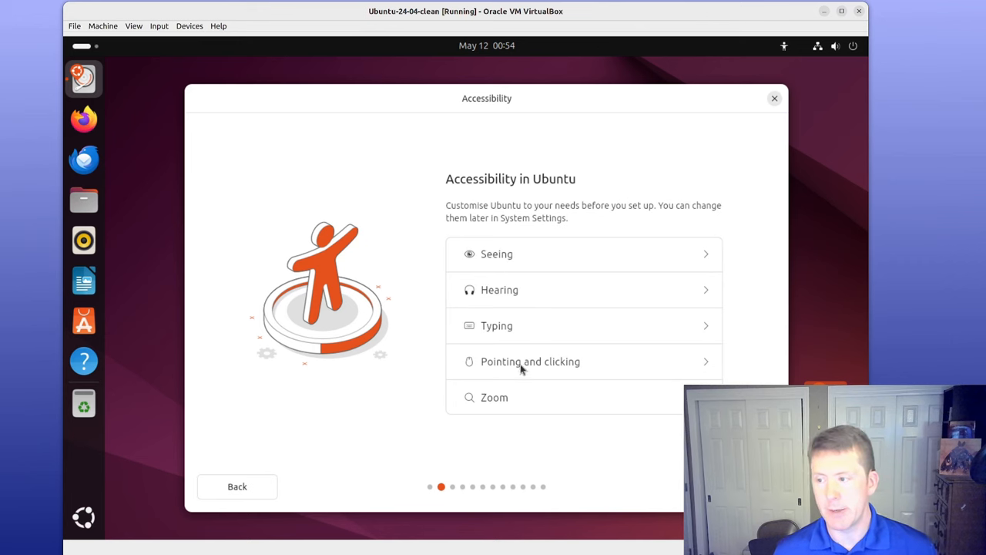
pyautogui.moveTo(547, 407)
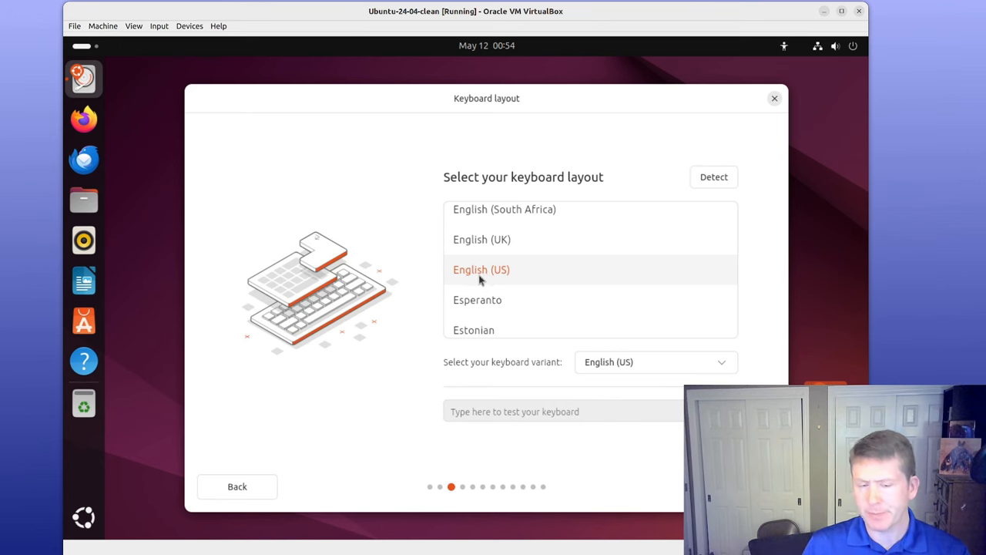
pyautogui.moveTo(484, 276)
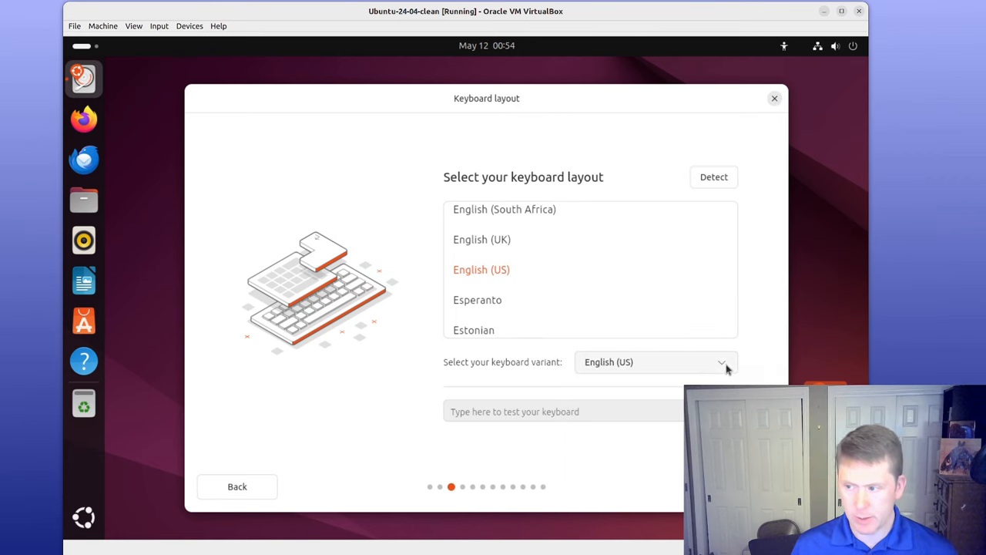
pyautogui.moveTo(456, 368)
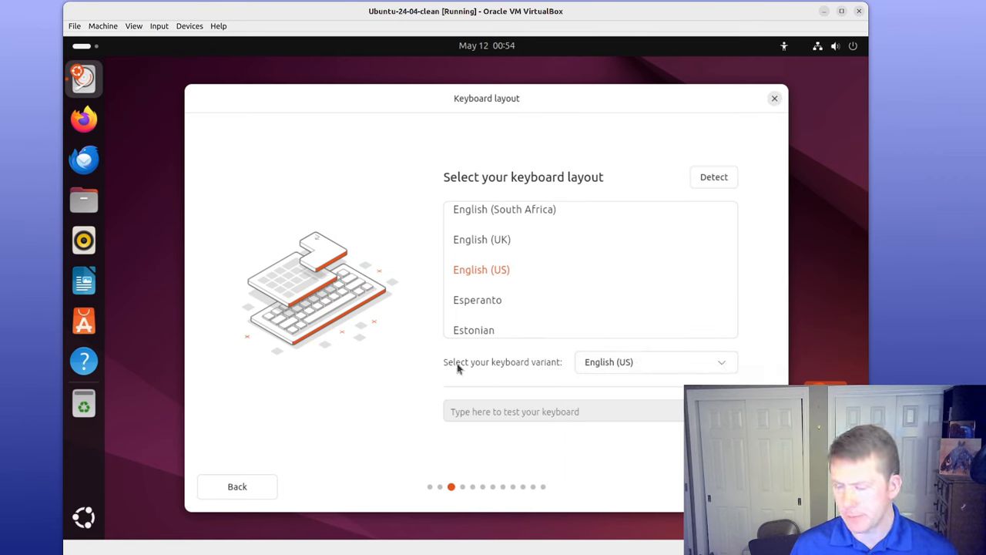
pyautogui.moveTo(430, 379)
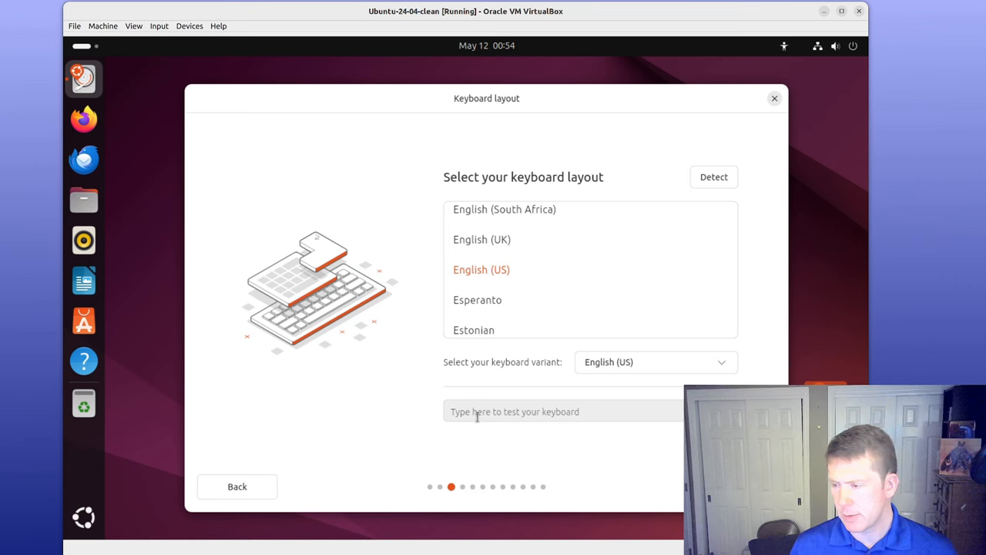
# Type 'The quick brown fox jumps over the la.' in the keyboard test box, accepting input capture.
pyautogui.click(562, 410)
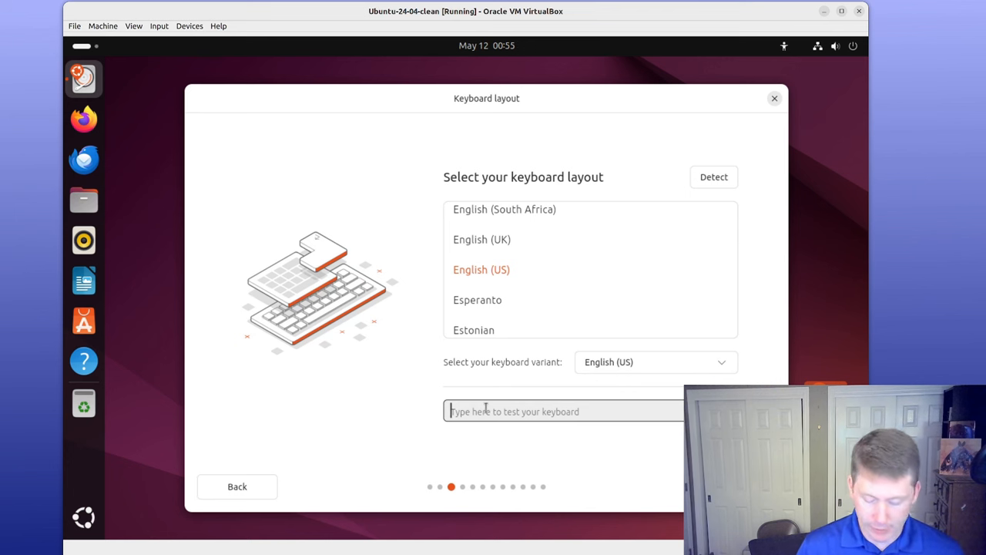
pyautogui.click(485, 410)
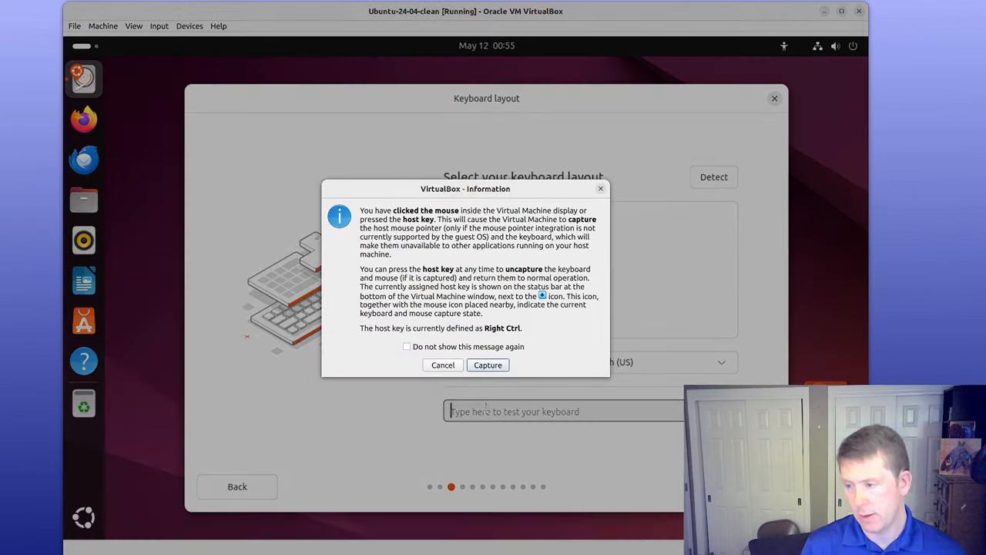
pyautogui.moveTo(604, 188)
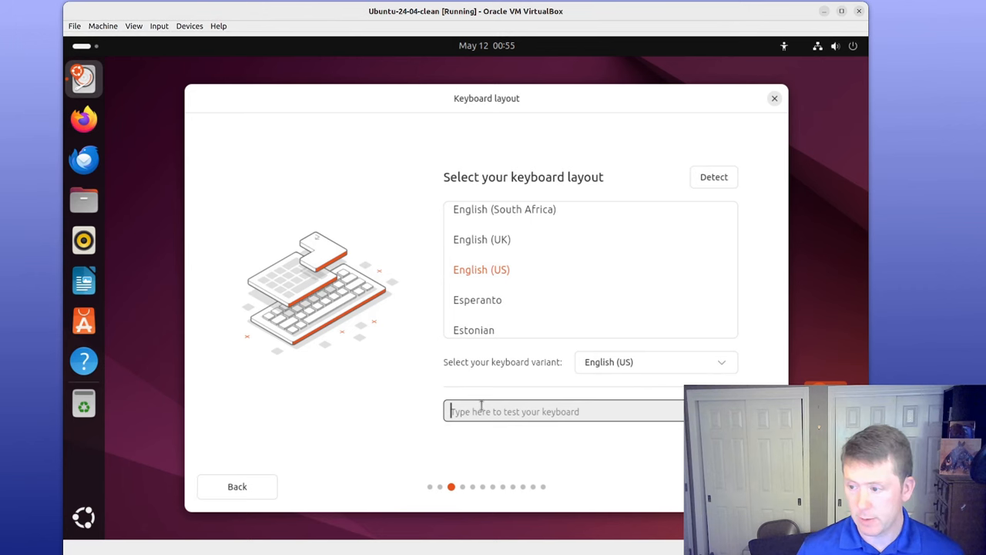
pyautogui.write('d')
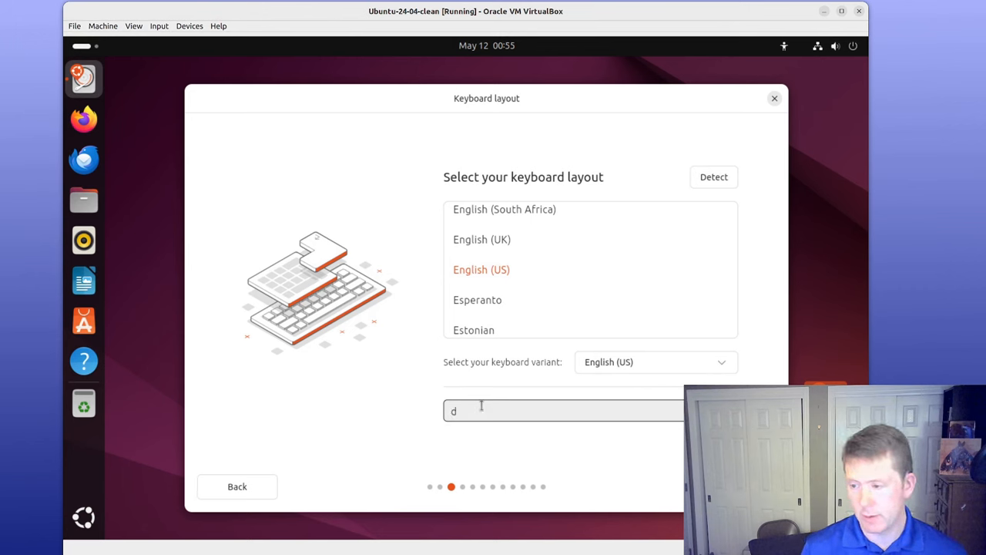
pyautogui.write('The')
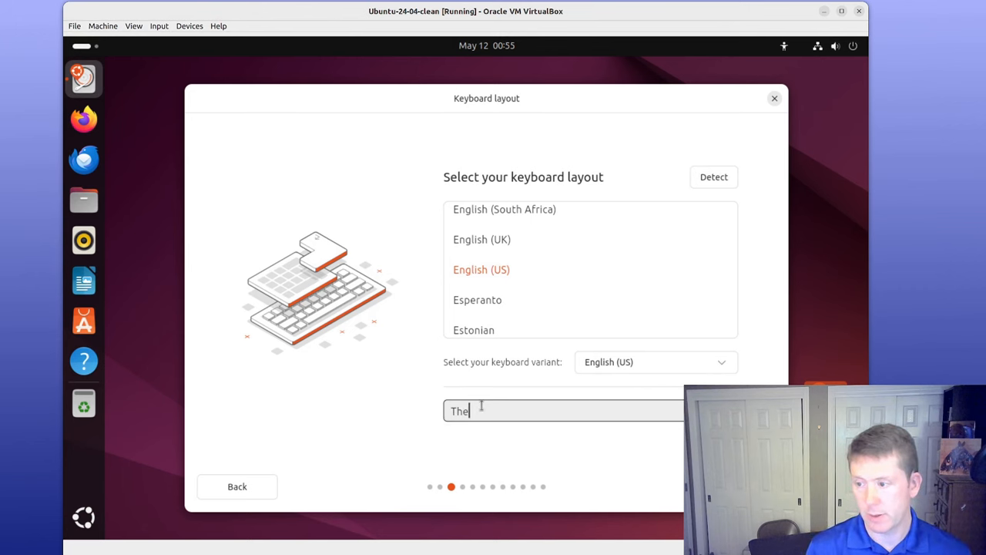
pyautogui.write('quk')
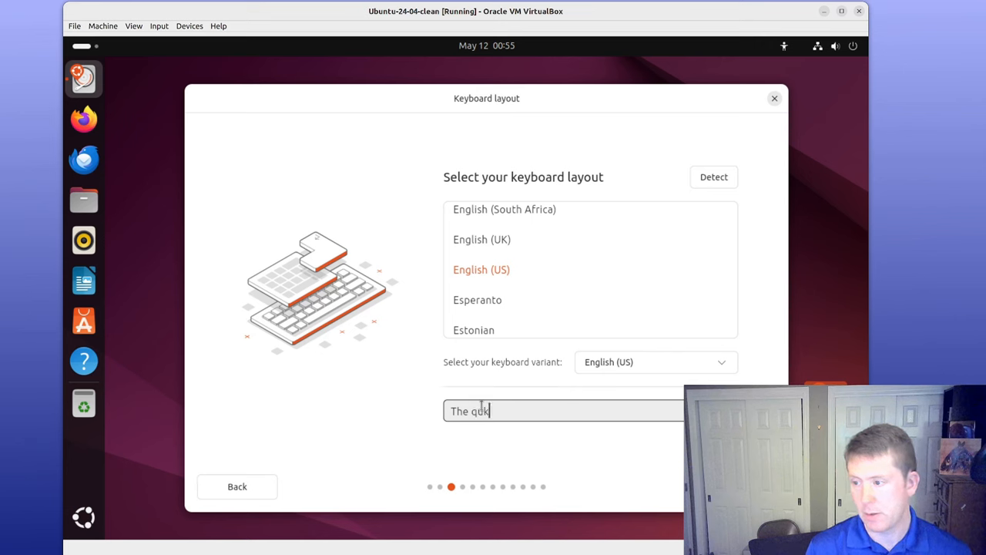
pyautogui.write('ick brown')
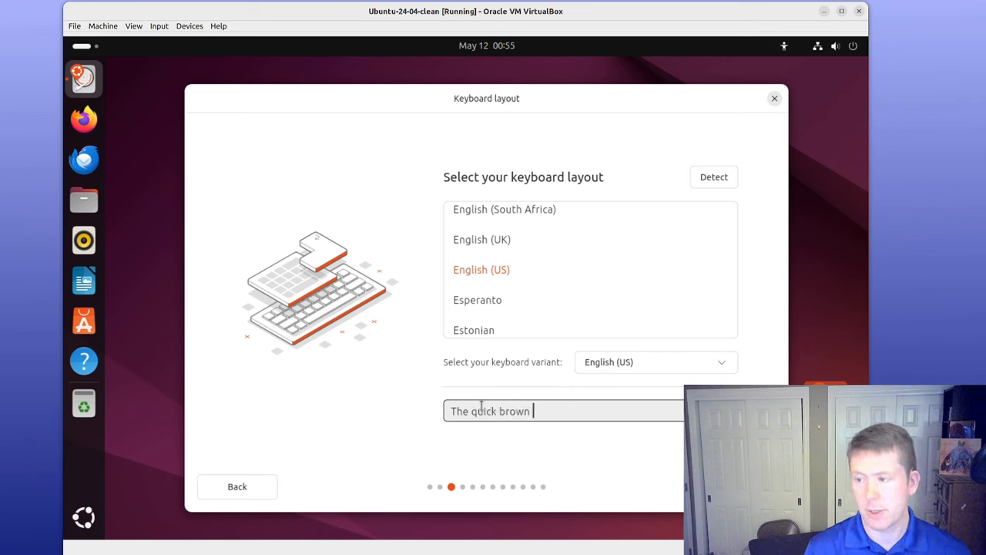
pyautogui.write('fox jum')
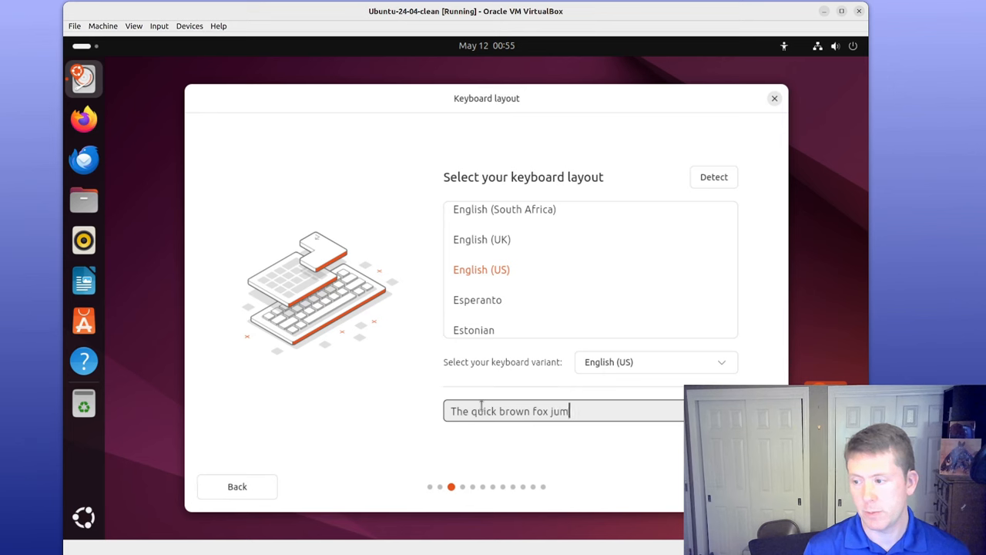
pyautogui.write('ps oover')
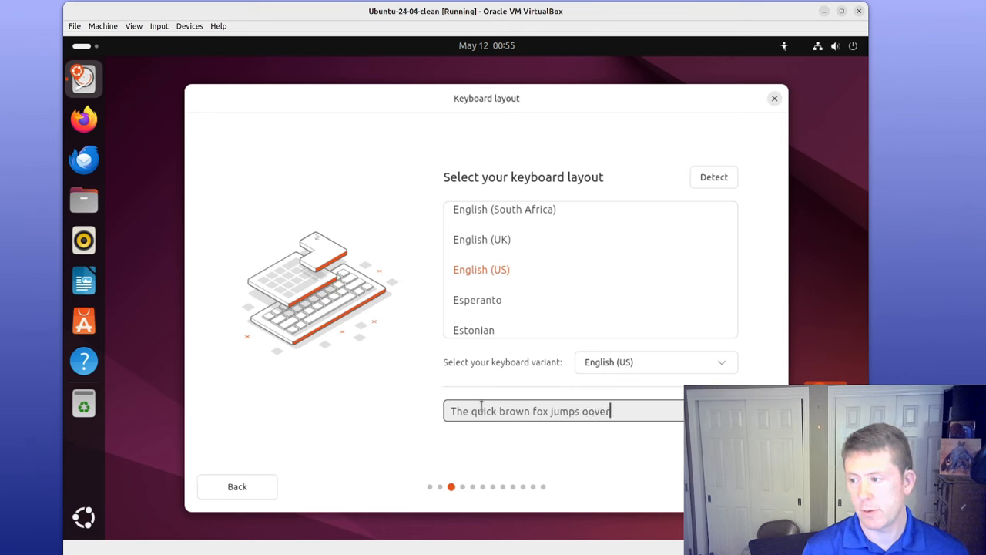
pyautogui.press('Backspace')
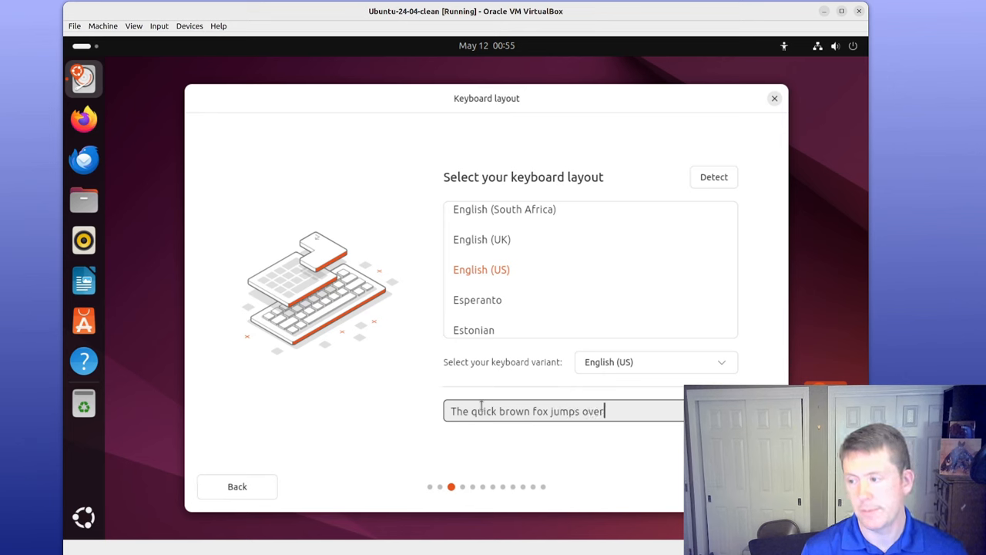
pyautogui.write('the lazy do')
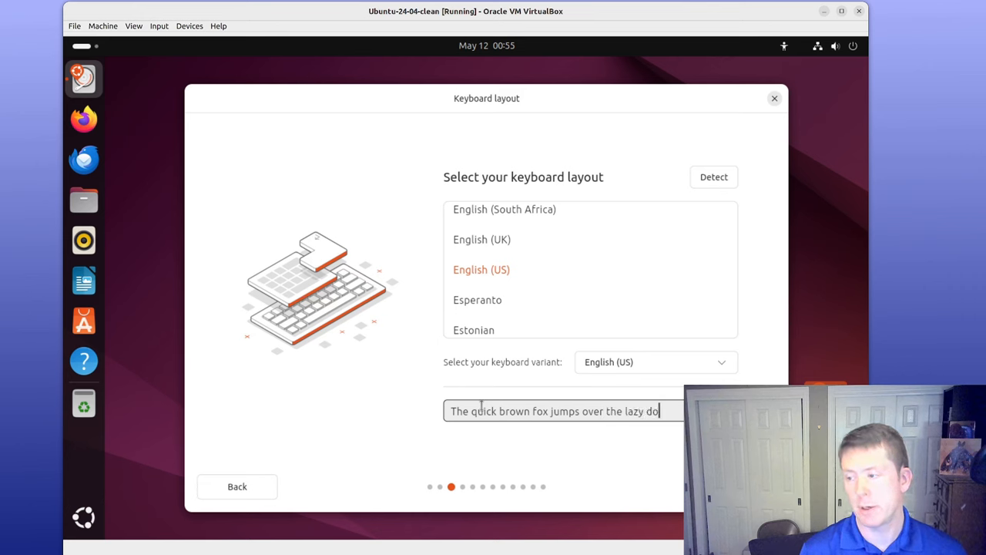
pyautogui.write('.')
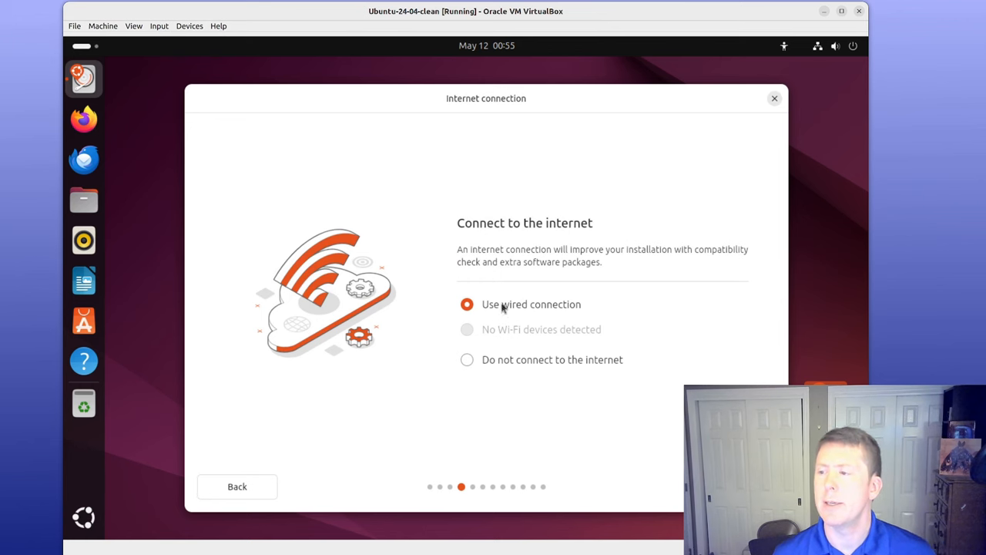
pyautogui.moveTo(659, 140)
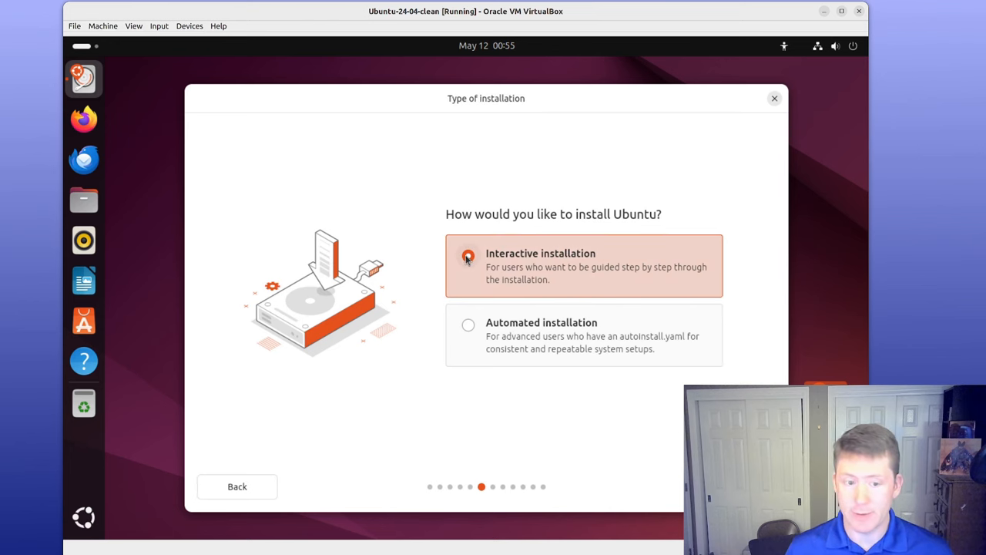
pyautogui.moveTo(661, 385)
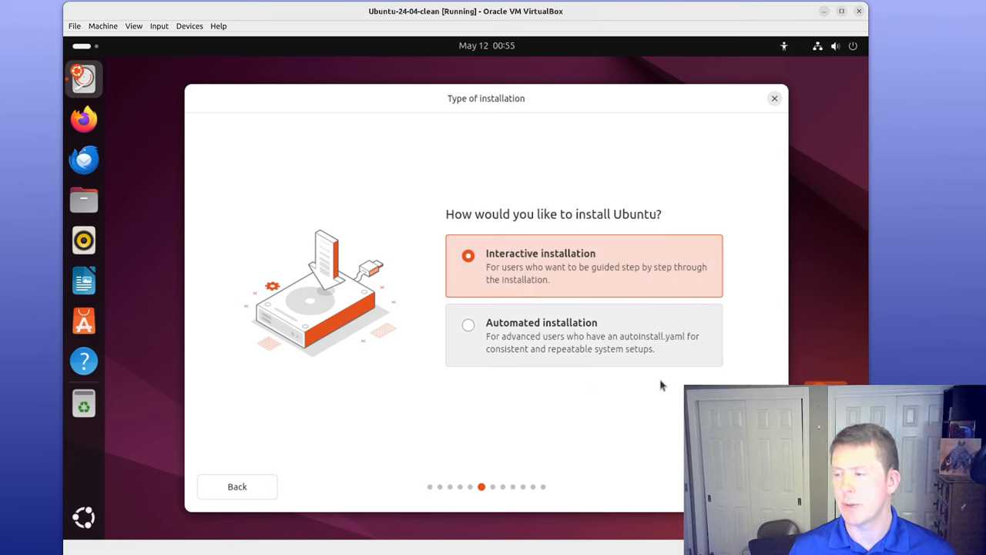
pyautogui.moveTo(599, 244)
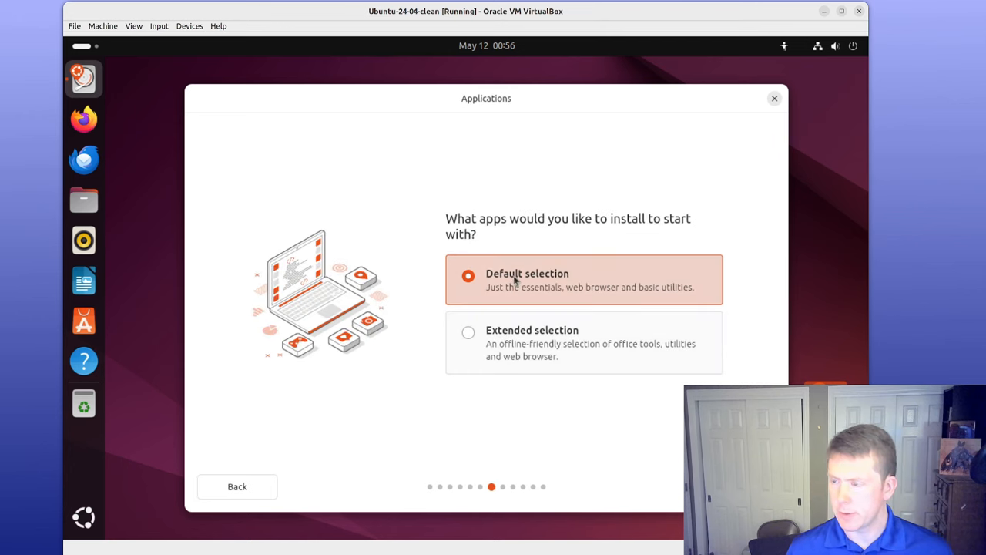
pyautogui.moveTo(468, 333)
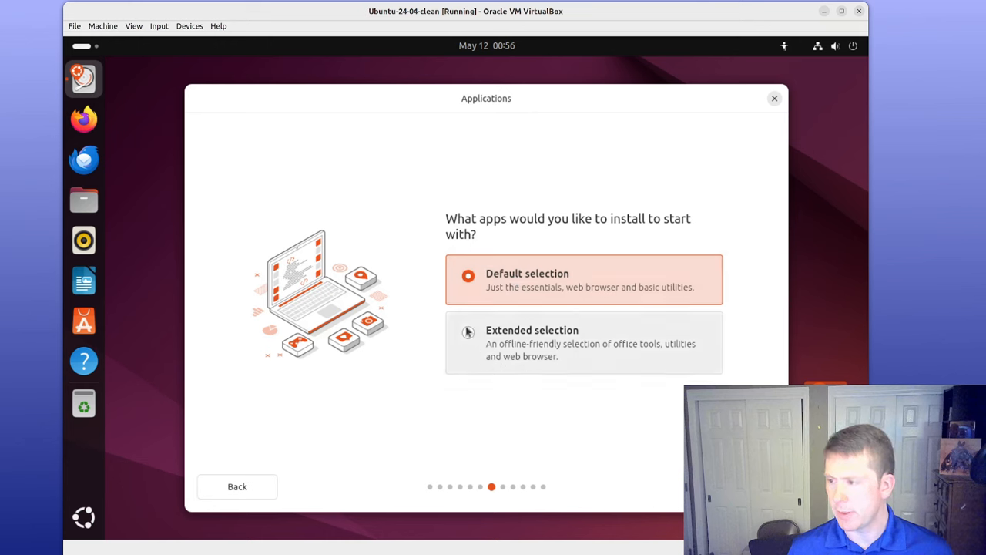
pyautogui.moveTo(563, 377)
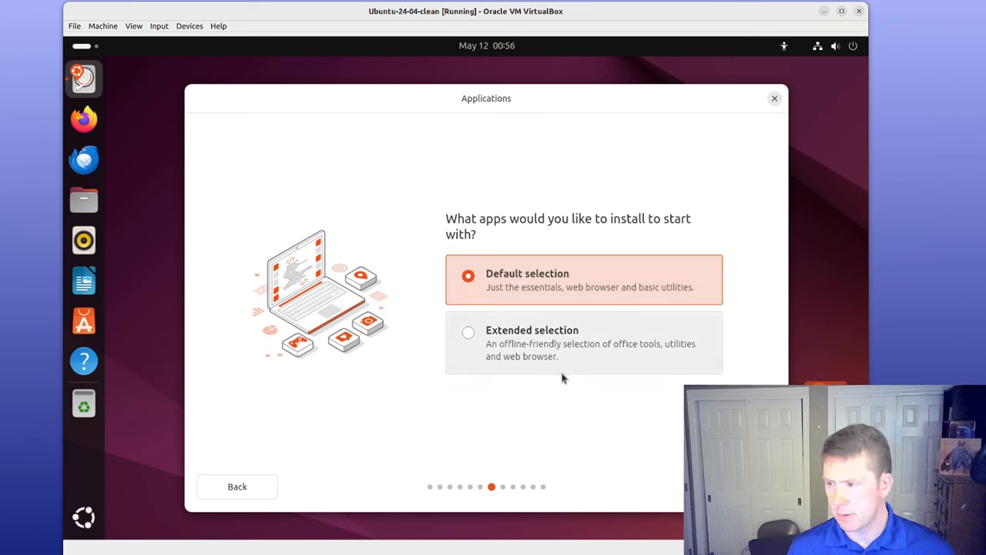
pyautogui.moveTo(468, 333)
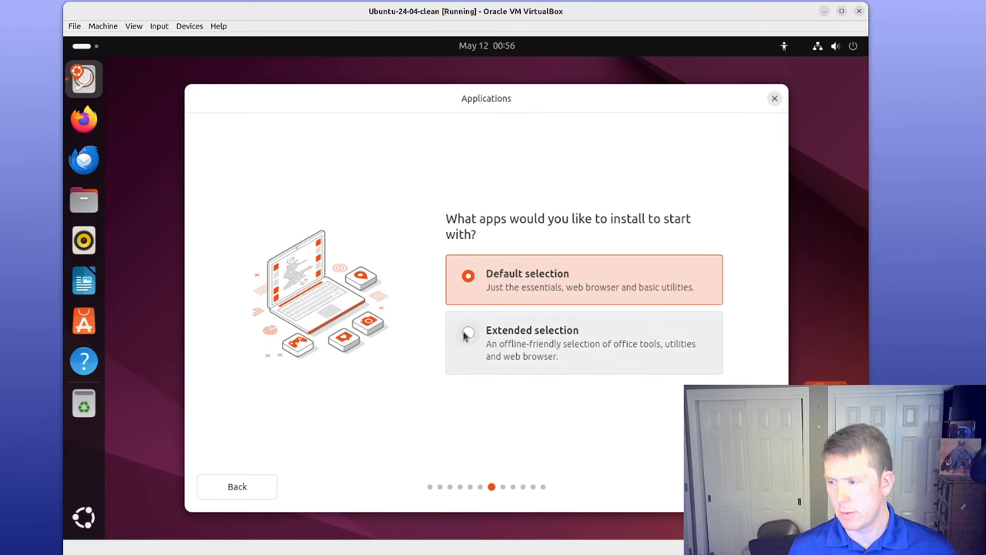
# Select Extended selection of apps on the Applications page.
pyautogui.click(468, 333)
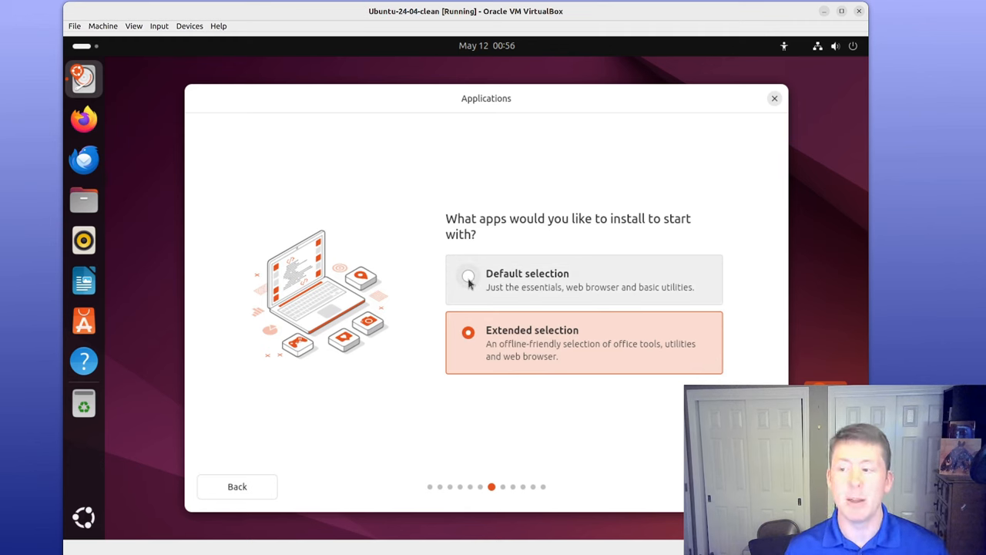
pyautogui.click(468, 277)
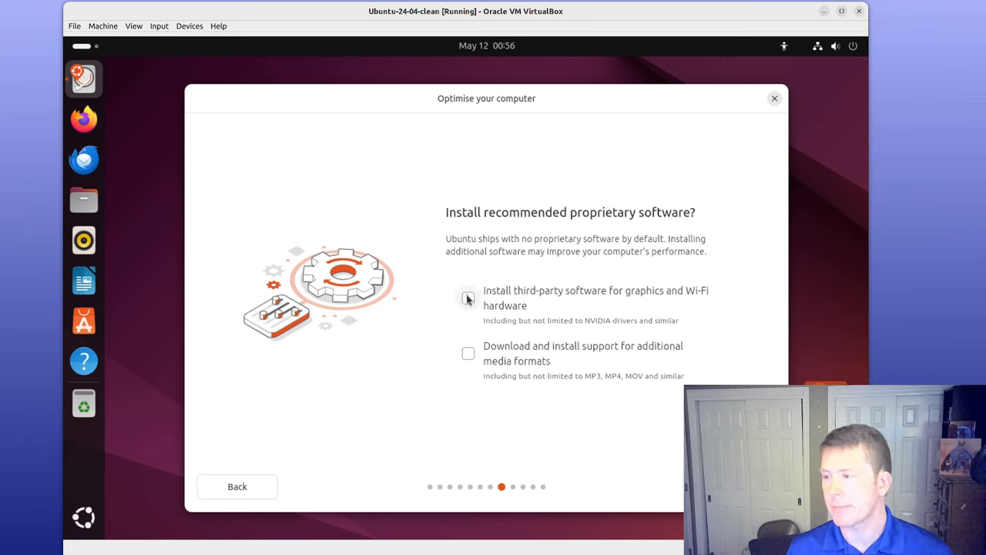
# Tick installing third-party graphics and Wi-Fi software on Optimise your computer.
pyautogui.click(469, 298)
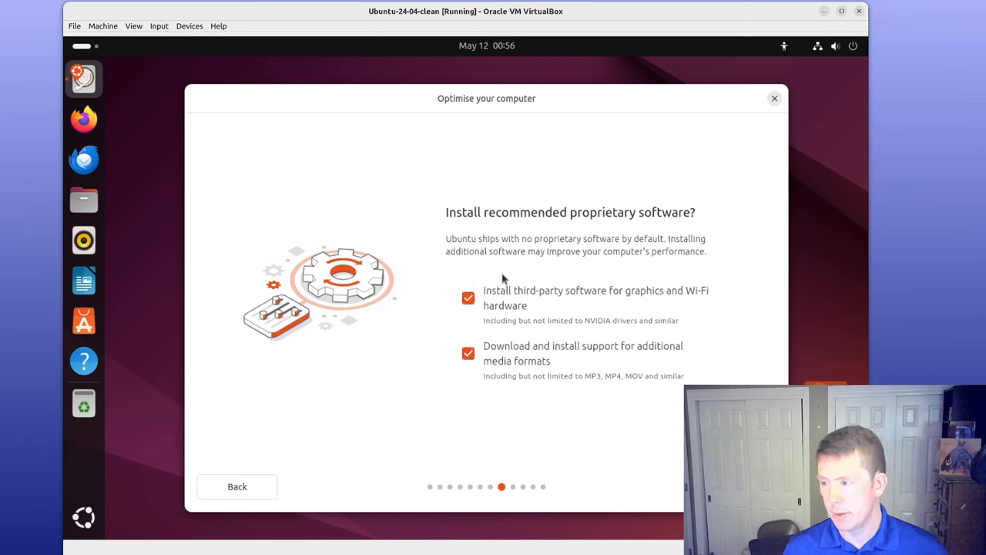
pyautogui.moveTo(475, 285)
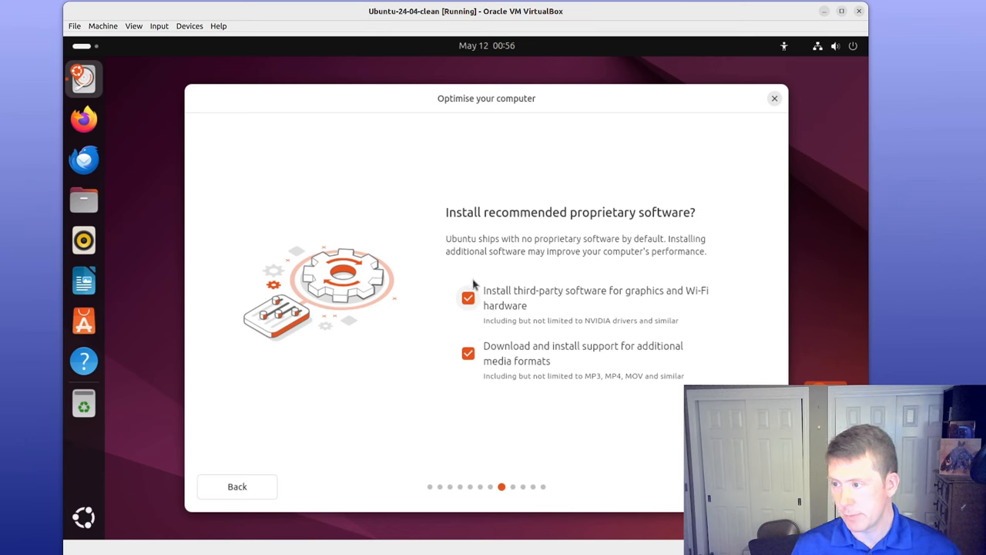
pyautogui.moveTo(607, 325)
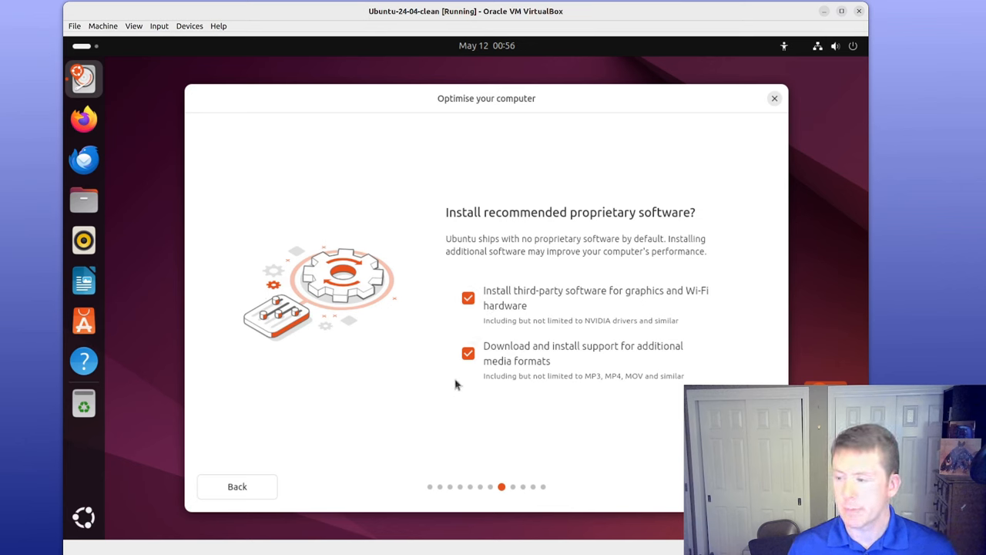
pyautogui.moveTo(503, 364)
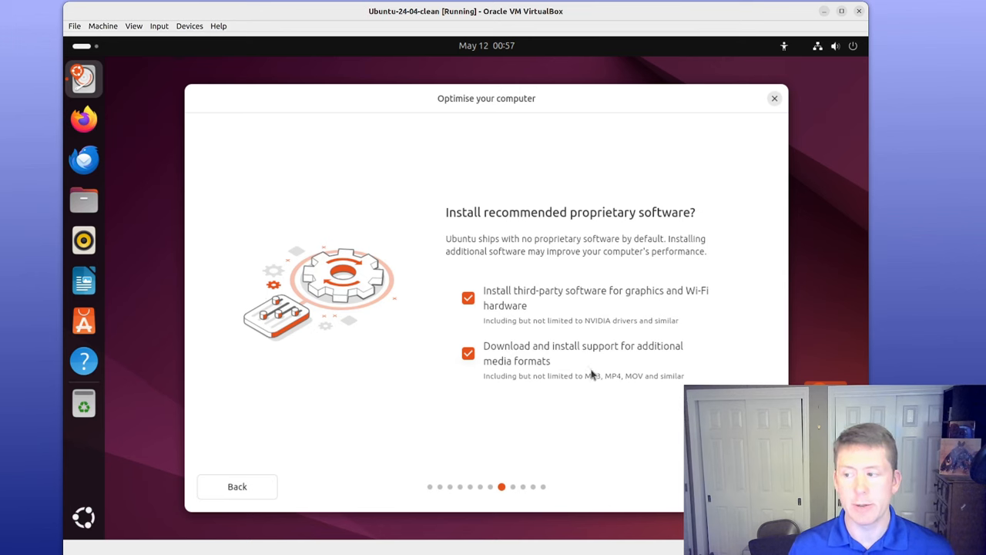
pyautogui.moveTo(630, 385)
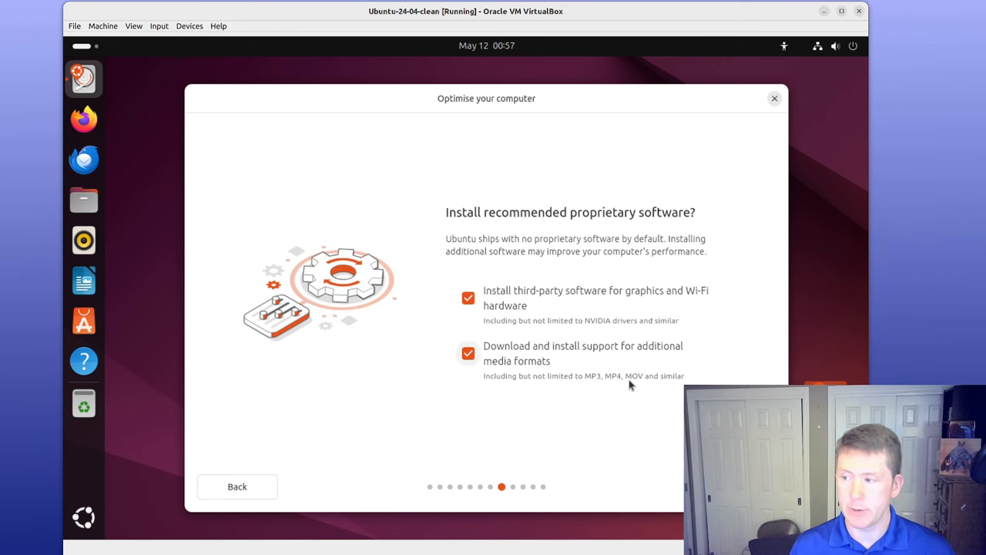
pyautogui.moveTo(640, 377)
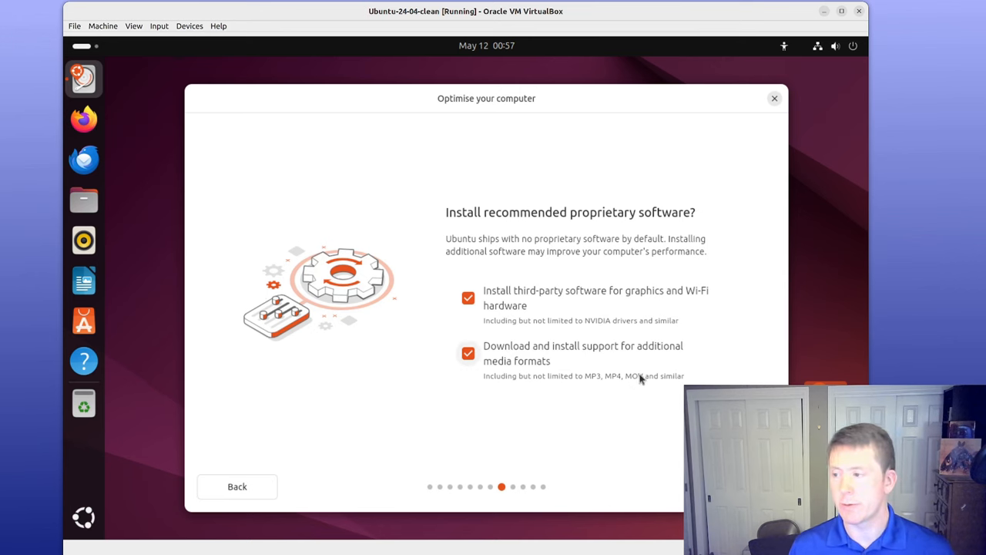
pyautogui.moveTo(645, 413)
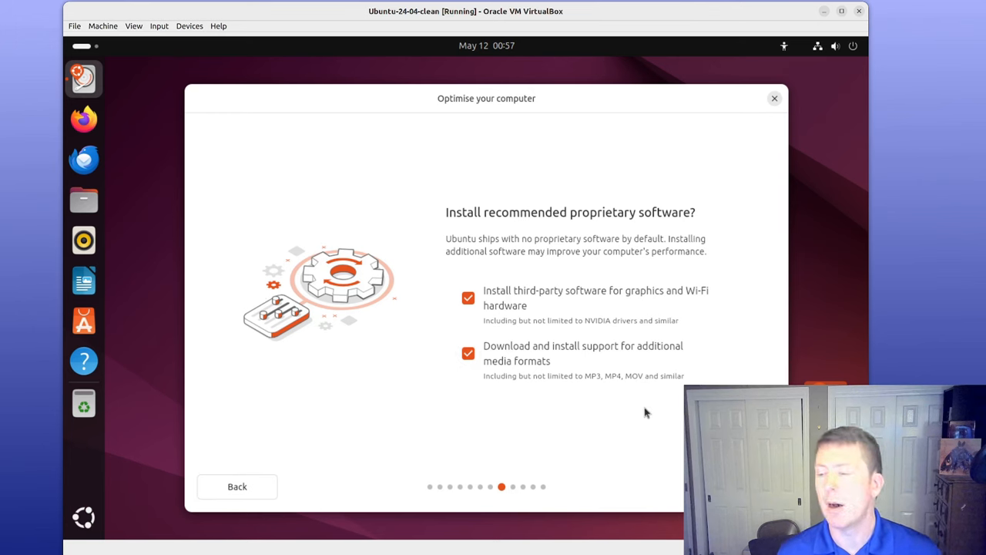
pyautogui.moveTo(655, 417)
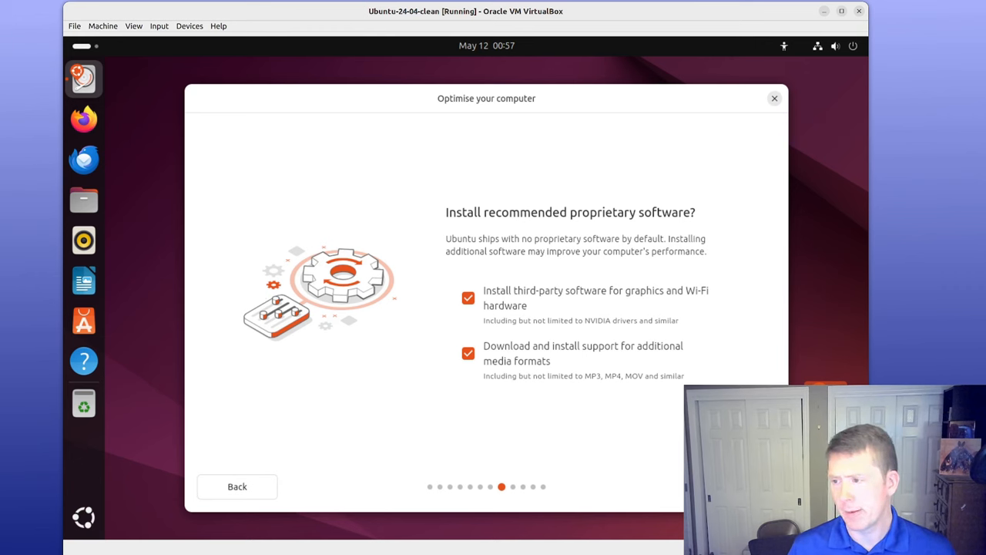
pyautogui.moveTo(558, 425)
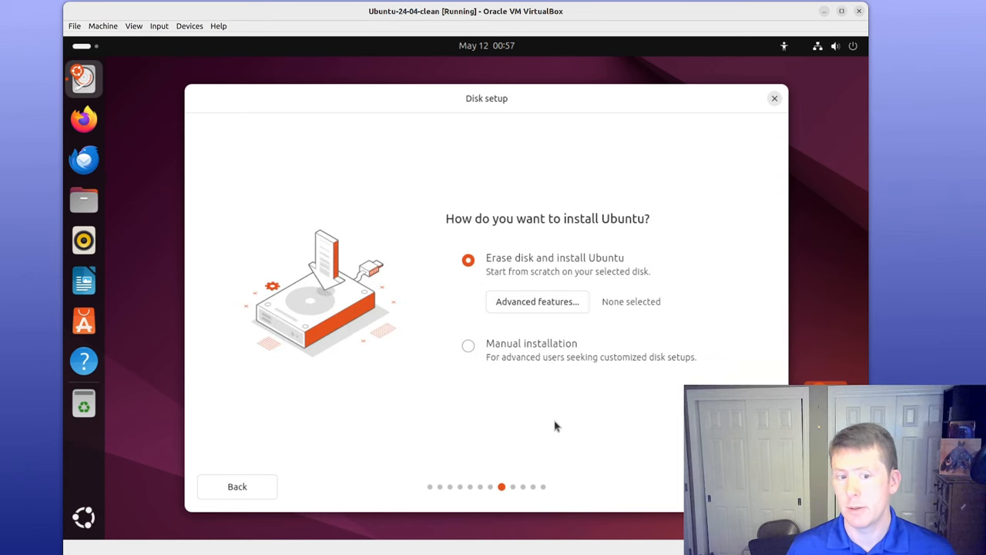
pyautogui.moveTo(506, 257)
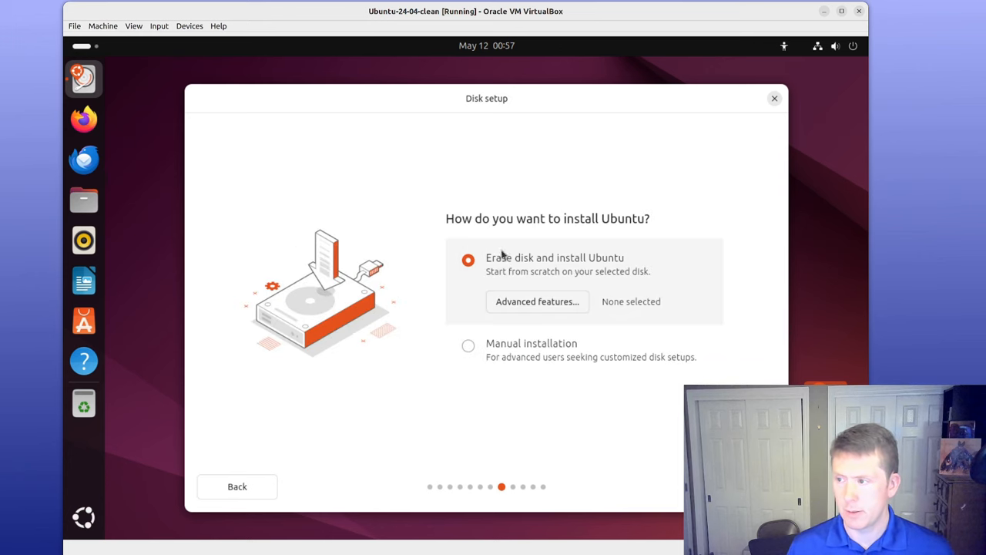
pyautogui.moveTo(540, 268)
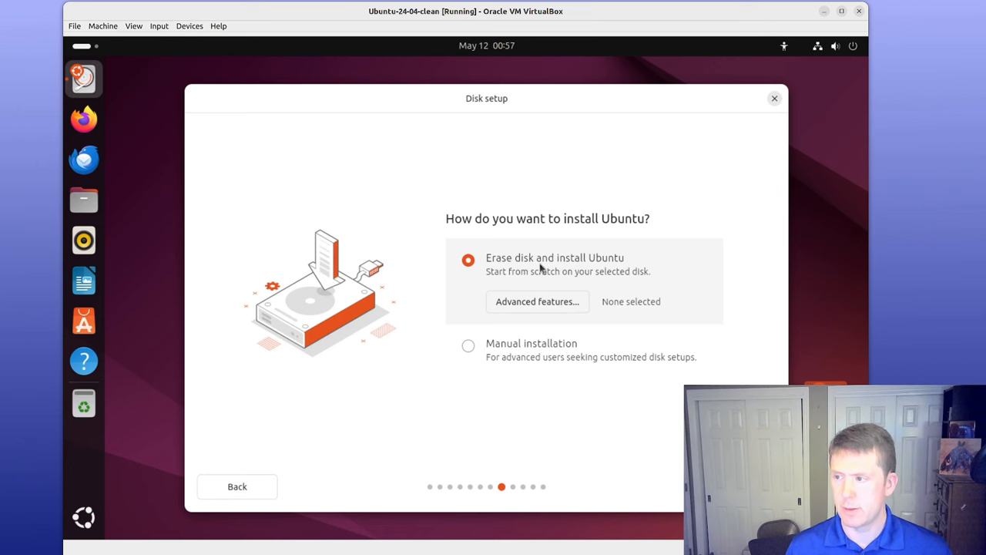
pyautogui.moveTo(603, 346)
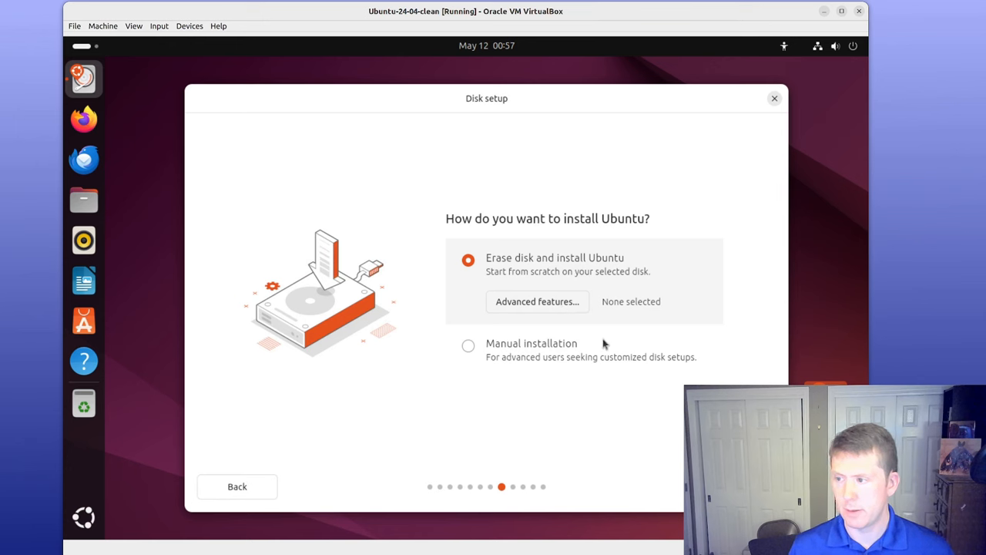
pyautogui.moveTo(481, 237)
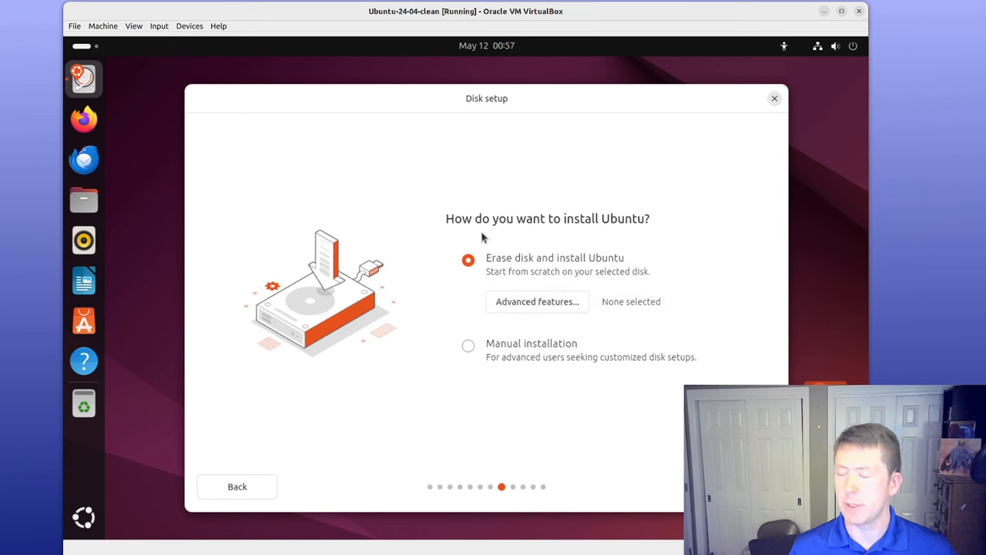
pyautogui.moveTo(538, 227)
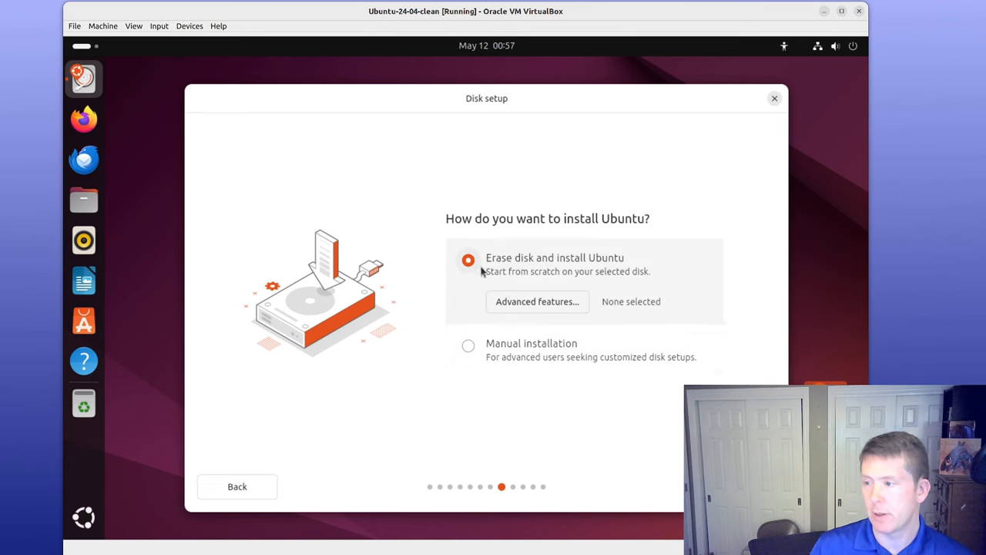
pyautogui.click(536, 300)
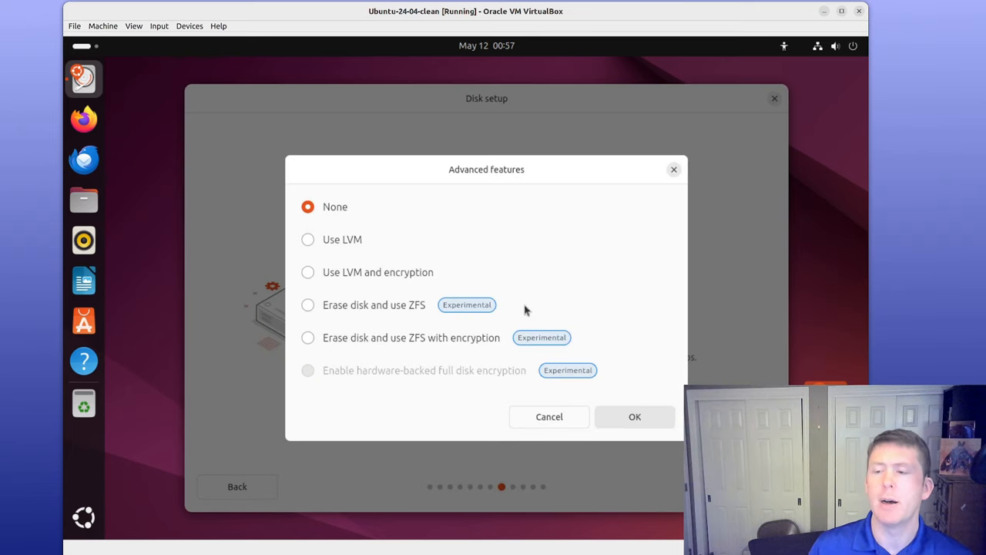
pyautogui.moveTo(308, 241)
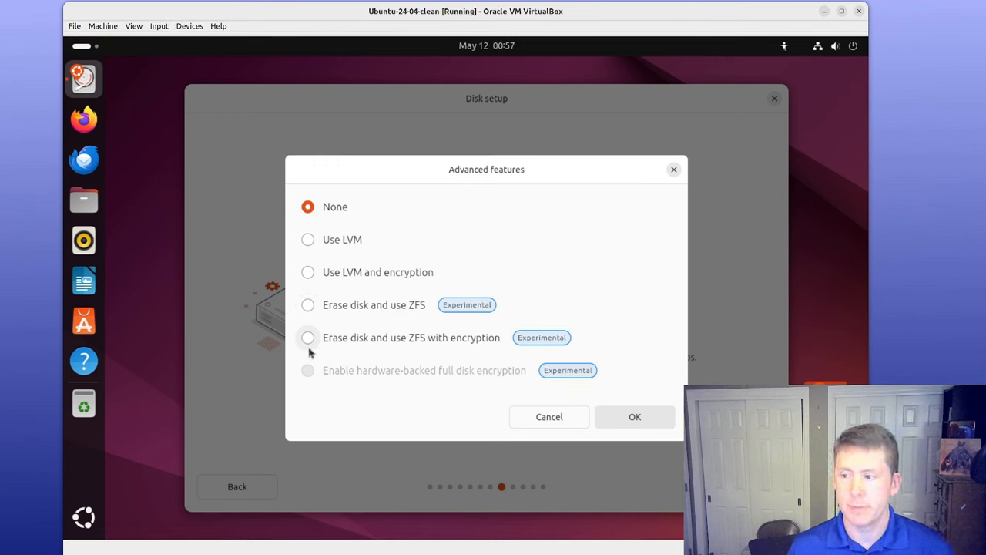
pyautogui.moveTo(391, 408)
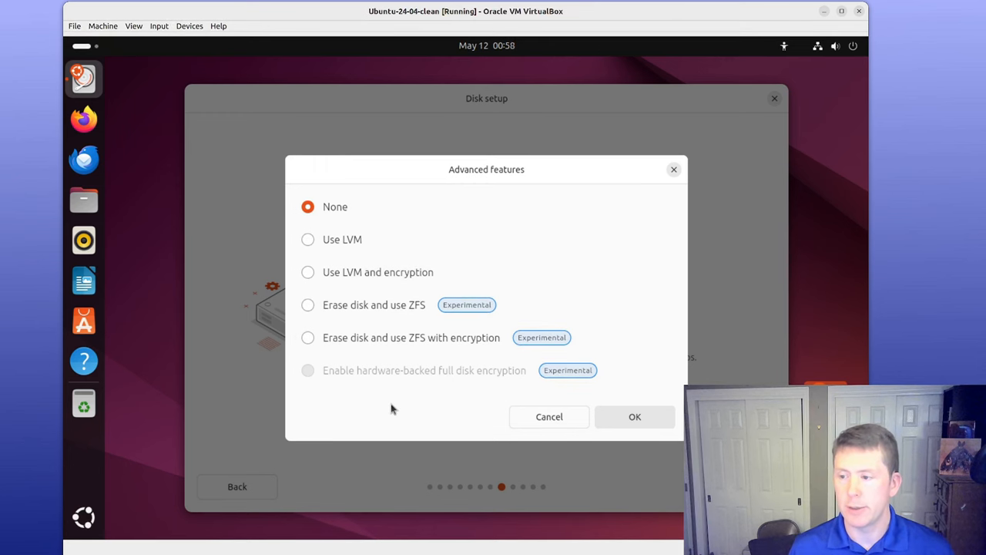
pyautogui.moveTo(548, 416)
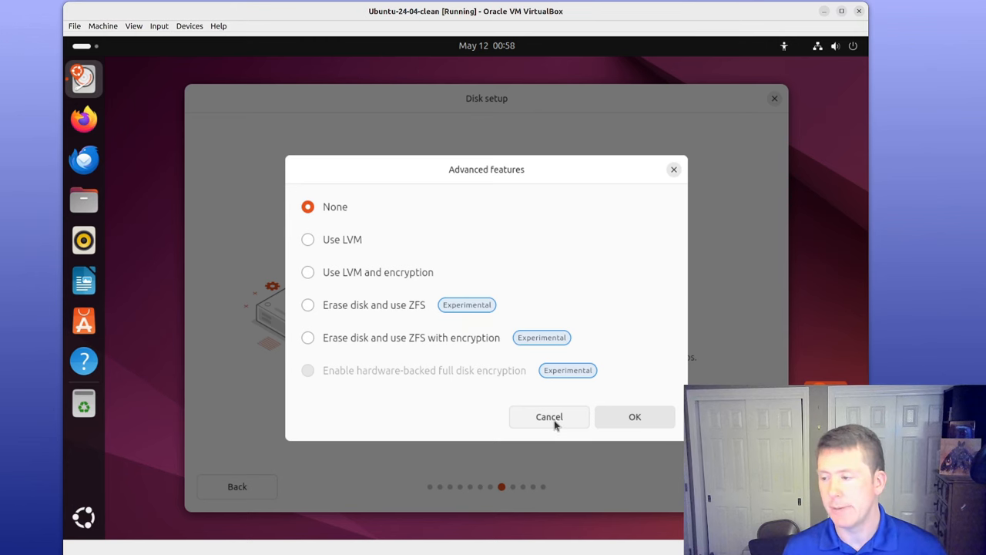
# Cancel the Advanced features dialog, keeping None with no LVM, ZFS or encryption.
pyautogui.click(548, 416)
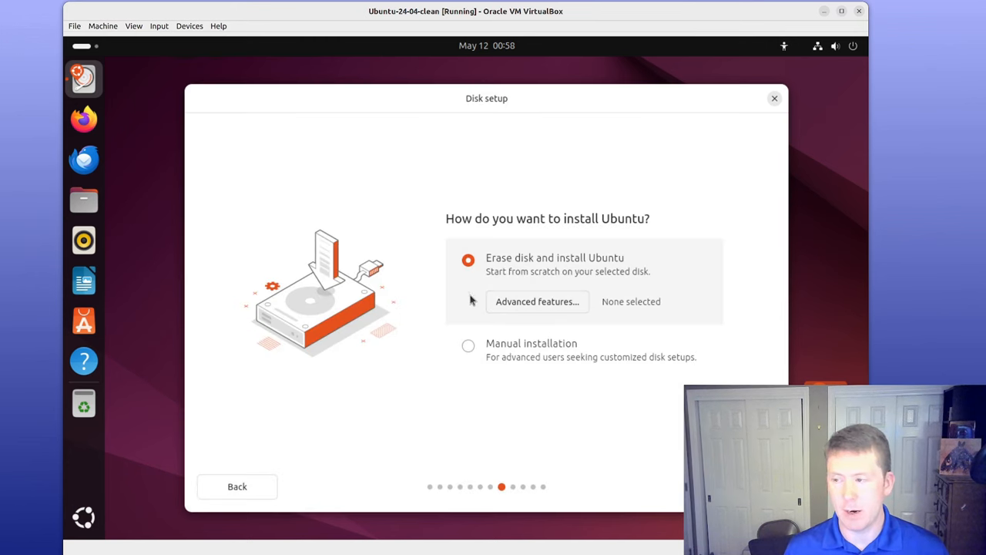
pyautogui.moveTo(518, 265)
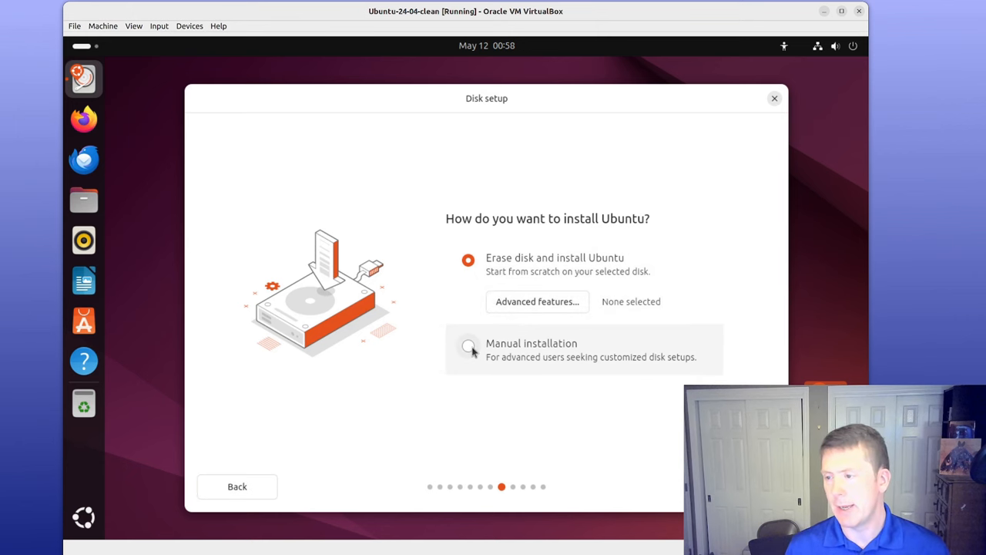
pyautogui.click(468, 345)
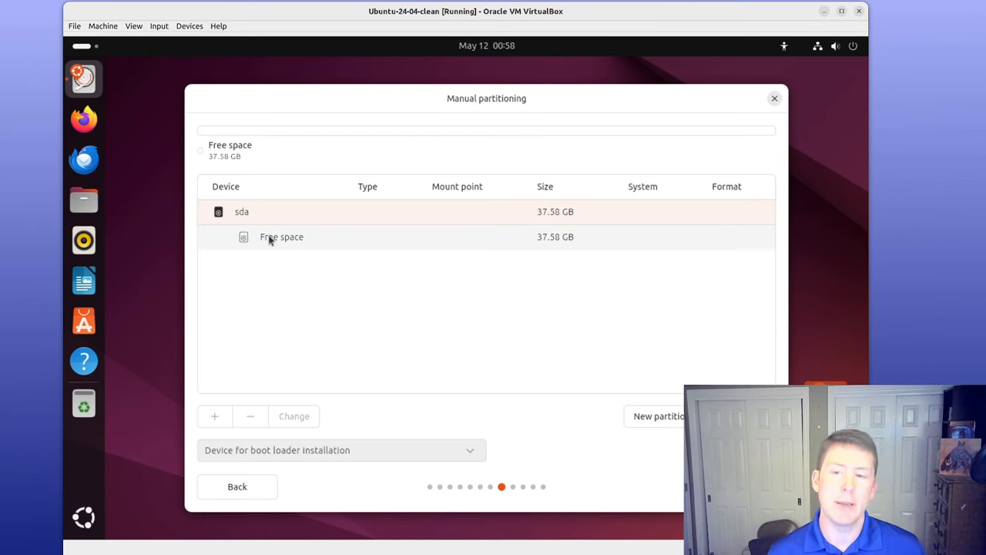
pyautogui.moveTo(292, 244)
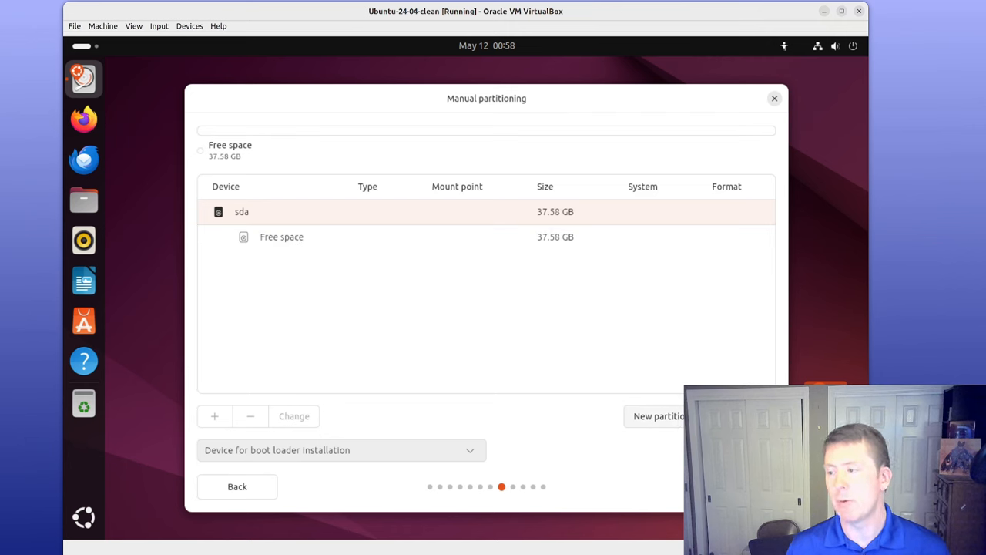
pyautogui.moveTo(593, 424)
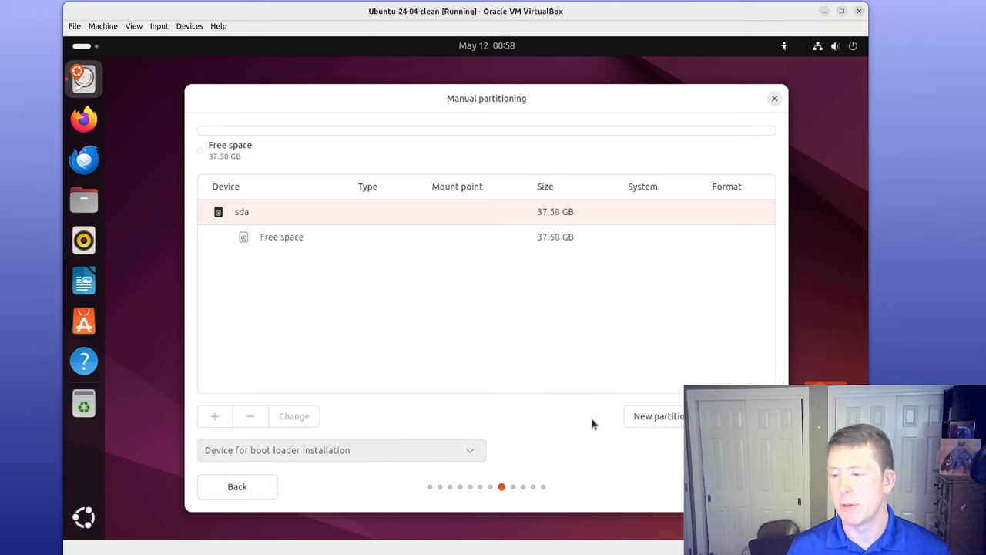
pyautogui.moveTo(237, 487)
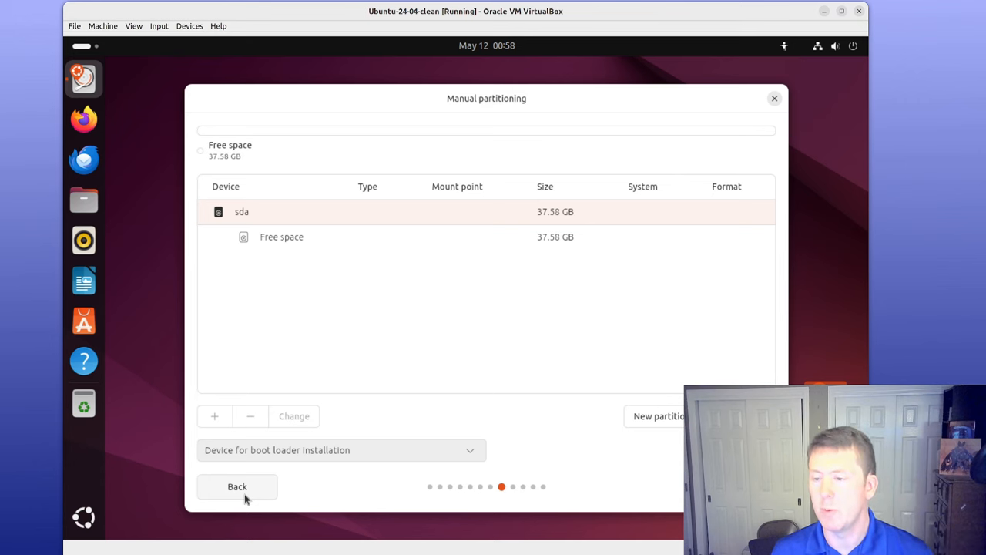
pyautogui.moveTo(254, 211)
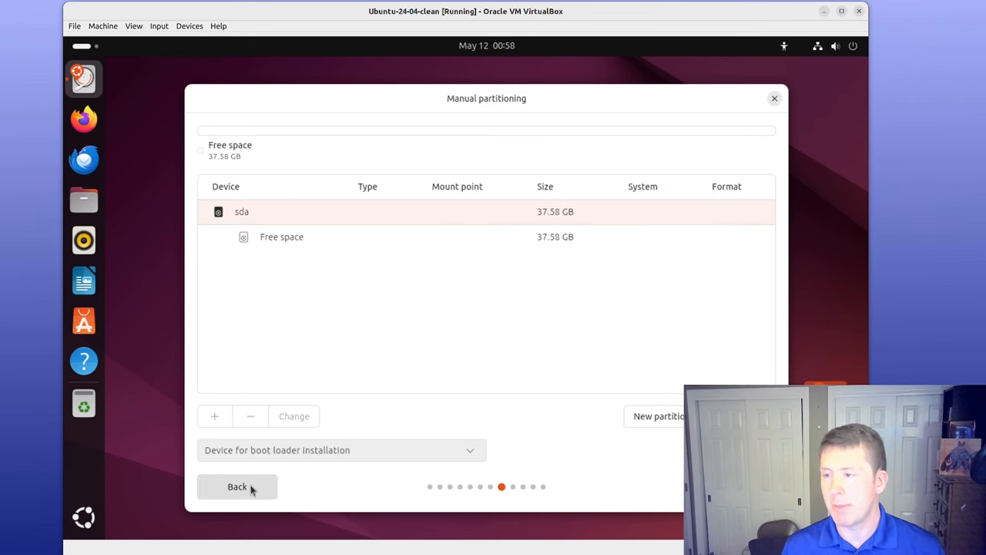
pyautogui.click(237, 487)
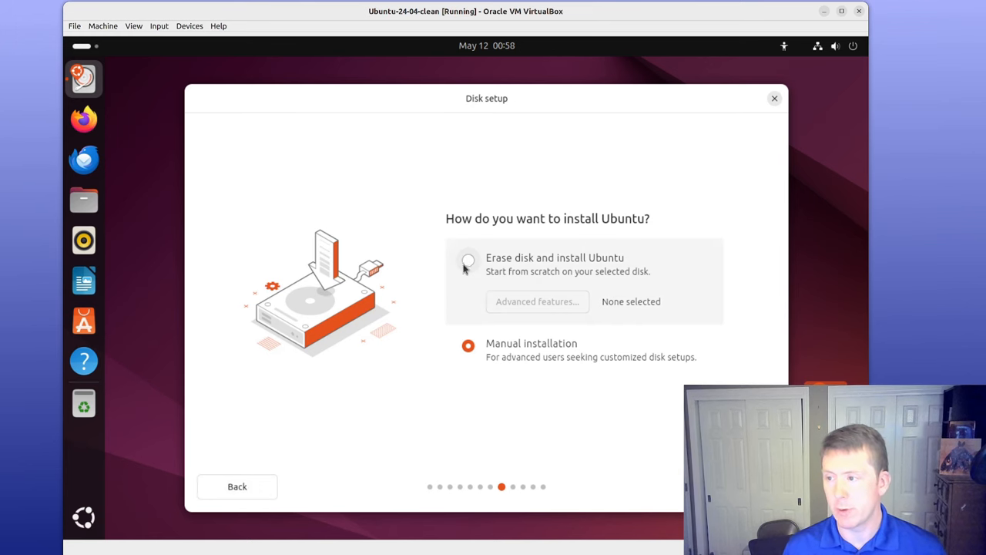
pyautogui.click(469, 258)
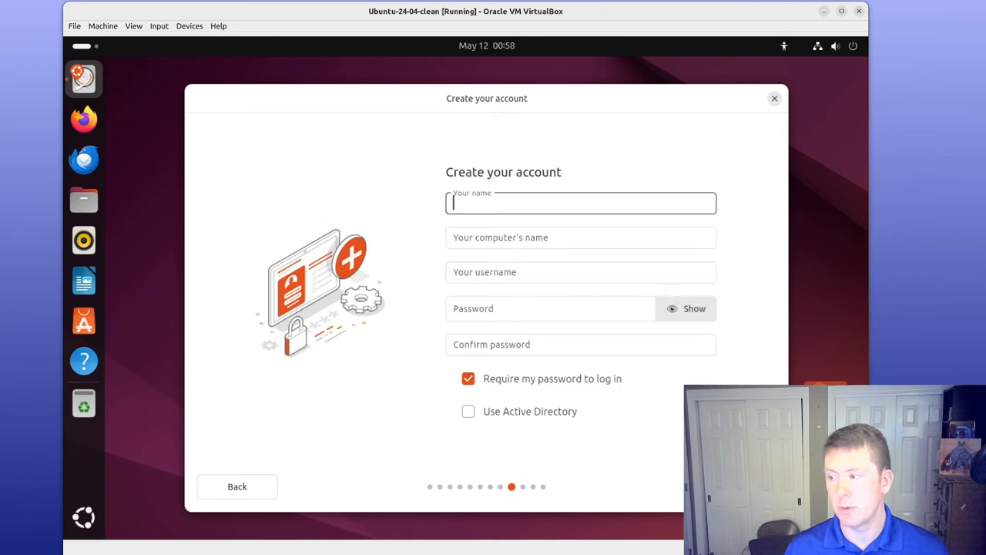
pyautogui.moveTo(644, 462)
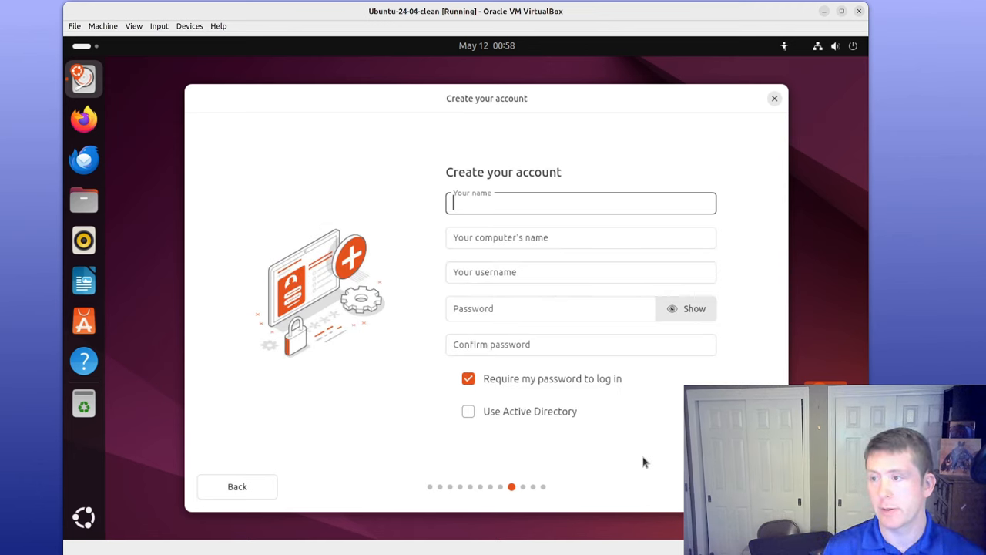
# Enter name statelesscode and the password in the account form's password fields.
pyautogui.write('stateles')
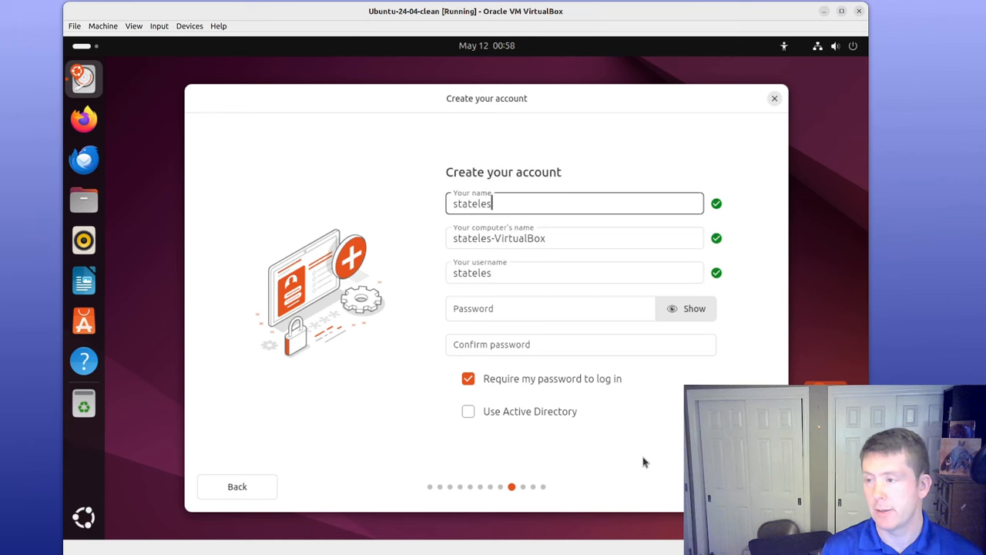
pyautogui.write('s')
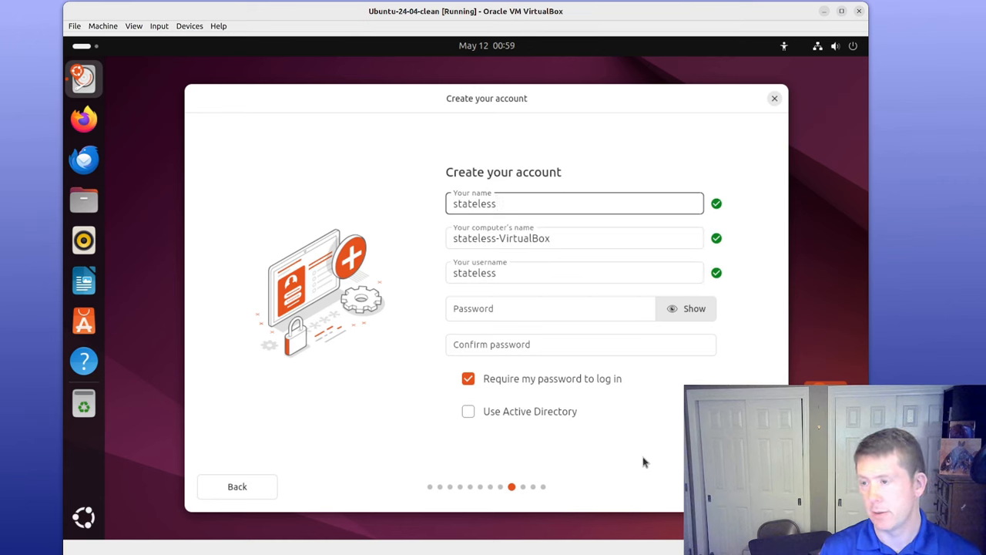
pyautogui.write('code')
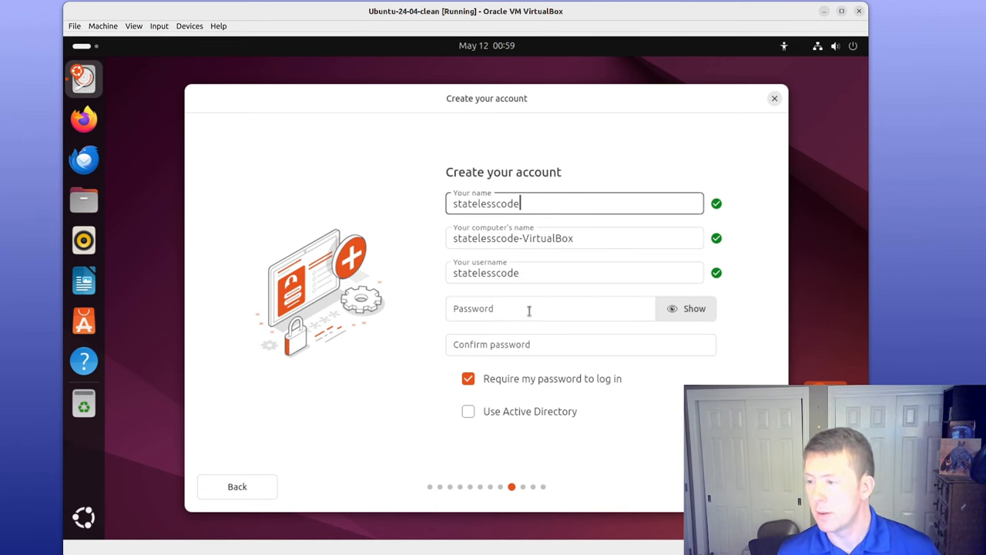
pyautogui.click(549, 308)
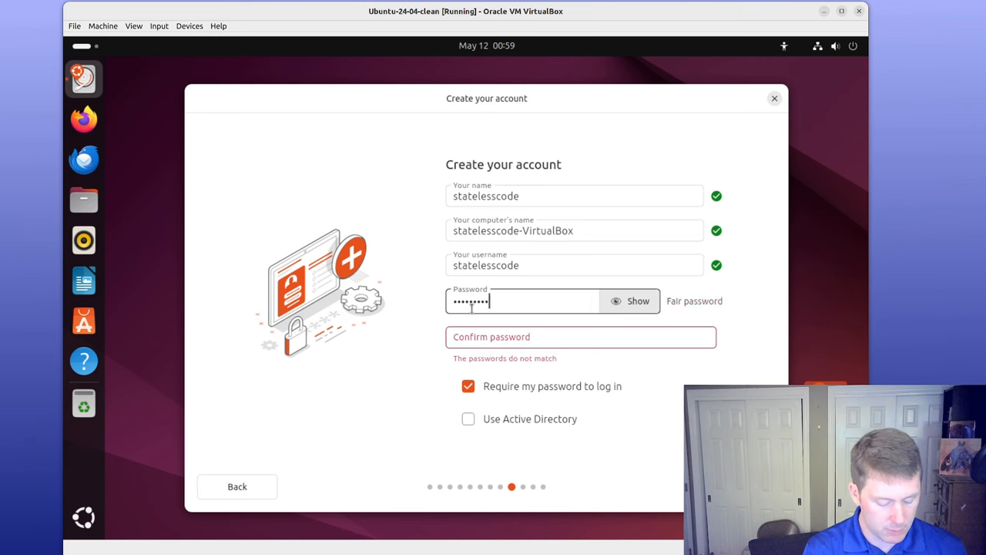
pyautogui.click(581, 336)
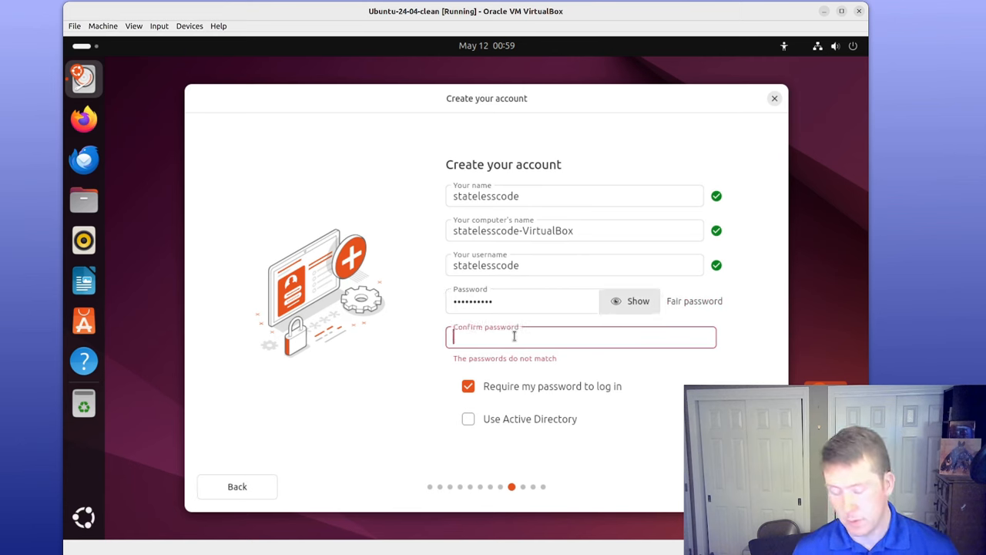
pyautogui.write('password')
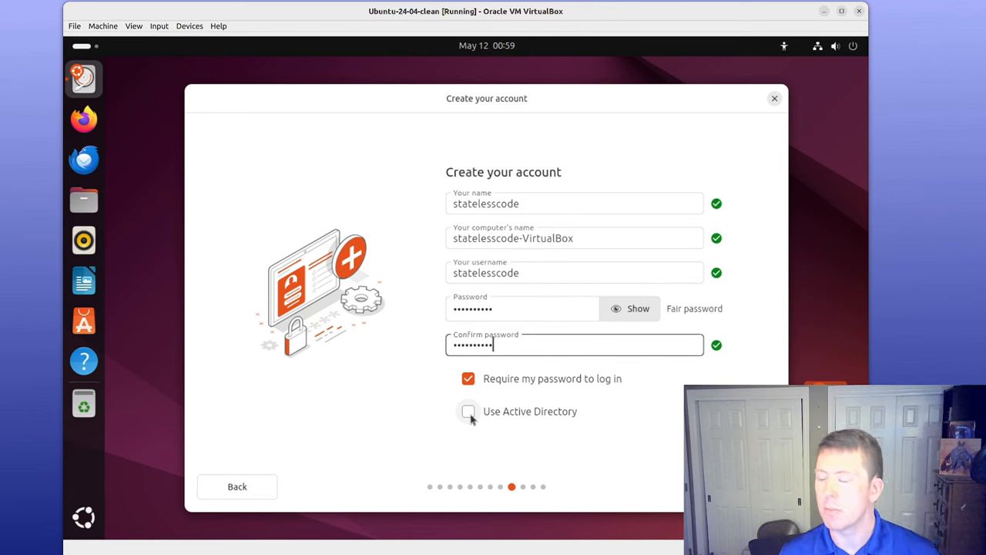
pyautogui.moveTo(468, 411)
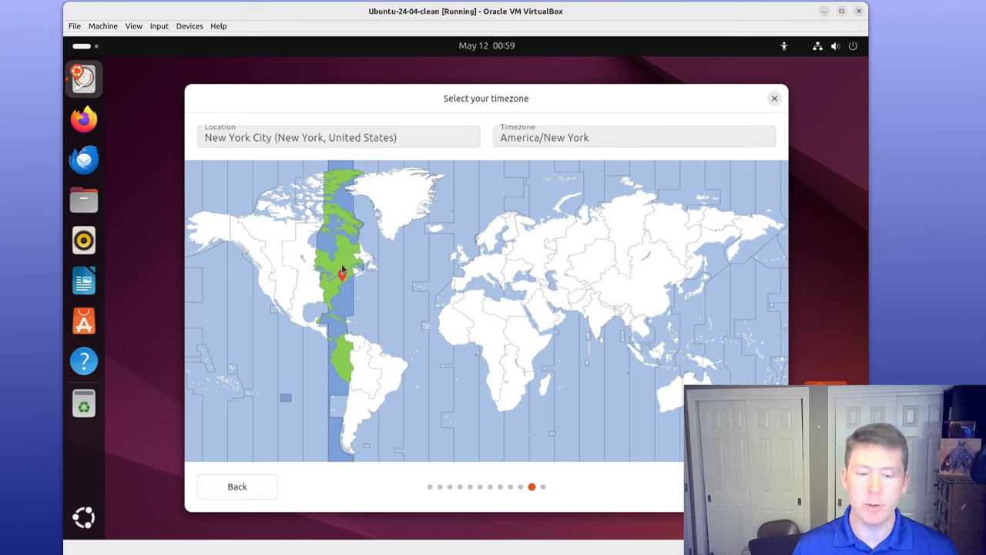
pyautogui.moveTo(615, 260)
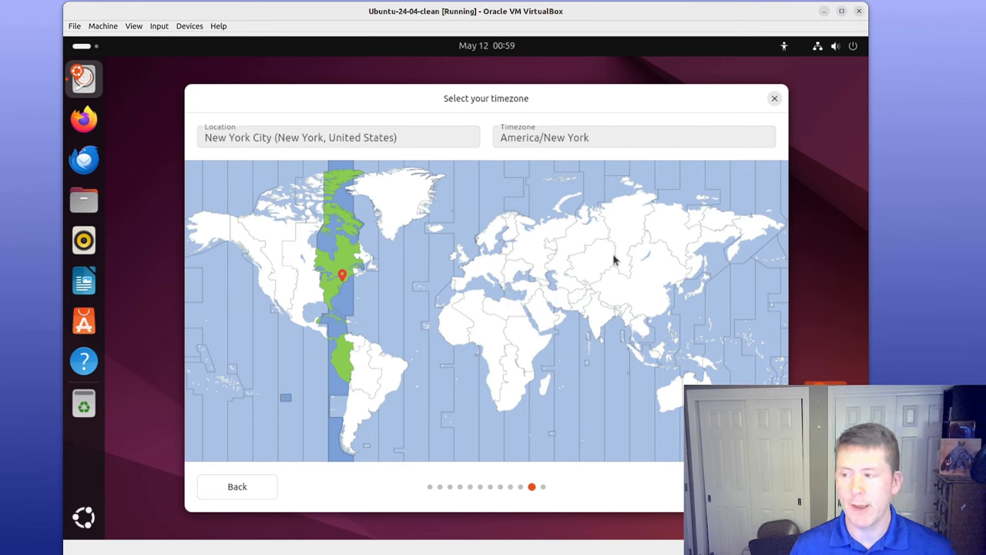
pyautogui.moveTo(615, 339)
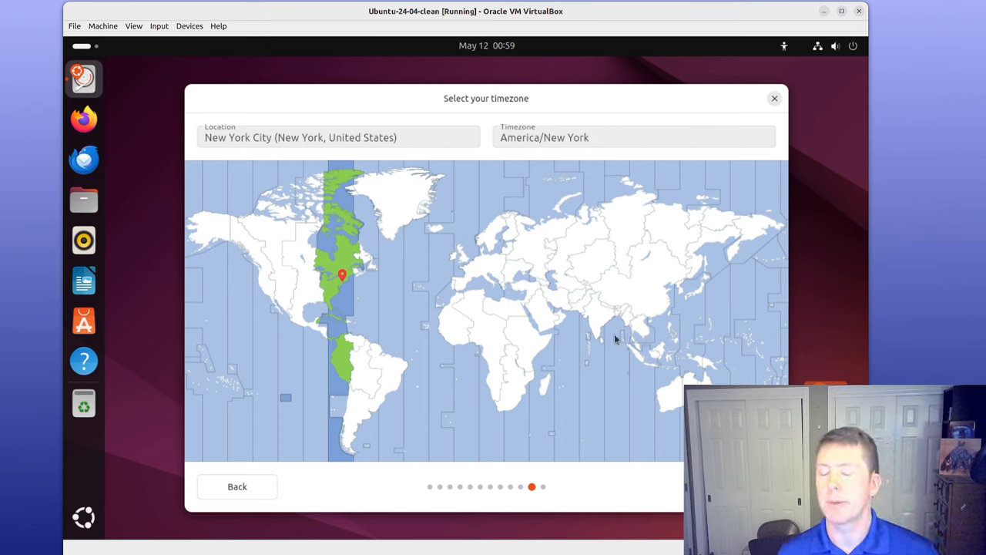
pyautogui.moveTo(345, 276)
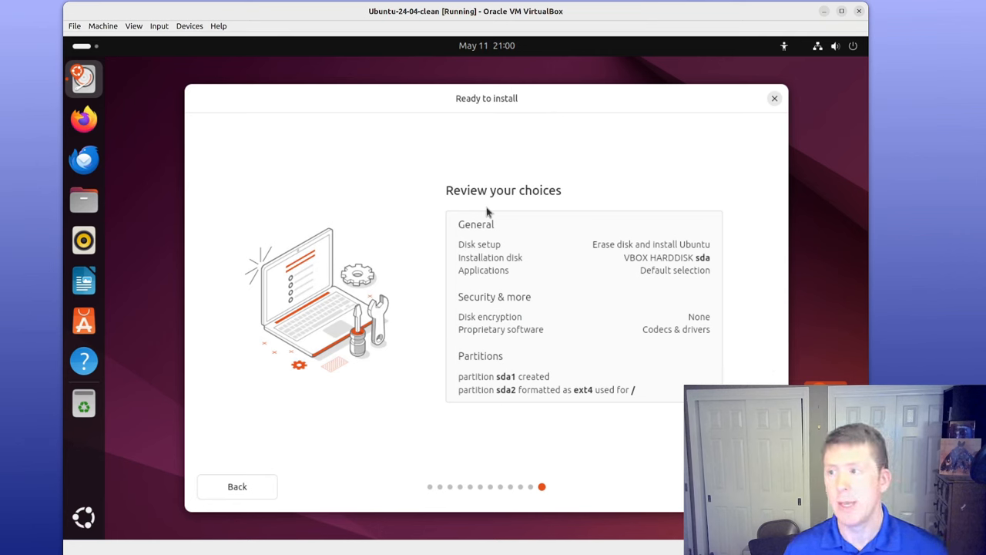
pyautogui.moveTo(487, 270)
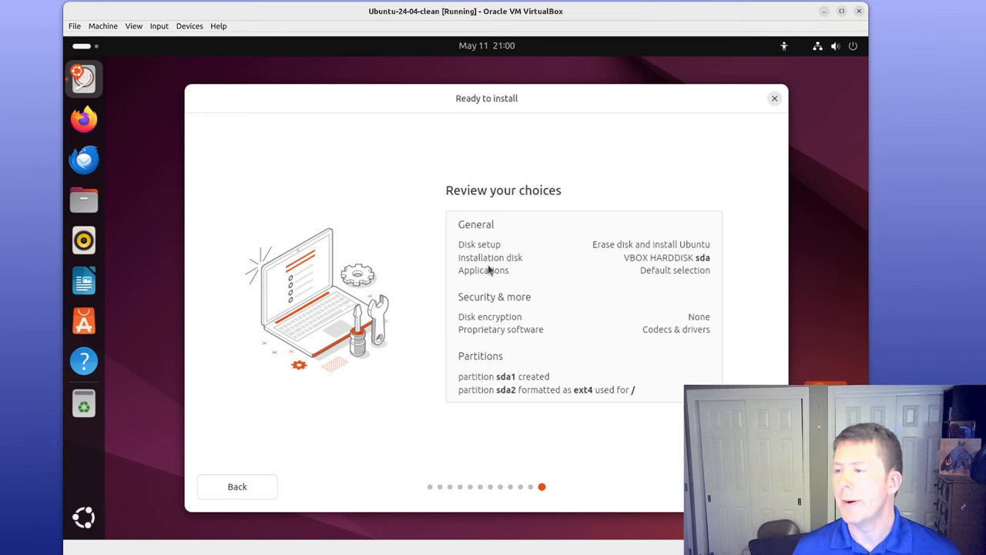
pyautogui.moveTo(511, 354)
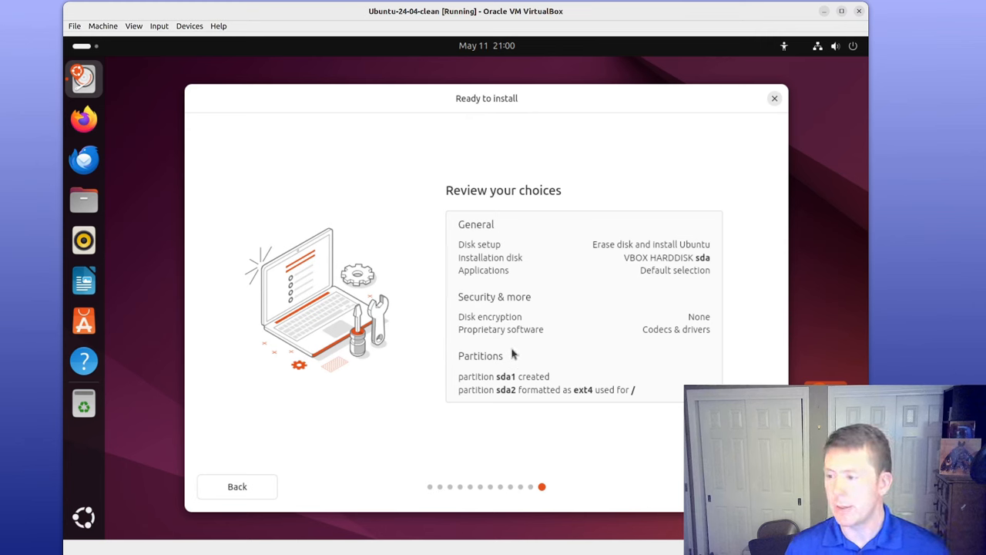
pyautogui.moveTo(520, 382)
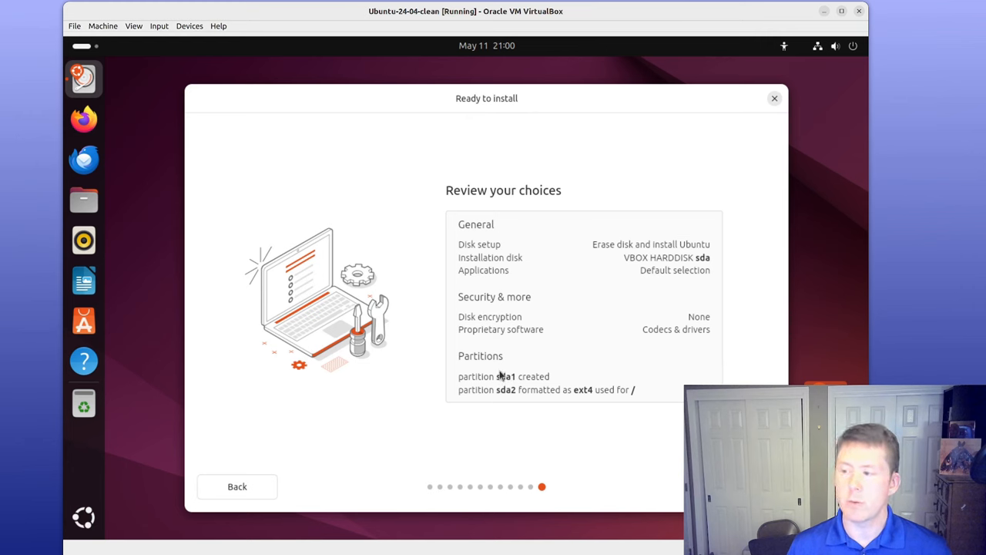
pyautogui.moveTo(487, 389)
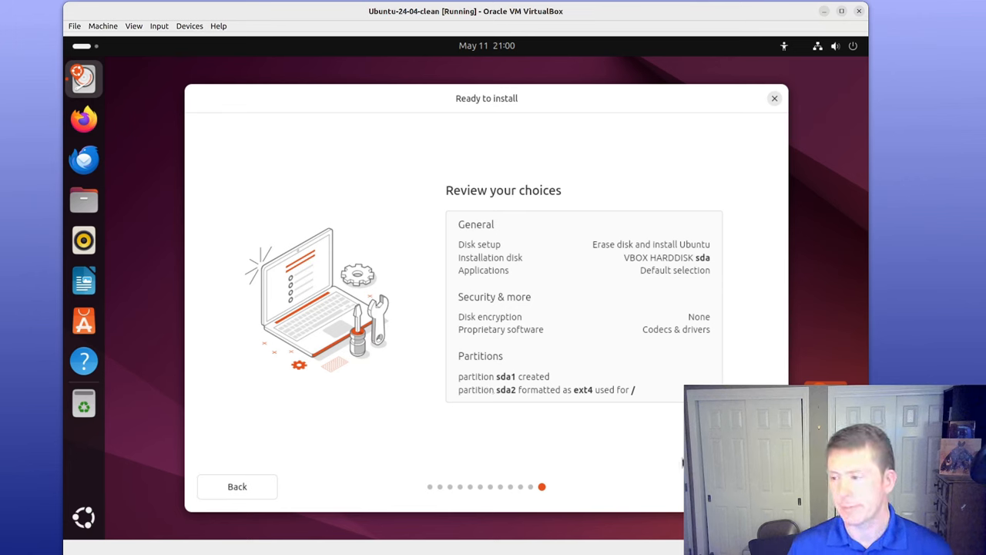
pyautogui.moveTo(629, 375)
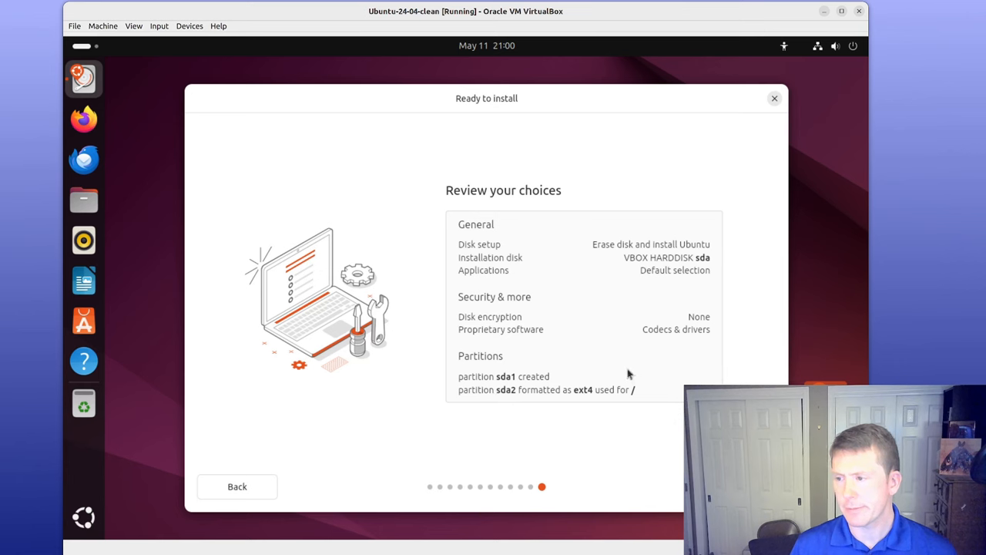
pyautogui.moveTo(607, 370)
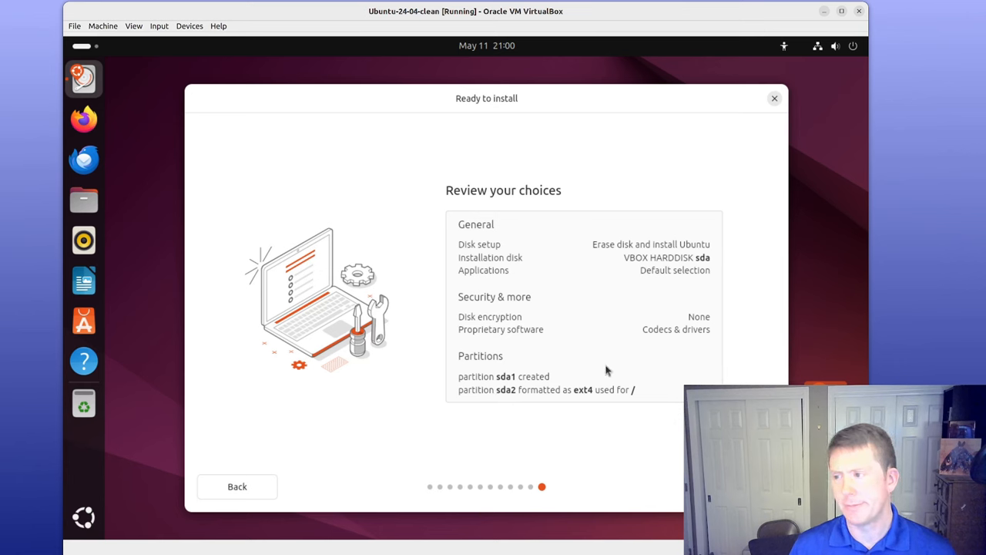
pyautogui.moveTo(595, 376)
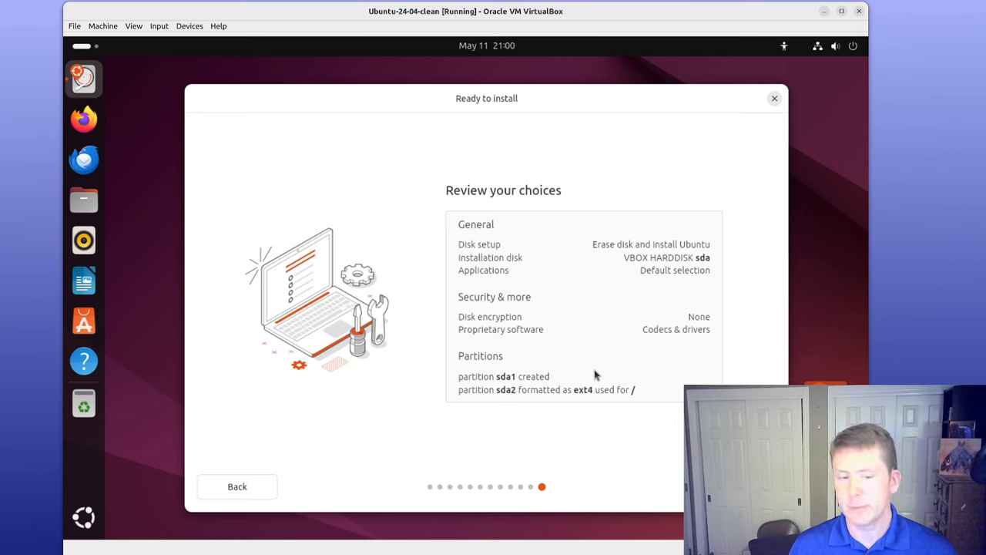
pyautogui.moveTo(585, 383)
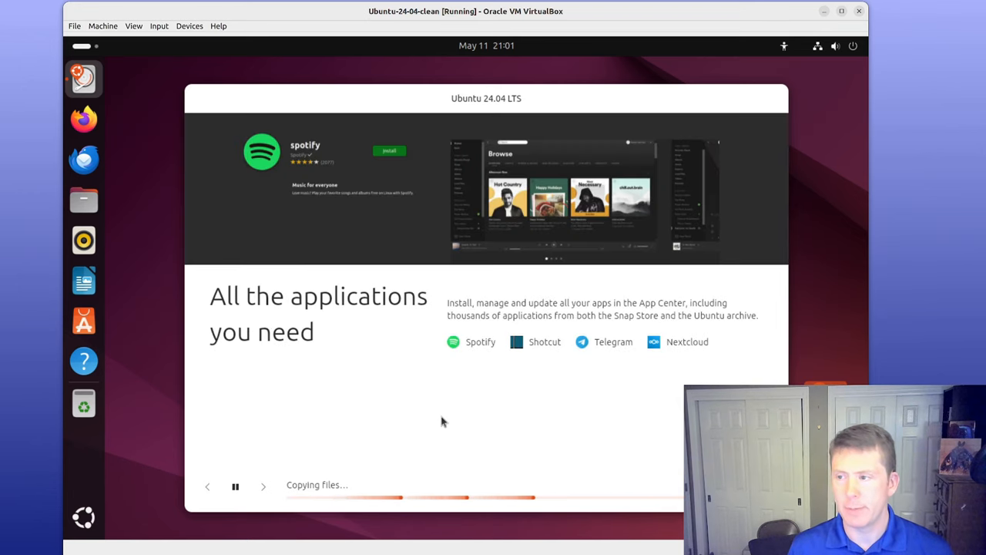
pyautogui.moveTo(83, 402)
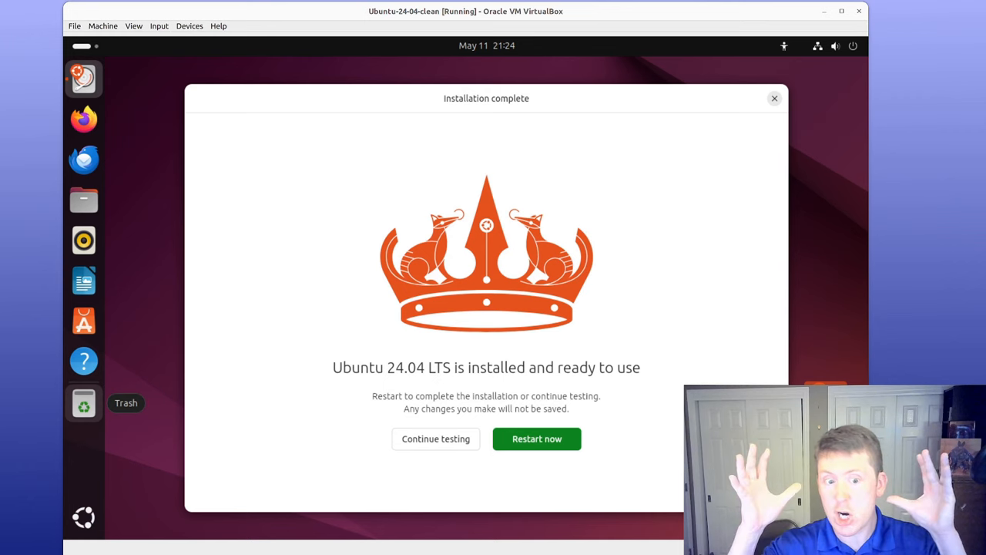
pyautogui.moveTo(84, 280)
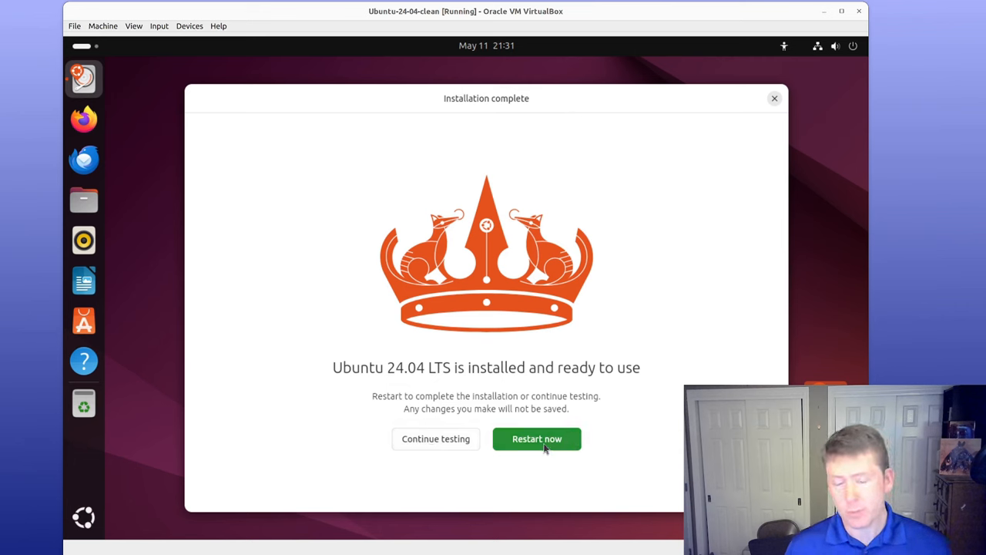
pyautogui.moveTo(434, 438)
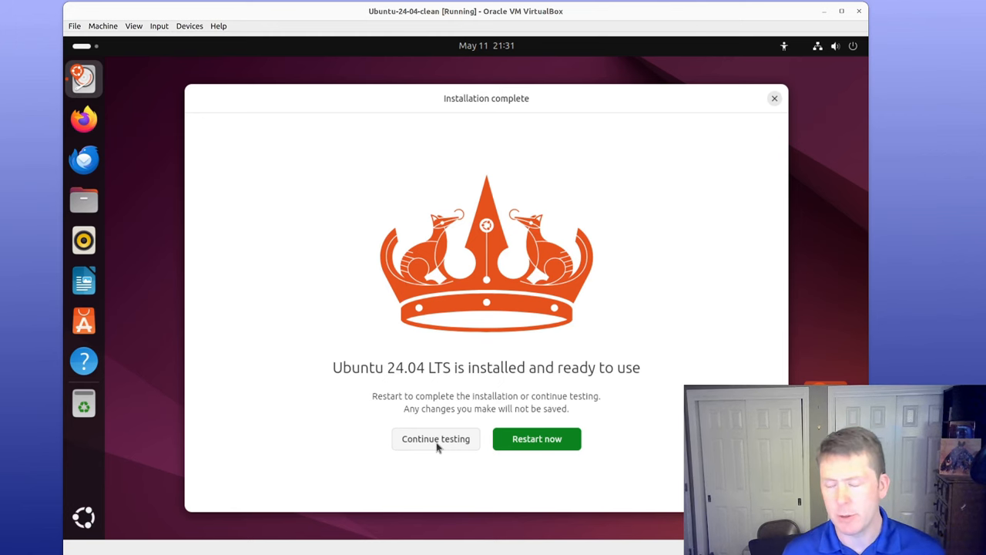
pyautogui.moveTo(536, 447)
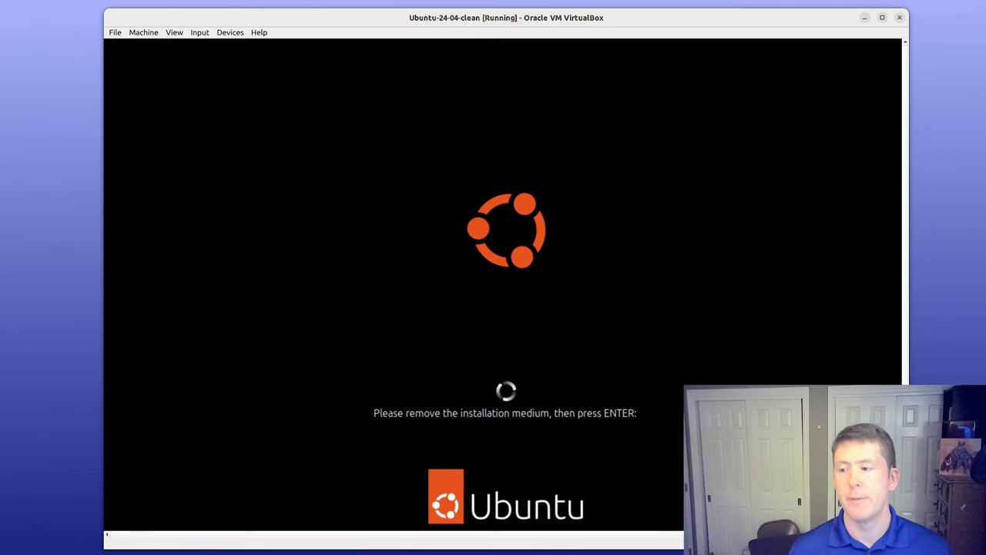
pyautogui.moveTo(79, 105)
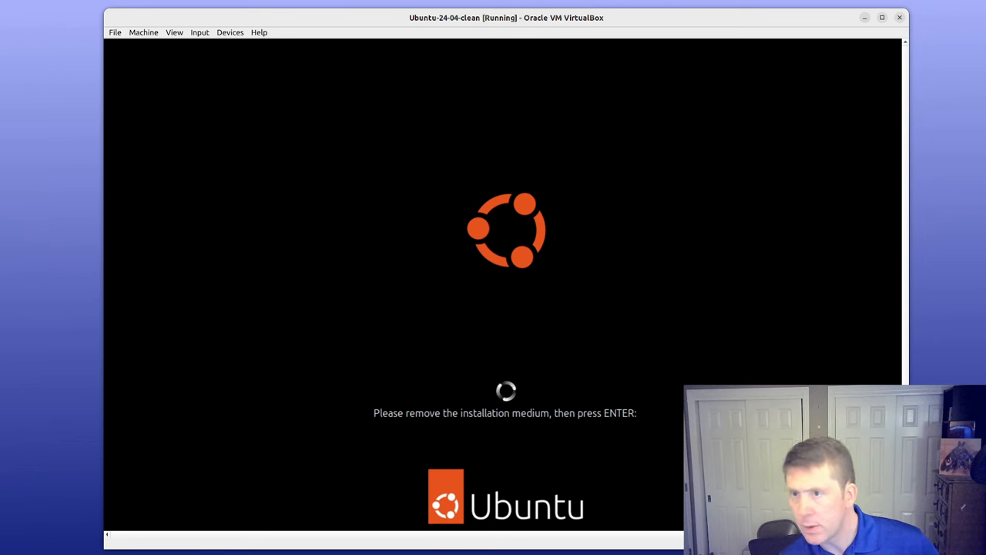
# Check the Input and Optical Drives menus, then acknowledge the remove-installation-medium prompt.
pyautogui.click(201, 32)
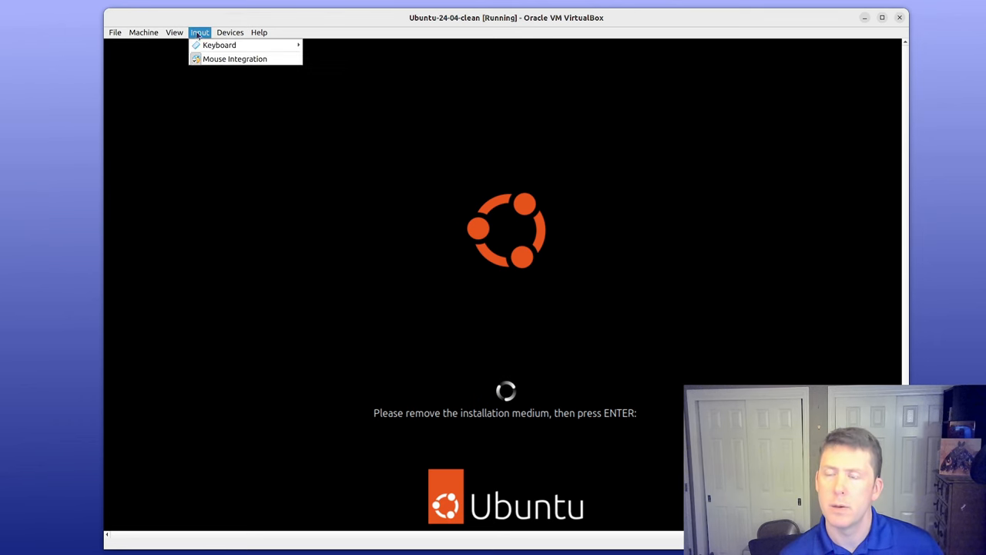
pyautogui.click(229, 33)
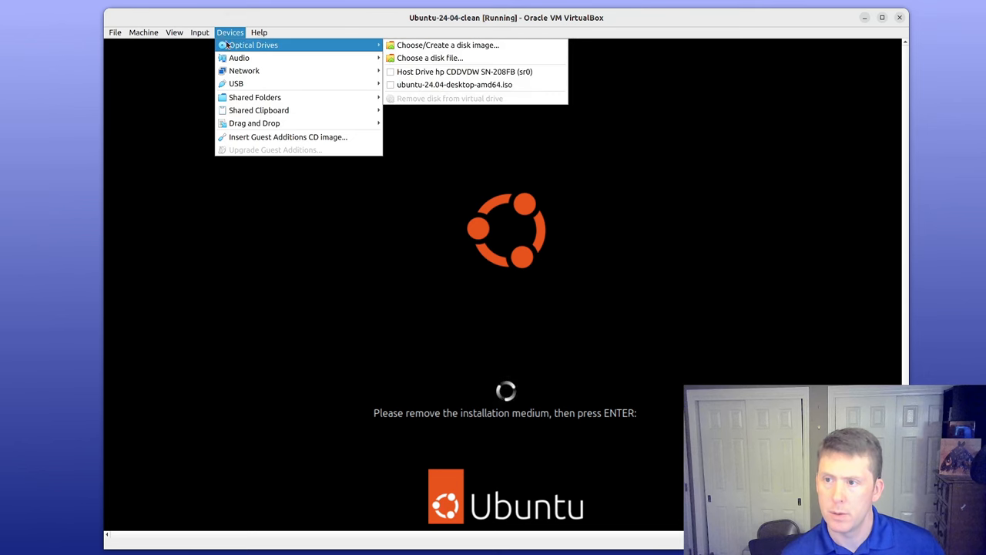
pyautogui.moveTo(235, 83)
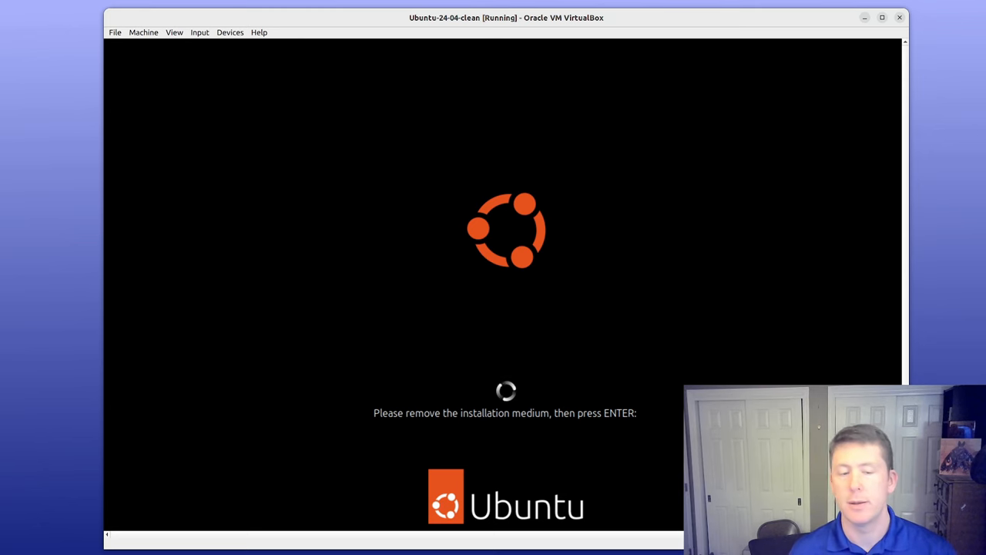
pyautogui.moveTo(45, 248)
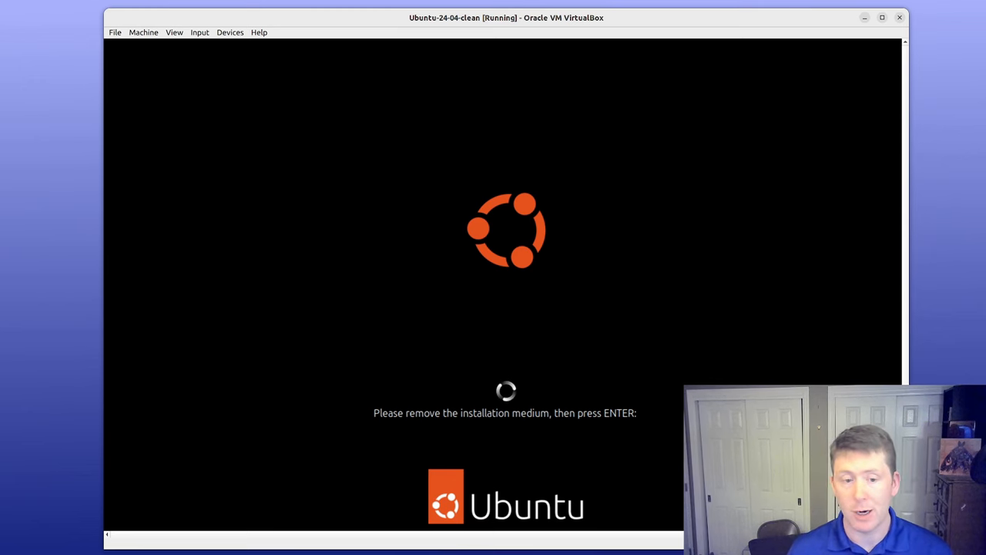
pyautogui.press('Return')
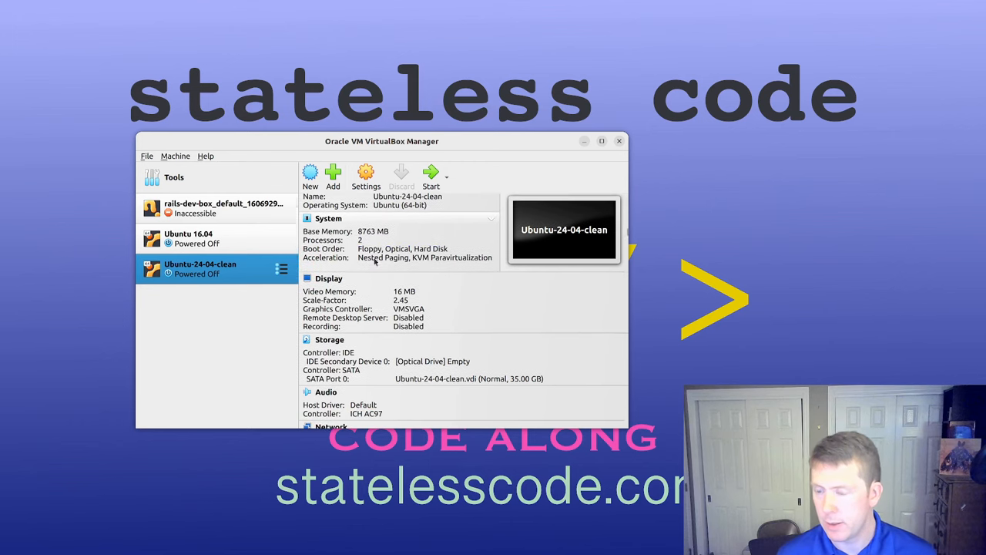
# Open Settings for the Ubuntu-24-04-clean machine in VirtualBox Manager.
pyautogui.scroll(-3)
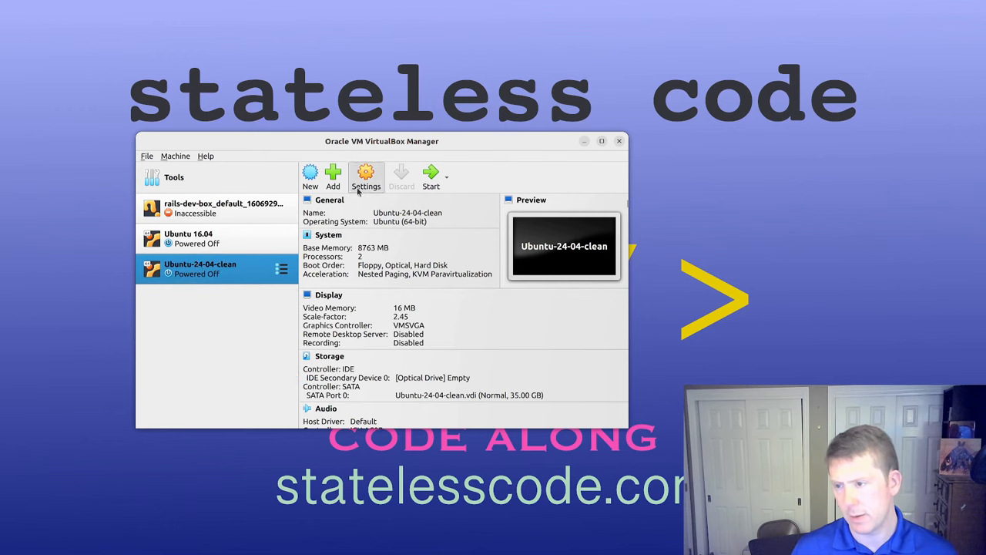
pyautogui.click(367, 177)
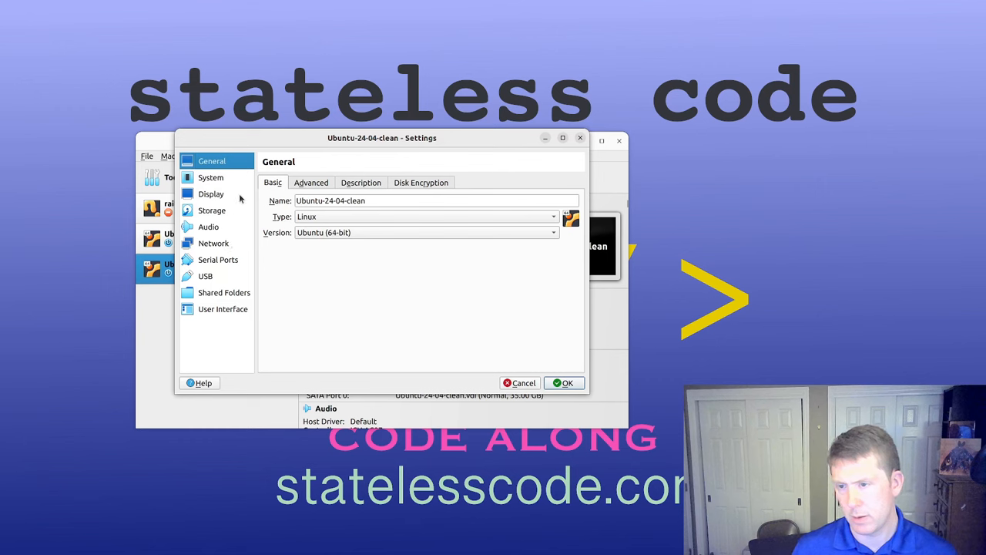
# Review the General pages and System memory, processor and virtualization settings.
pyautogui.click(312, 182)
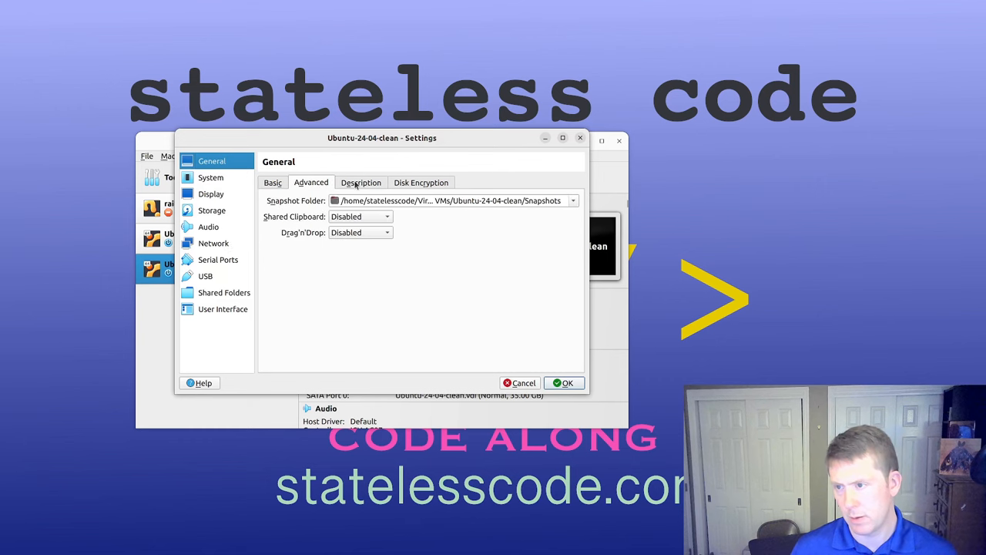
pyautogui.click(271, 182)
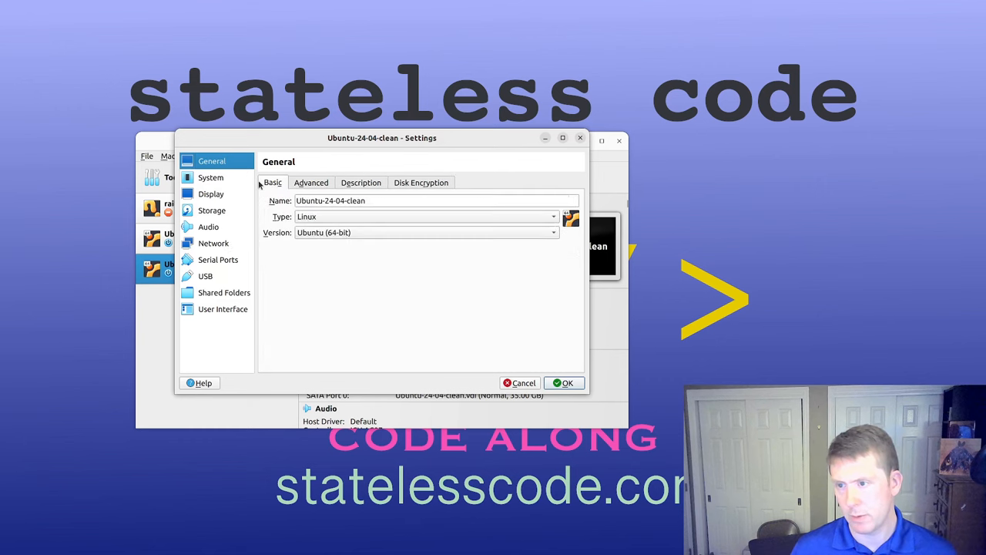
pyautogui.click(209, 177)
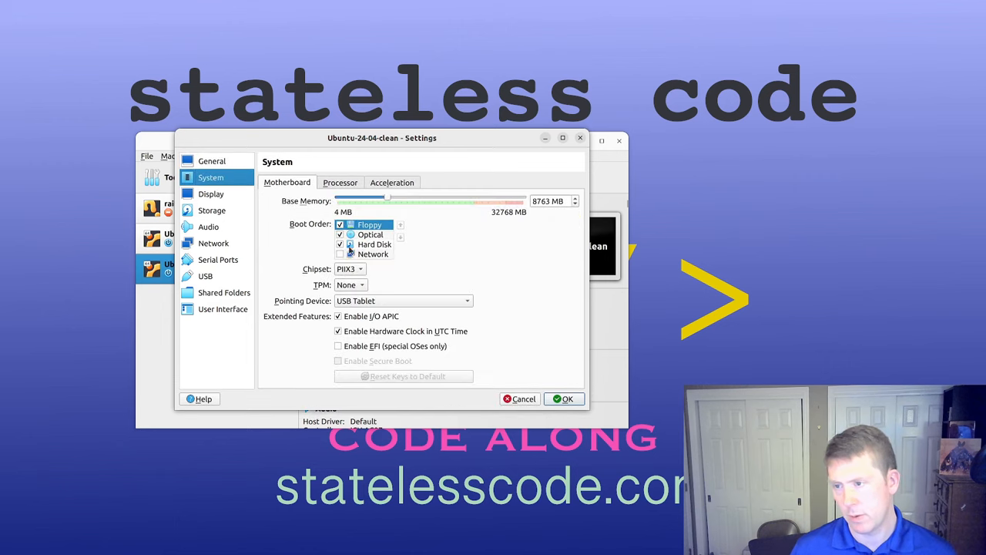
pyautogui.moveTo(484, 279)
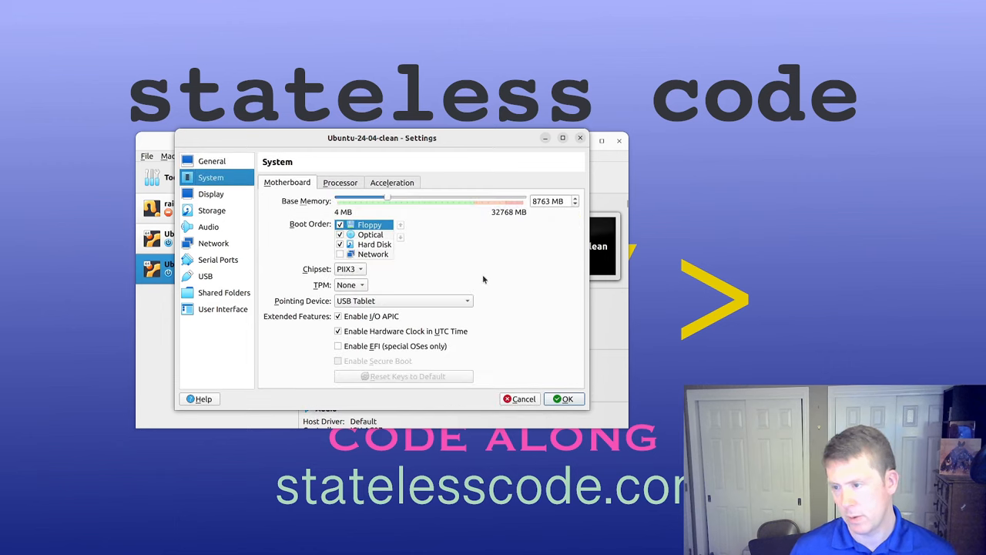
pyautogui.click(339, 182)
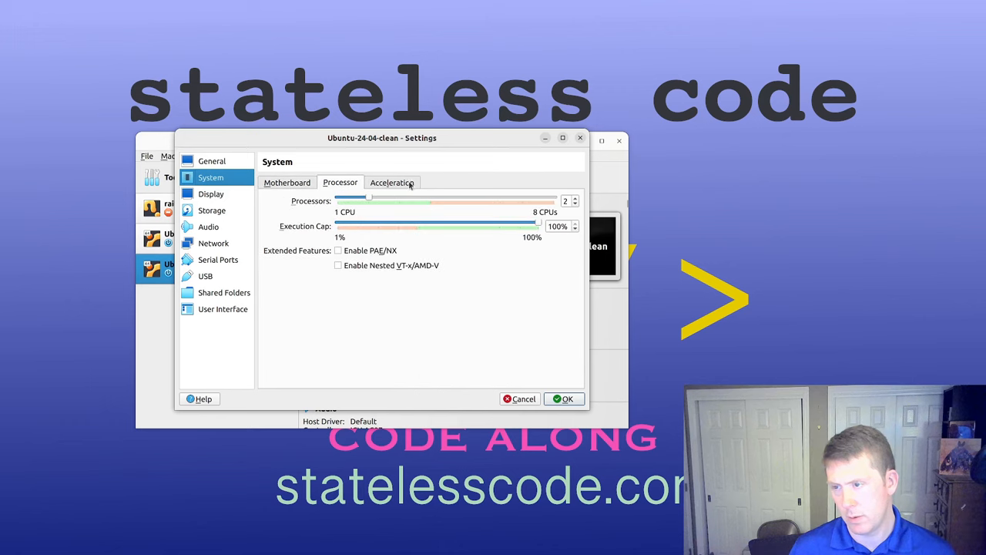
pyautogui.click(391, 182)
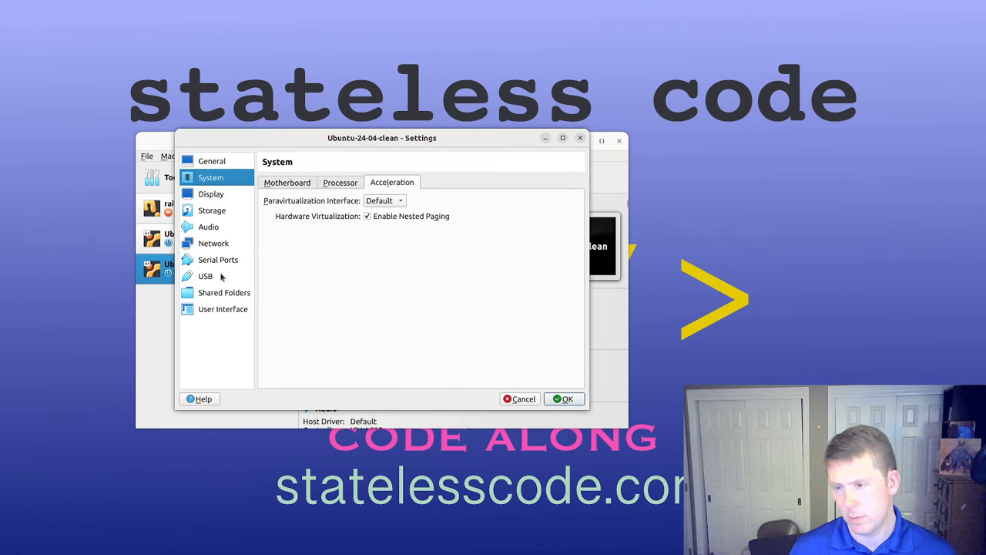
# Review USB, Network and Storage with the empty optical drive, then accept the settings.
pyautogui.click(207, 275)
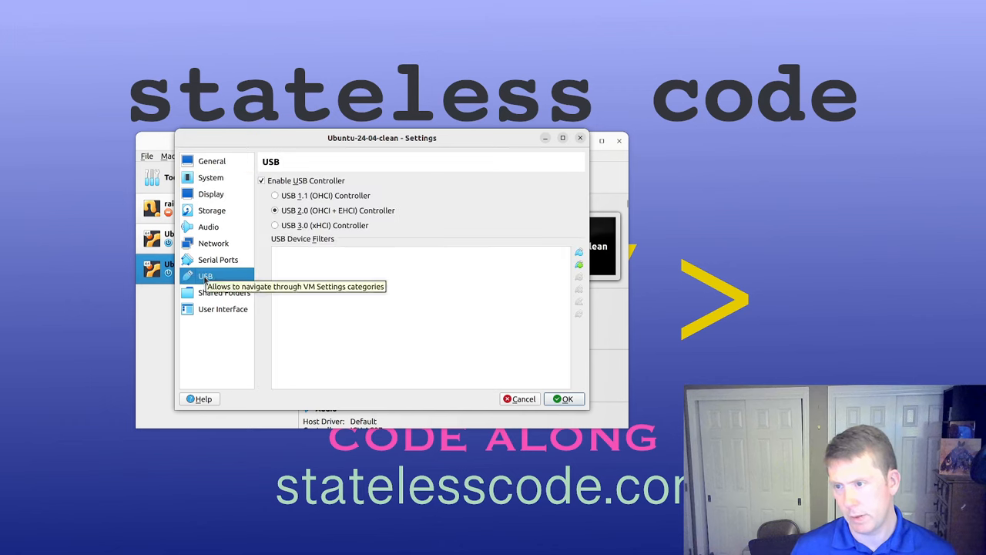
pyautogui.moveTo(209, 247)
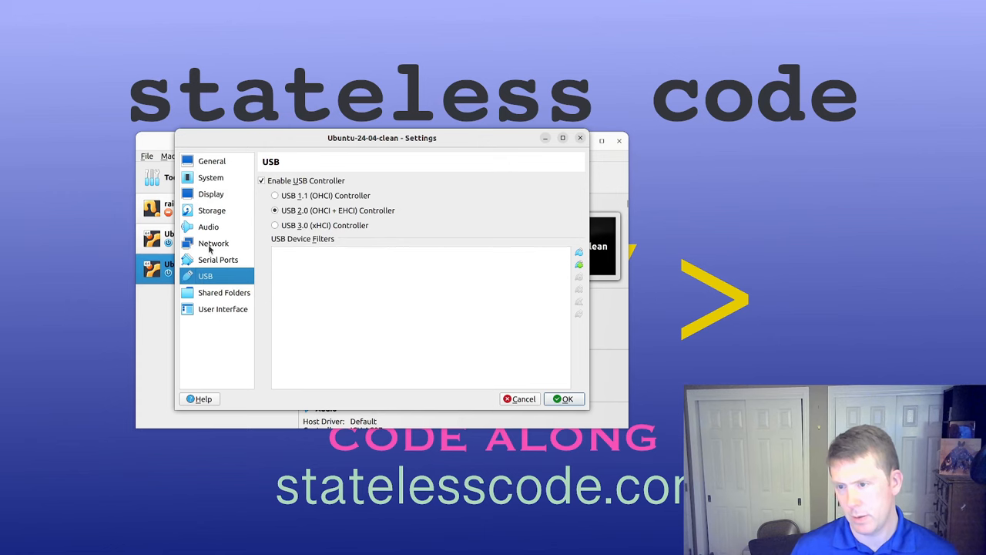
pyautogui.click(213, 243)
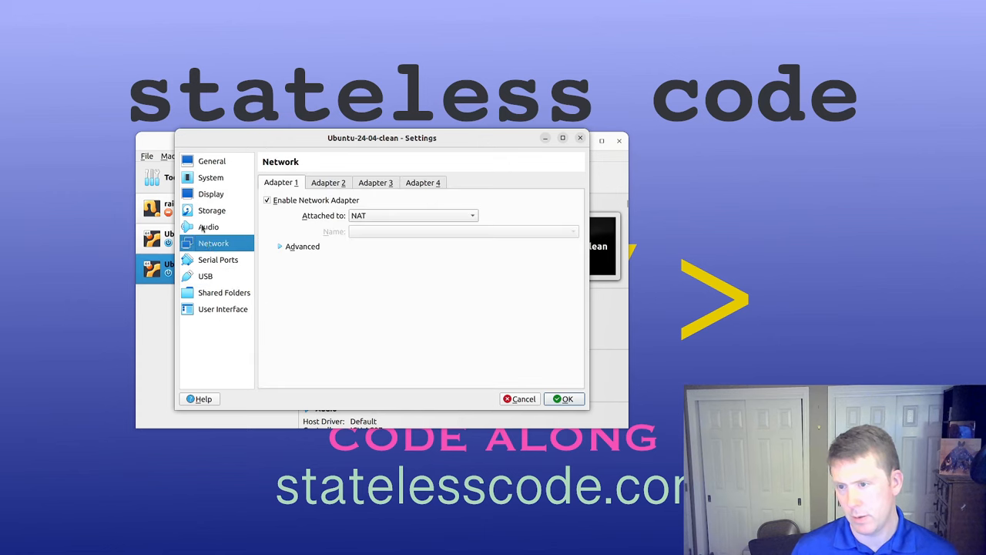
pyautogui.click(212, 210)
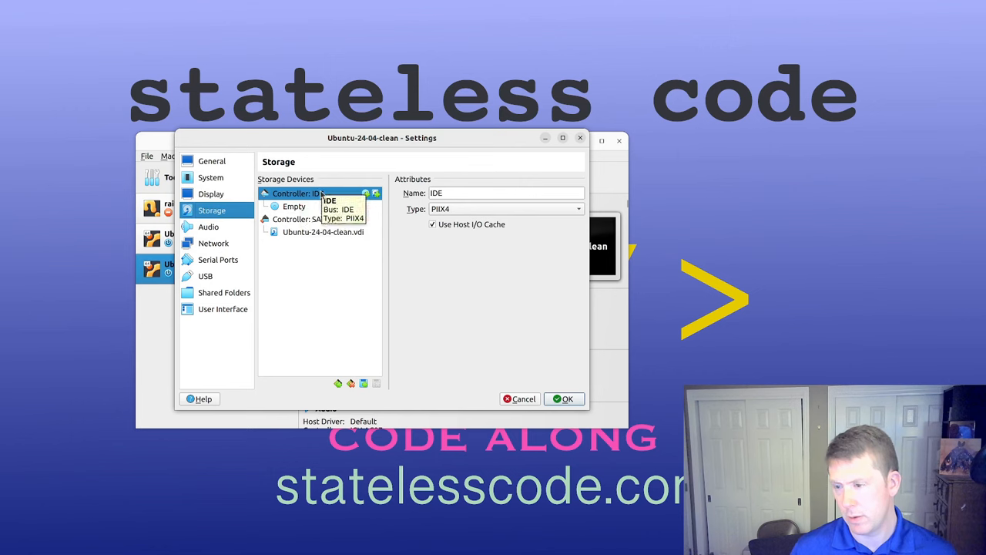
pyautogui.moveTo(374, 285)
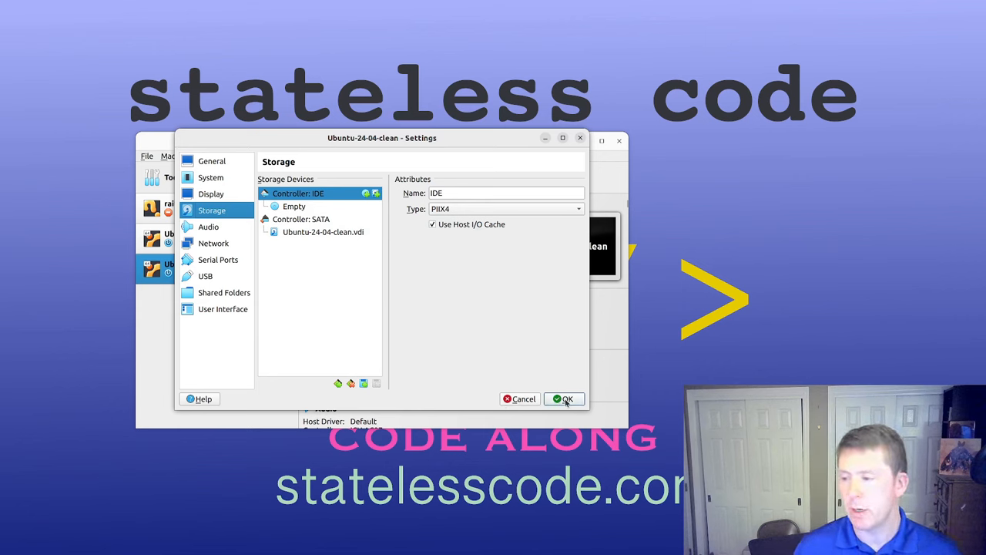
pyautogui.click(564, 397)
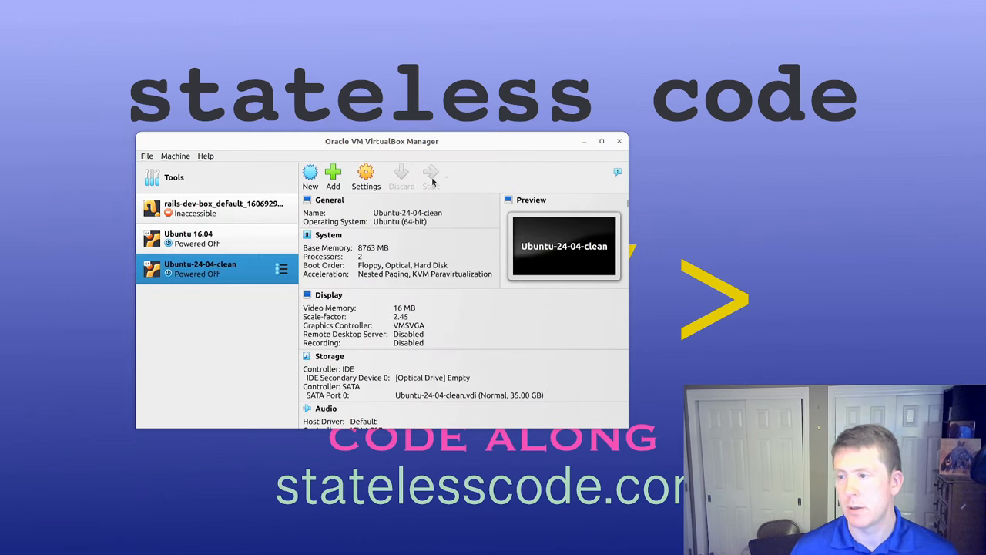
# Start the Ubuntu-24-04-clean VM and let it boot to the login screen.
pyautogui.click(431, 176)
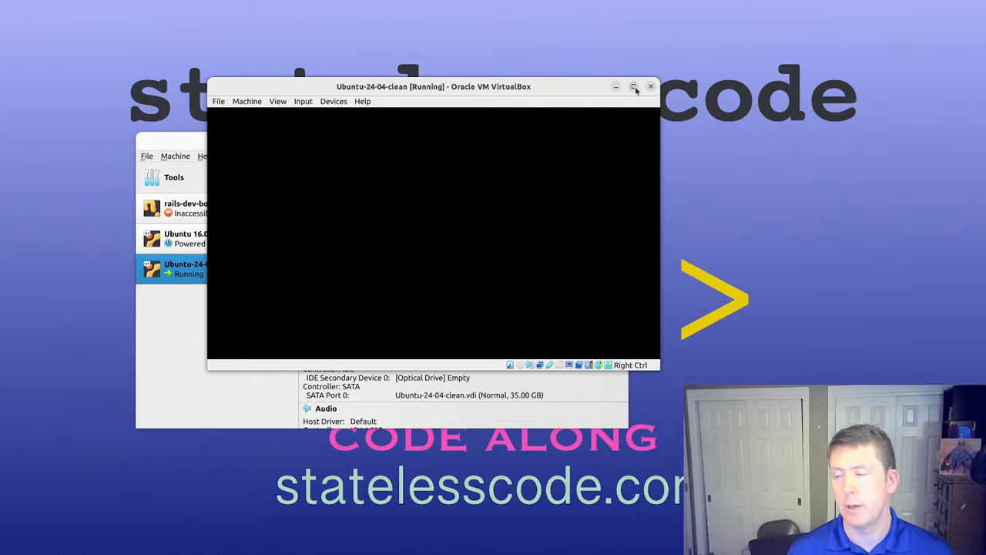
pyautogui.moveTo(546, 87)
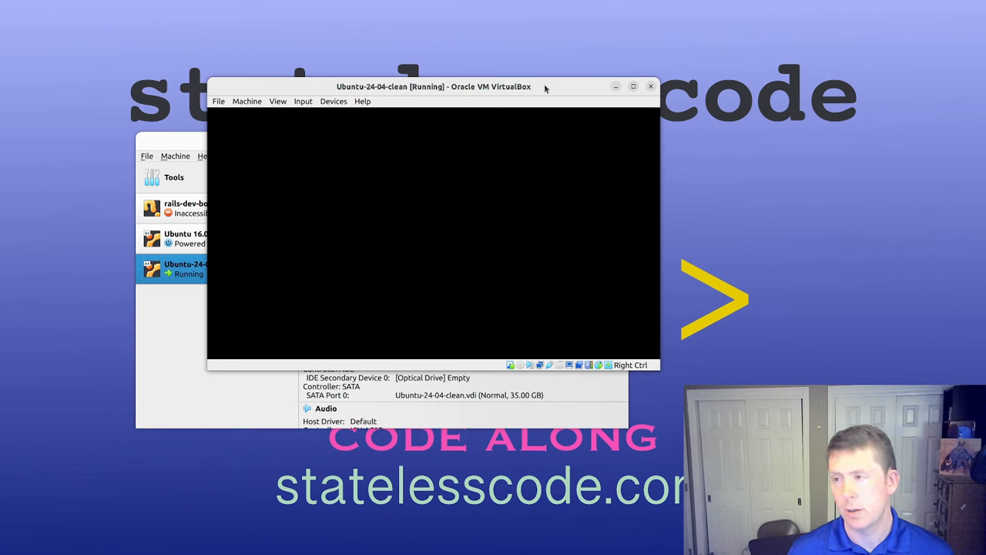
pyautogui.moveTo(545, 88)
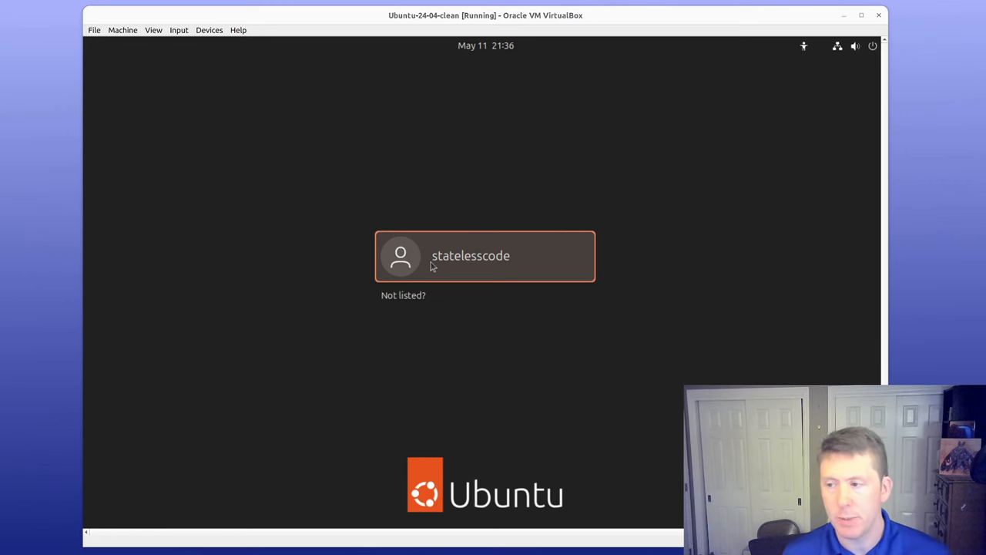
# Log in to the statelesscode account with its password.
pyautogui.click(484, 256)
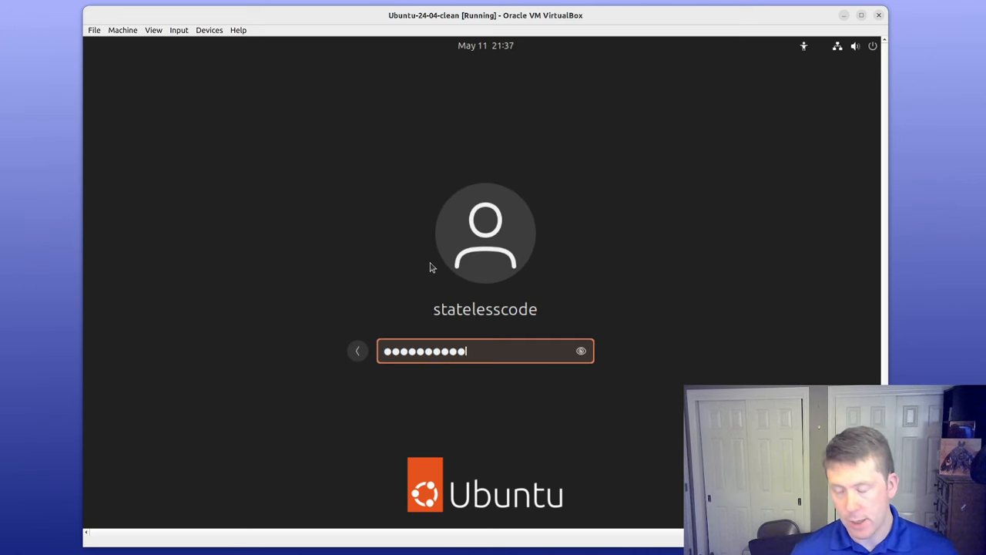
pyautogui.press('Return')
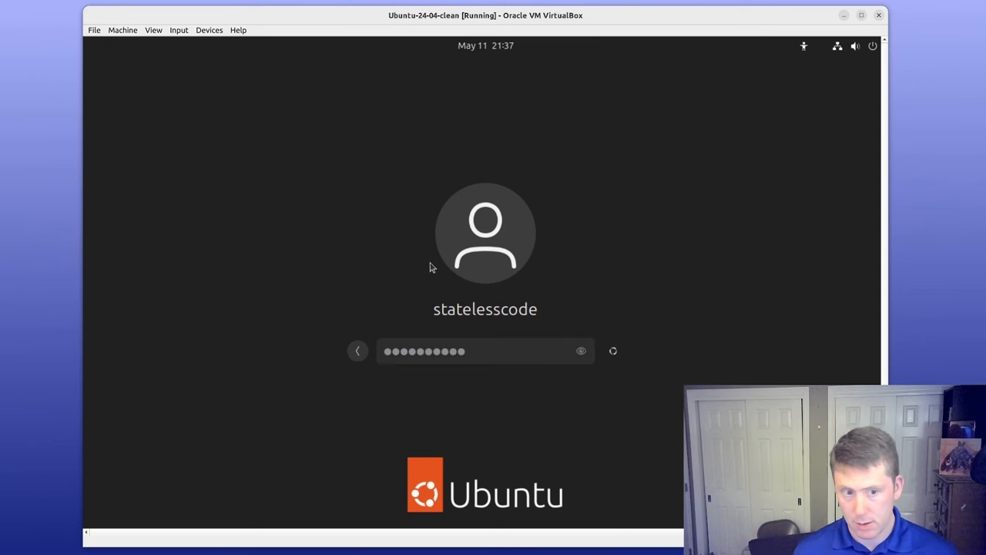
pyautogui.moveTo(475, 320)
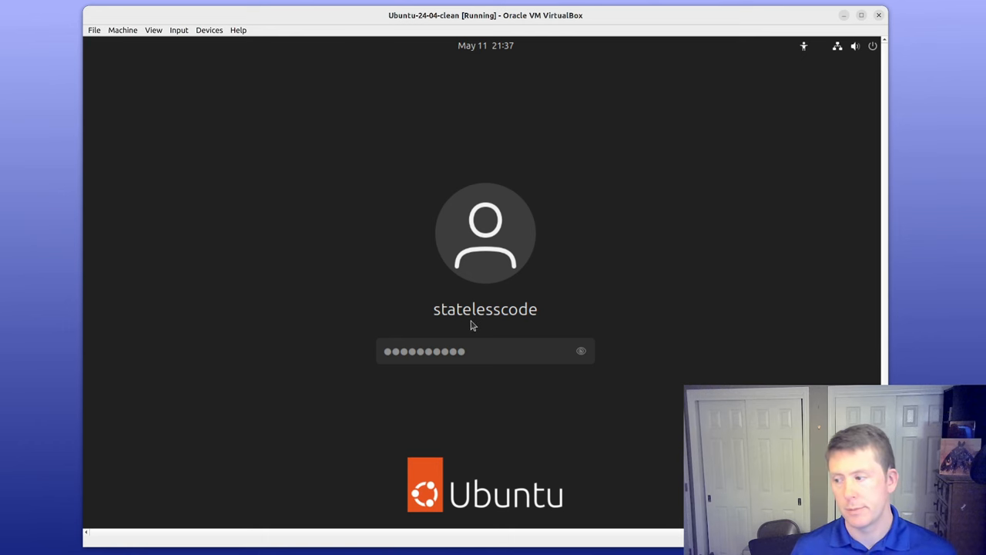
pyautogui.press('Return')
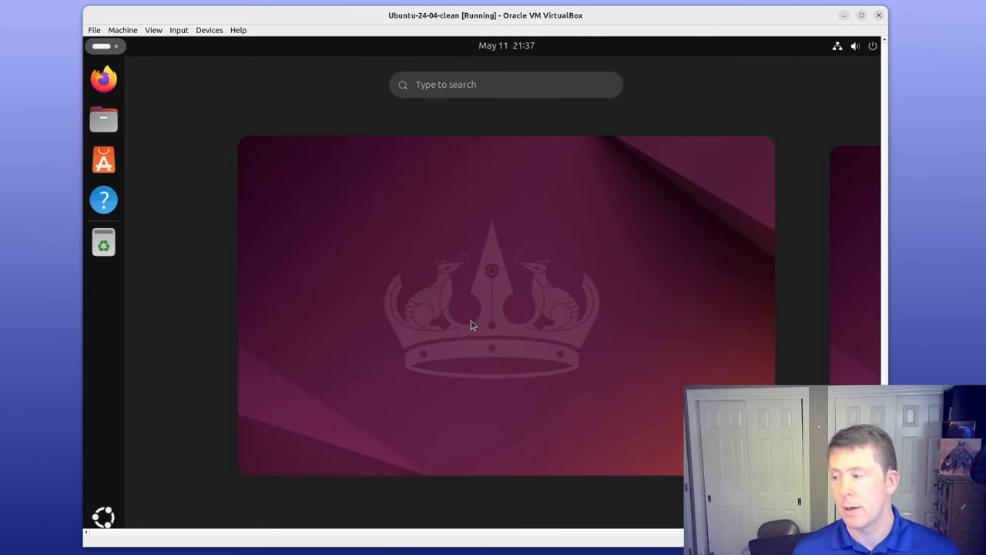
pyautogui.moveTo(453, 336)
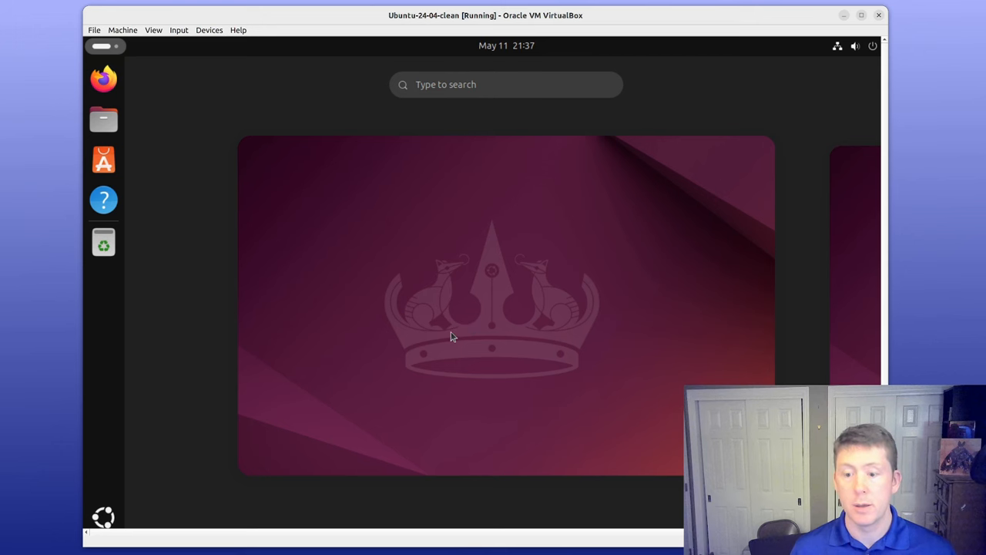
pyautogui.moveTo(388, 386)
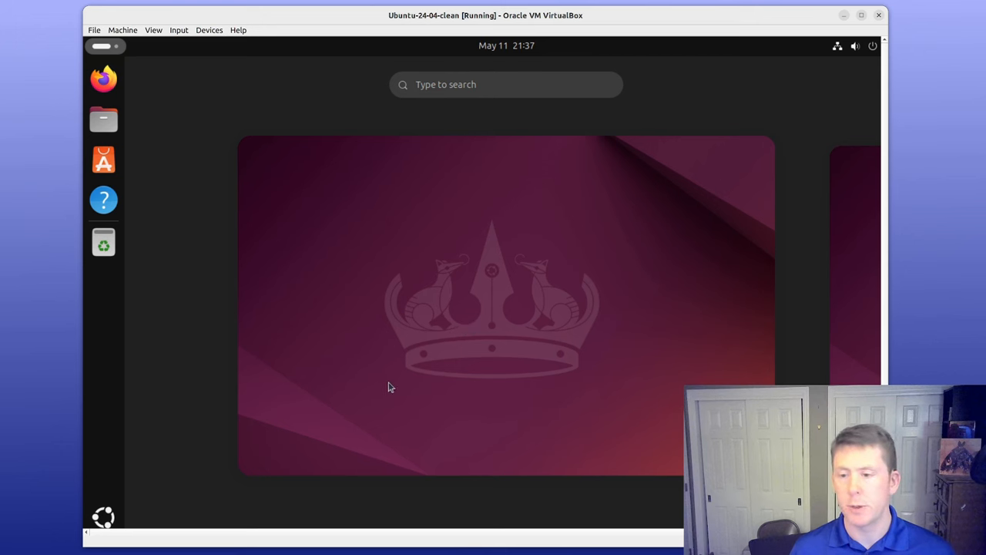
pyautogui.moveTo(394, 382)
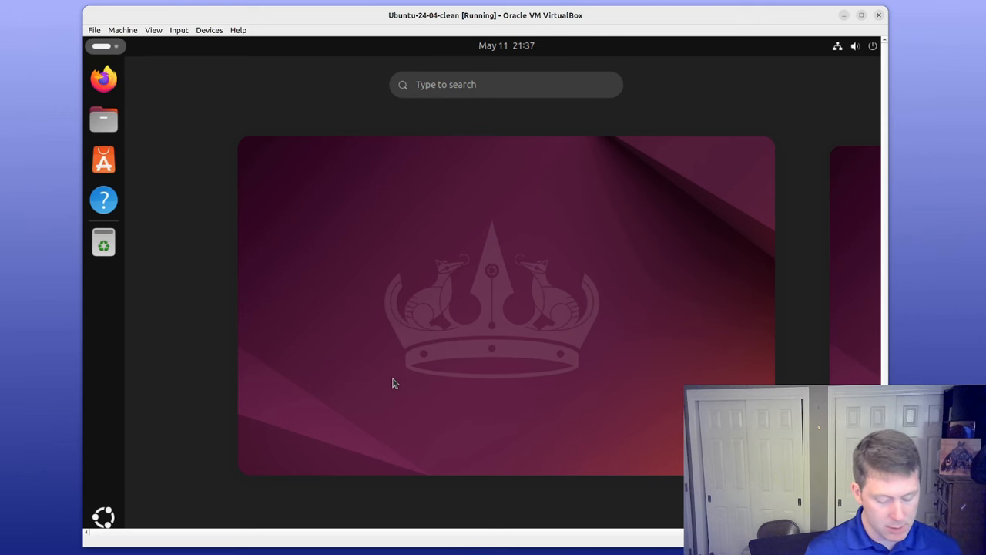
pyautogui.click(505, 84)
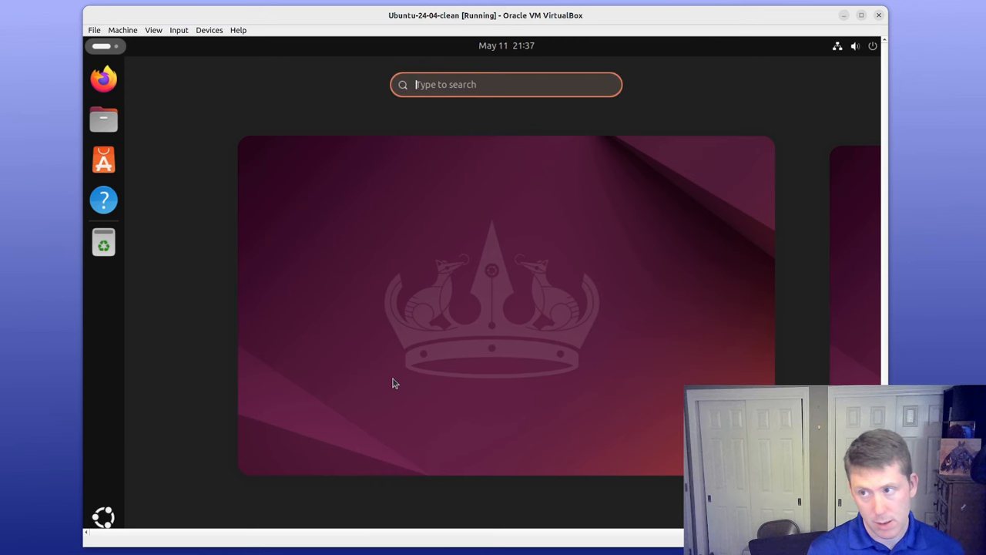
pyautogui.moveTo(225, 366)
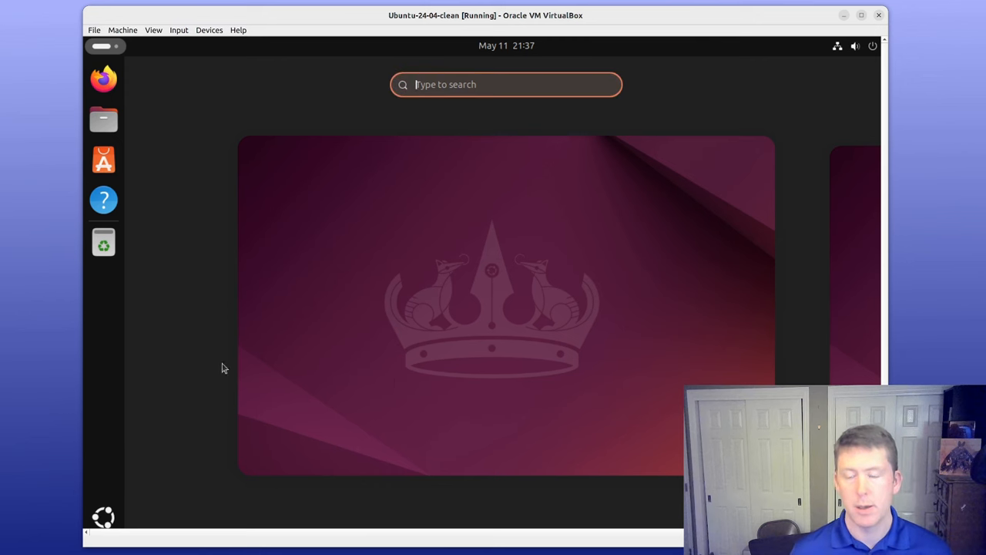
pyautogui.moveTo(103, 518)
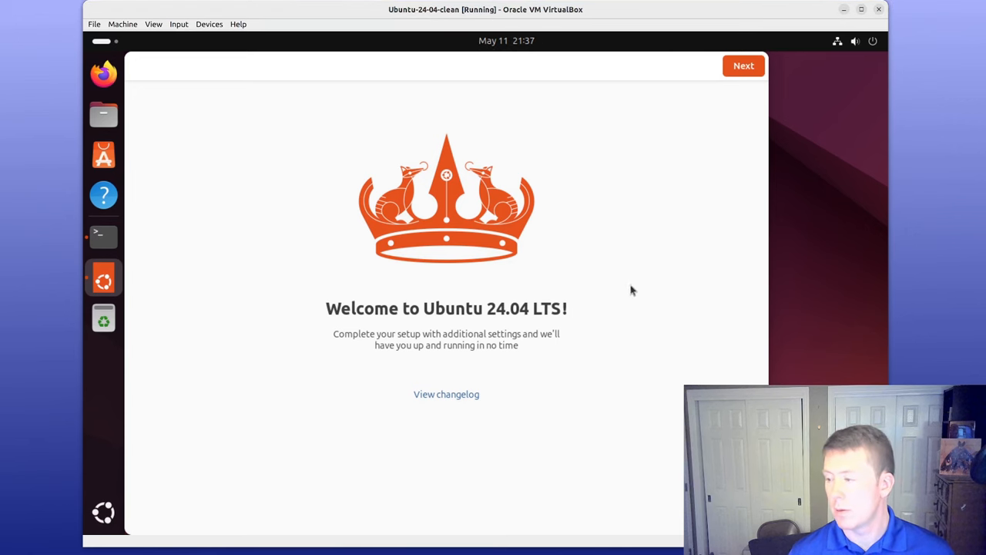
pyautogui.moveTo(447, 329)
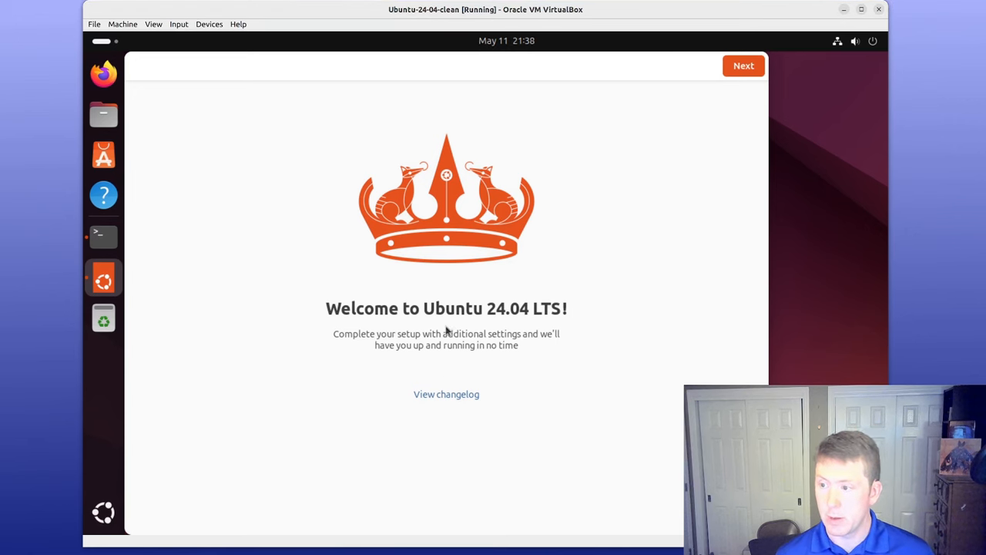
pyautogui.moveTo(335, 345)
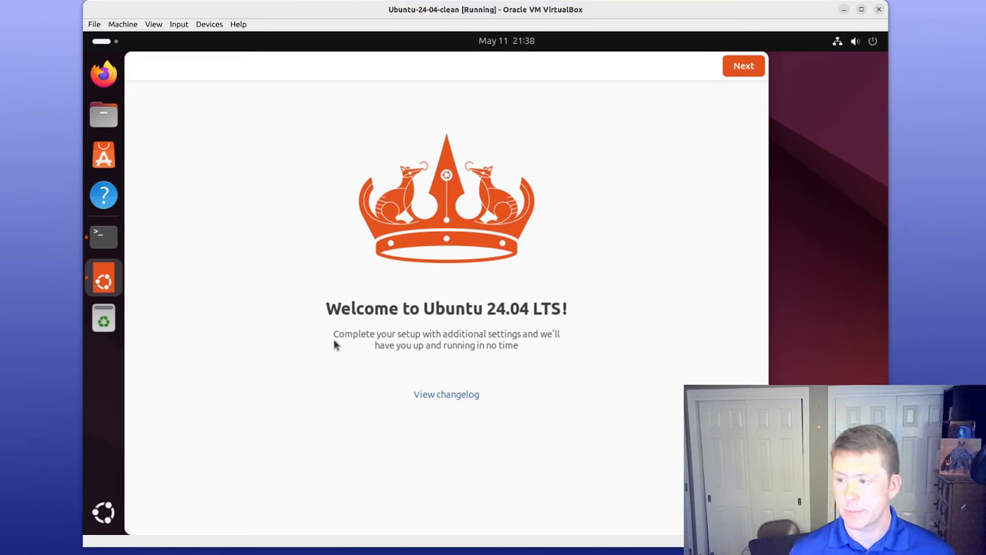
pyautogui.moveTo(574, 416)
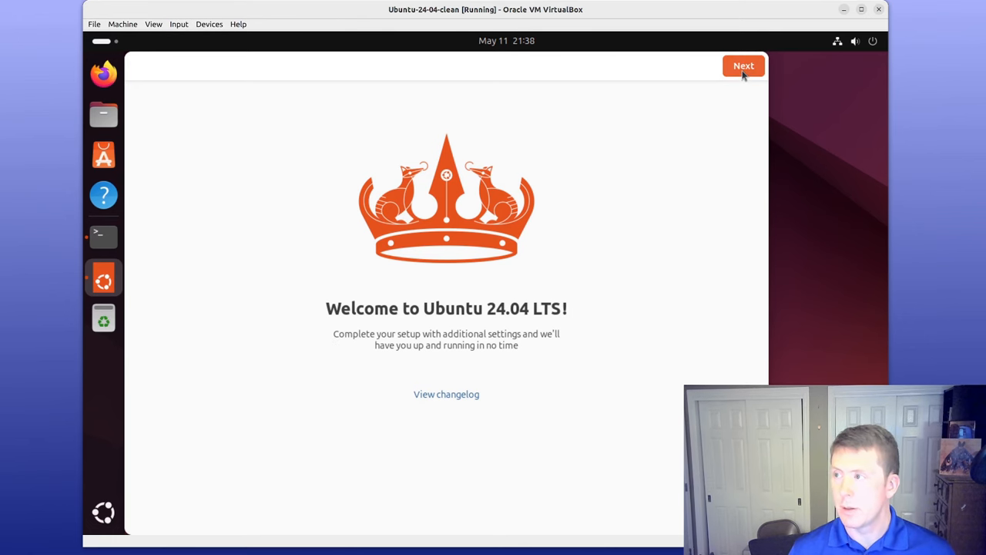
# Advance the welcome wizard past Ubuntu Pro and choose 'No, don't share system data'.
pyautogui.click(743, 65)
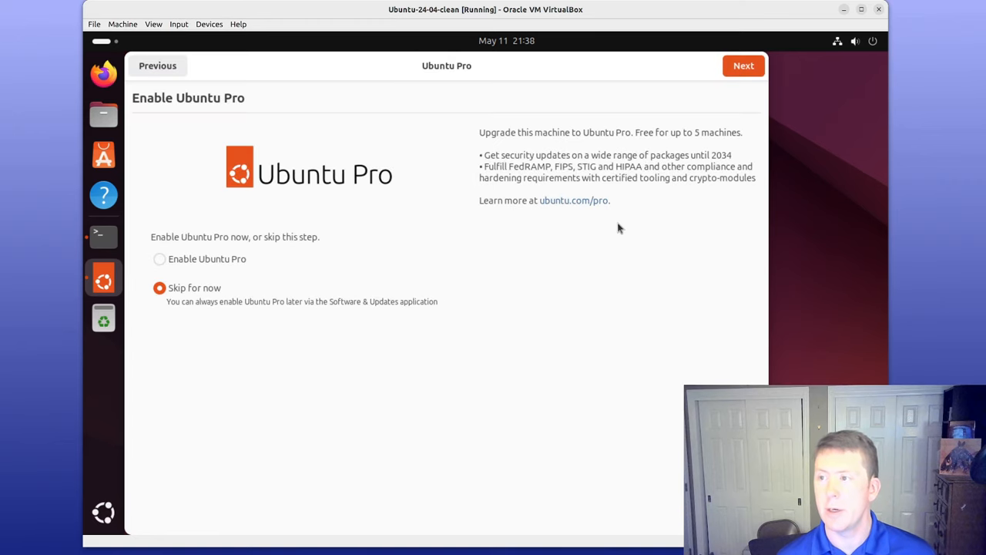
pyautogui.moveTo(162, 262)
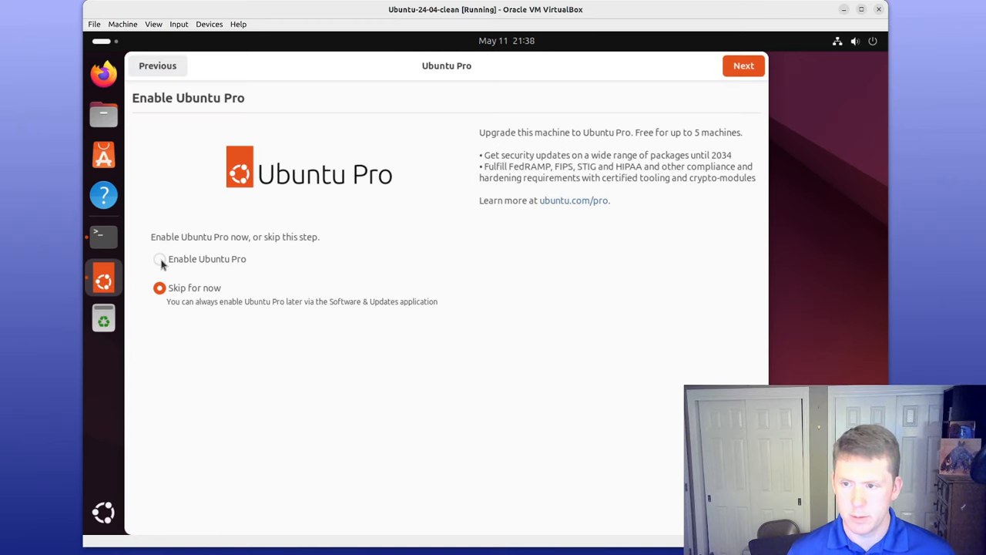
pyautogui.moveTo(709, 84)
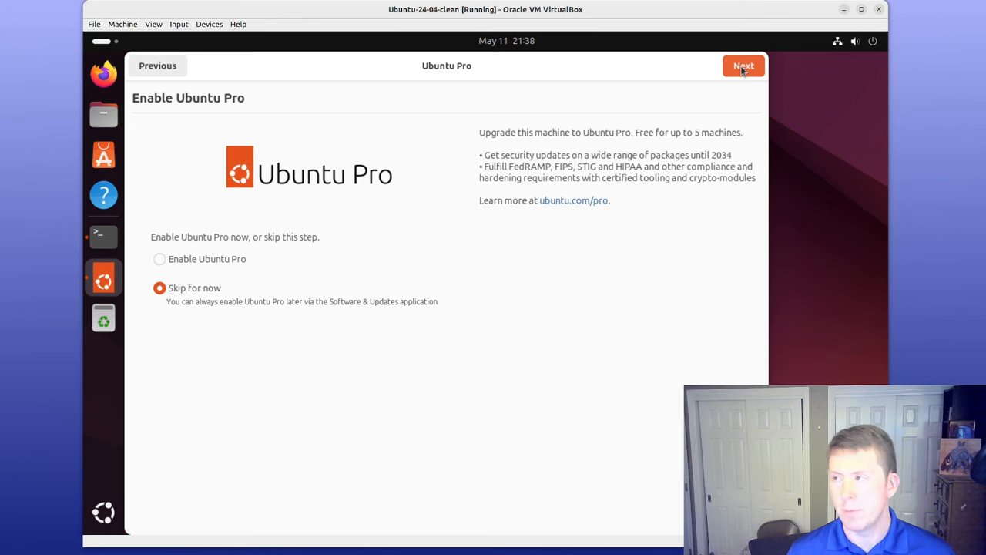
pyautogui.click(743, 64)
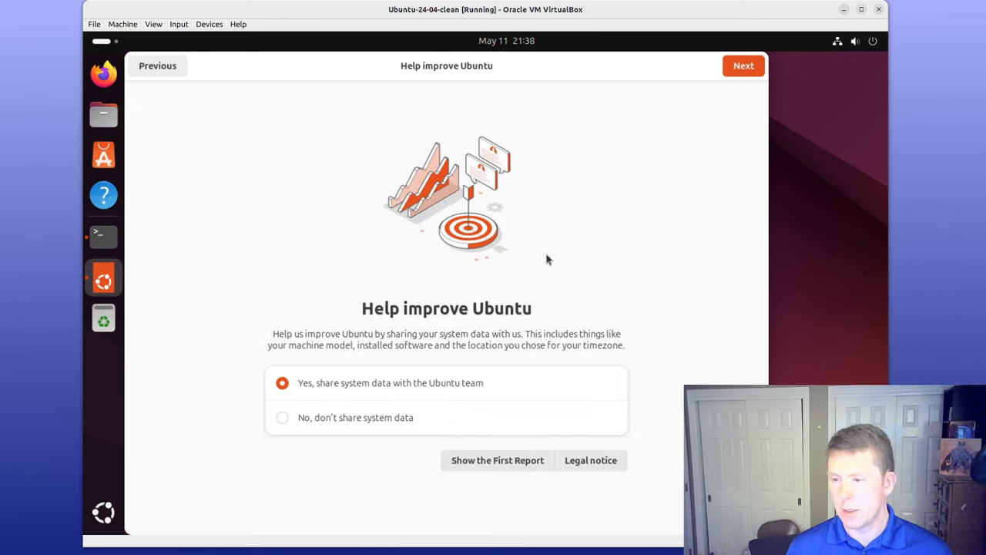
pyautogui.moveTo(385, 358)
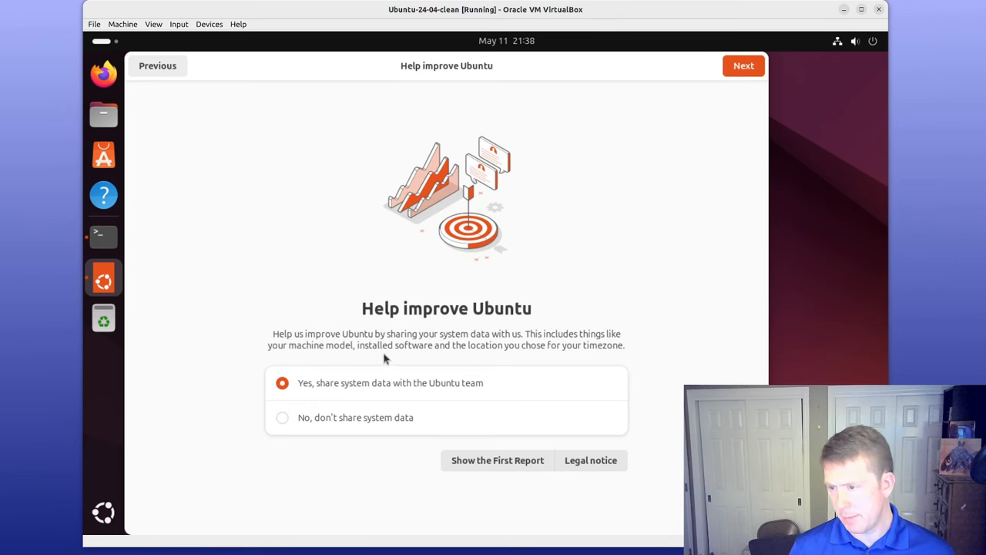
pyautogui.moveTo(305, 362)
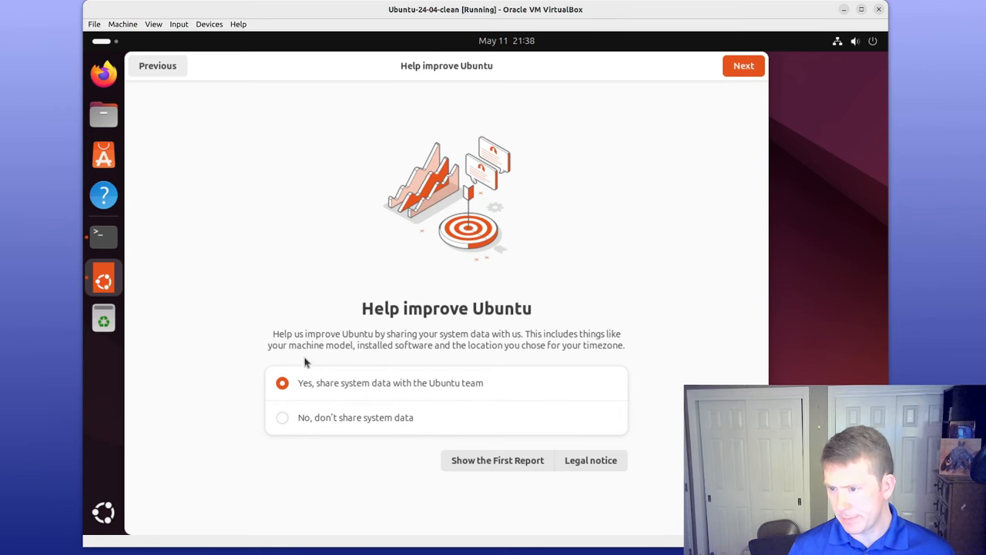
pyautogui.moveTo(345, 376)
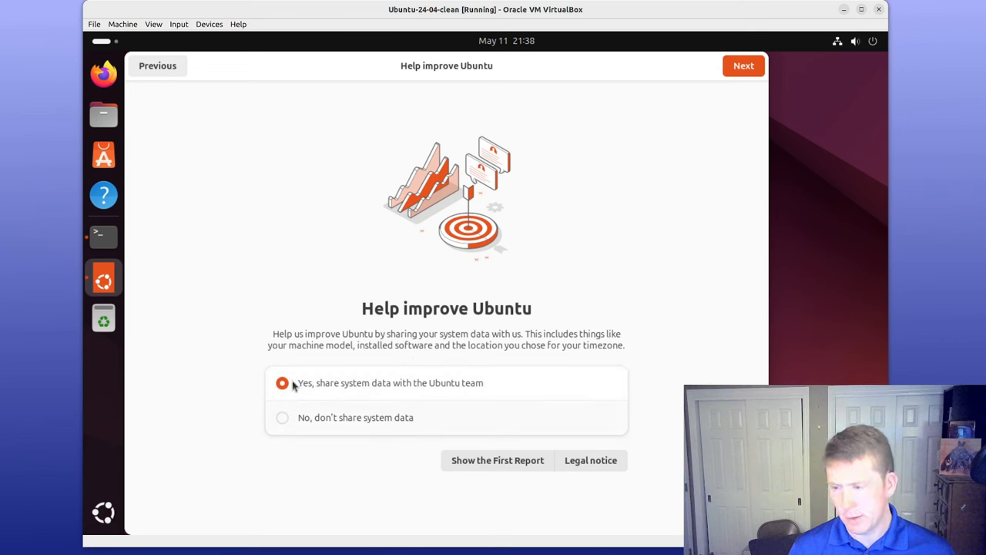
pyautogui.moveTo(282, 418)
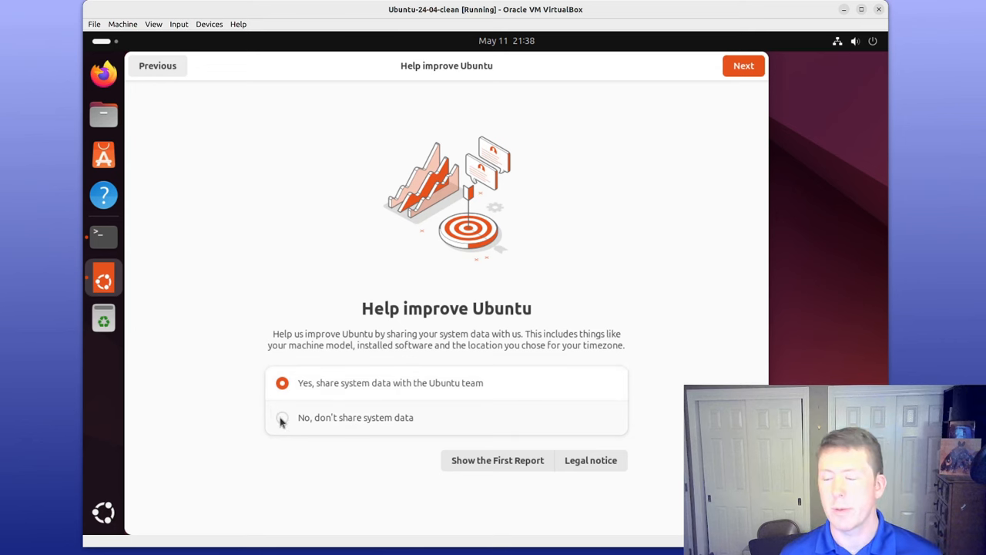
pyautogui.click(282, 416)
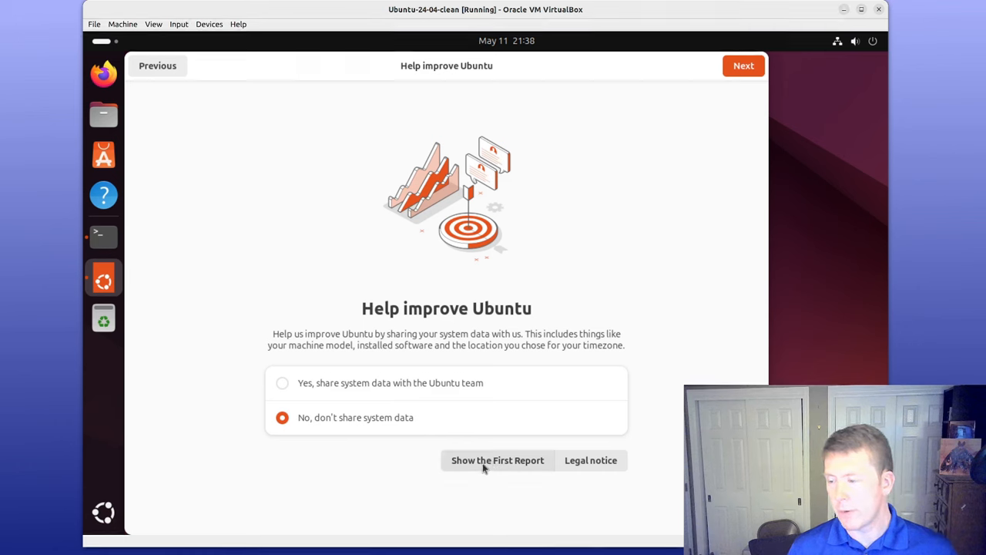
pyautogui.moveTo(282, 434)
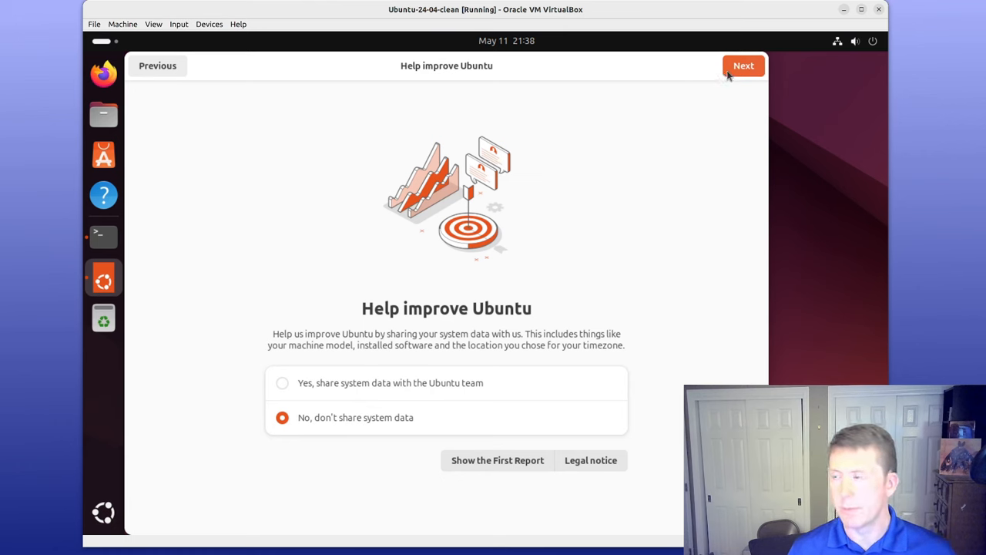
# Reach the 'Ready to go' page and finish the welcome setup.
pyautogui.click(743, 64)
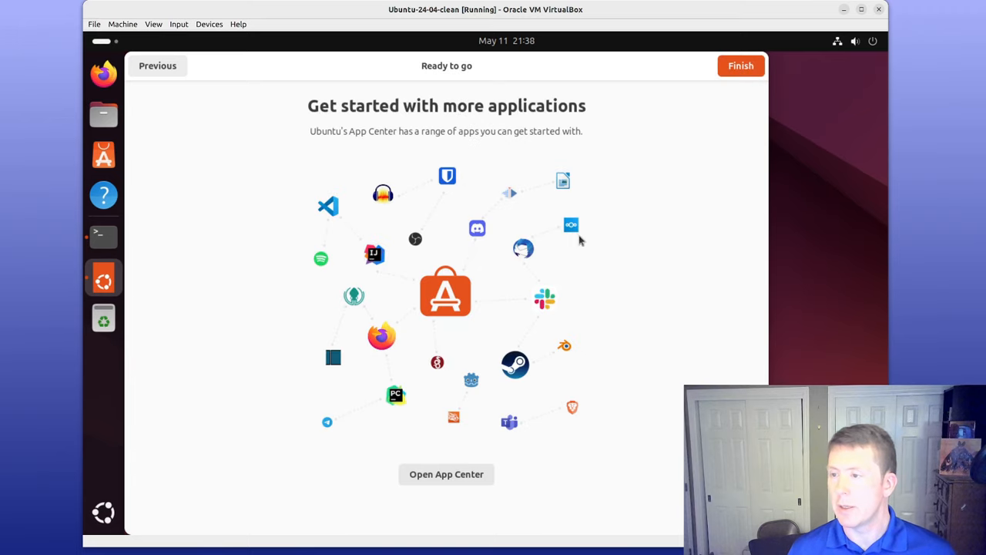
pyautogui.moveTo(653, 188)
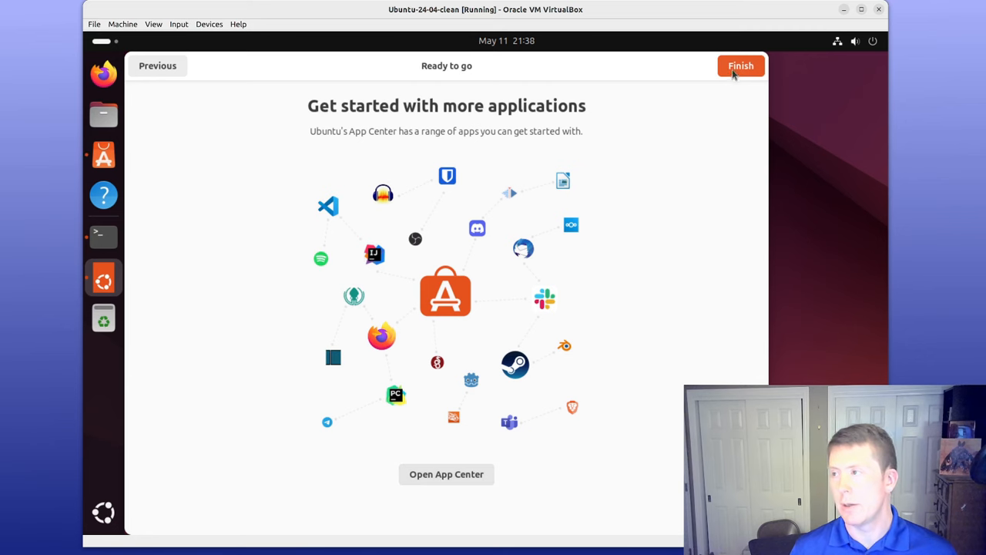
pyautogui.click(740, 65)
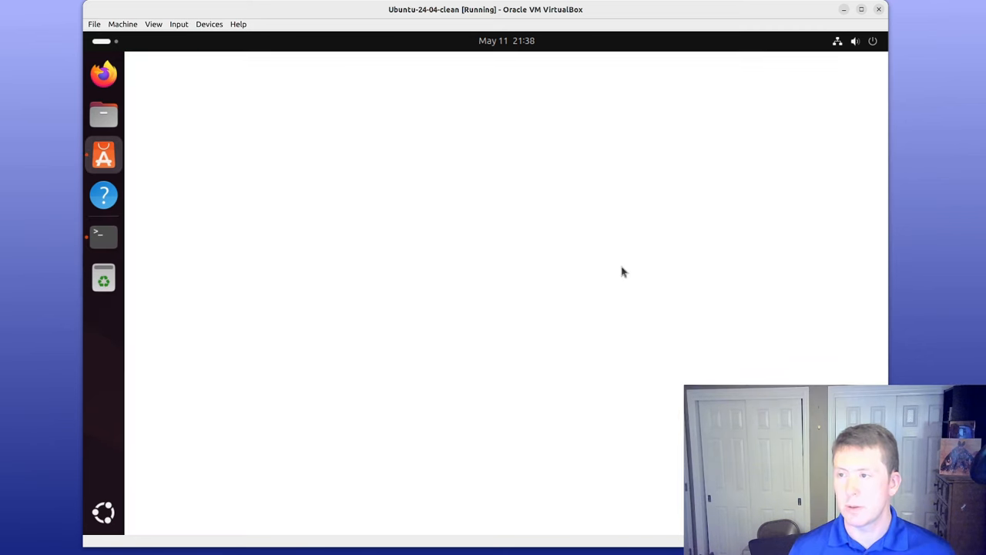
# Browse the App Center briefly, then get a Terminal window at the statelesscode prompt.
pyautogui.click(104, 154)
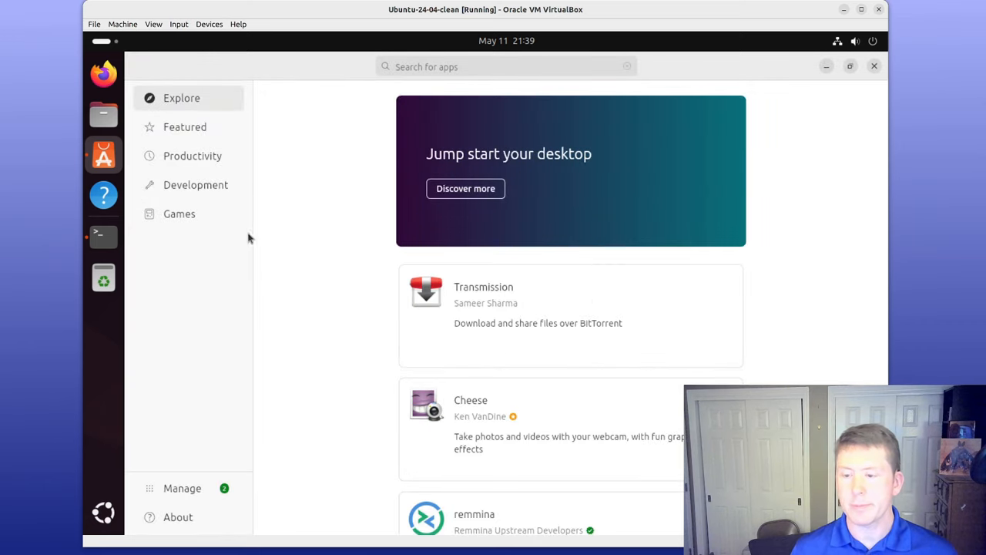
pyautogui.moveTo(184, 161)
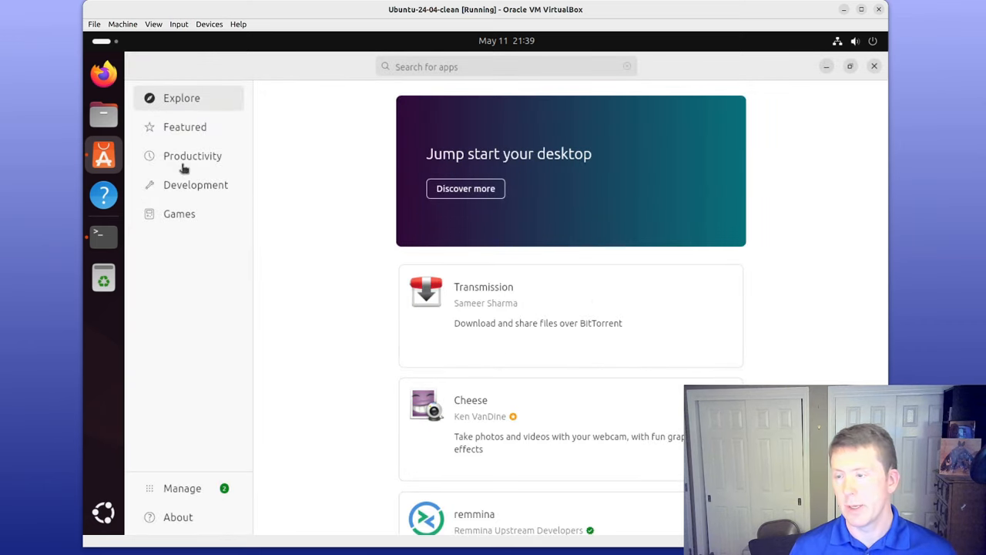
pyautogui.scroll(-3)
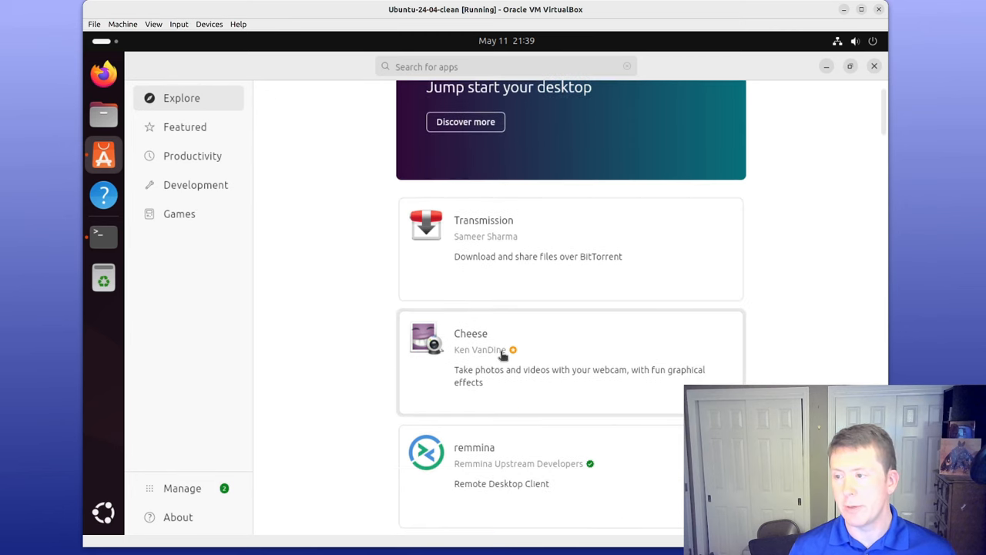
pyautogui.scroll(3)
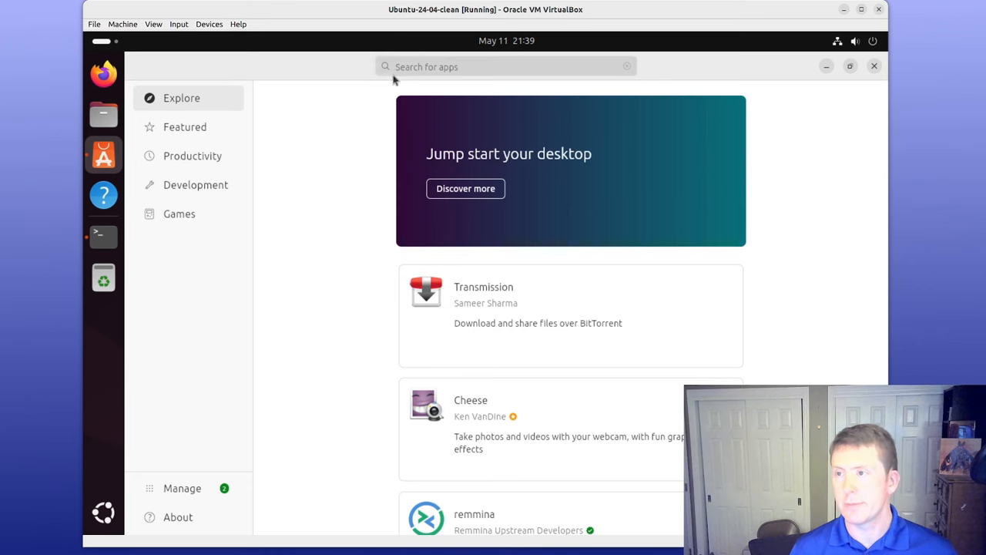
pyautogui.moveTo(481, 129)
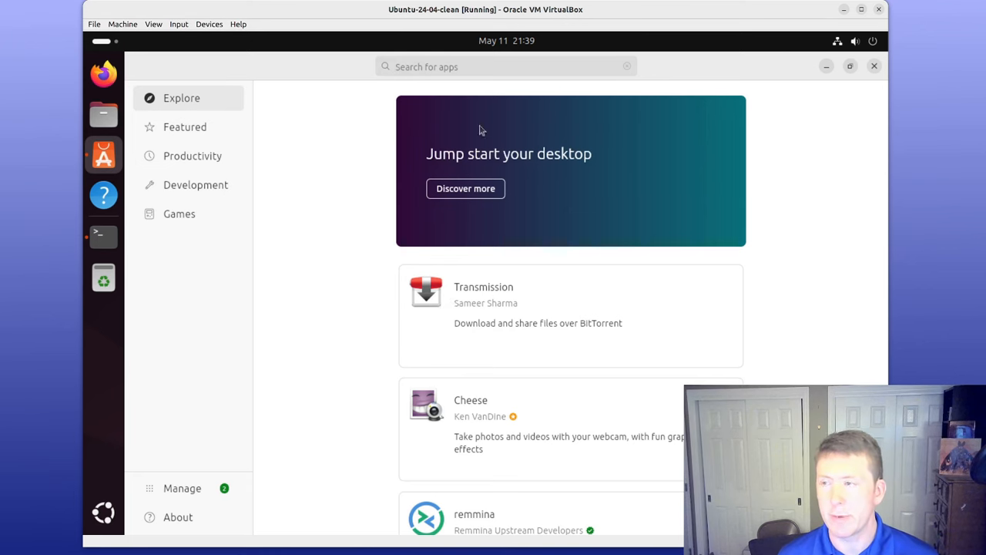
pyautogui.click(103, 234)
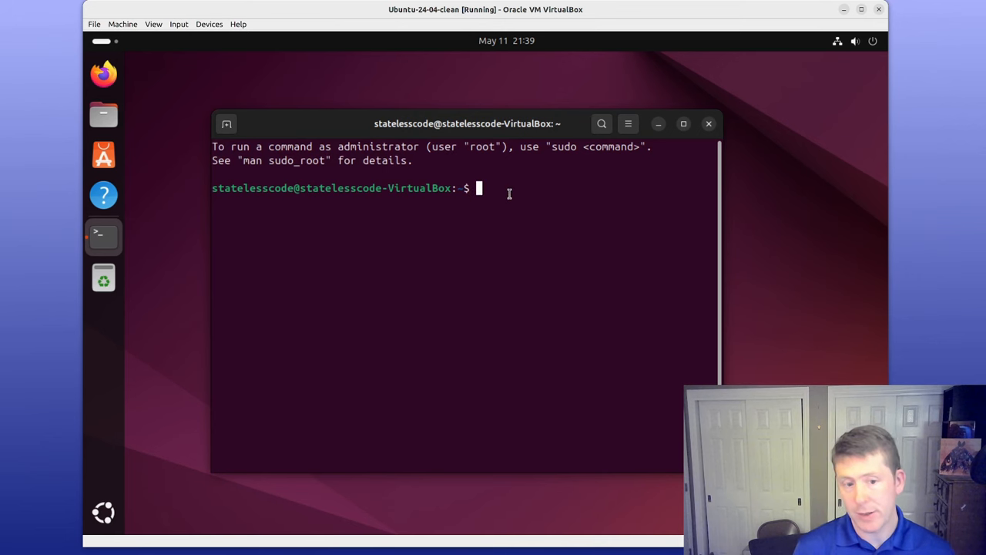
# Refresh the package lists with 'sudo apt update', supplying the password.
pyautogui.write('sud apt upd')
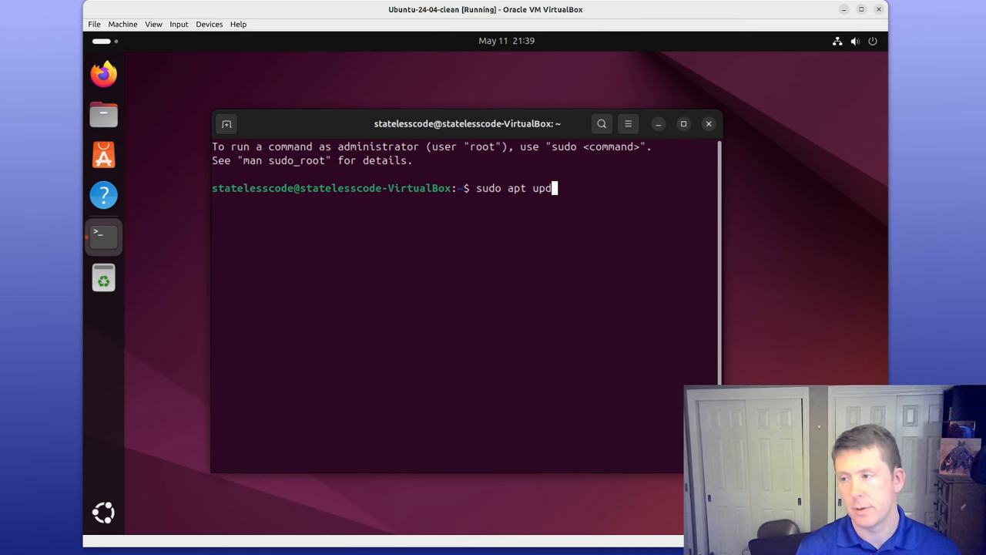
pyautogui.press('Return')
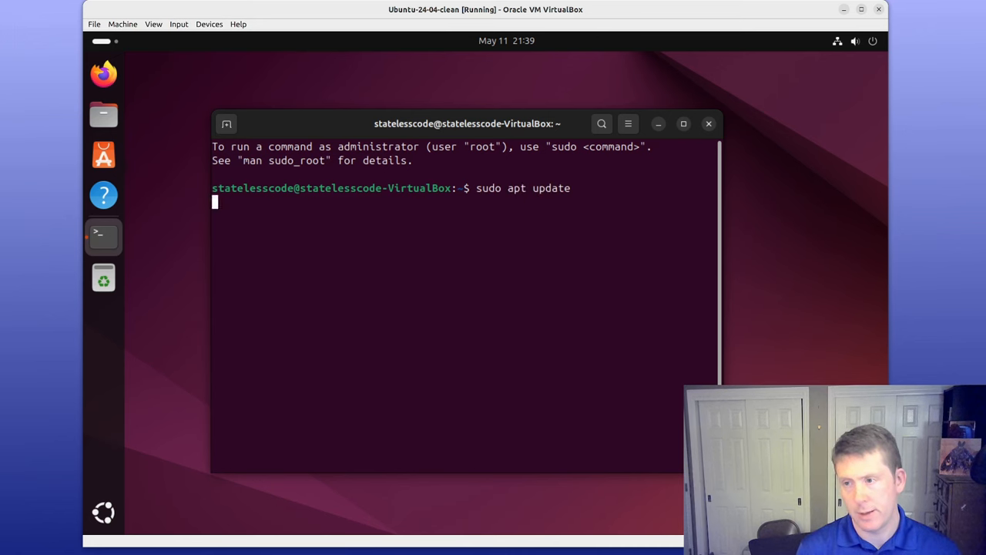
pyautogui.press('Return')
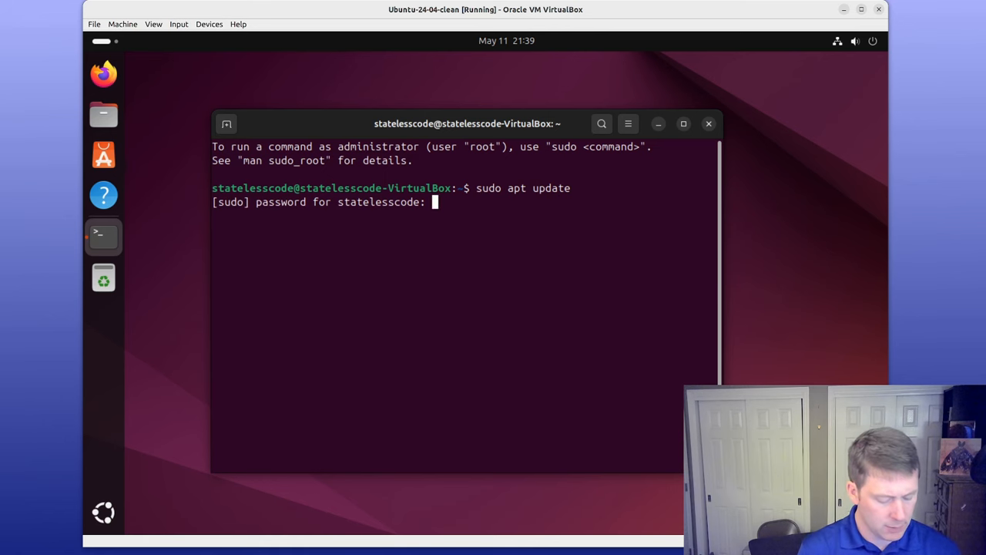
pyautogui.press('Return')
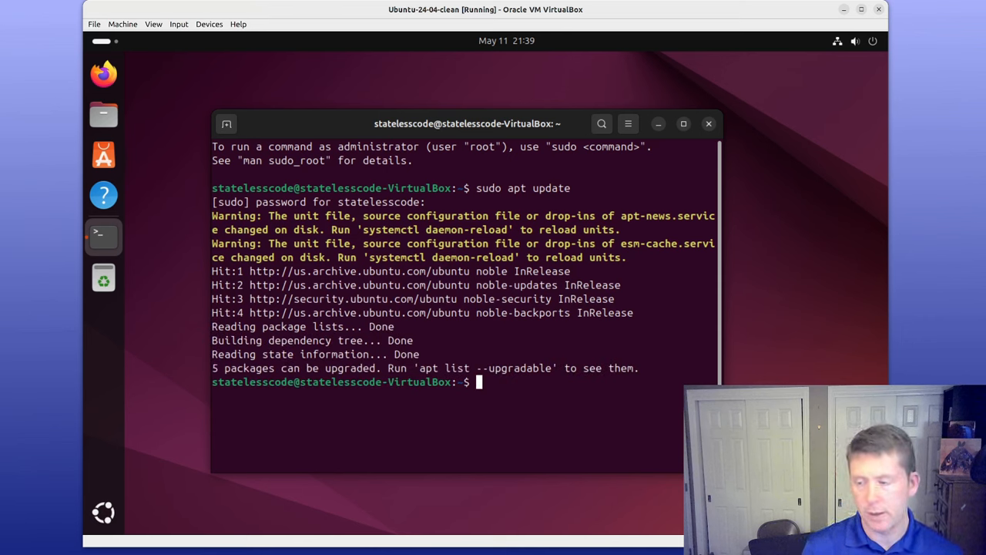
# Start upgrading all packages with 'sudo apt full-upgrade'.
pyautogui.write('sudo apt')
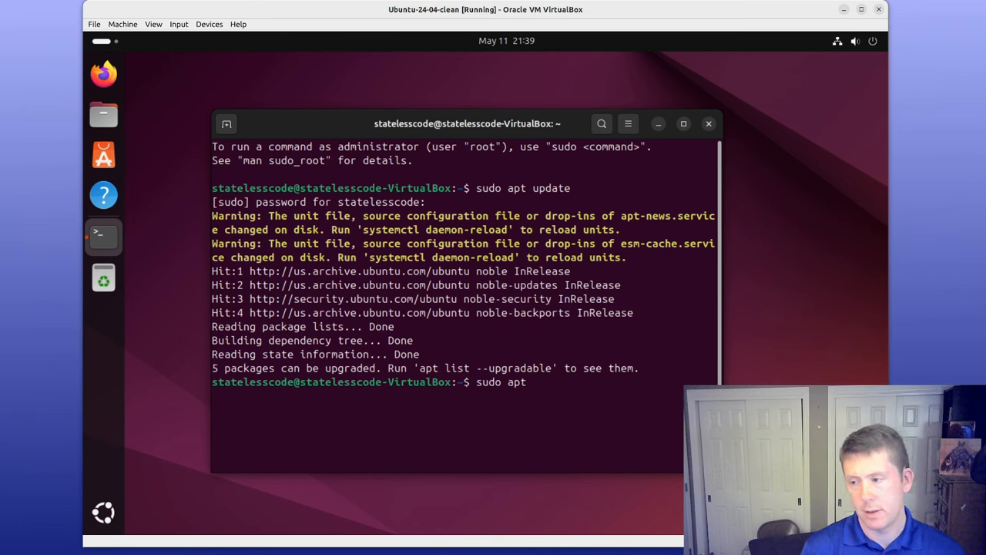
pyautogui.write('full-upgrade')
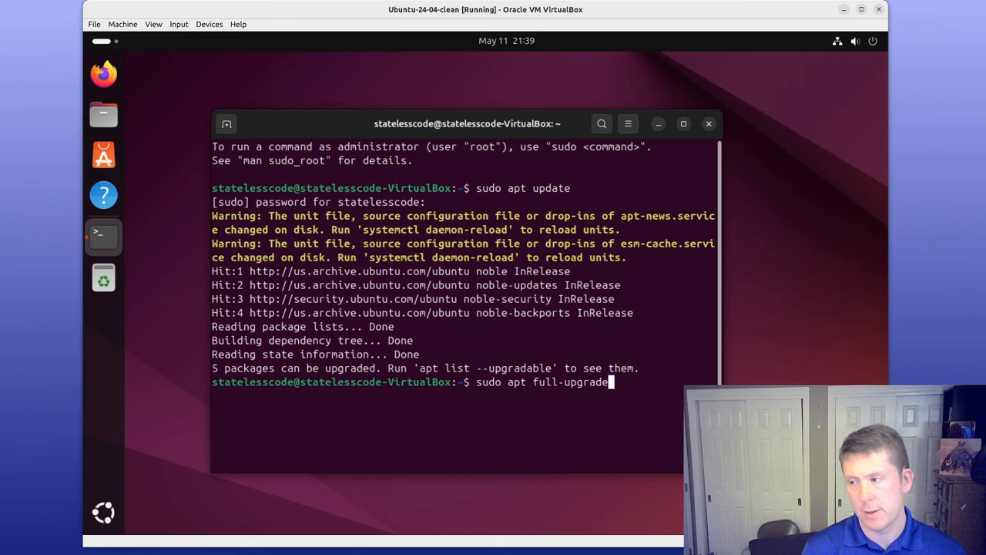
pyautogui.press('Return')
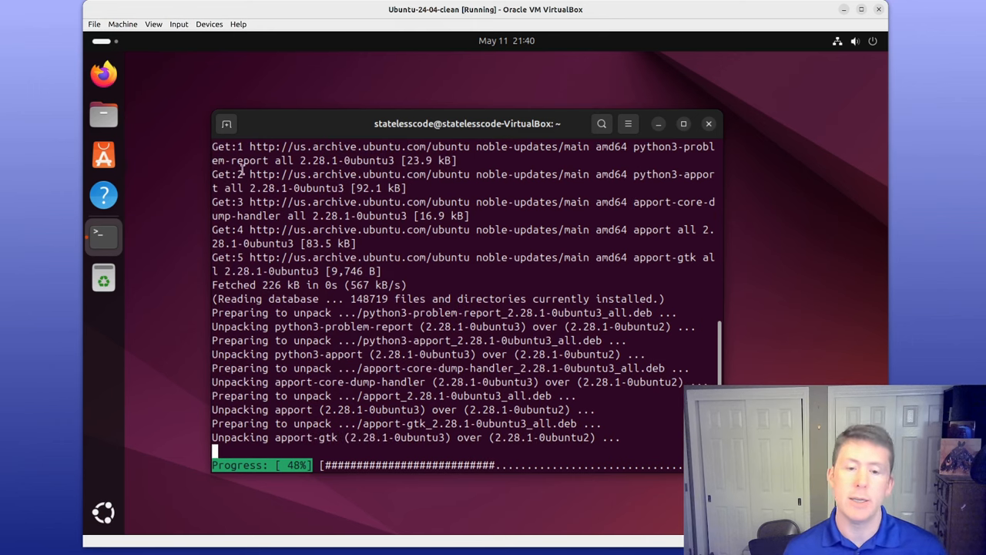
# Bring up the VM's Devices menu while the upgrade continues.
pyautogui.click(210, 25)
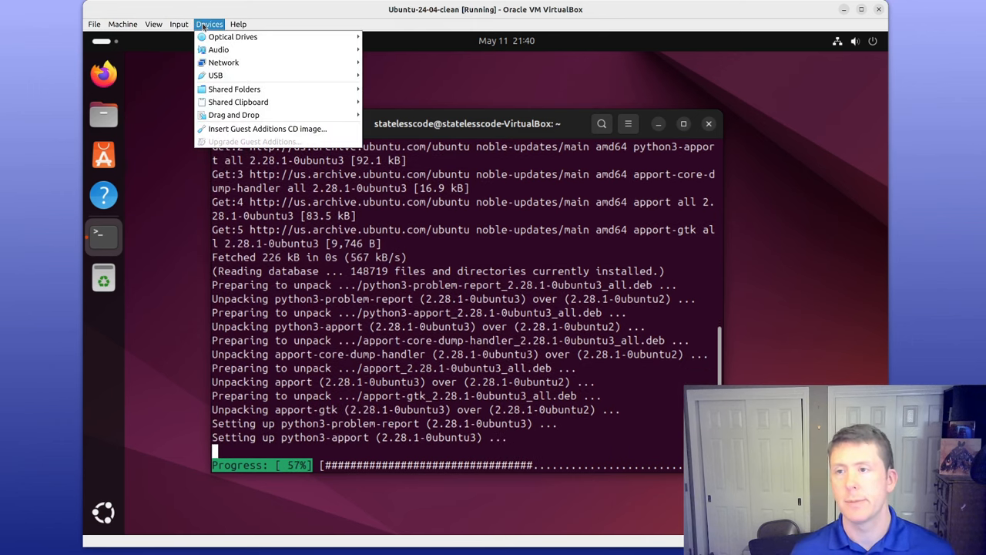
pyautogui.moveTo(267, 128)
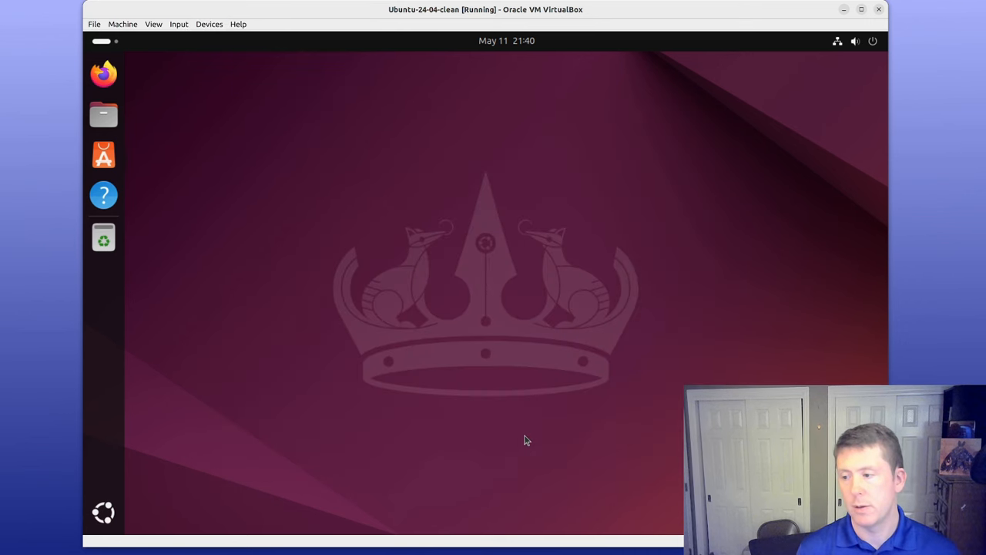
# Insert the Guest Additions CD image into the guest via the Devices menu.
pyautogui.click(209, 25)
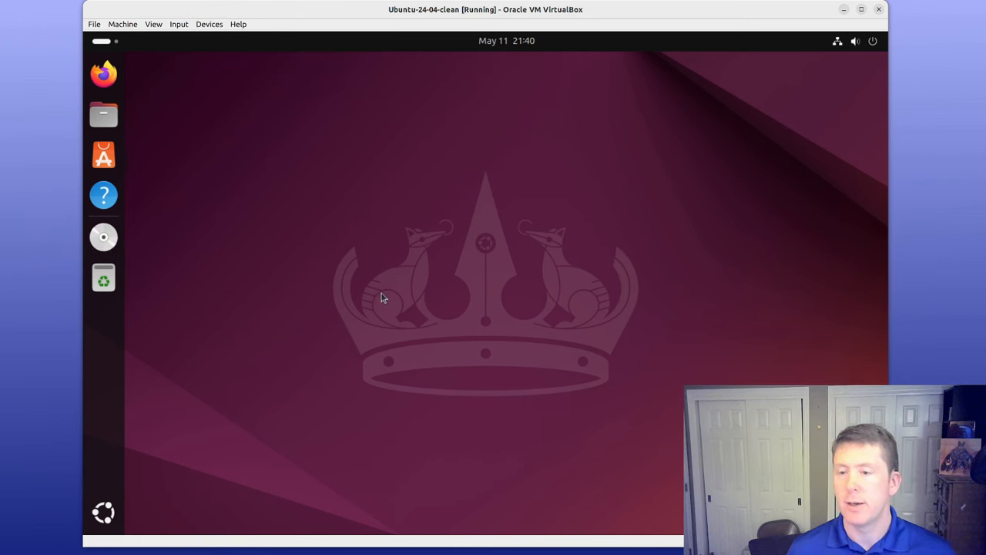
pyautogui.moveTo(191, 243)
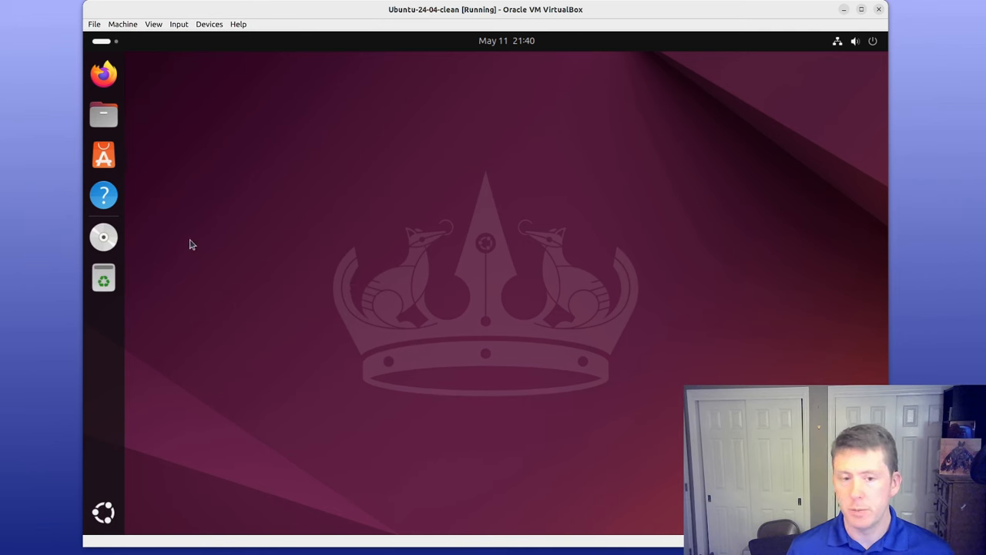
pyautogui.moveTo(103, 237)
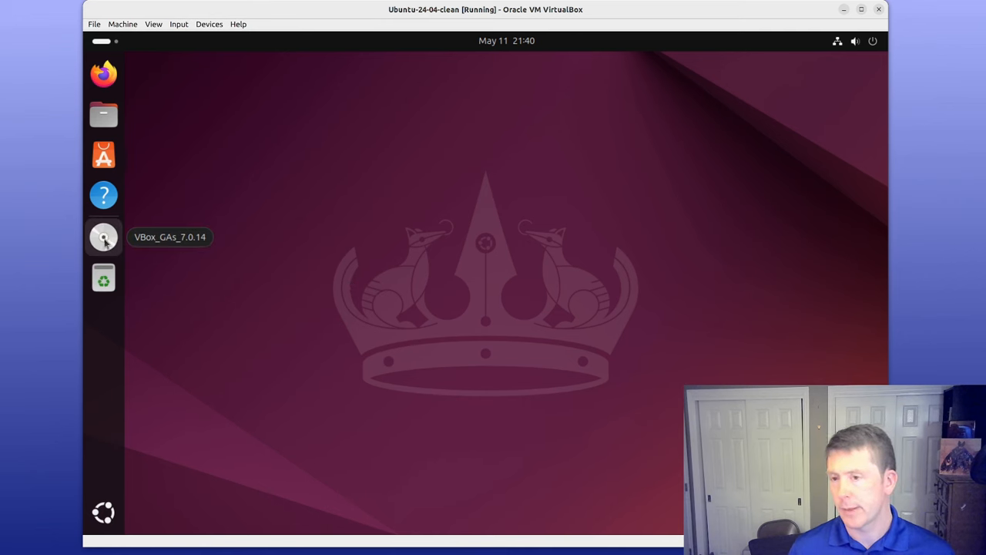
pyautogui.moveTo(369, 260)
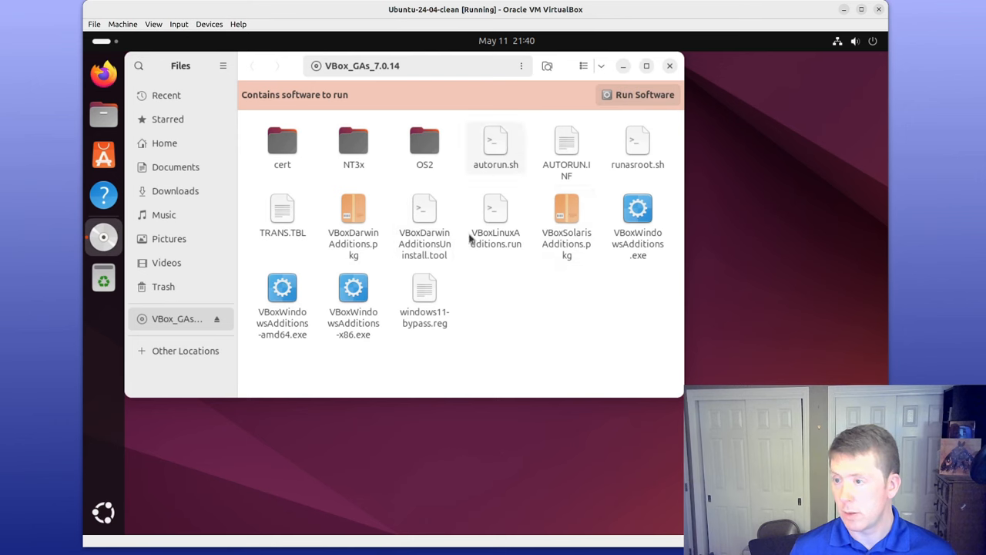
pyautogui.moveTo(496, 157)
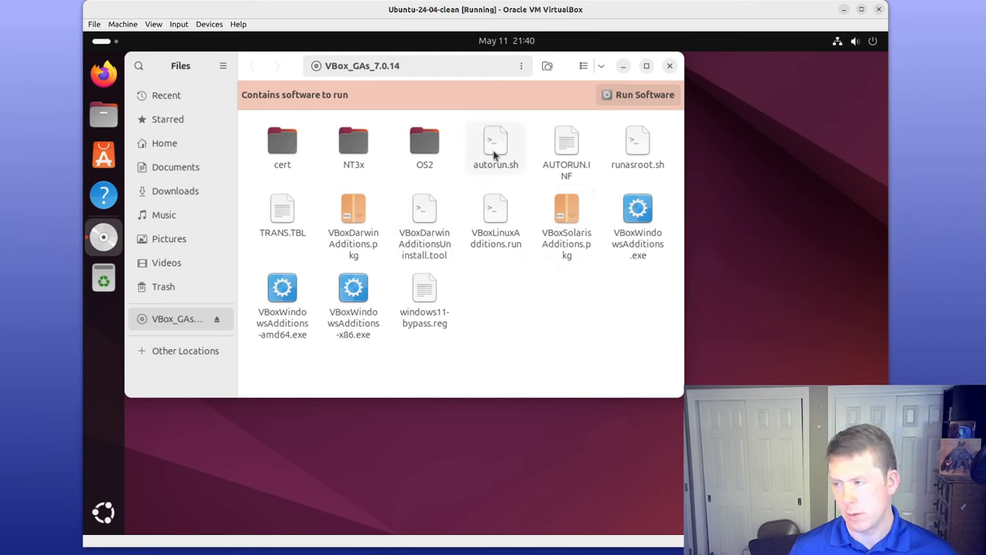
# View the autorun.sh script on the Guest Additions disc and close it.
pyautogui.click(496, 142)
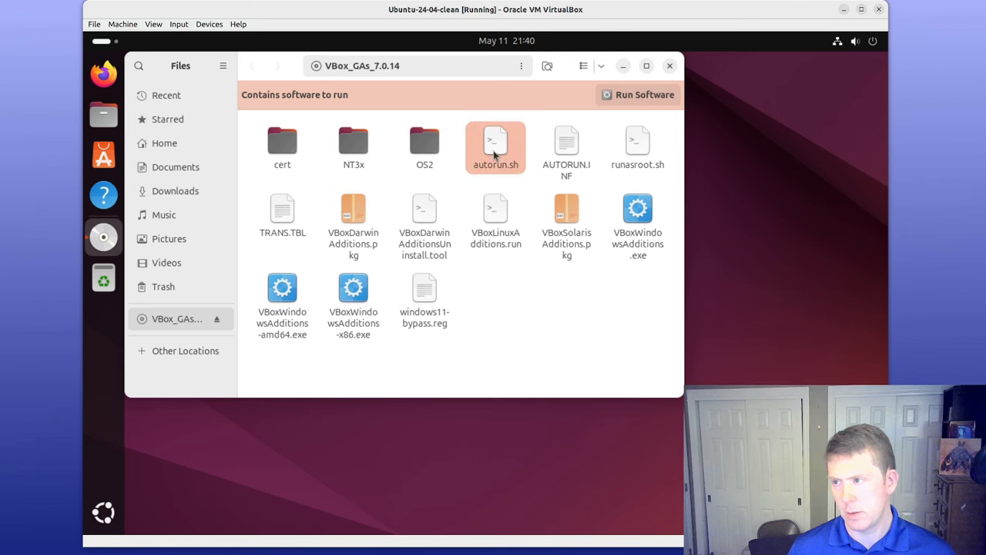
pyautogui.doubleClick(496, 147)
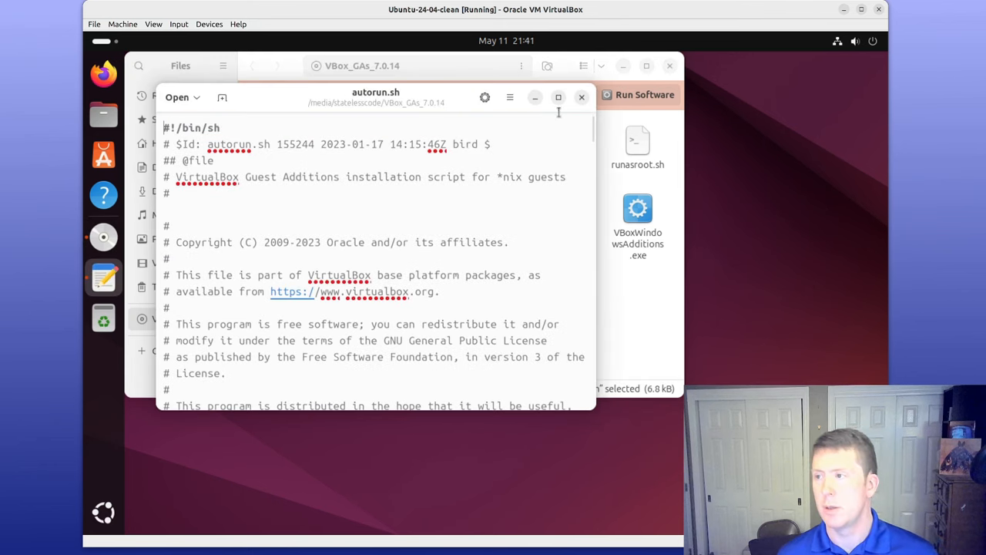
pyautogui.click(583, 97)
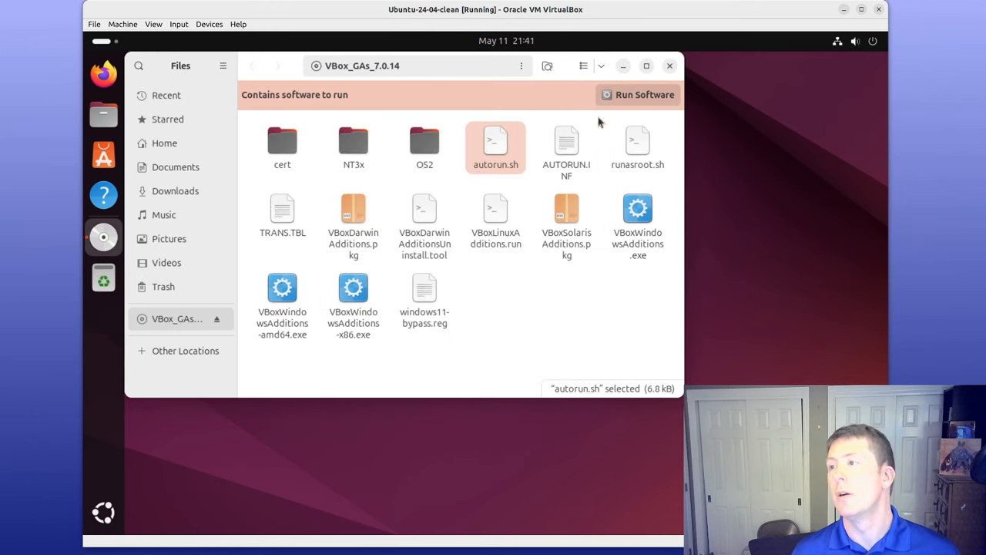
# Run the disc's software and authenticate with the password to launch the Guest Additions installer.
pyautogui.click(644, 94)
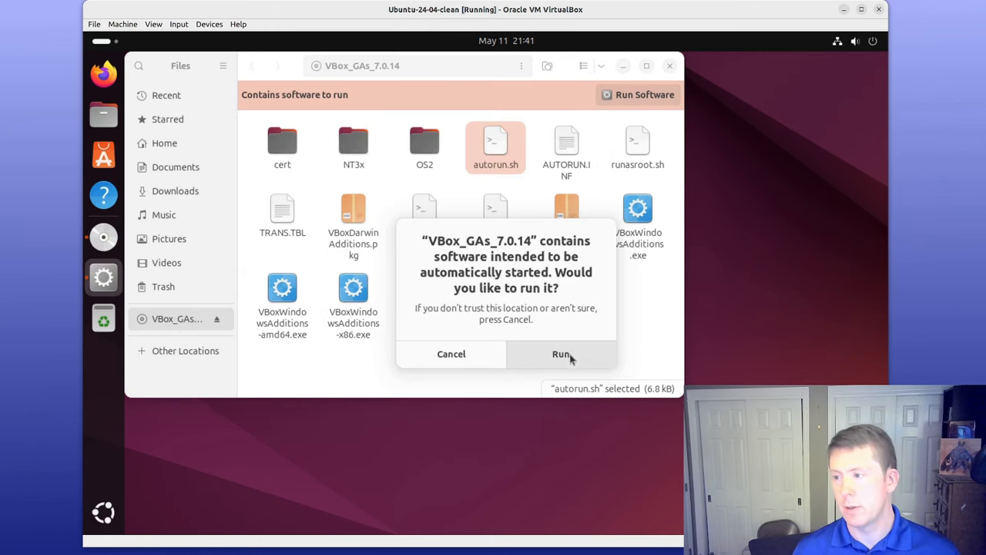
pyautogui.click(561, 353)
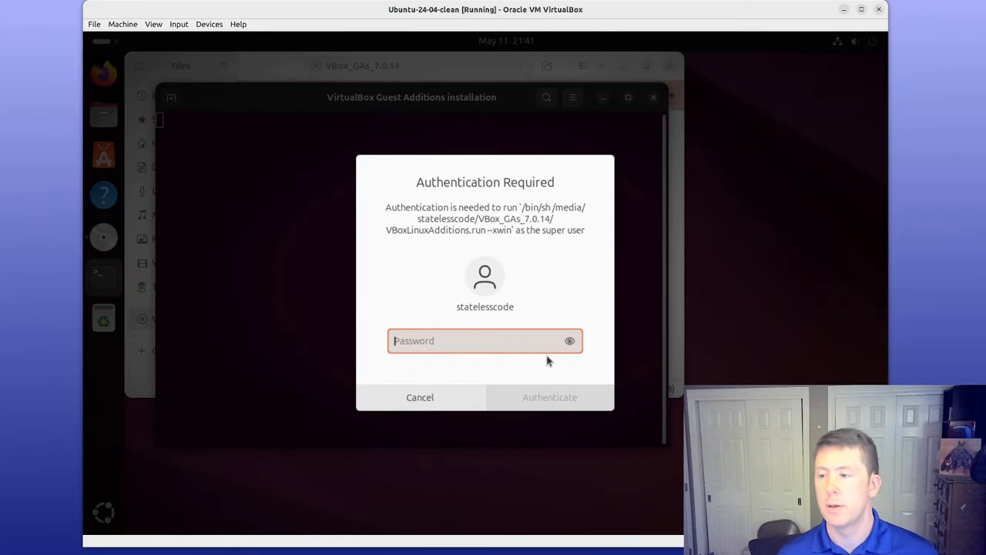
pyautogui.write('password')
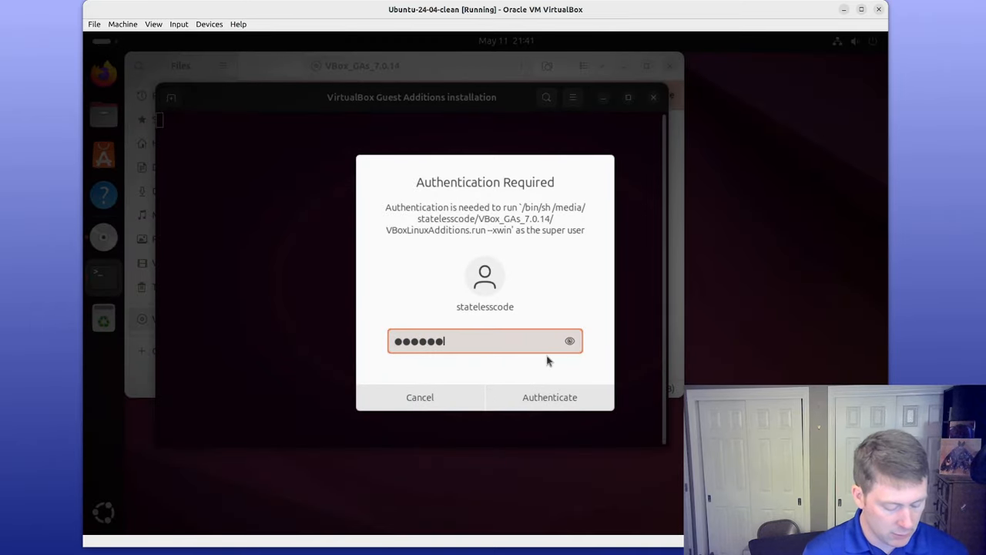
pyautogui.click(548, 397)
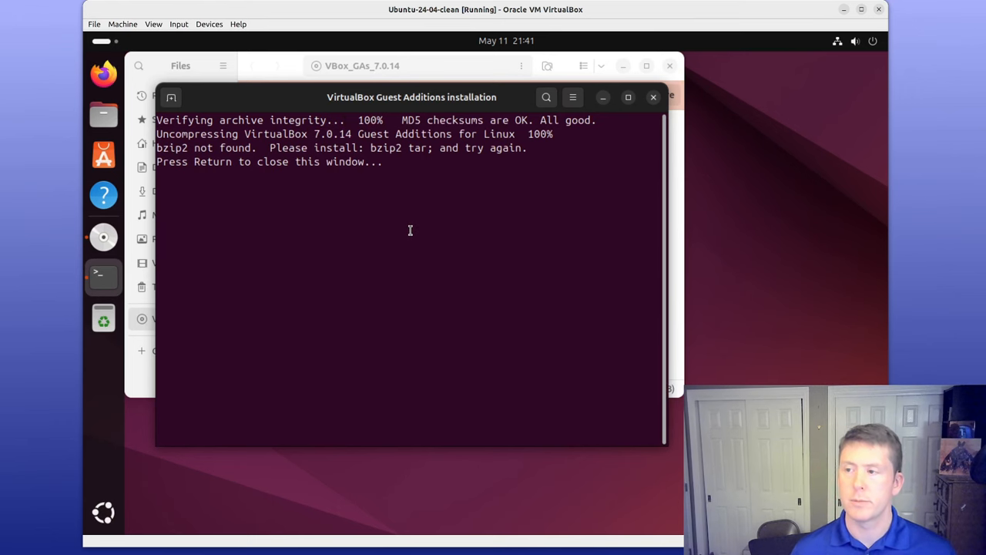
pyautogui.moveTo(369, 151)
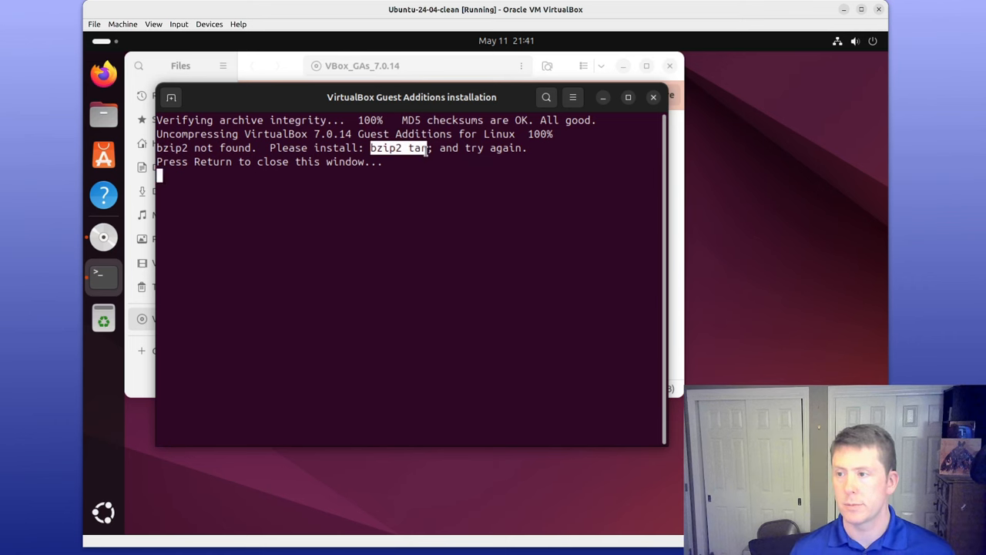
pyautogui.moveTo(490, 201)
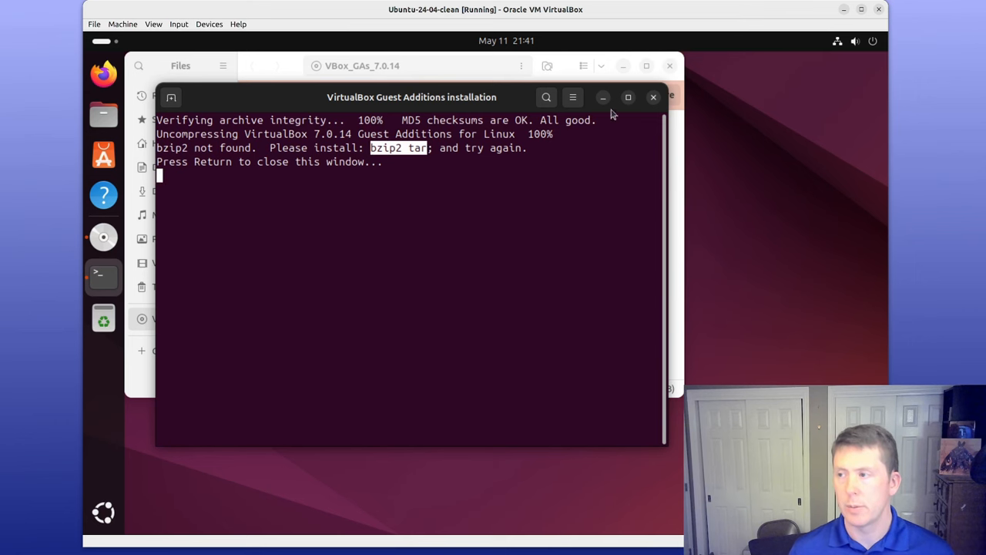
pyautogui.moveTo(630, 94)
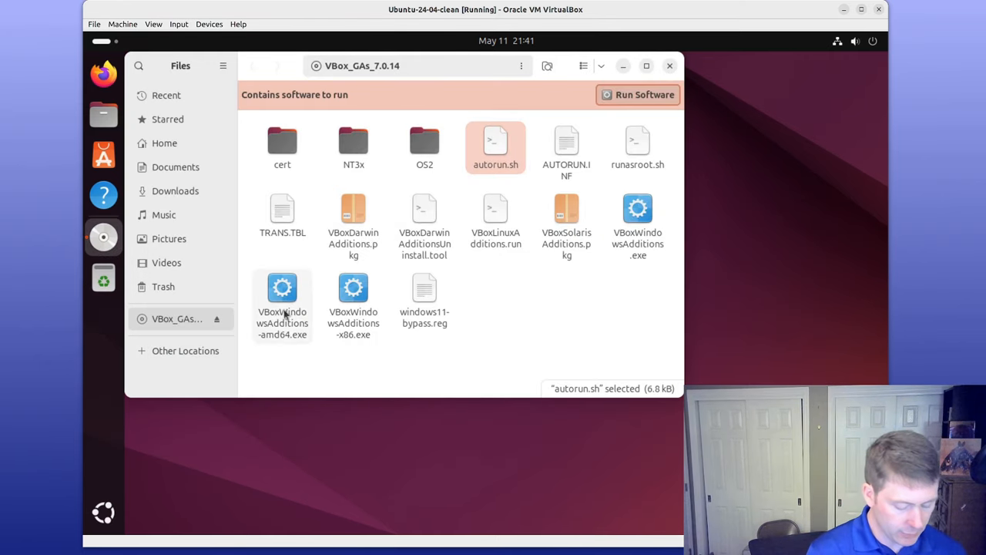
# Install bzip2 and tar with 'sudo apt install bzip2 tar', confirm with y, then exit the terminal.
pyautogui.click(103, 274)
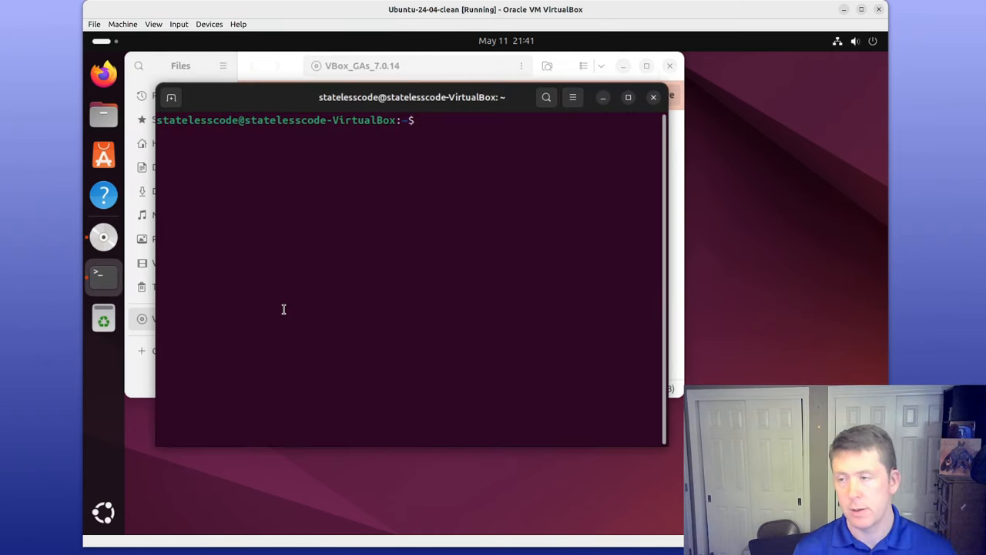
pyautogui.write('sudo apt uinst')
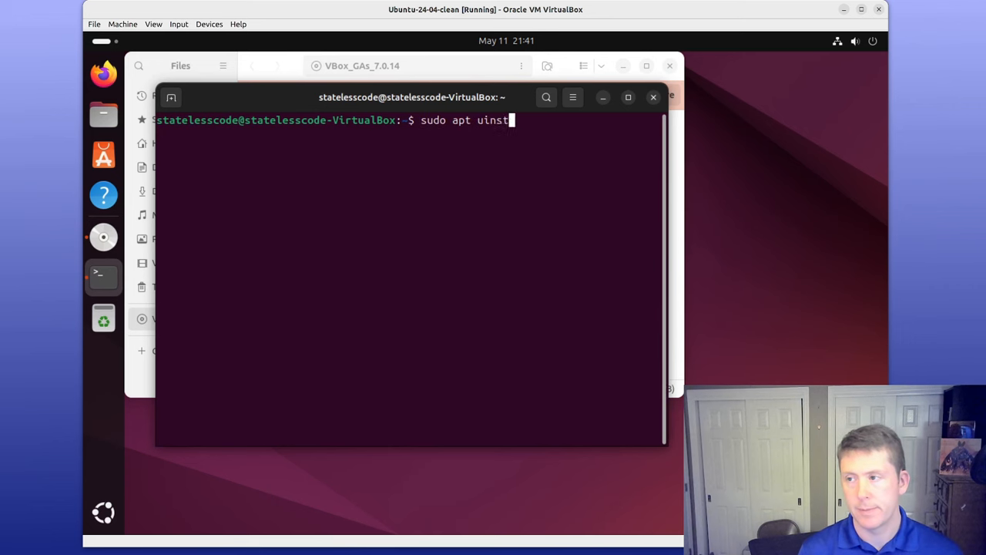
pyautogui.write('install')
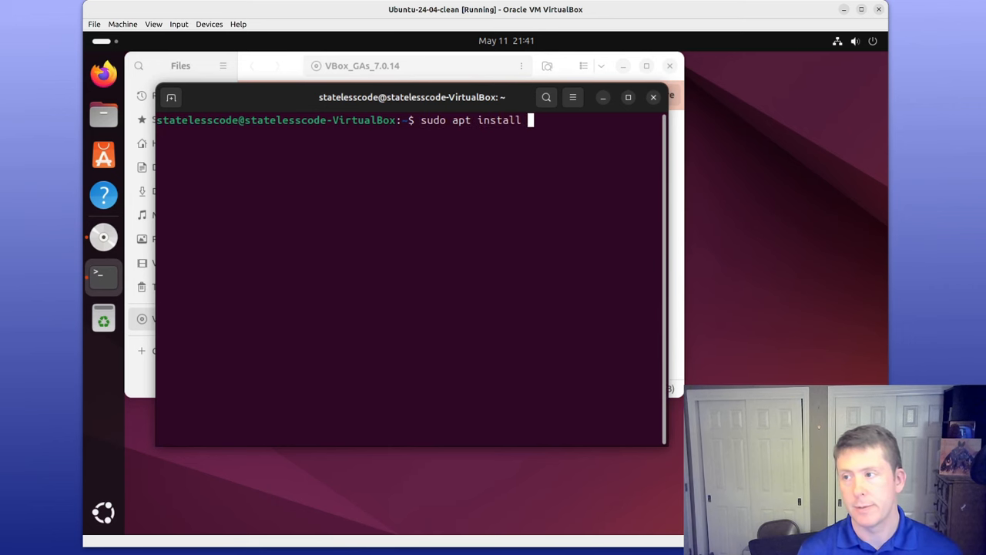
pyautogui.press('Return')
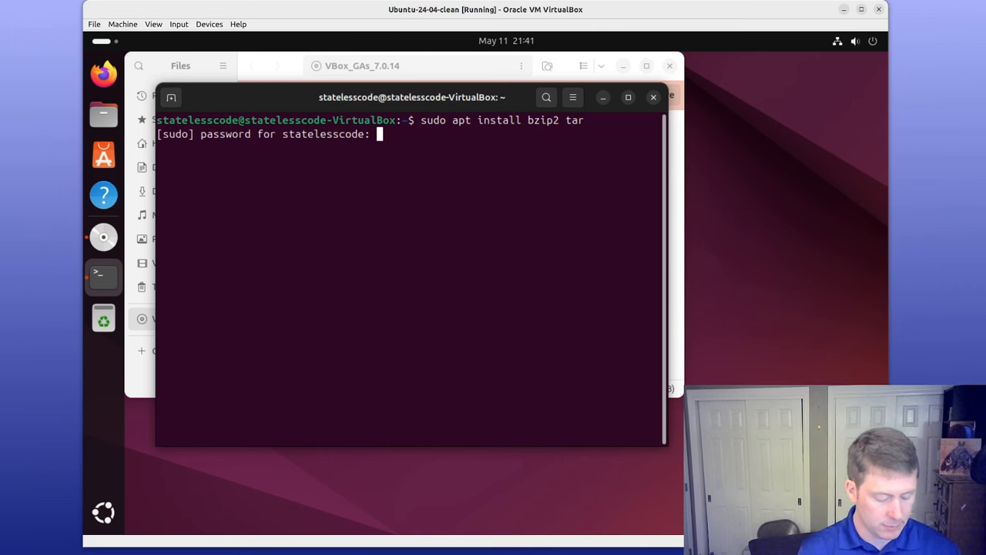
pyautogui.press('Return')
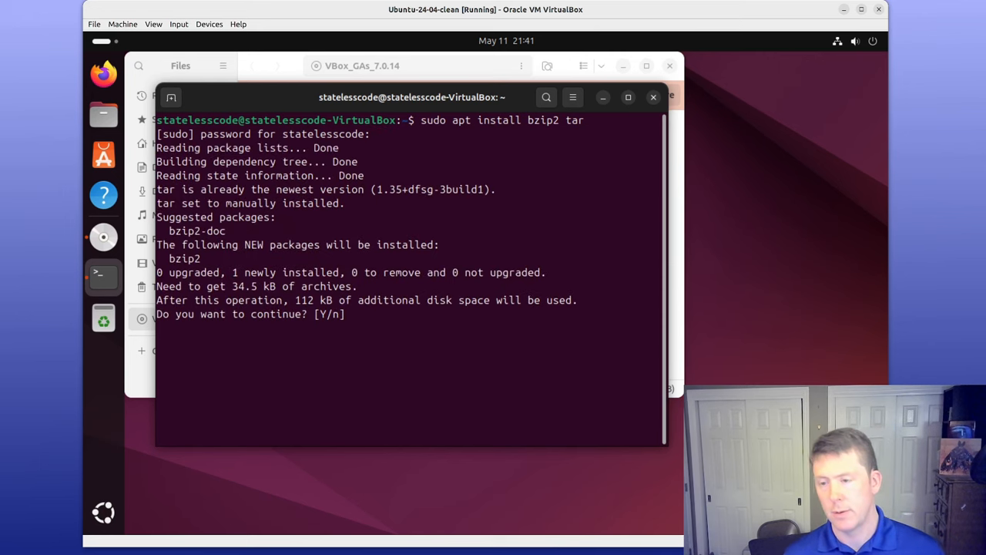
pyautogui.write('y')
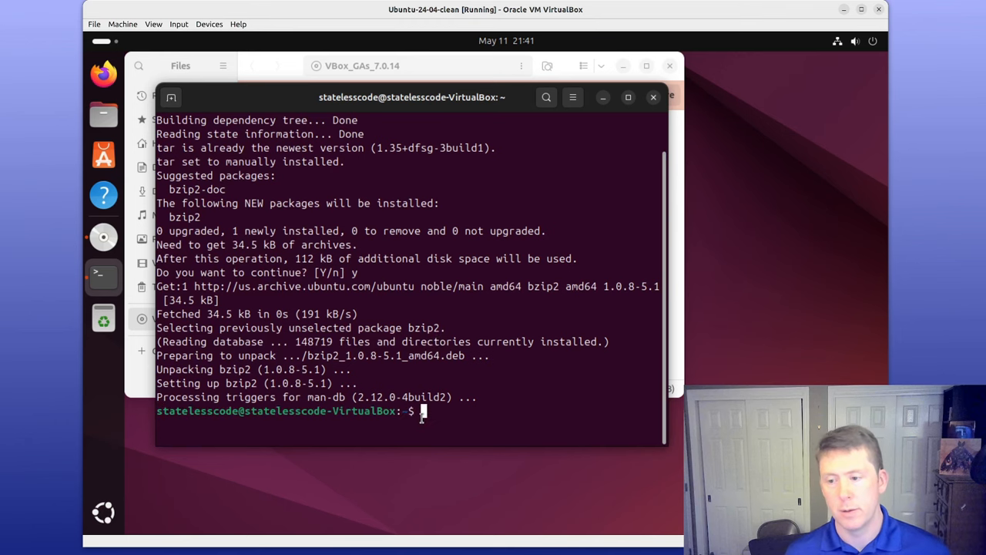
pyautogui.write('exit')
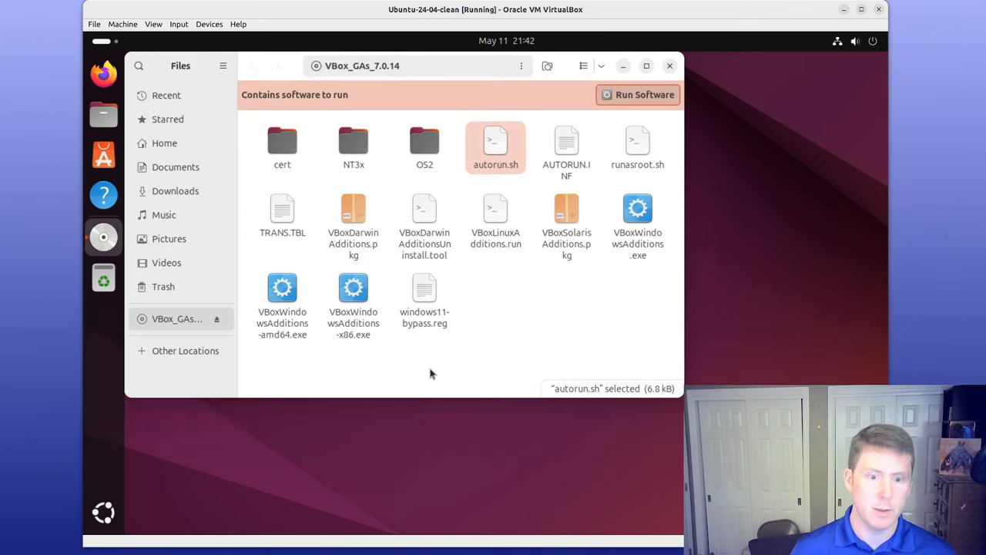
pyautogui.moveTo(385, 360)
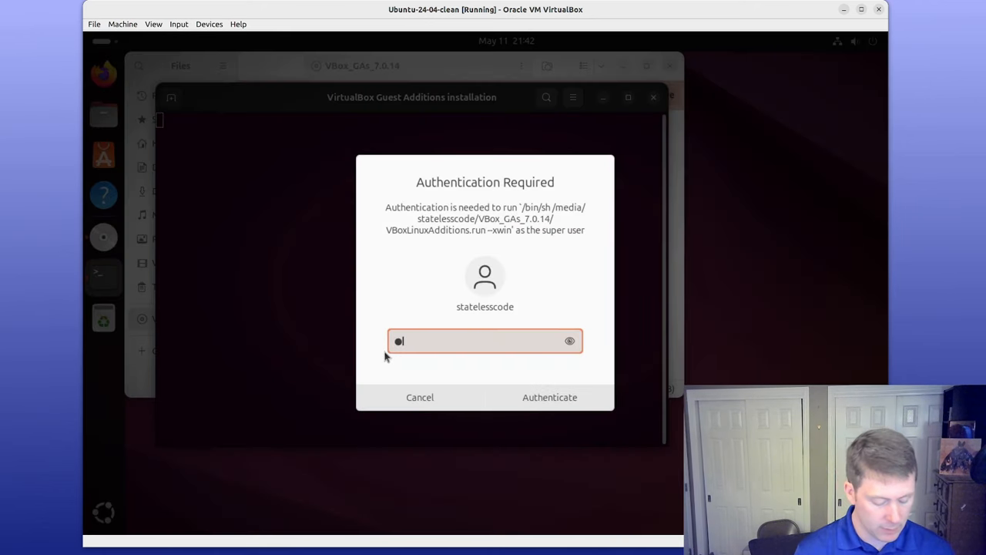
# Authenticate the Guest Additions installer with the account password so it installs its modules.
pyautogui.write('password')
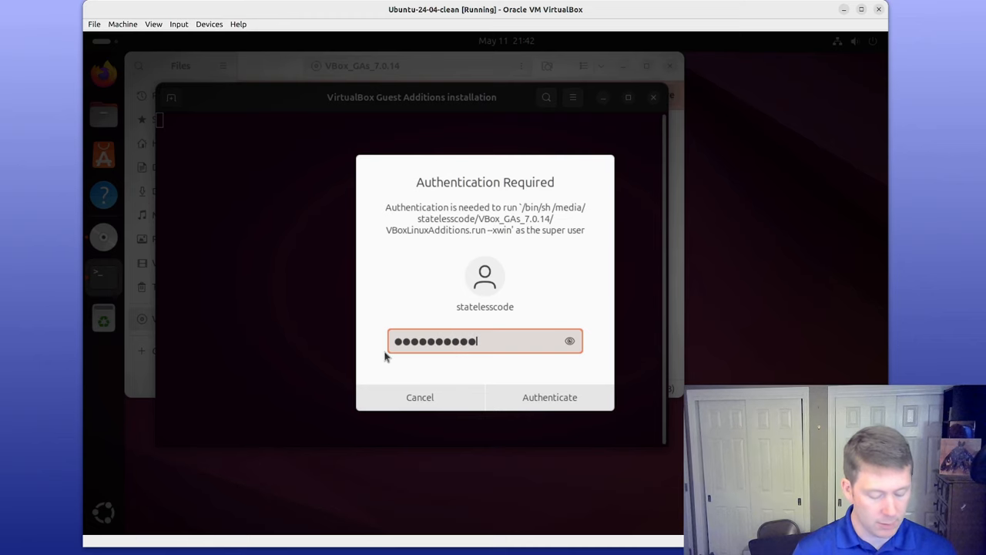
pyautogui.click(548, 397)
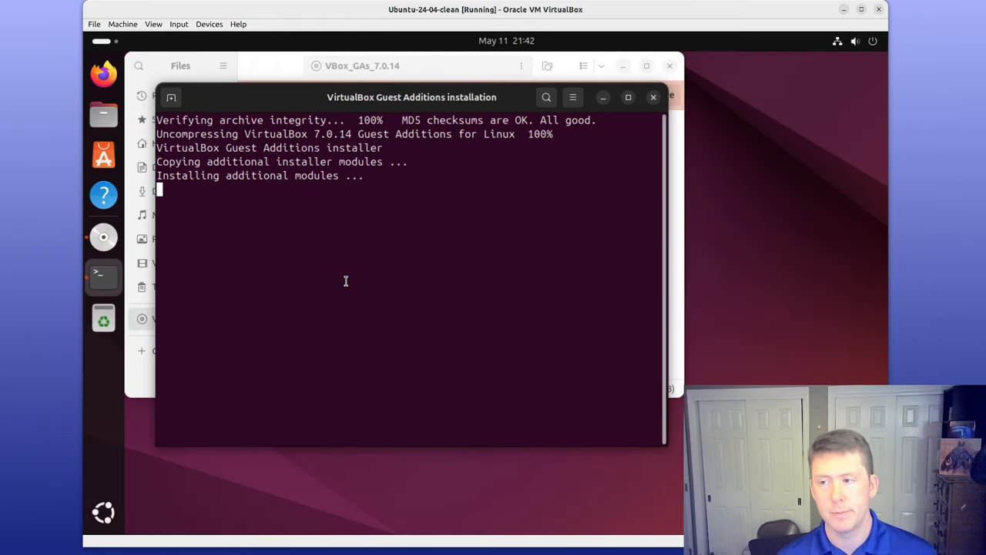
pyautogui.moveTo(357, 269)
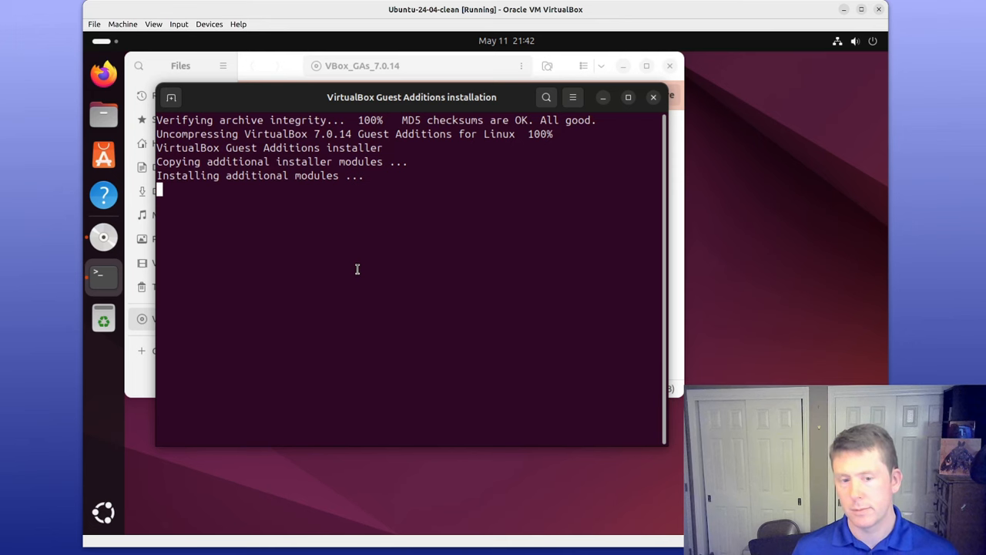
pyautogui.moveTo(389, 237)
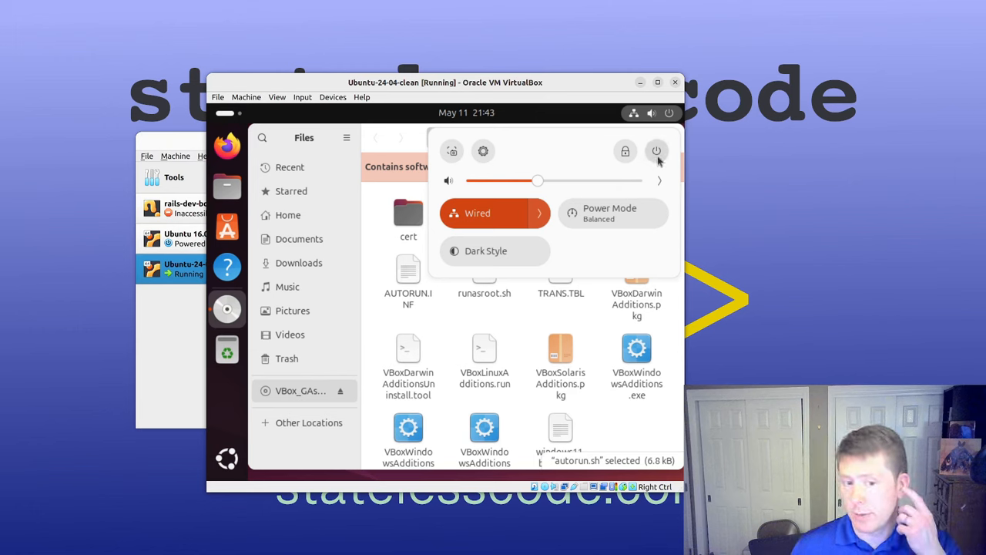
# Restart the Ubuntu guest from the system menu's Power Off options and confirm.
pyautogui.click(656, 151)
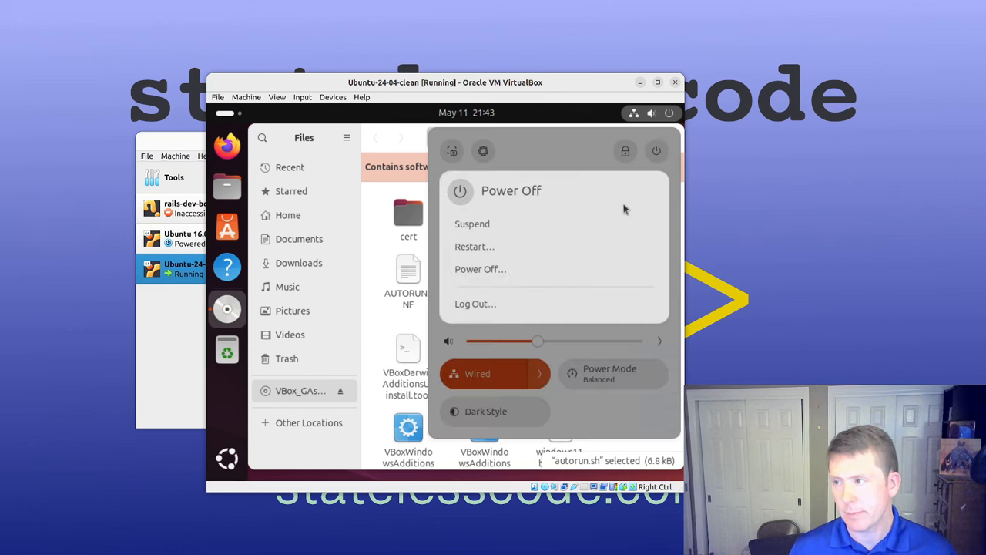
pyautogui.moveTo(484, 248)
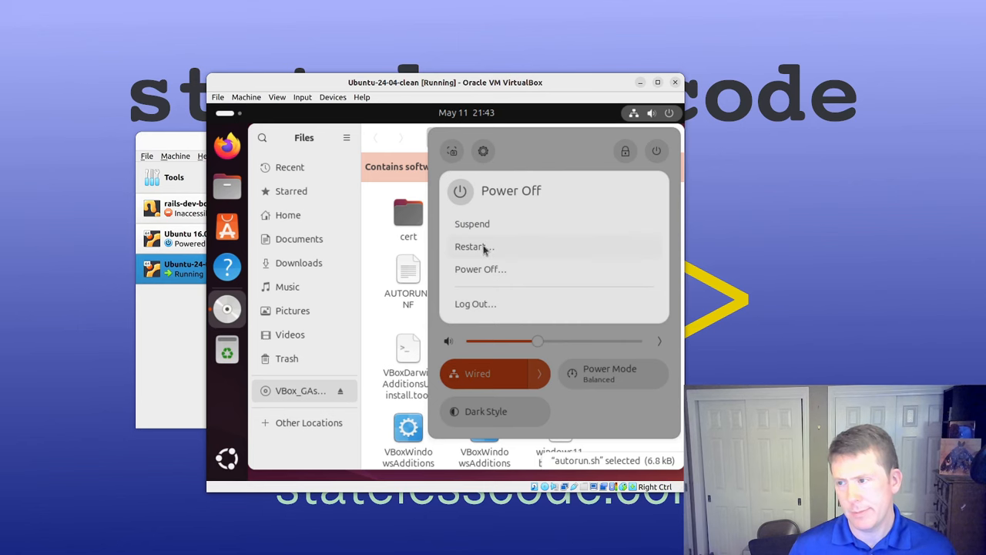
pyautogui.click(473, 246)
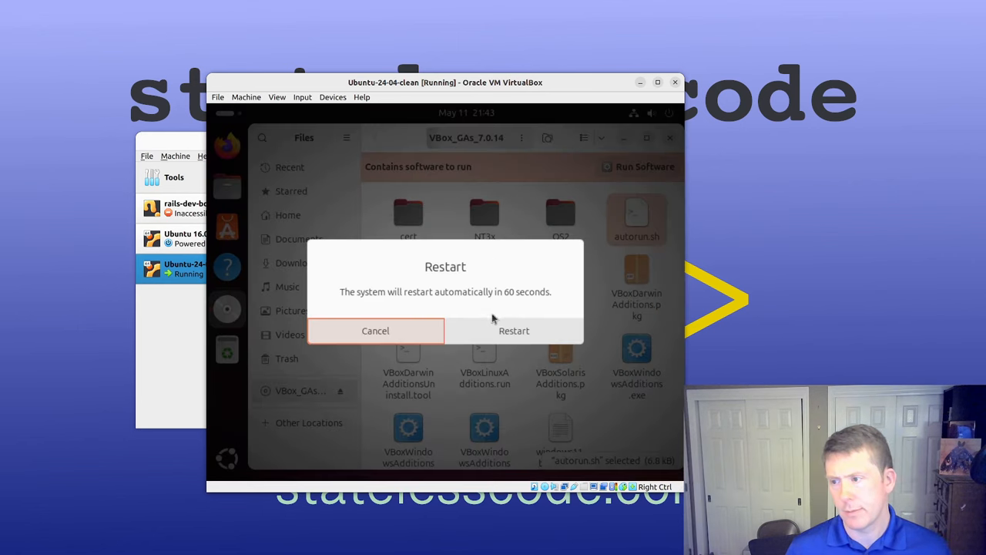
pyautogui.click(515, 329)
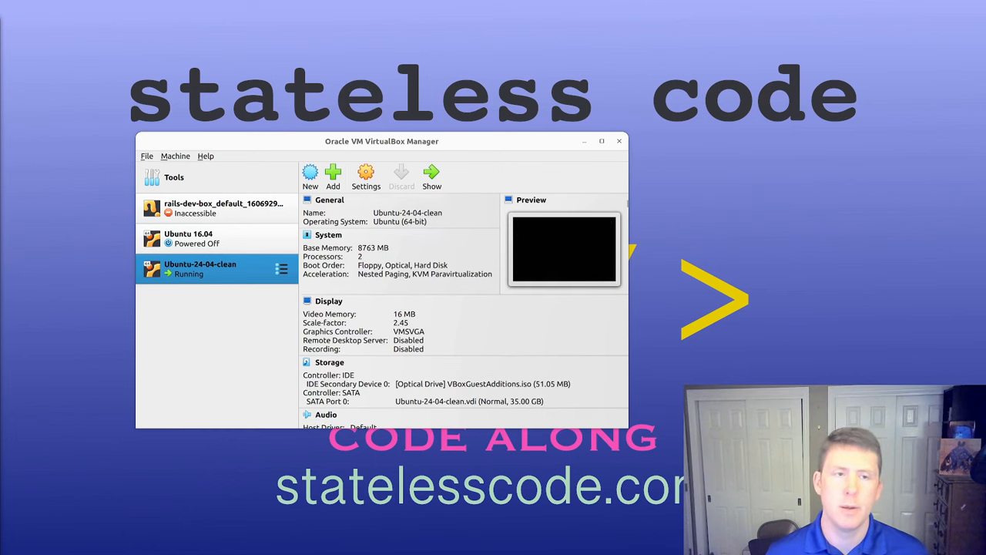
# Show the rebooting virtual machine's window from VirtualBox Manager until the login screen appears.
pyautogui.click(431, 176)
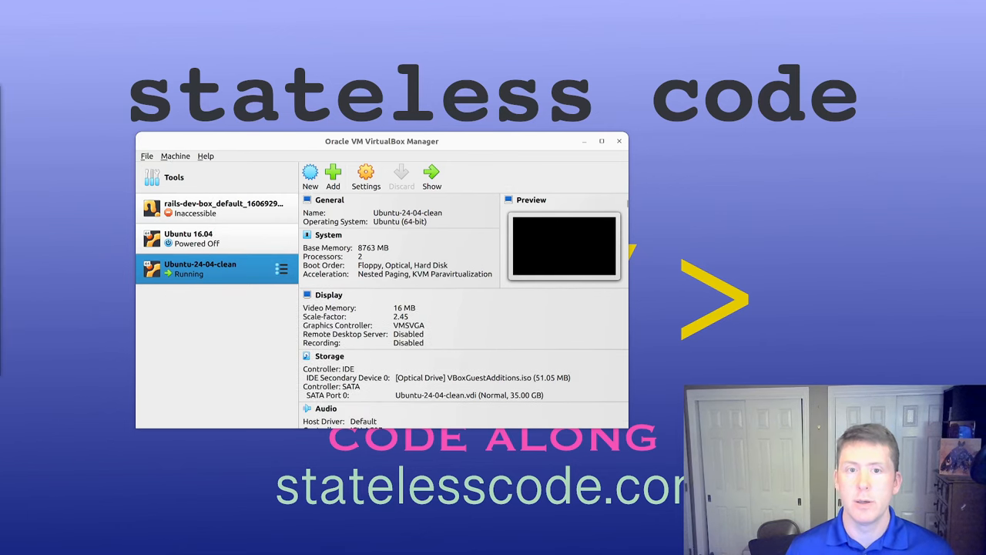
pyautogui.click(431, 177)
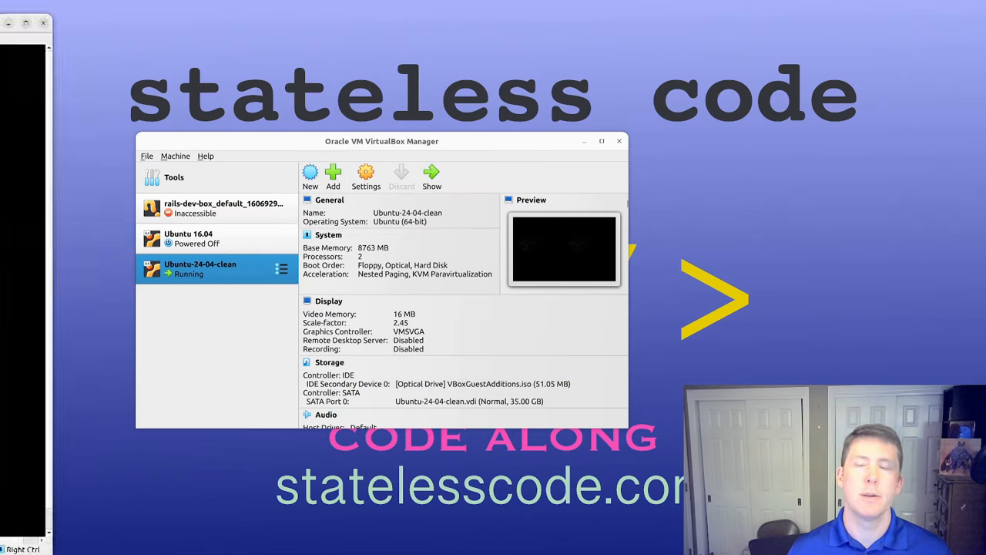
pyautogui.click(431, 176)
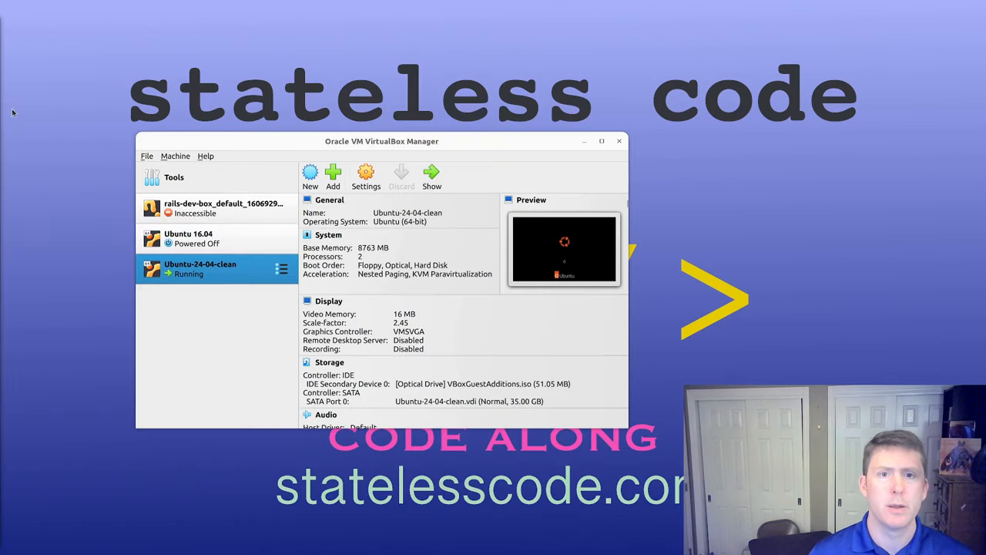
pyautogui.click(432, 176)
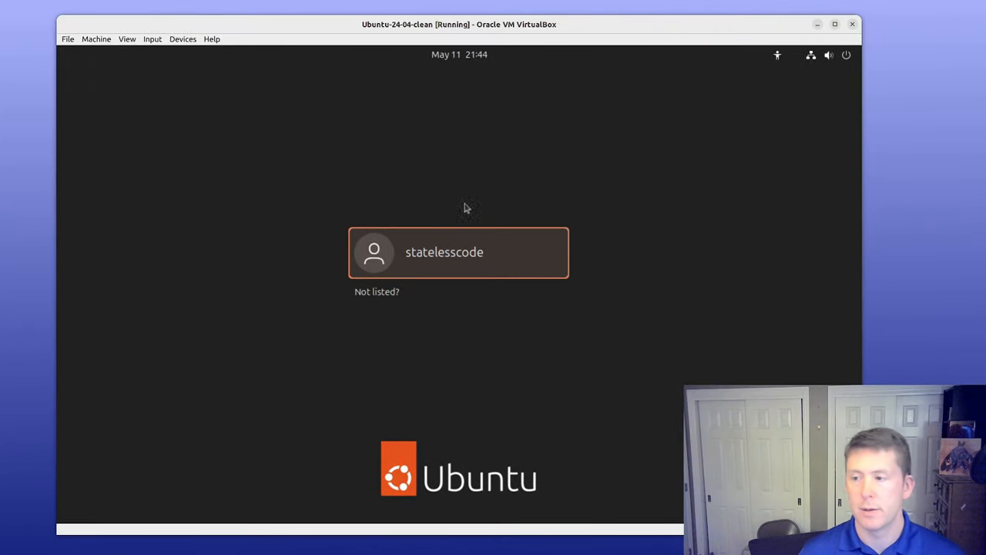
# Log in as statelesscode and request full-screen mode with Host+F.
pyautogui.click(459, 253)
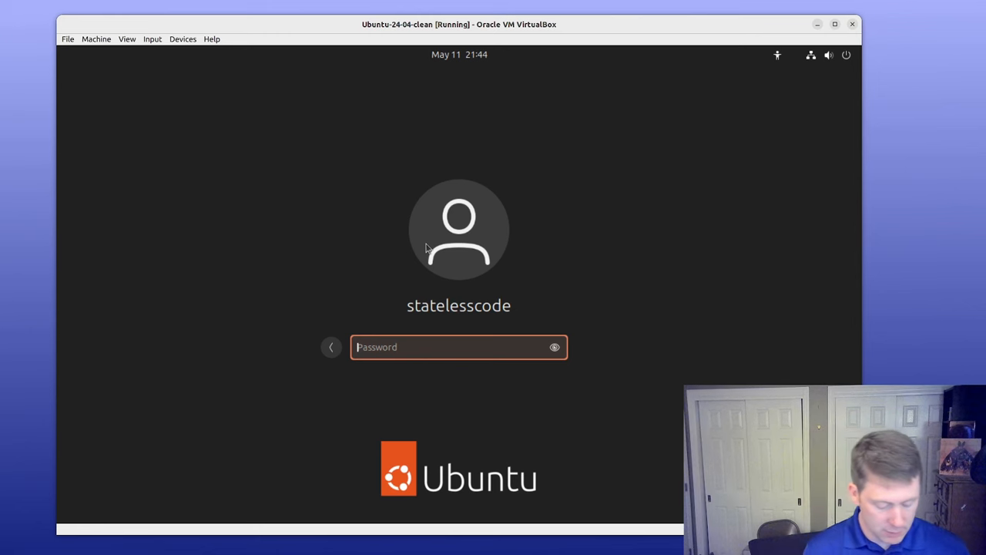
pyautogui.write('password')
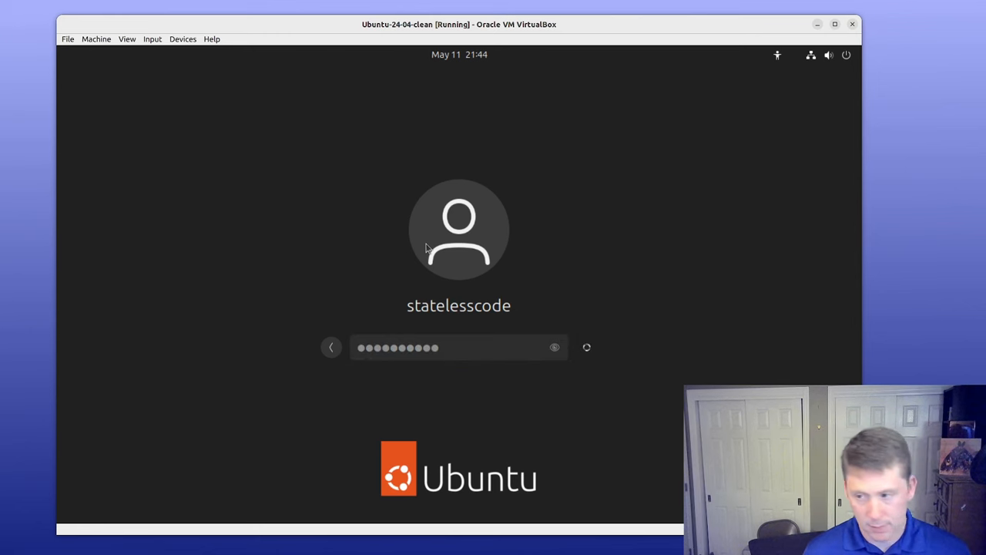
pyautogui.moveTo(186, 370)
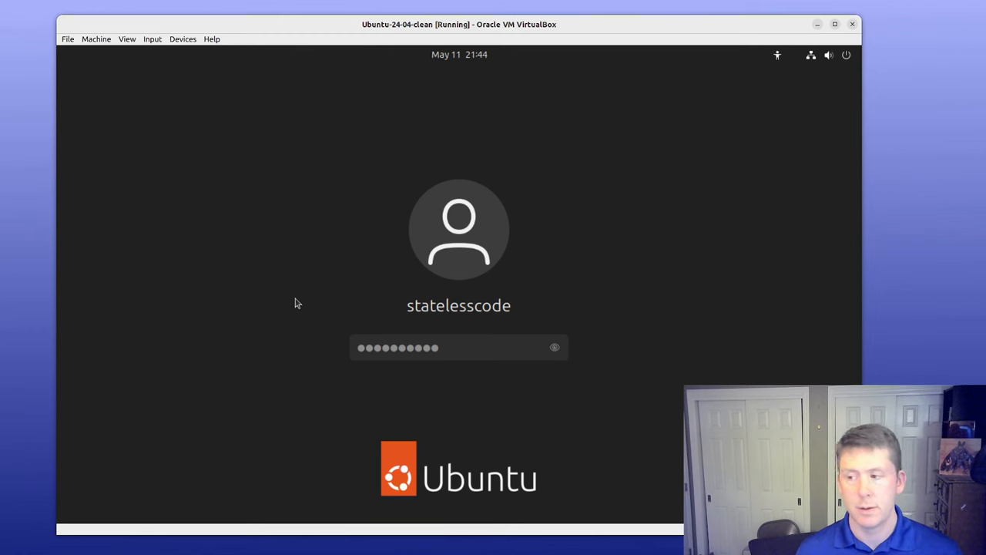
pyautogui.moveTo(311, 295)
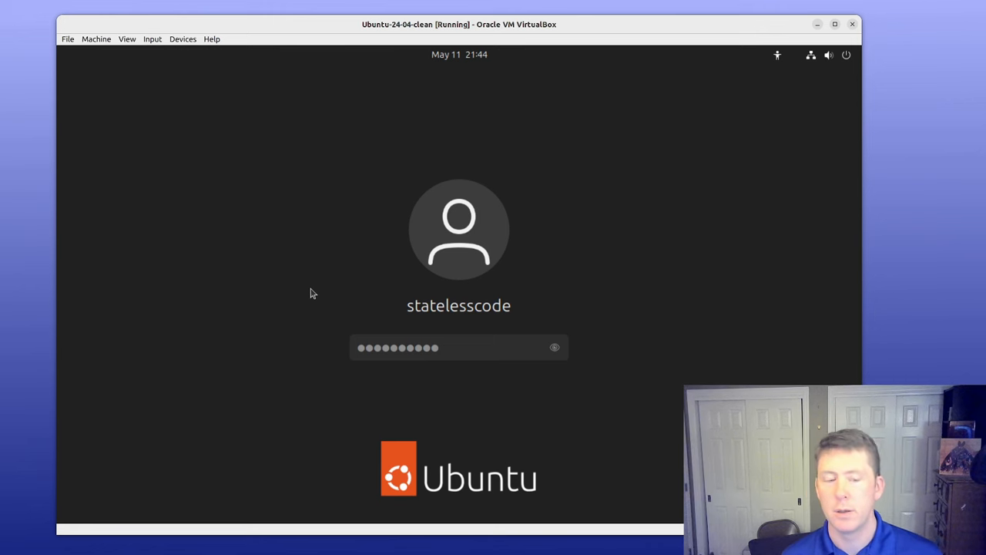
pyautogui.press('Return')
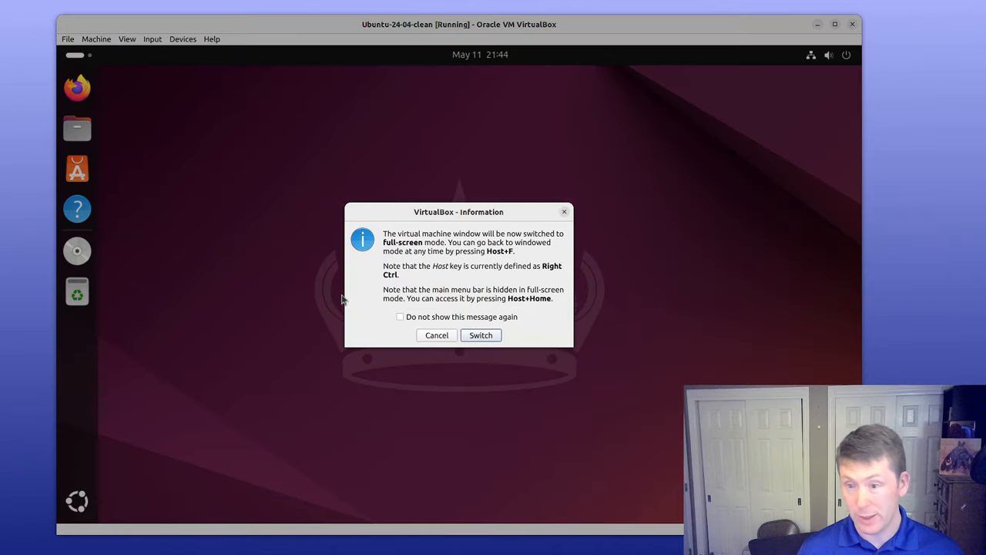
# Switch the Ubuntu guest to full-screen mode and dismiss the desktop context menu.
pyautogui.click(481, 334)
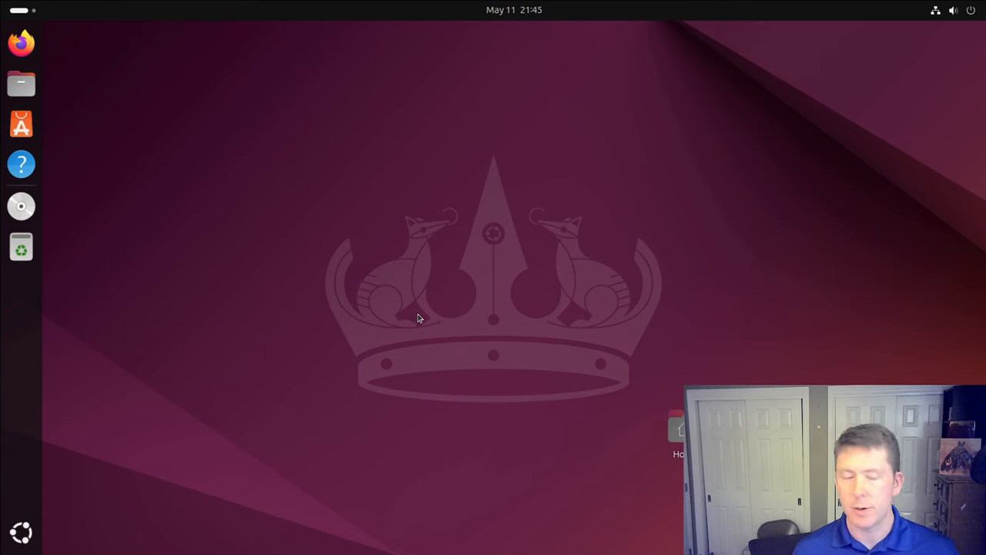
pyautogui.moveTo(453, 265)
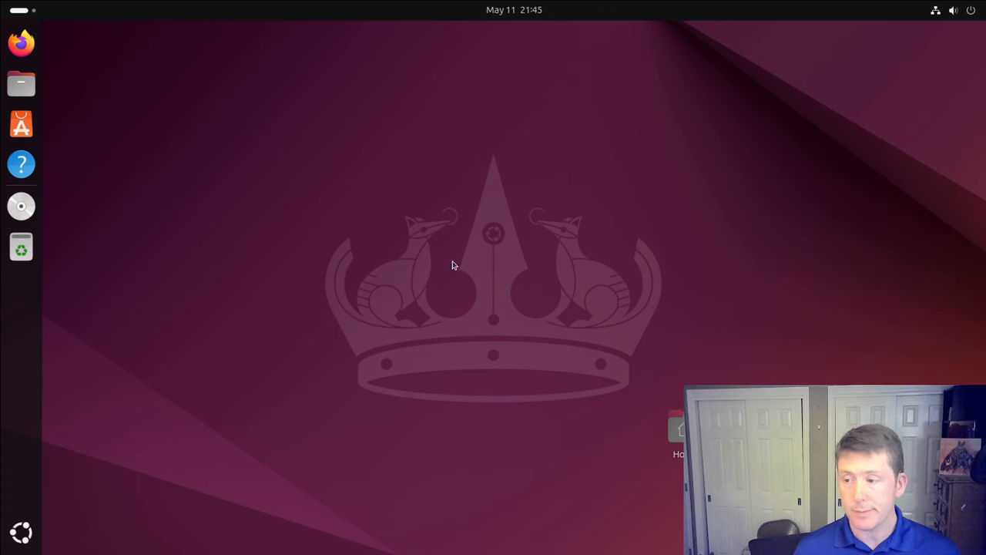
pyautogui.moveTo(408, 307)
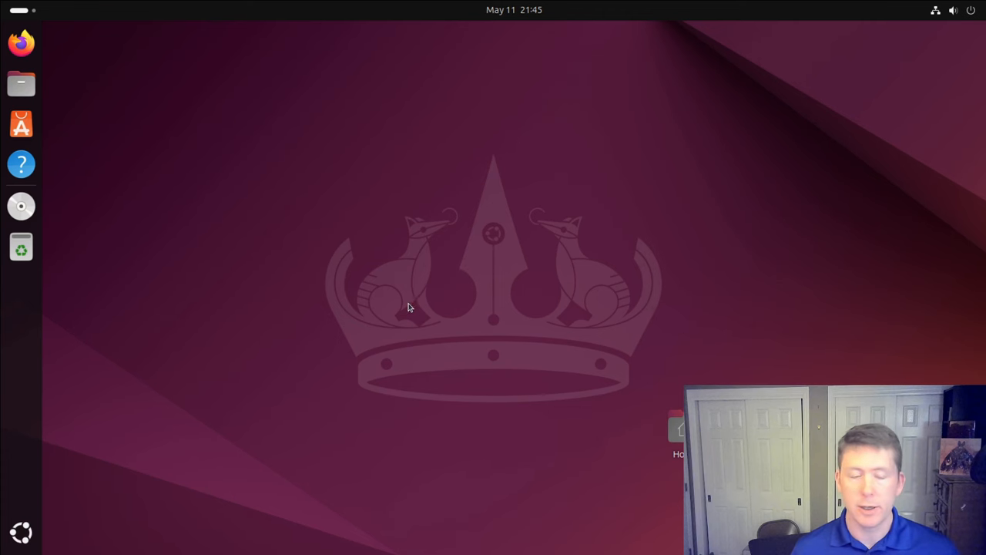
pyautogui.moveTo(450, 258)
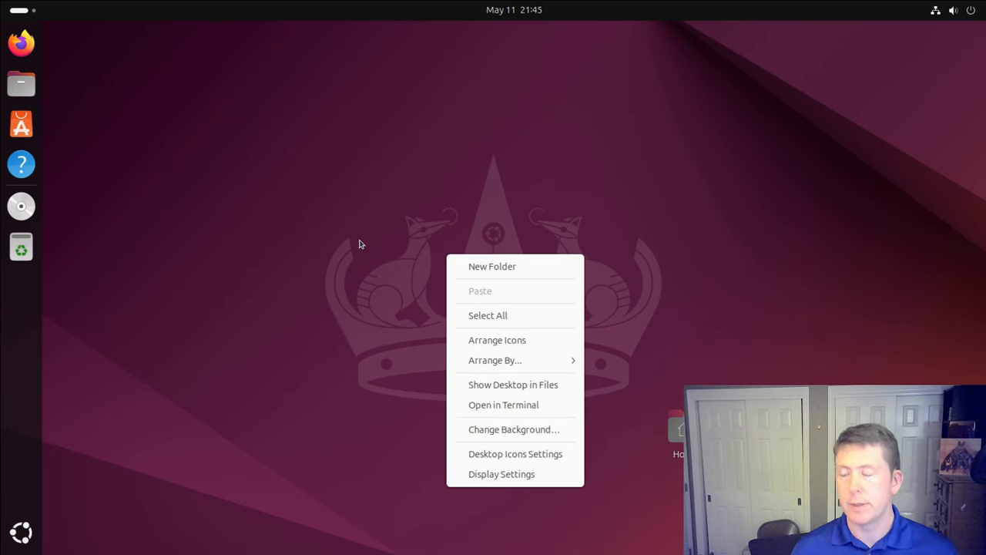
pyautogui.moveTo(502, 475)
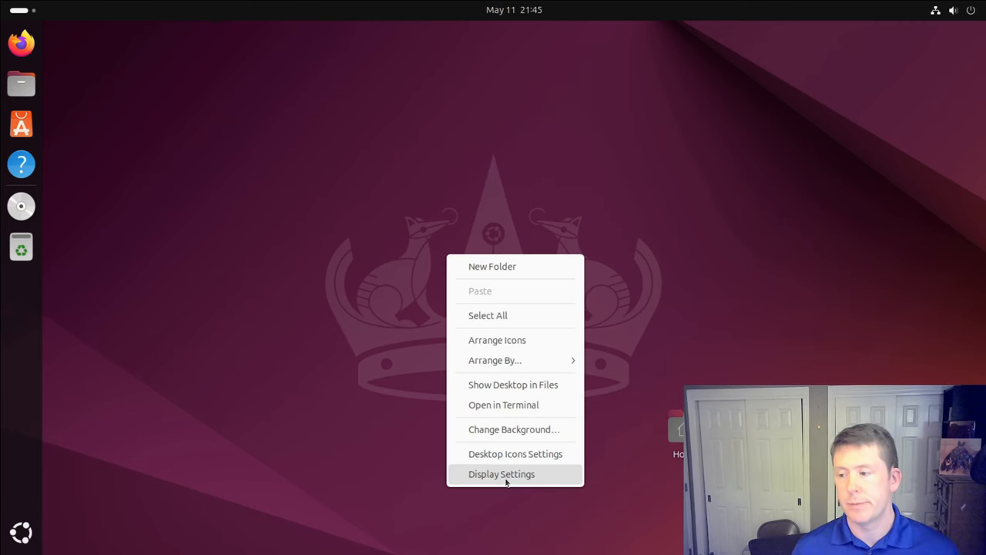
pyautogui.moveTo(214, 379)
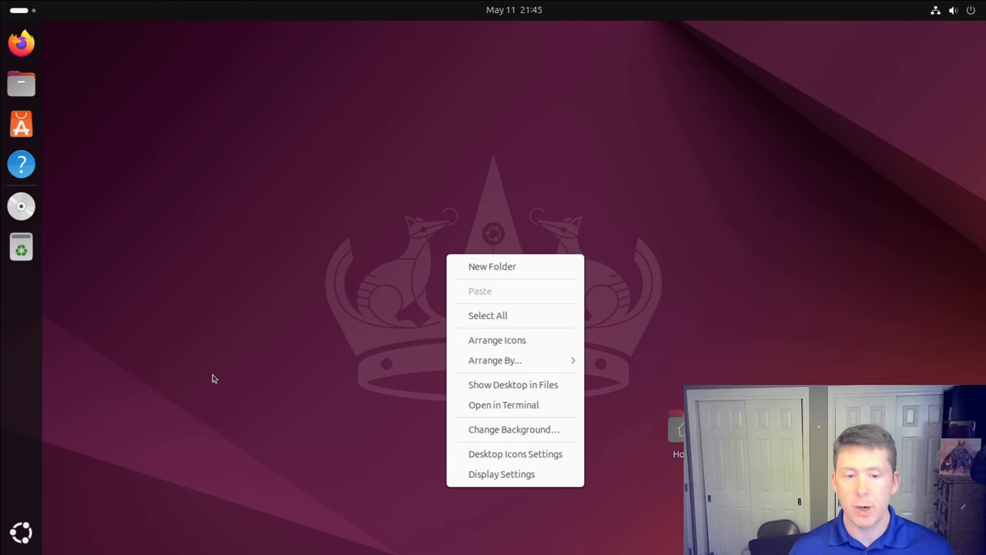
pyautogui.click(195, 392)
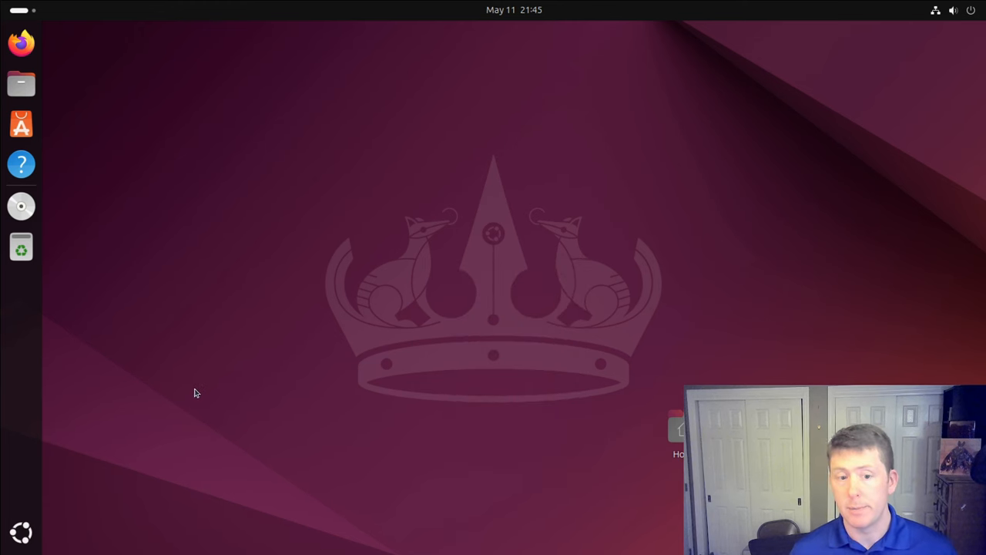
pyautogui.moveTo(558, 129)
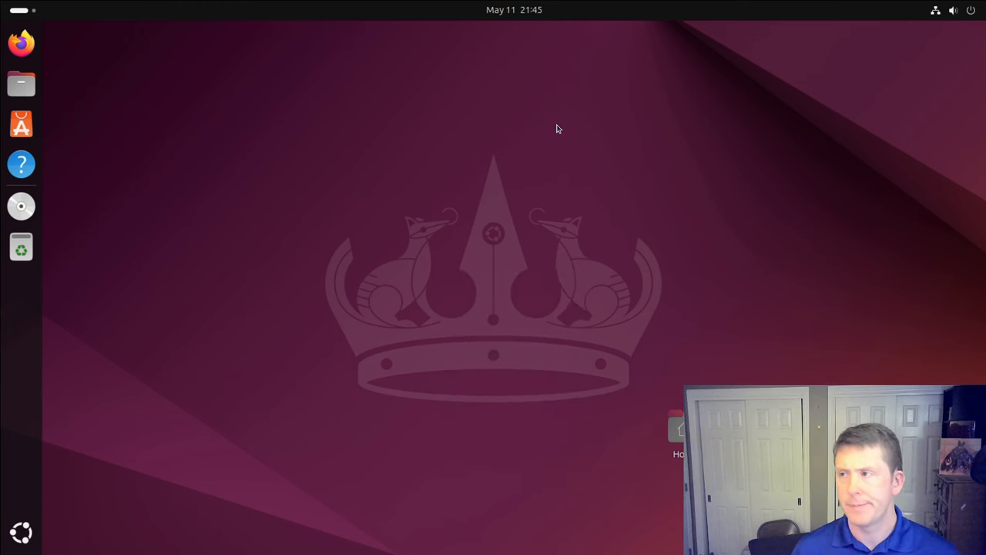
pyautogui.moveTo(77, 299)
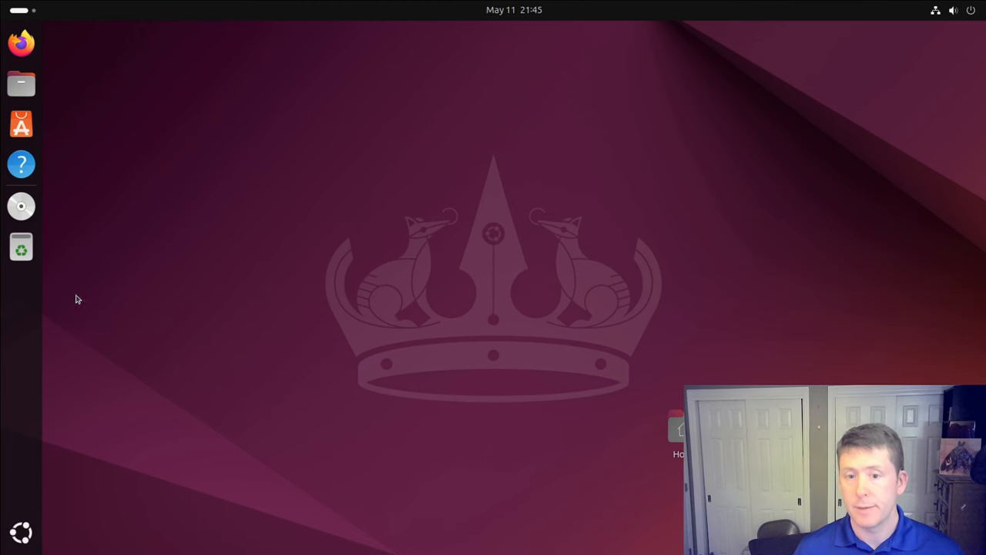
pyautogui.moveTo(138, 308)
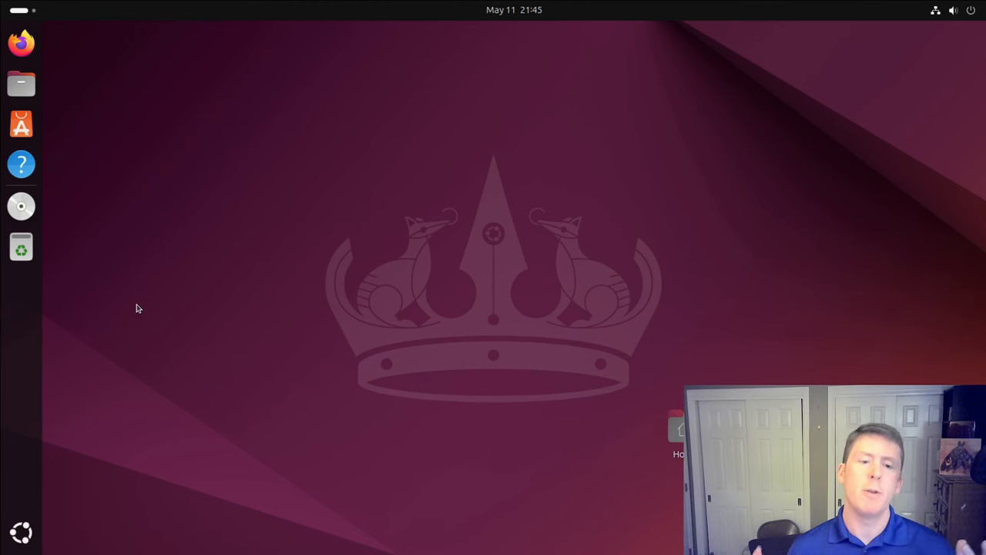